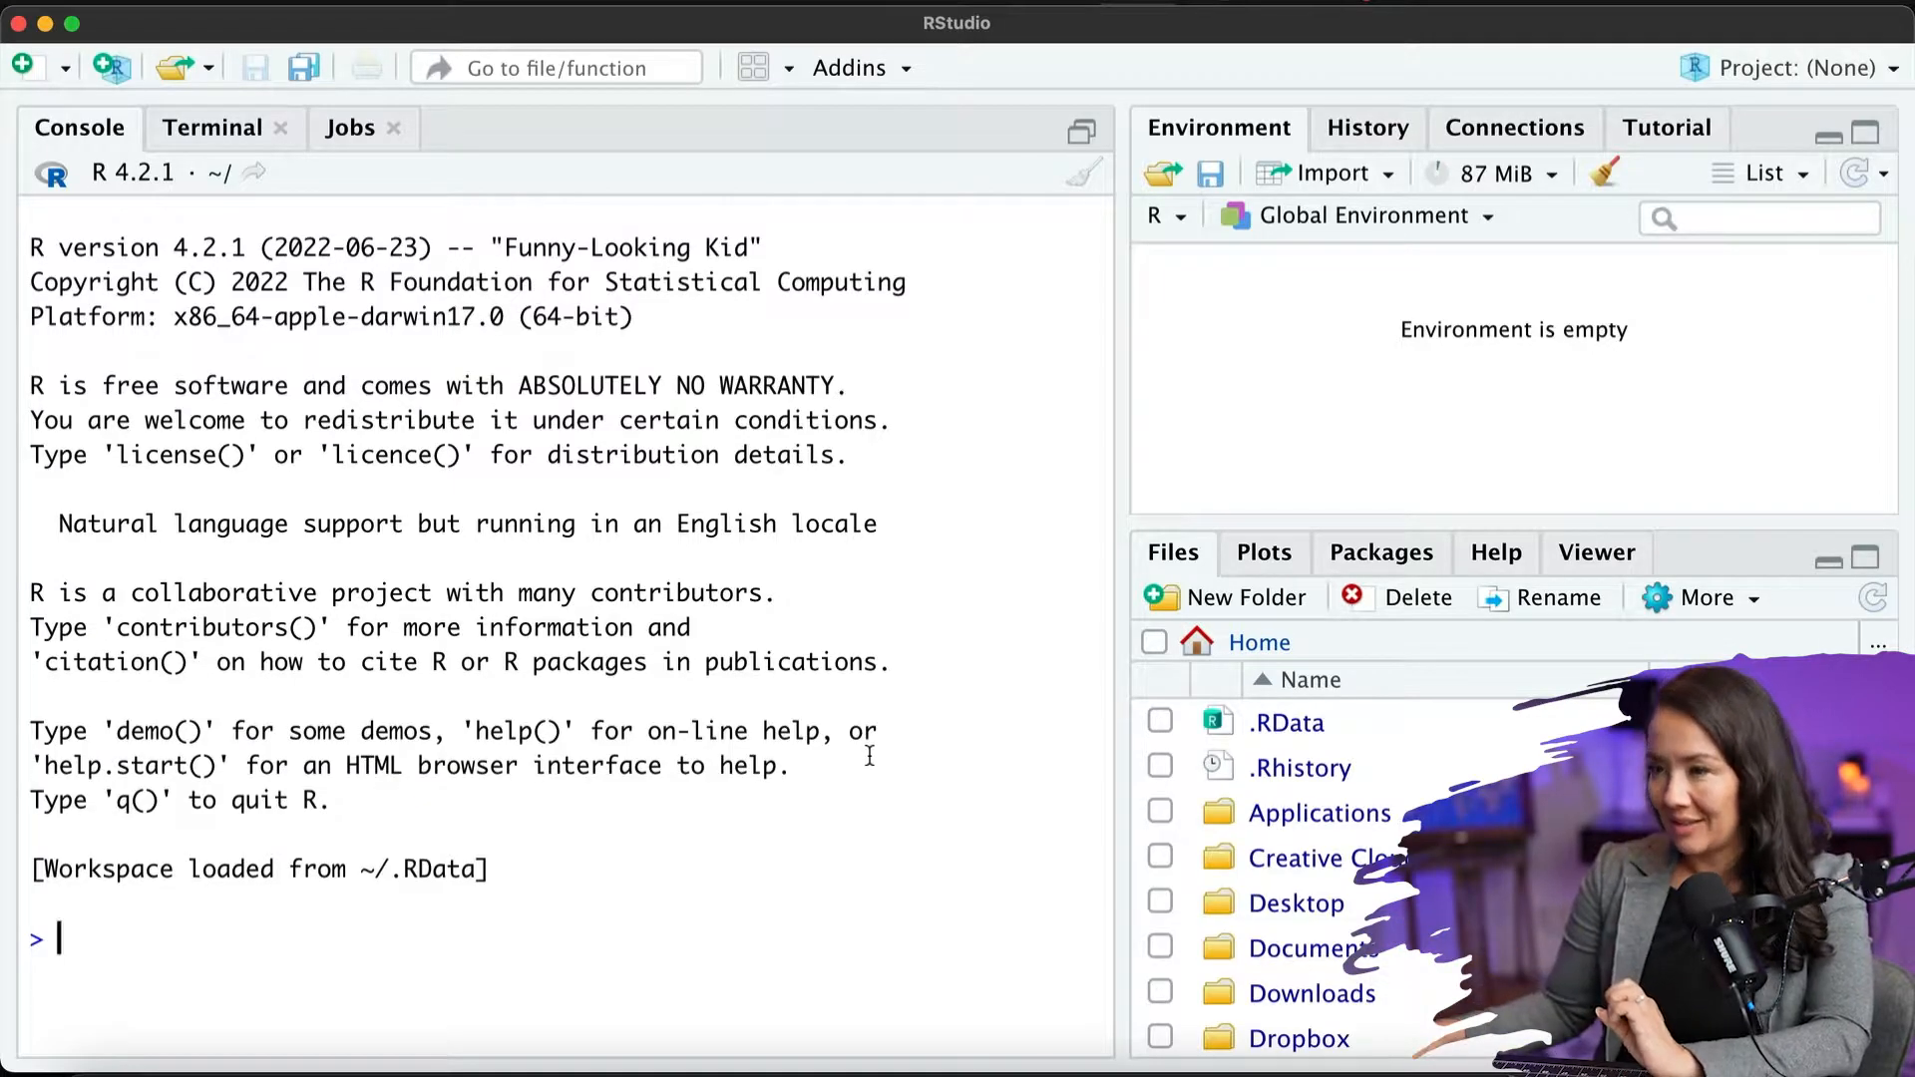
mouse_move(226, 20)
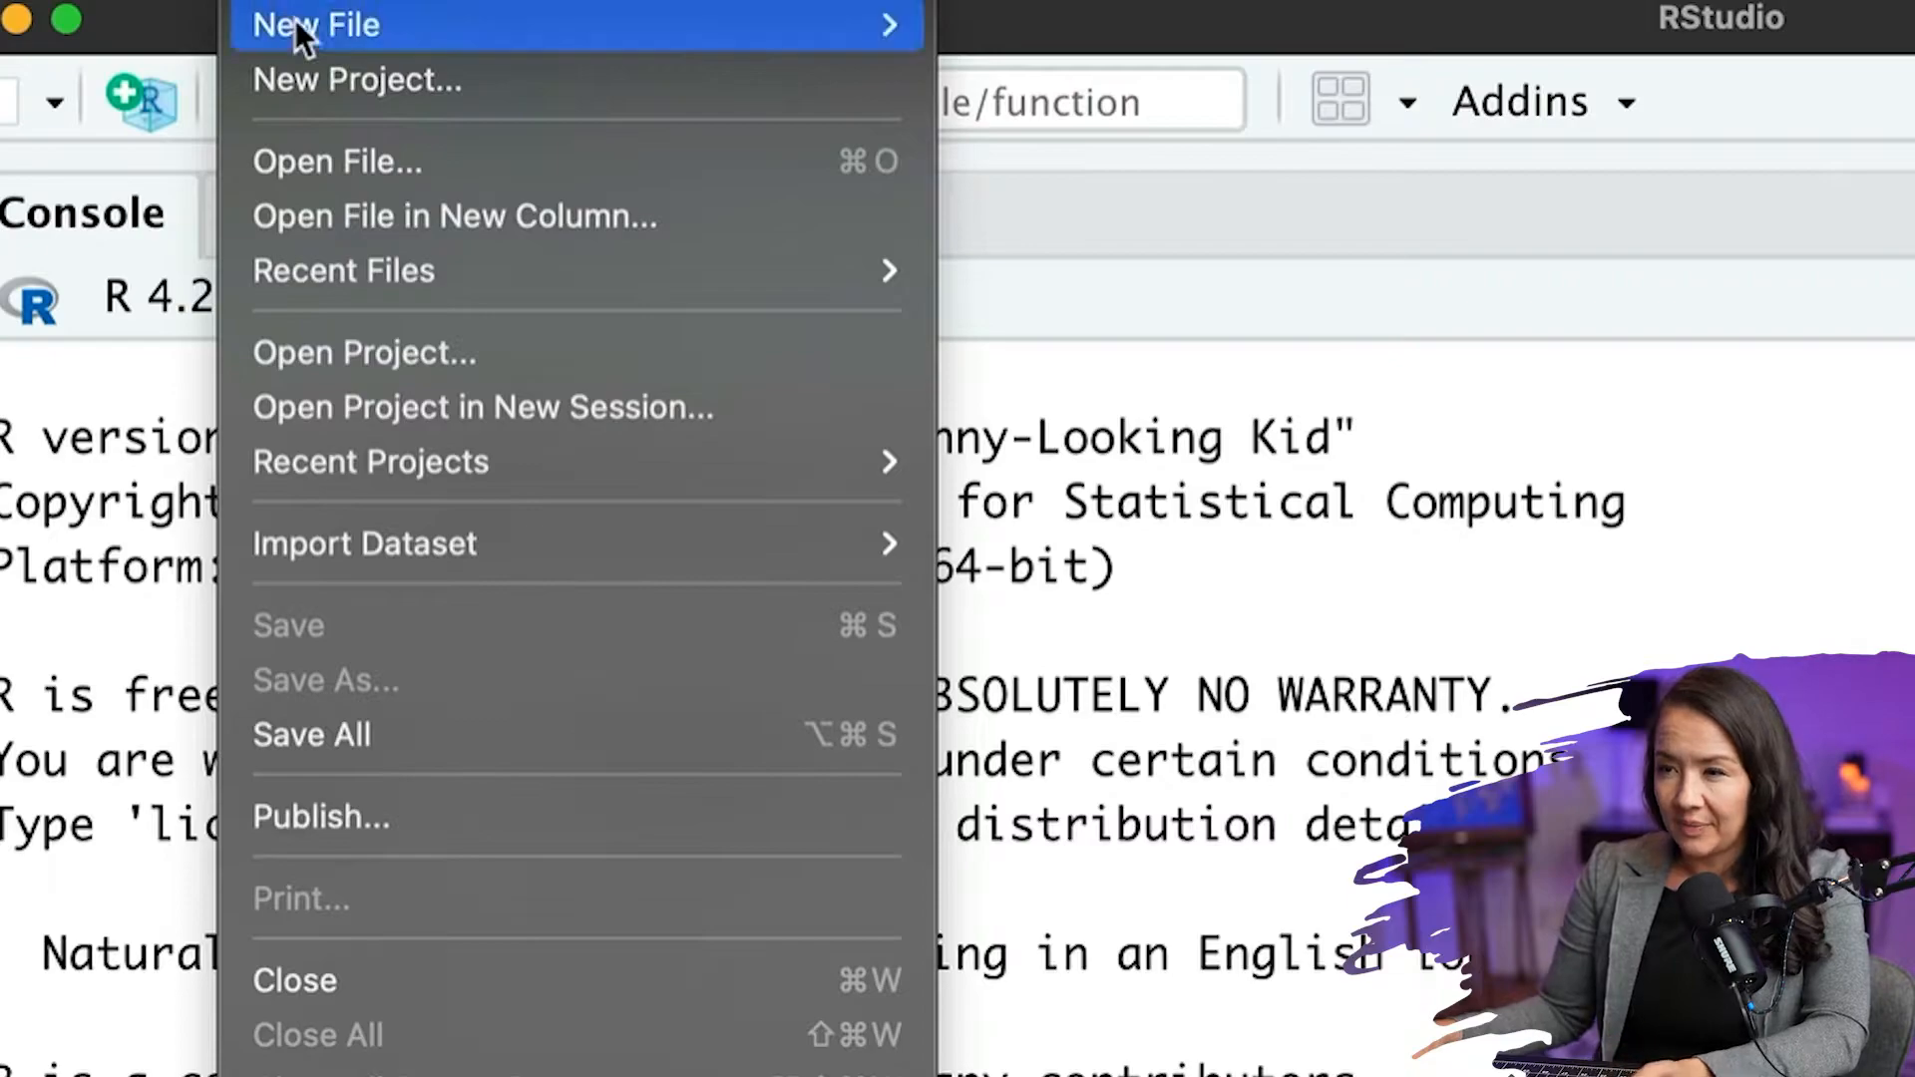
mouse_move(304, 80)
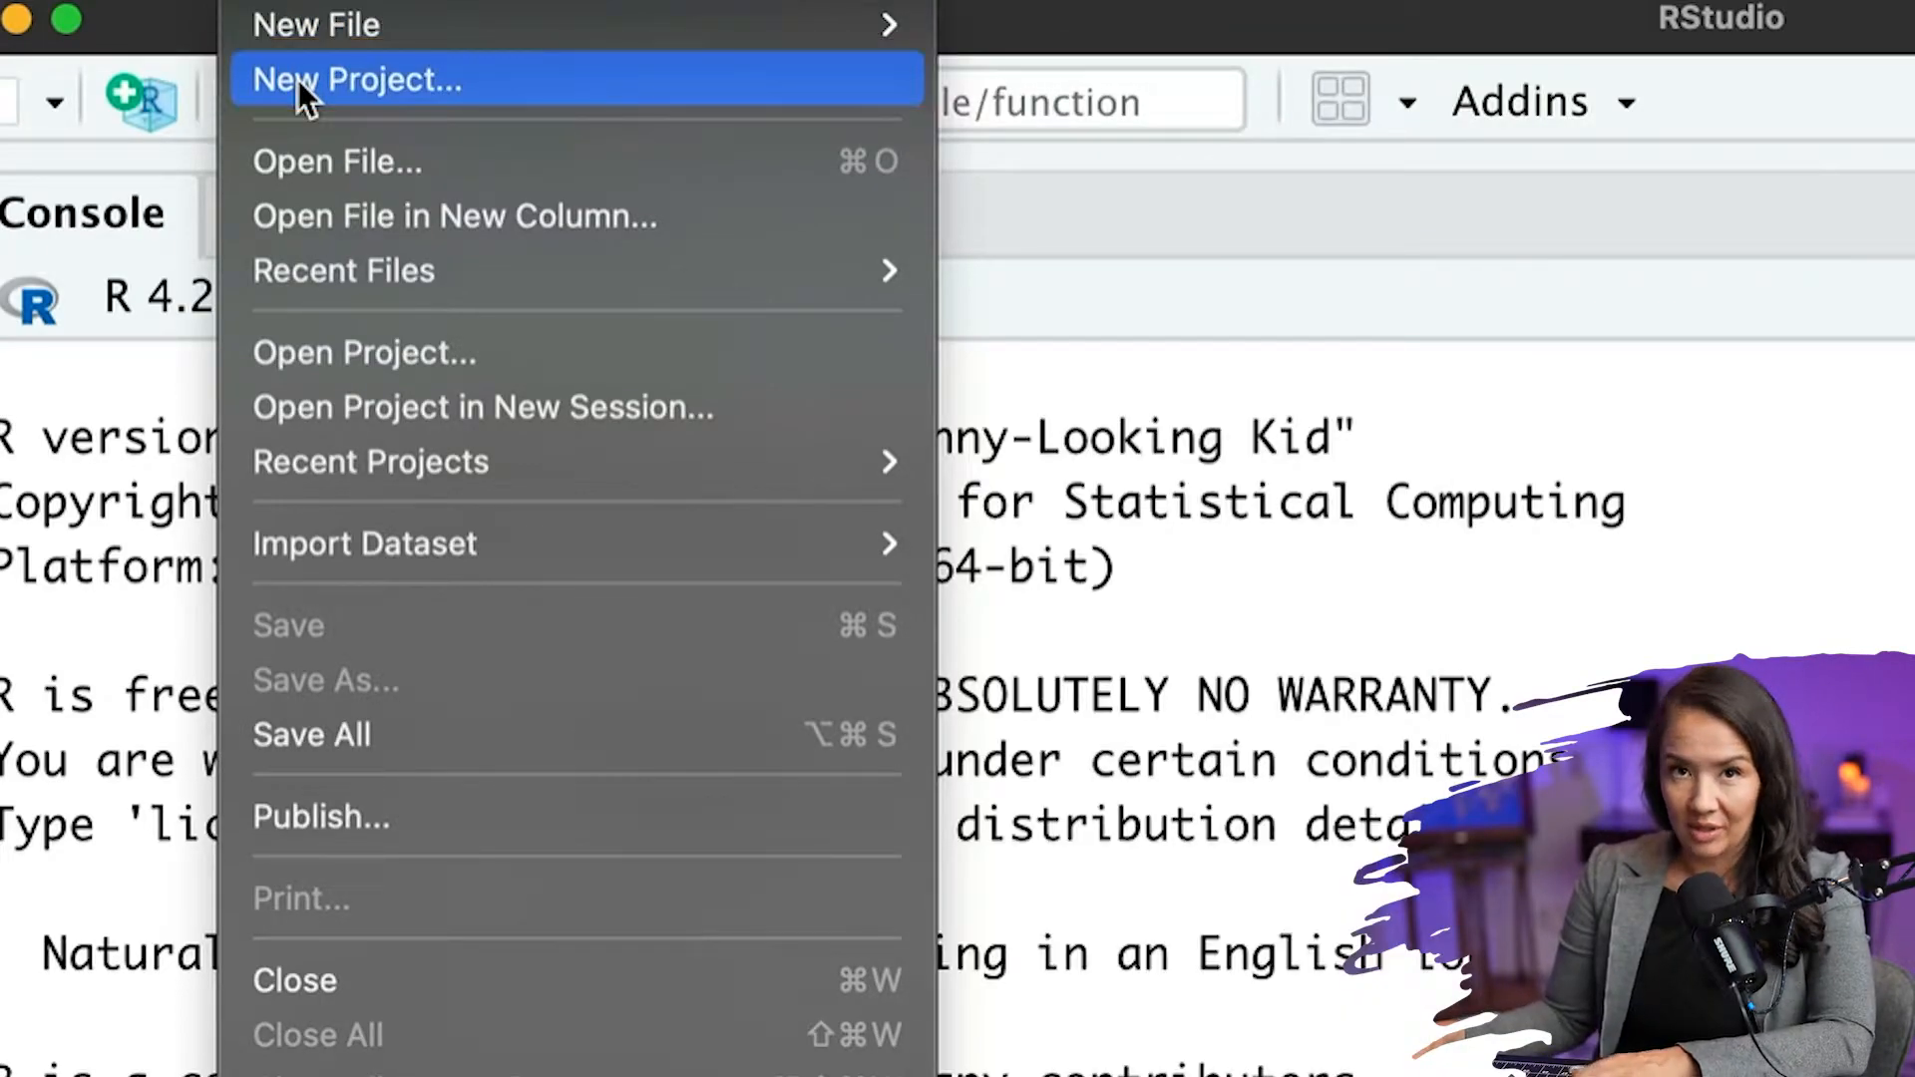
- Choose New Project from the File menu to launch the New Project Wizard
click(357, 78)
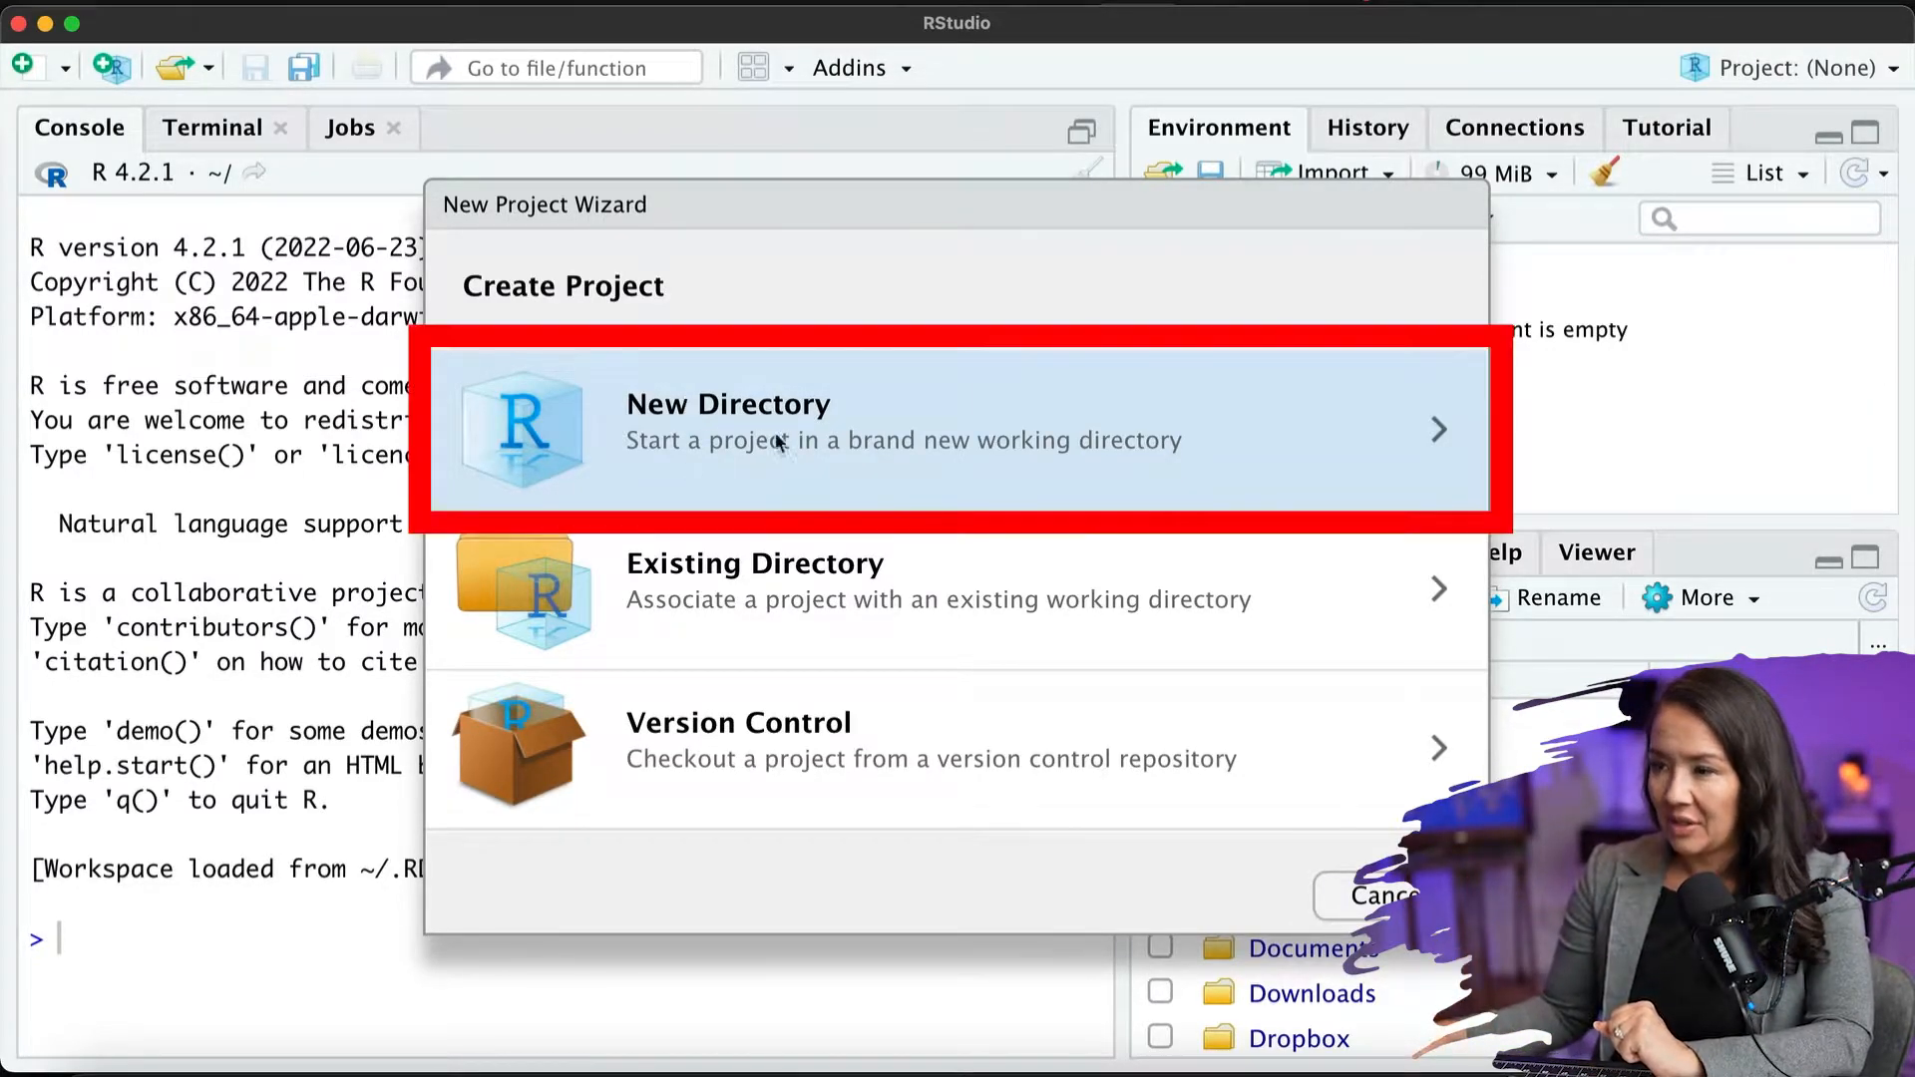
- Pick New Directory, then the plain New Project type, to reach the Create New Project form
click(728, 428)
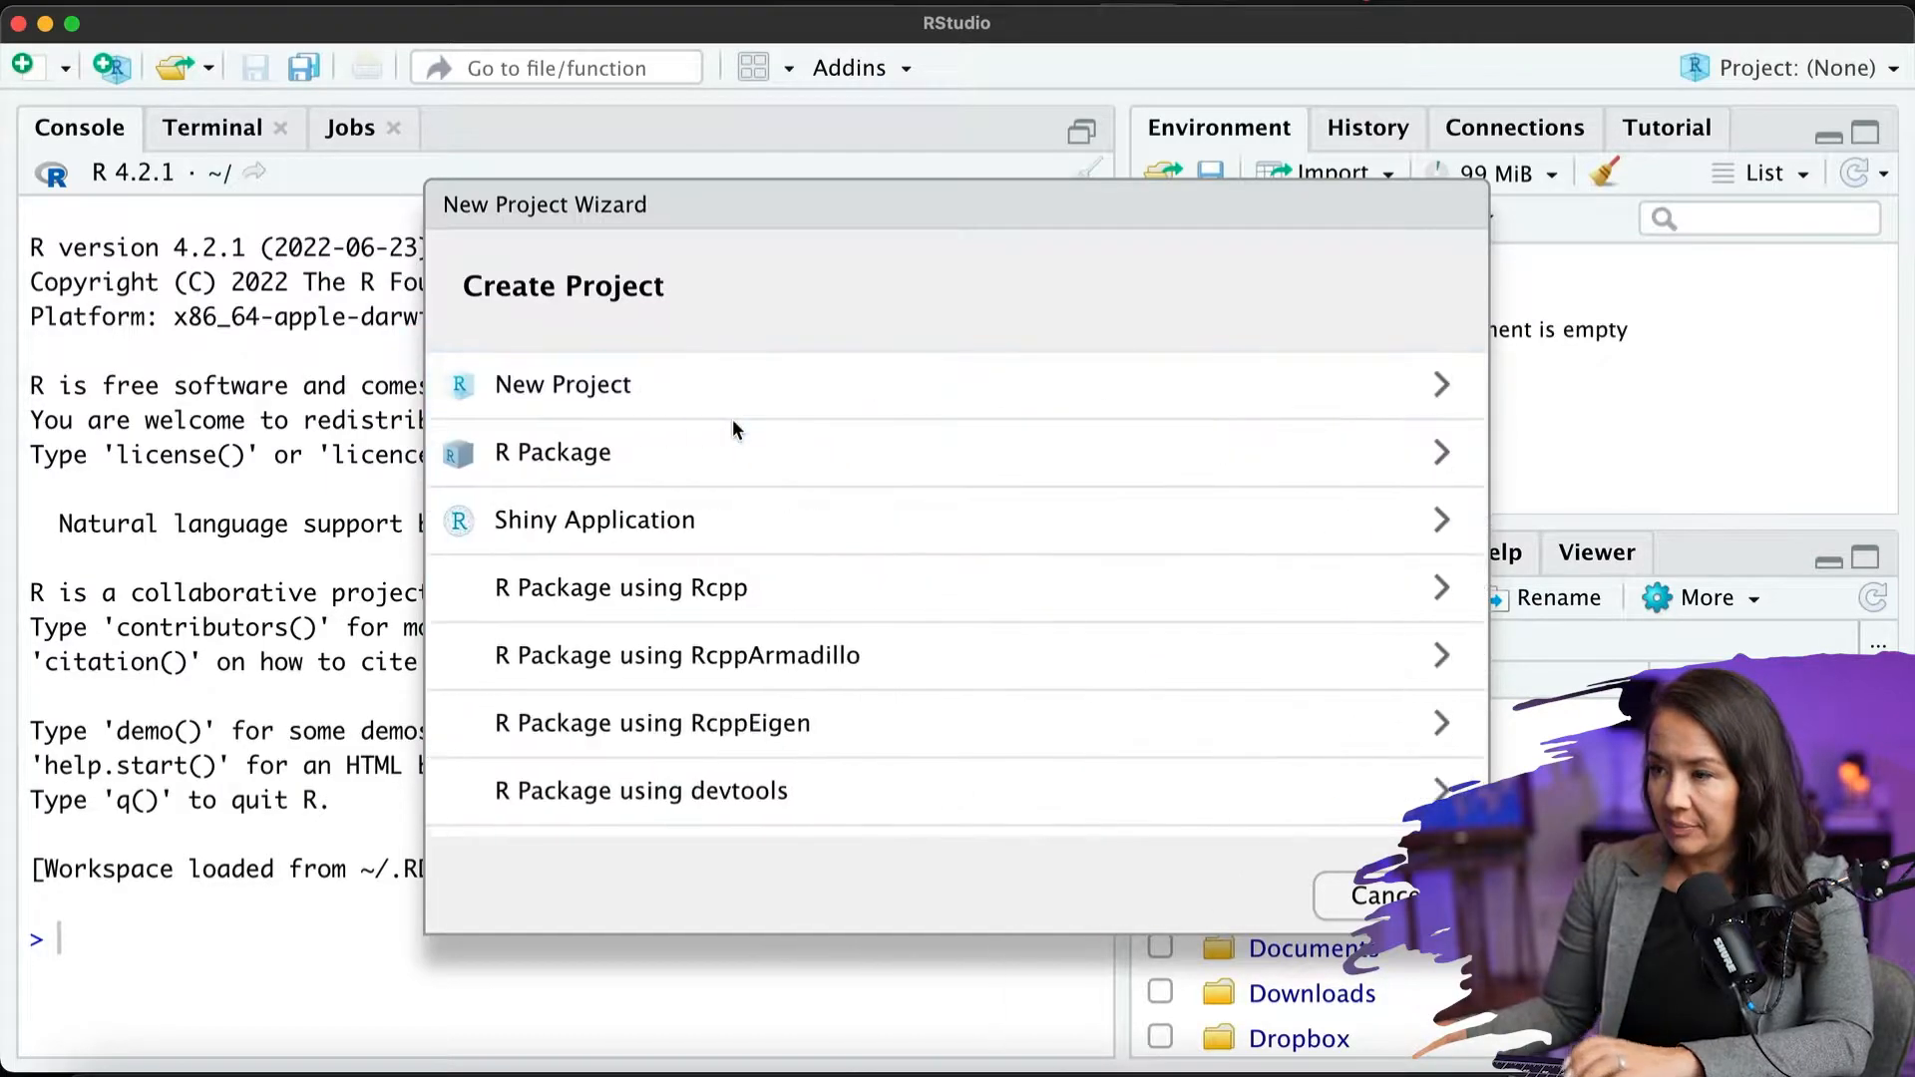
click(562, 383)
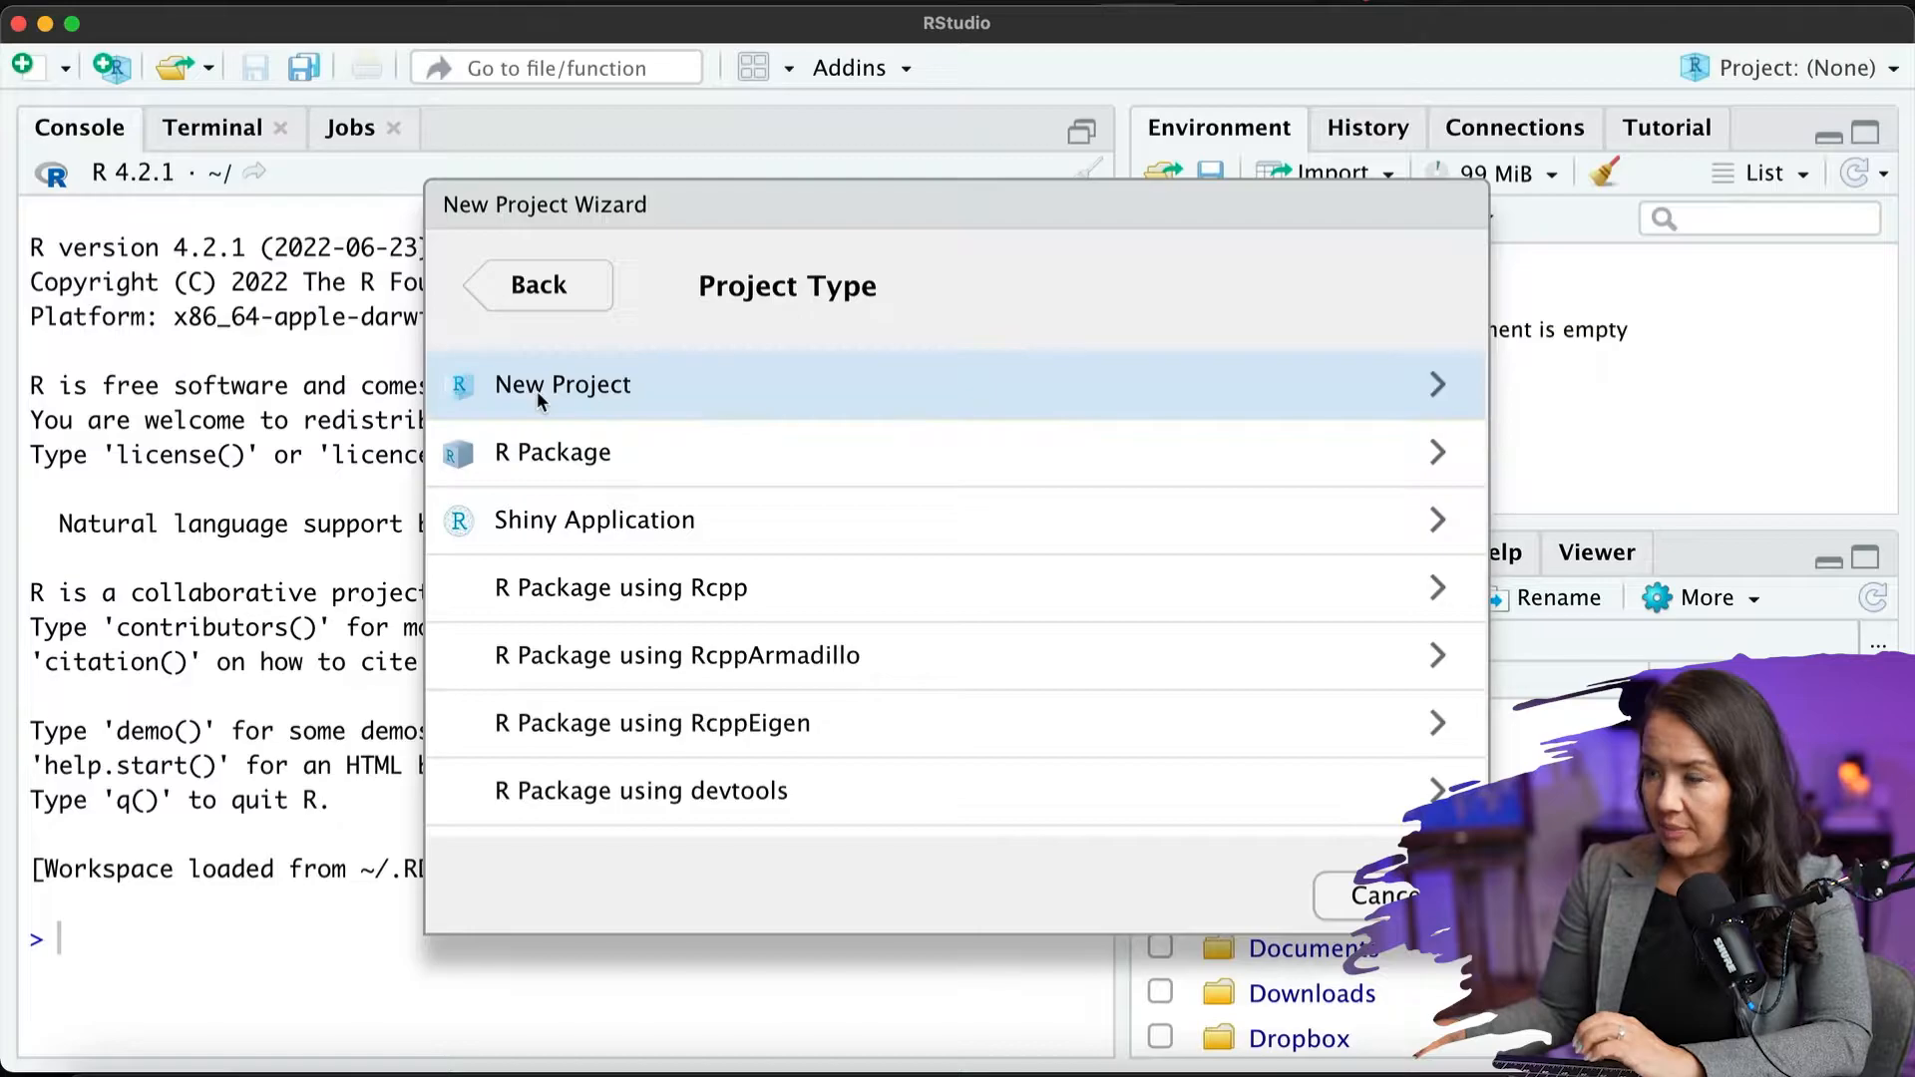
click(561, 383)
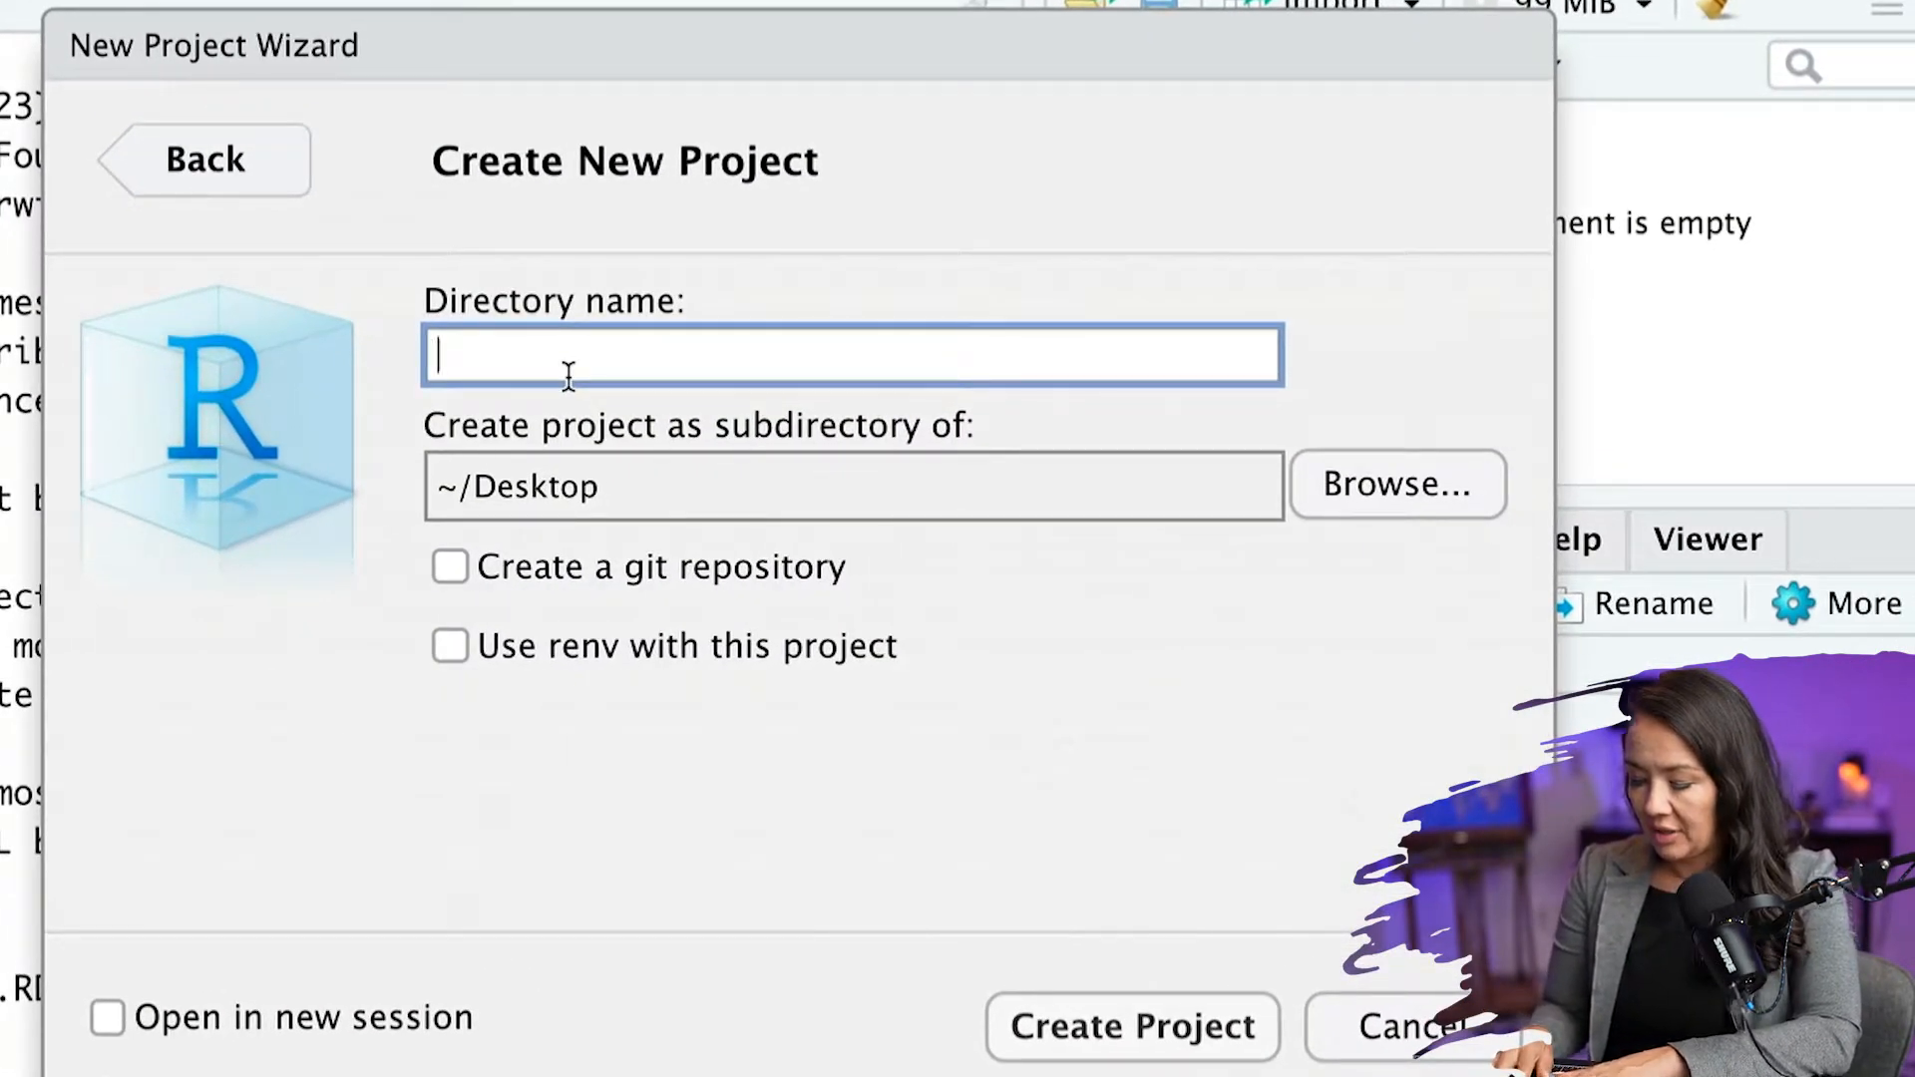
- Enter 'orgExp' as the directory name, keeping ~/Desktop as the parent
text(orgExp)
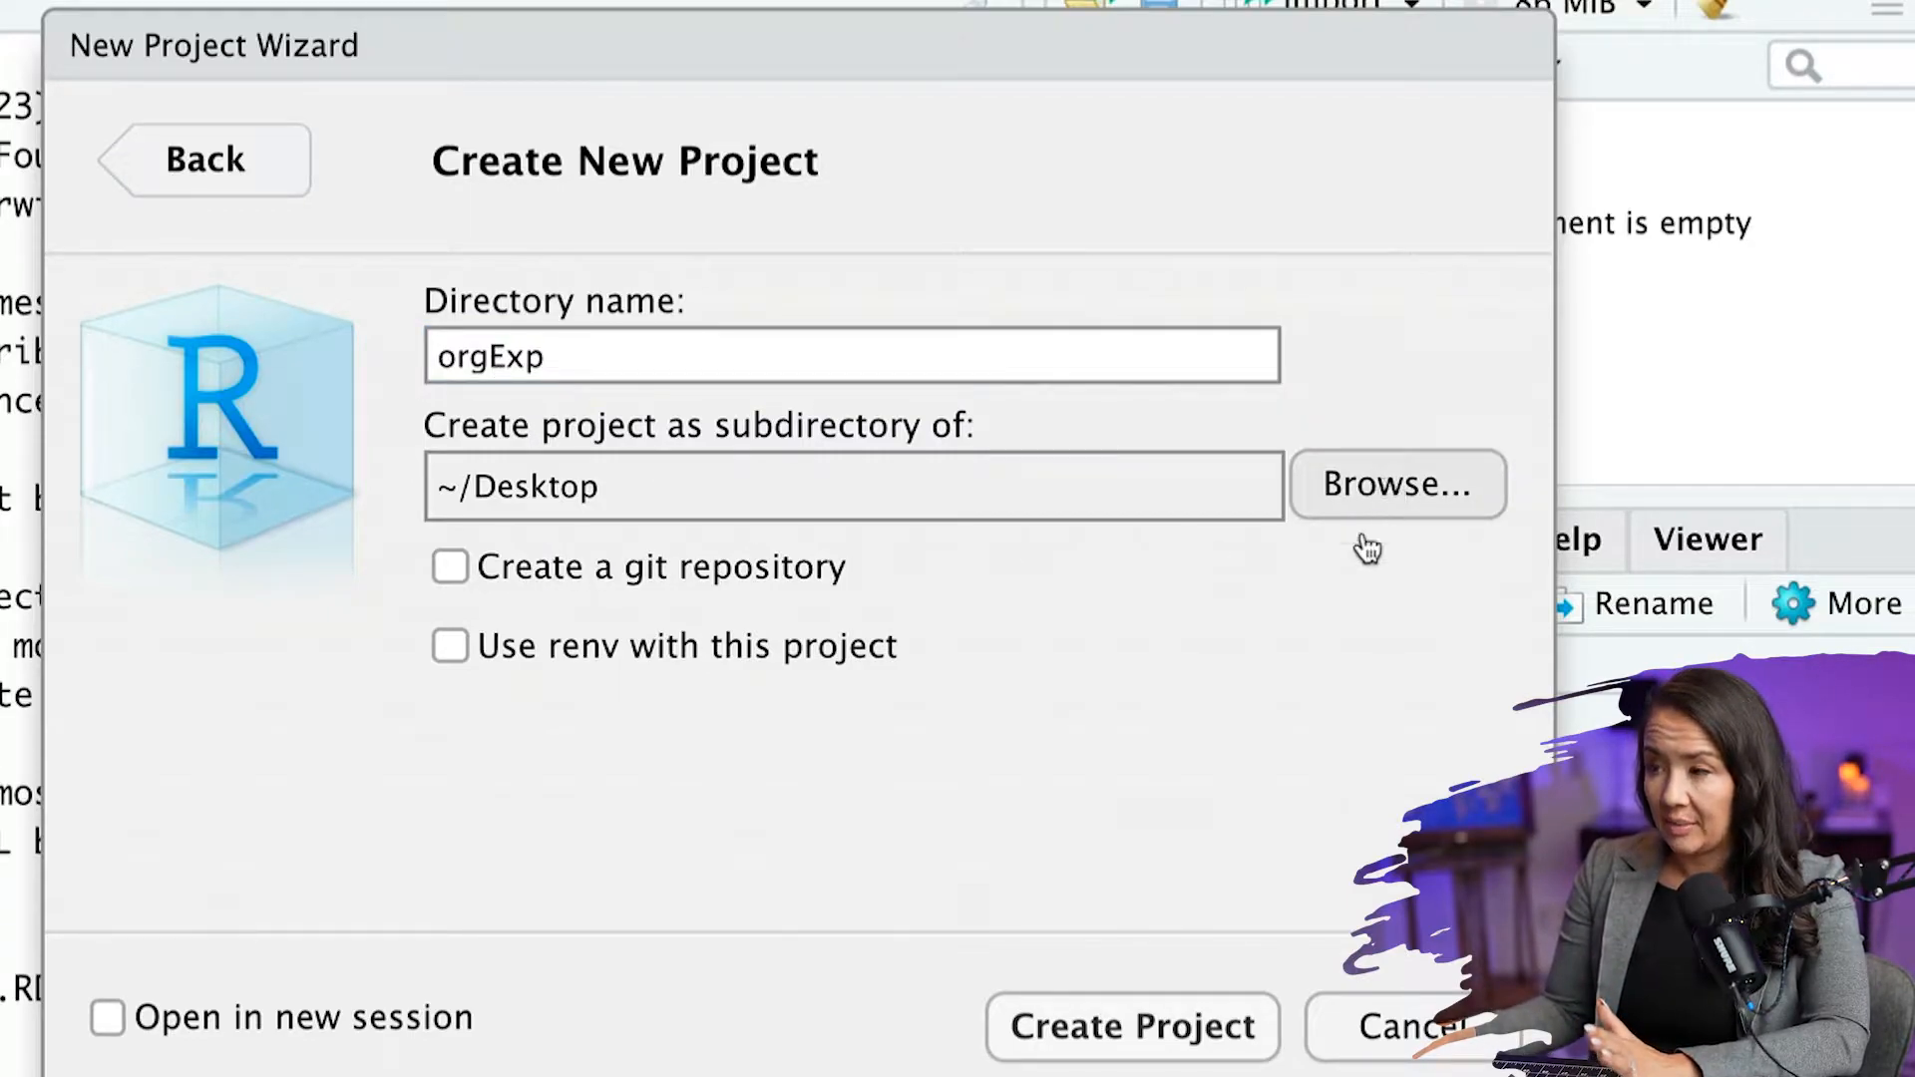
click(1396, 483)
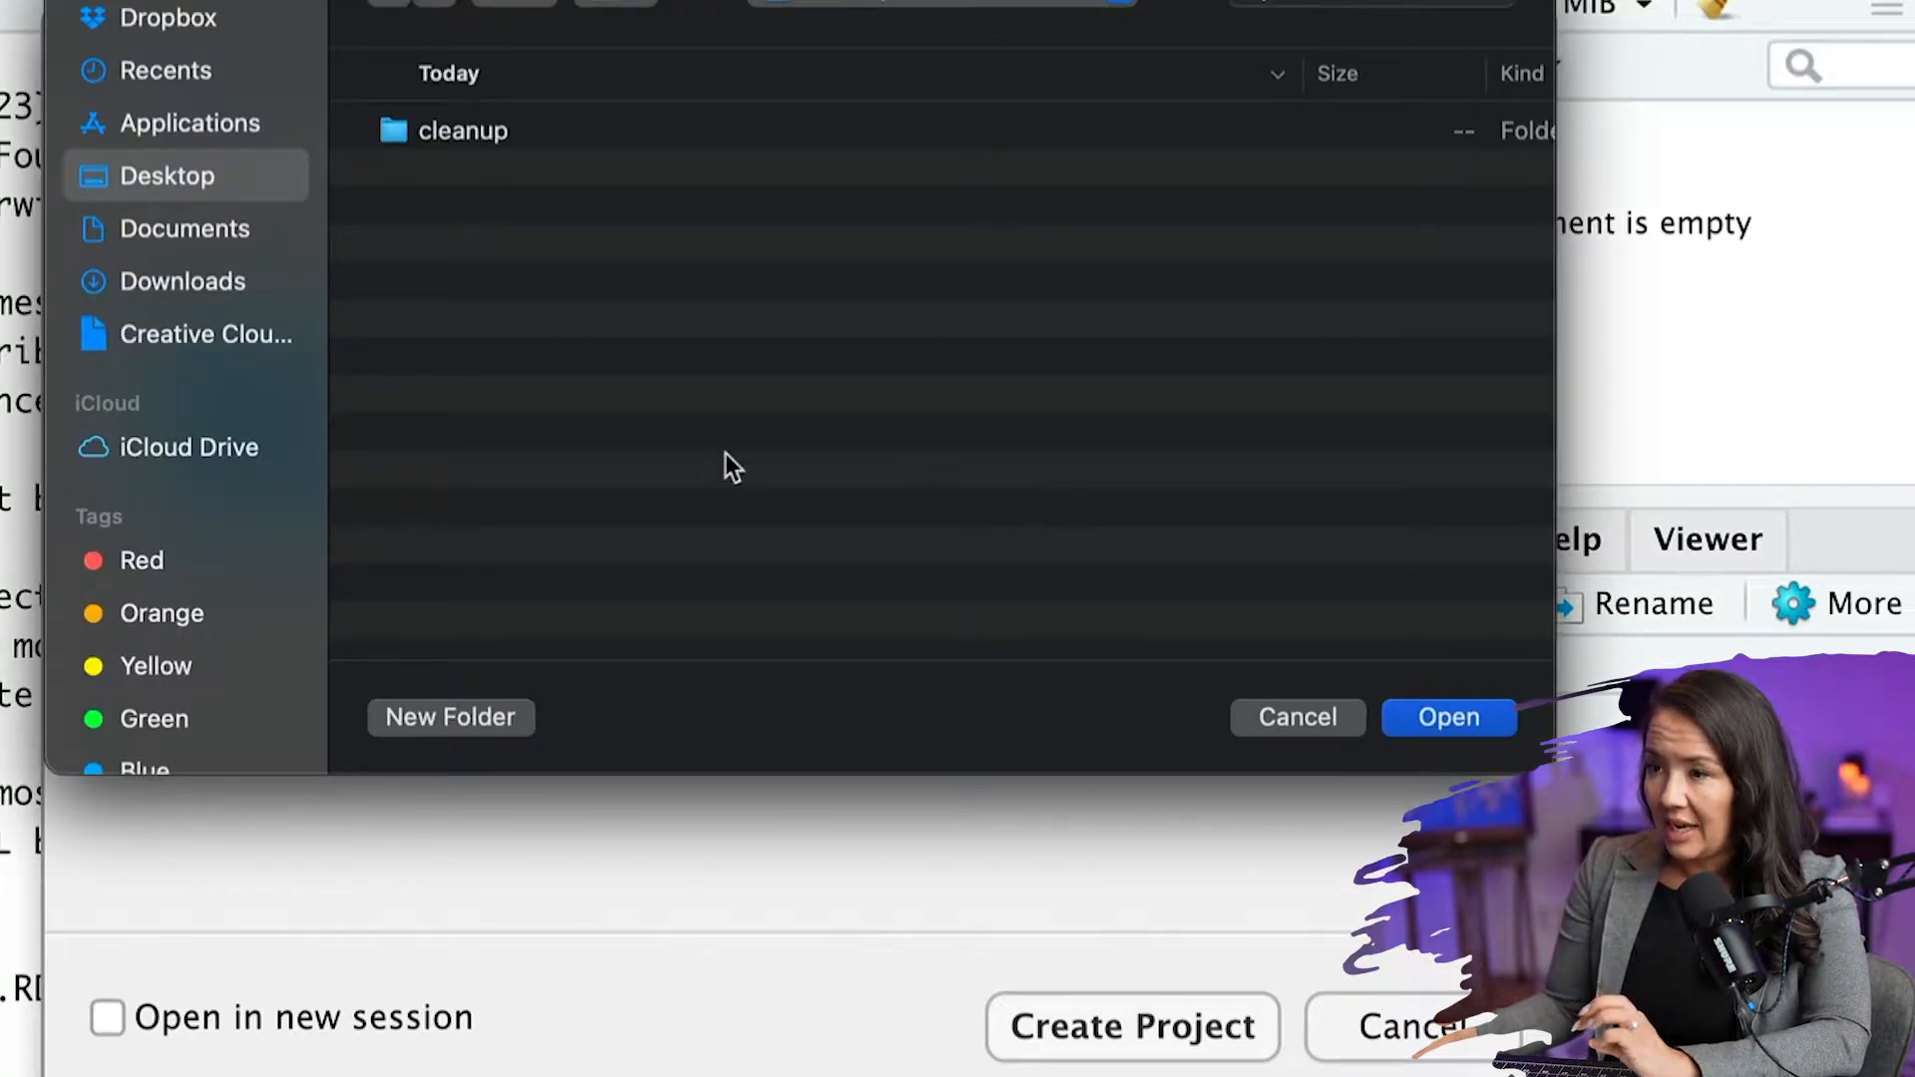
mouse_move(207, 251)
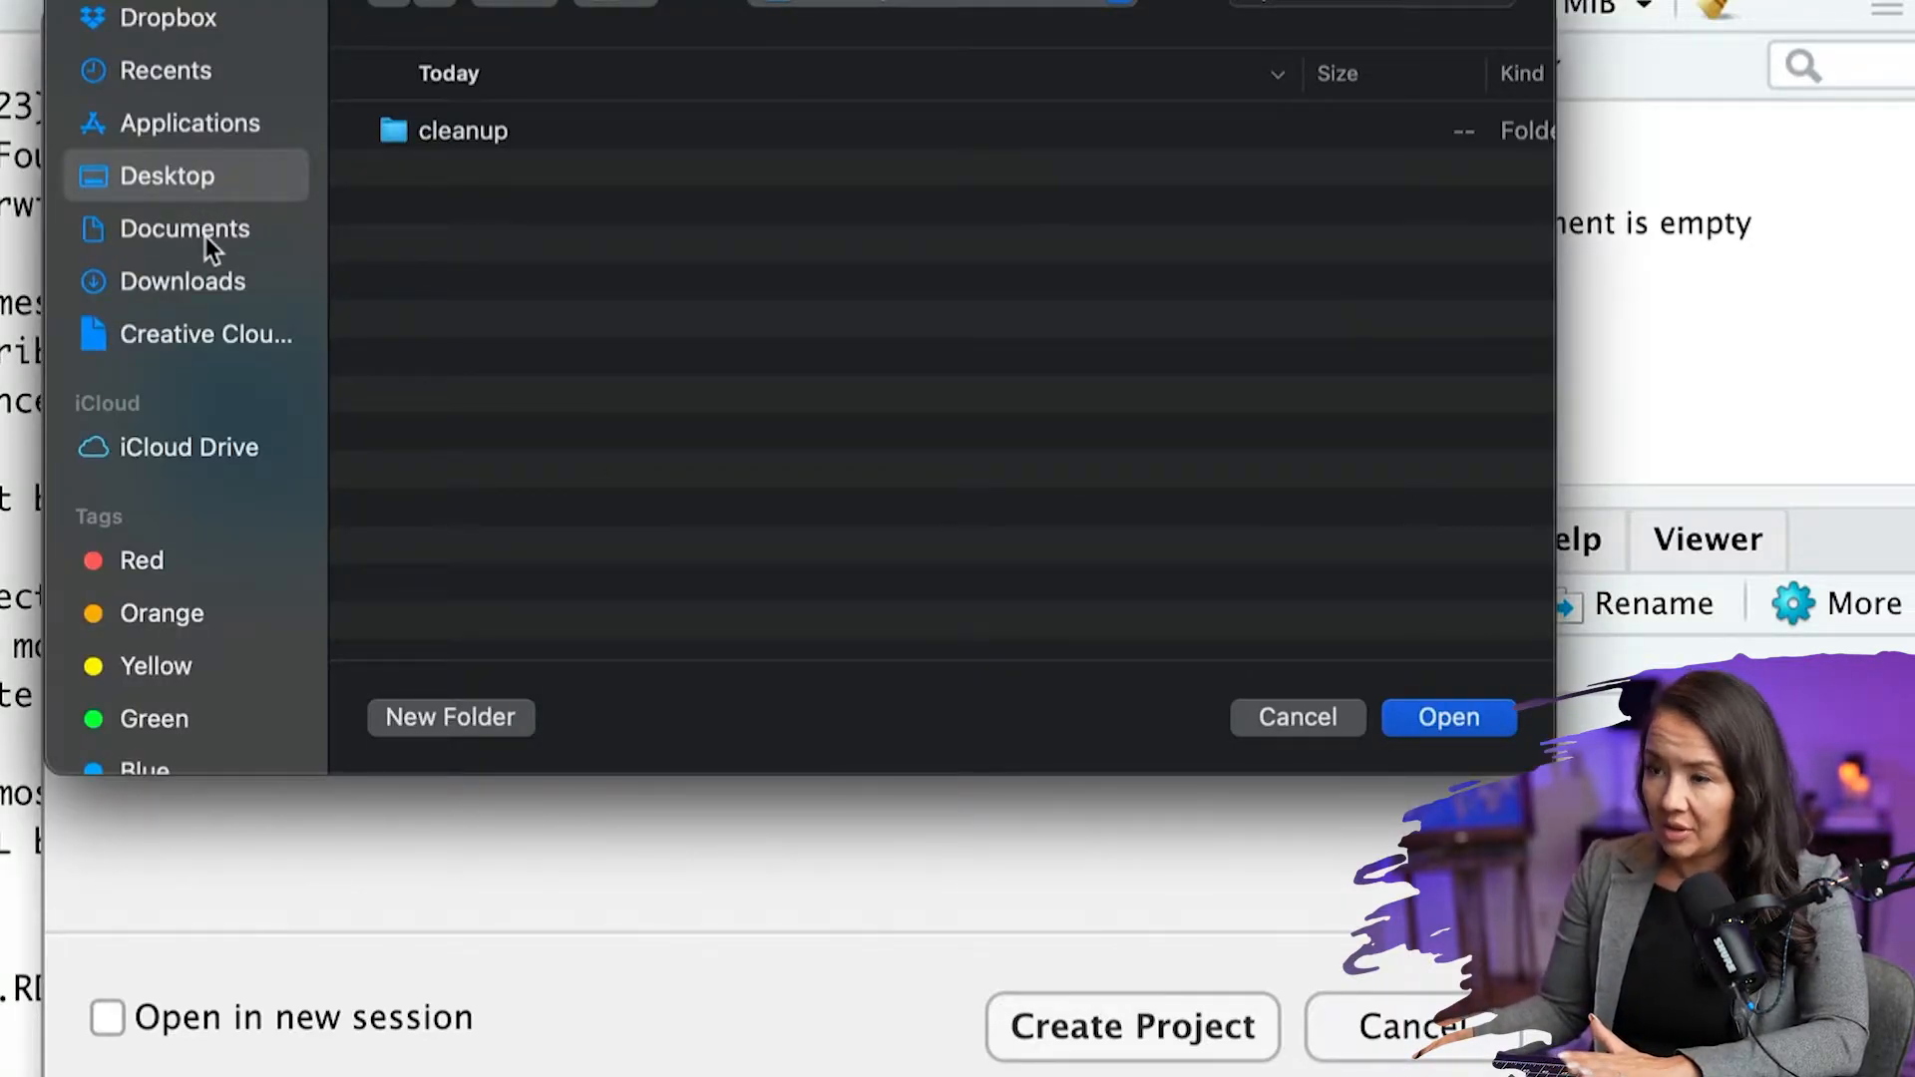
mouse_move(1038, 727)
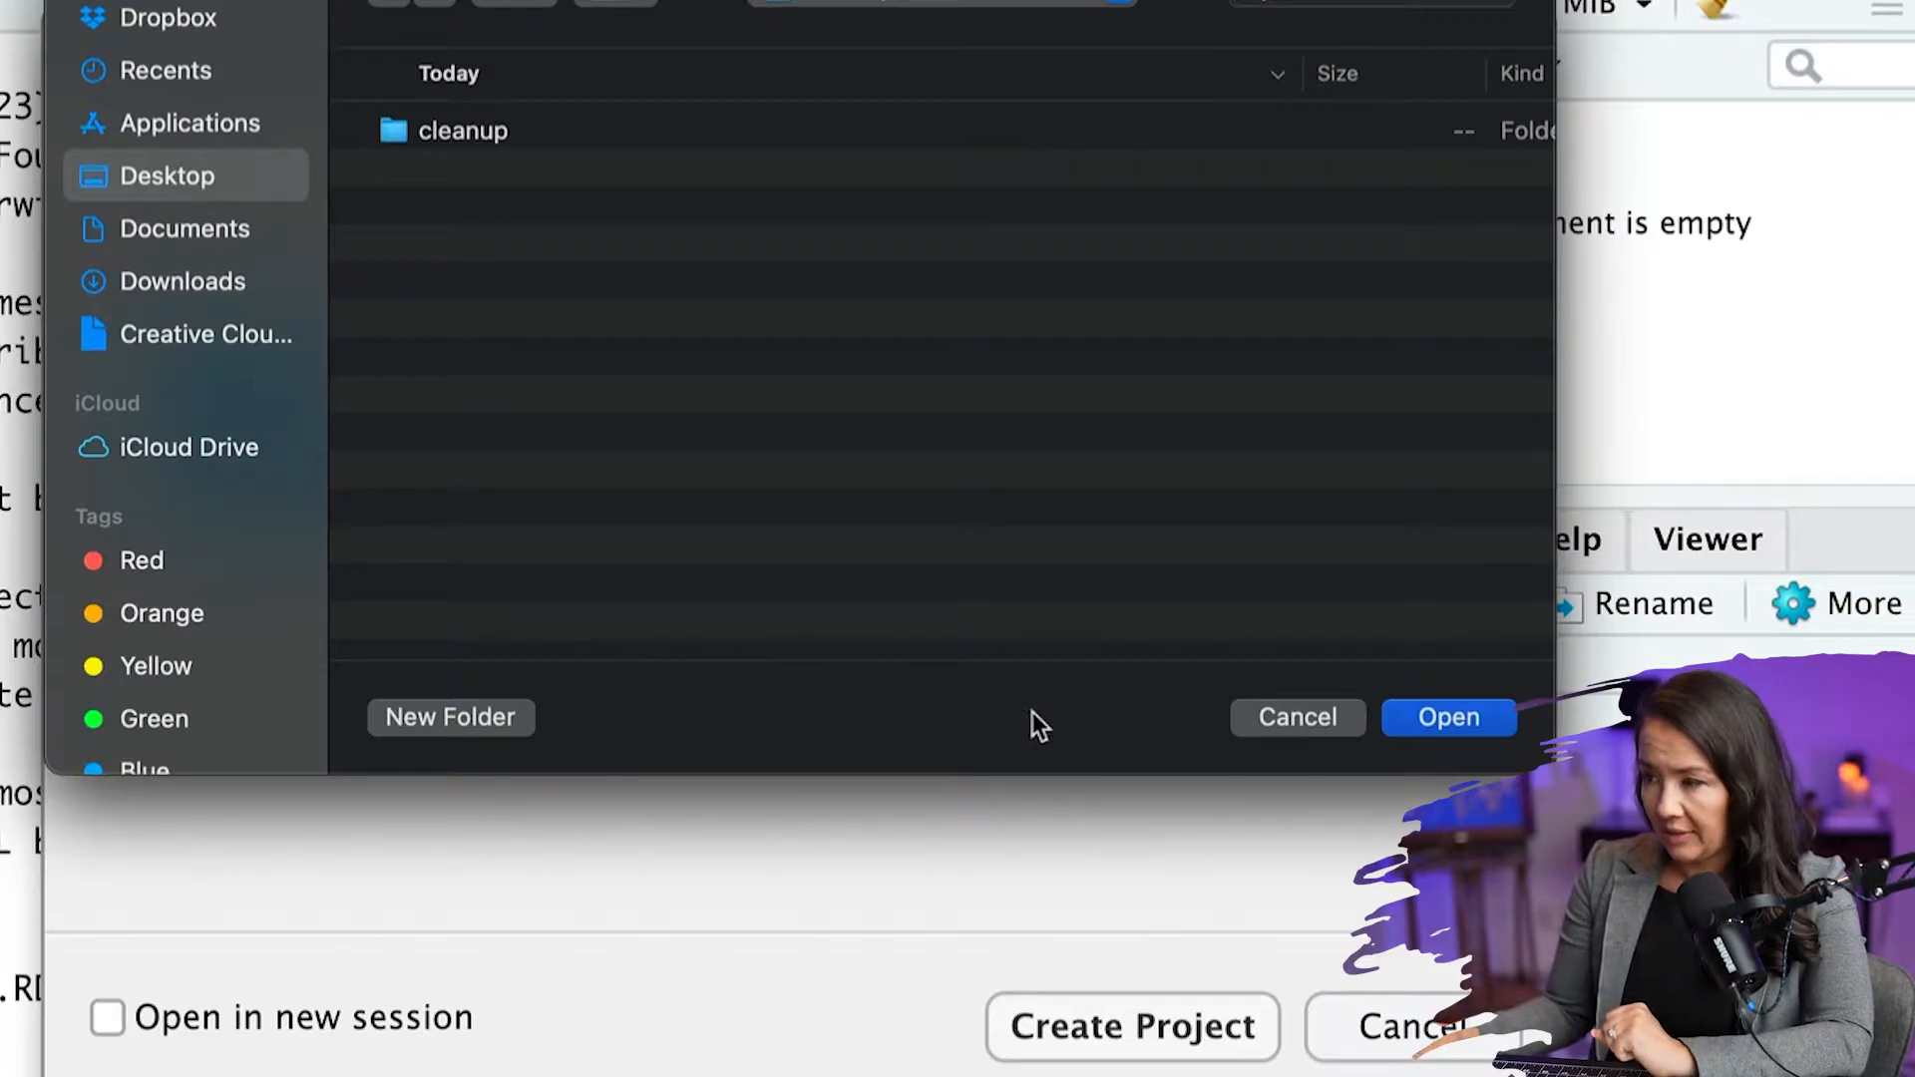
click(1446, 717)
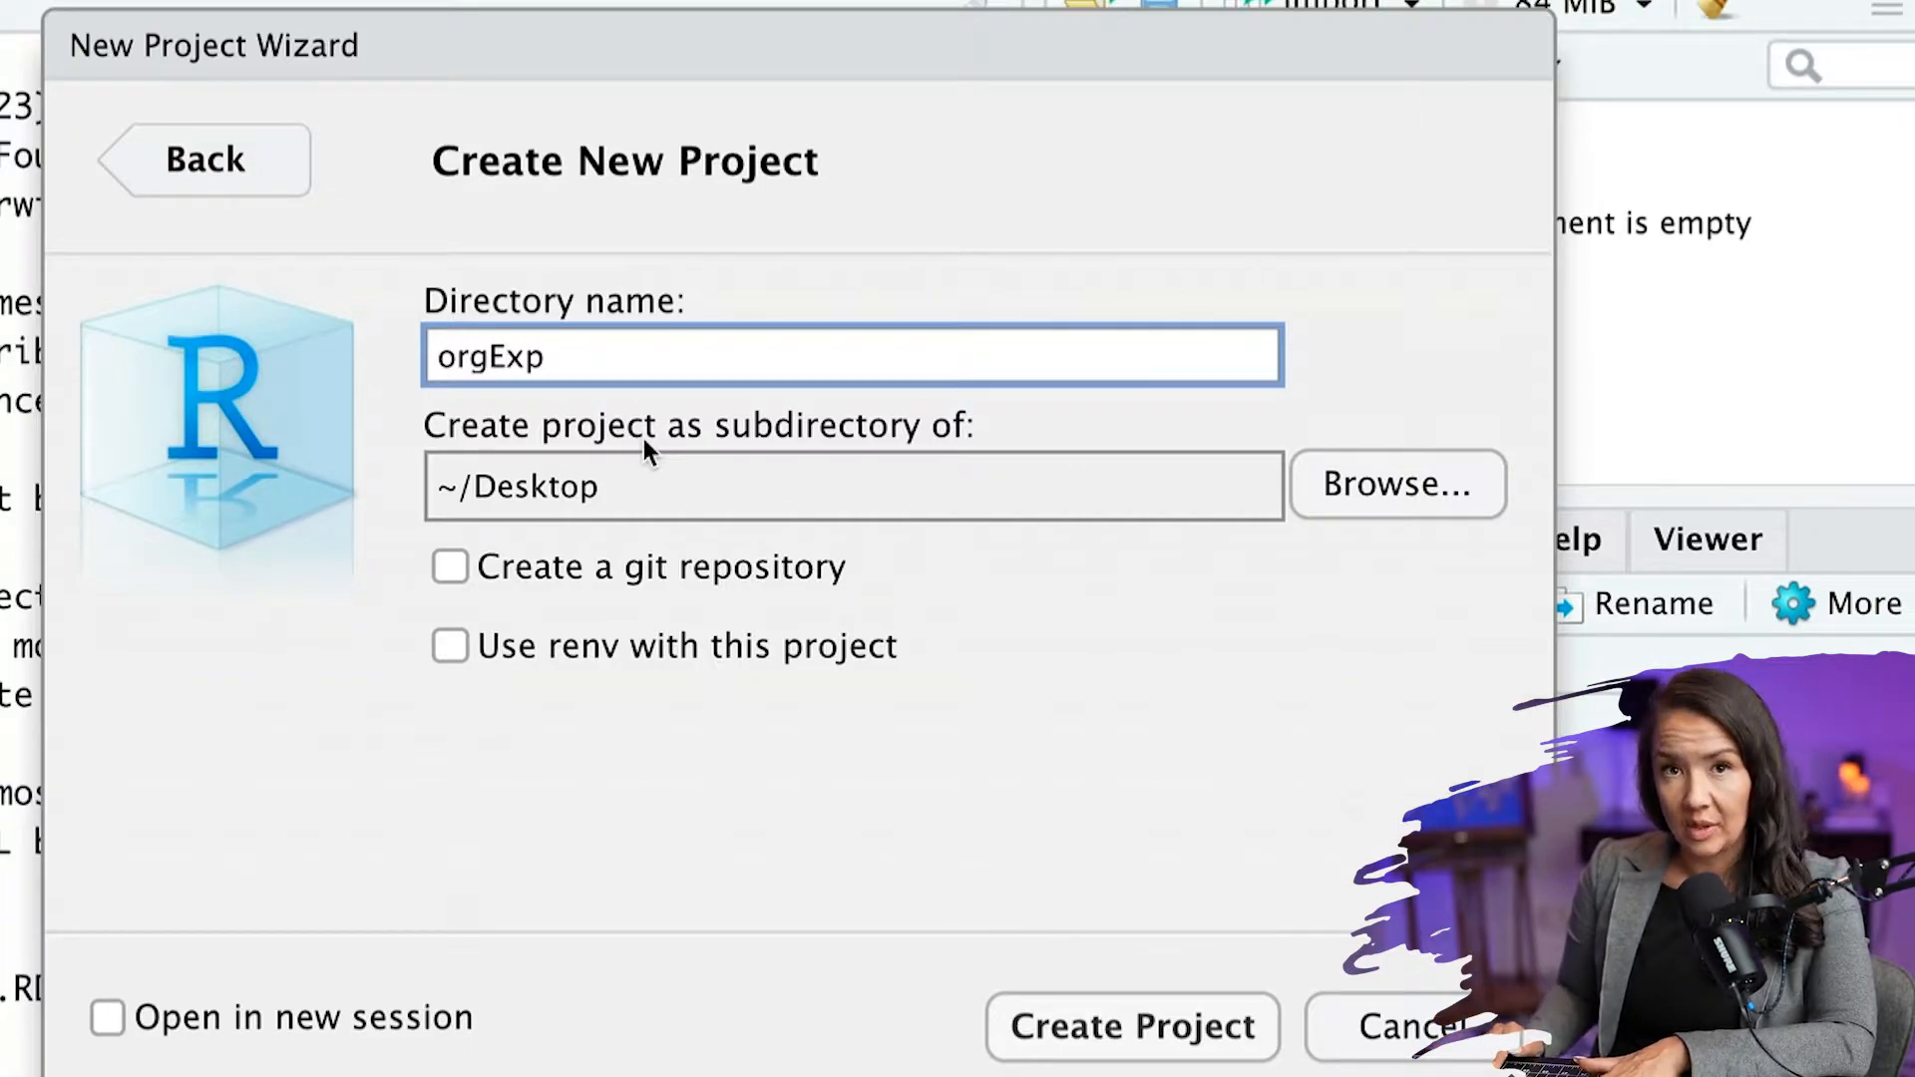
text(Te)
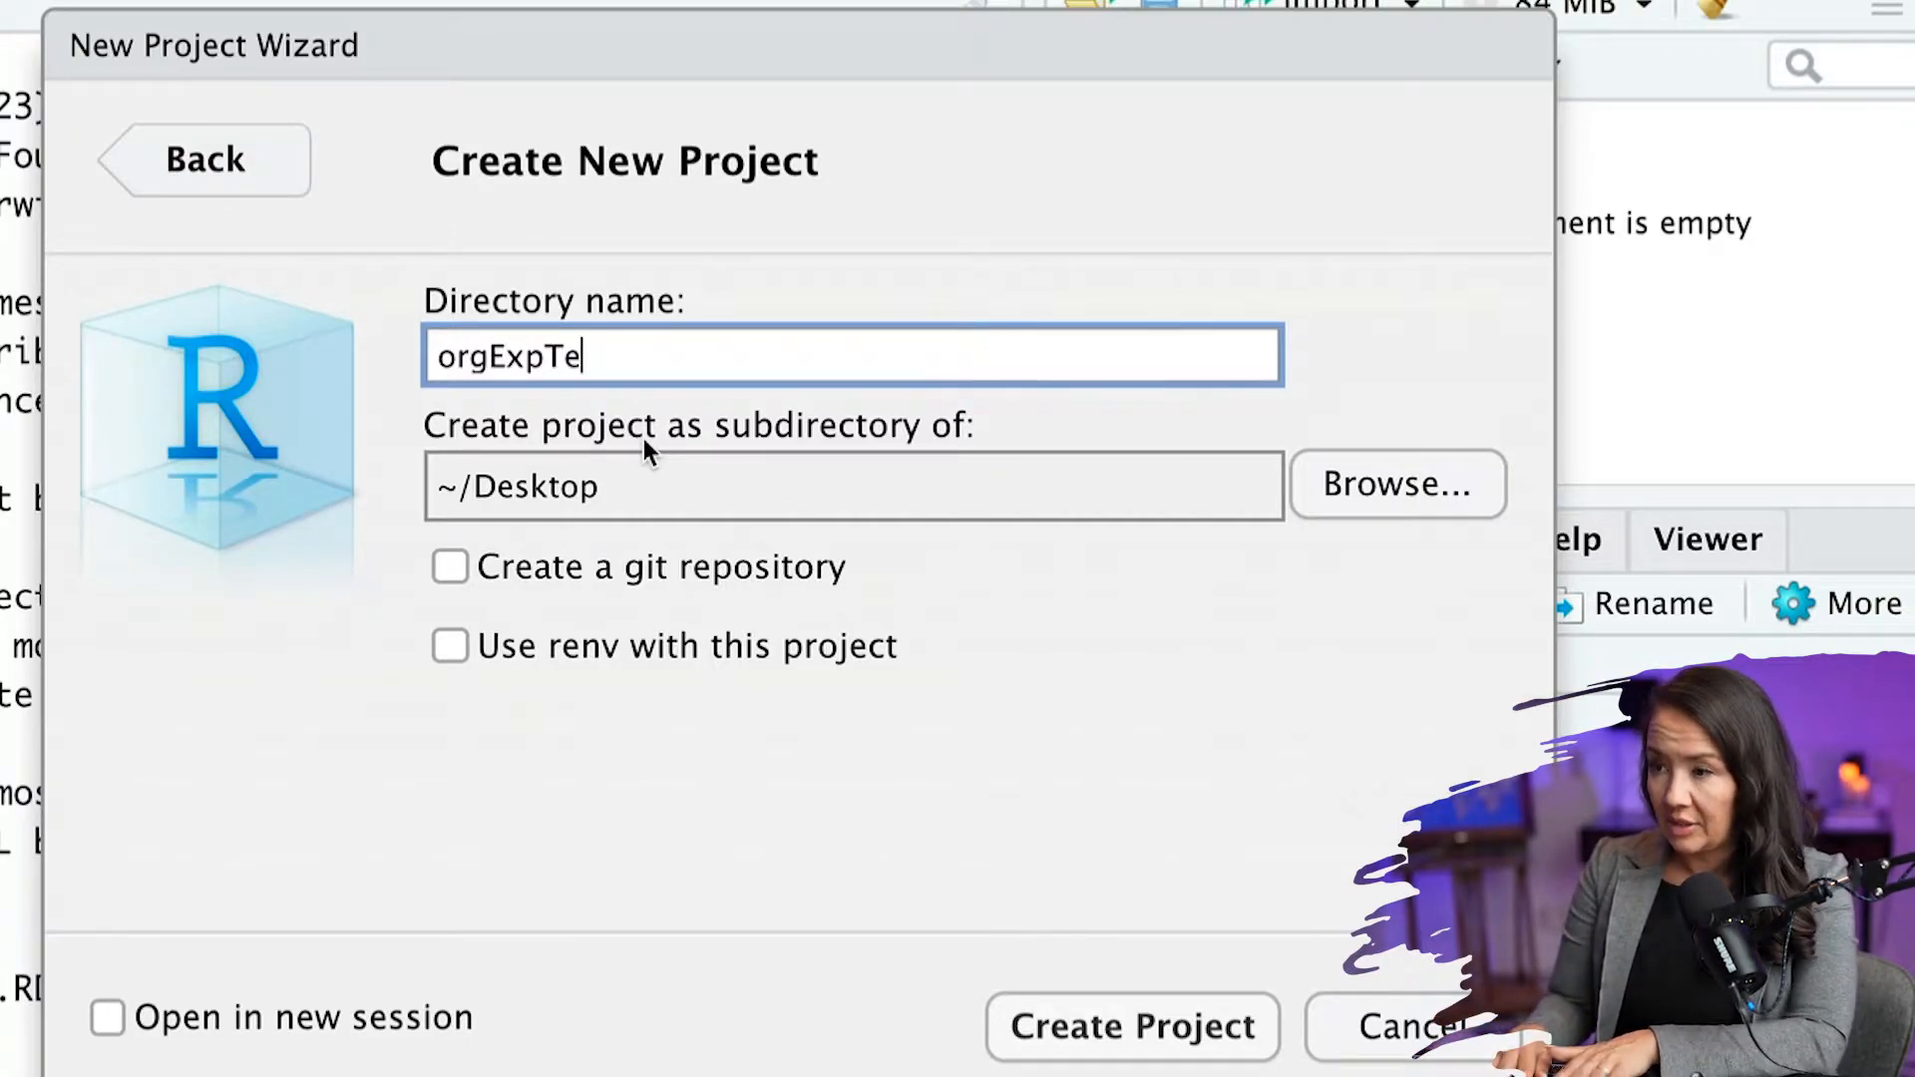
text(stDrLace)
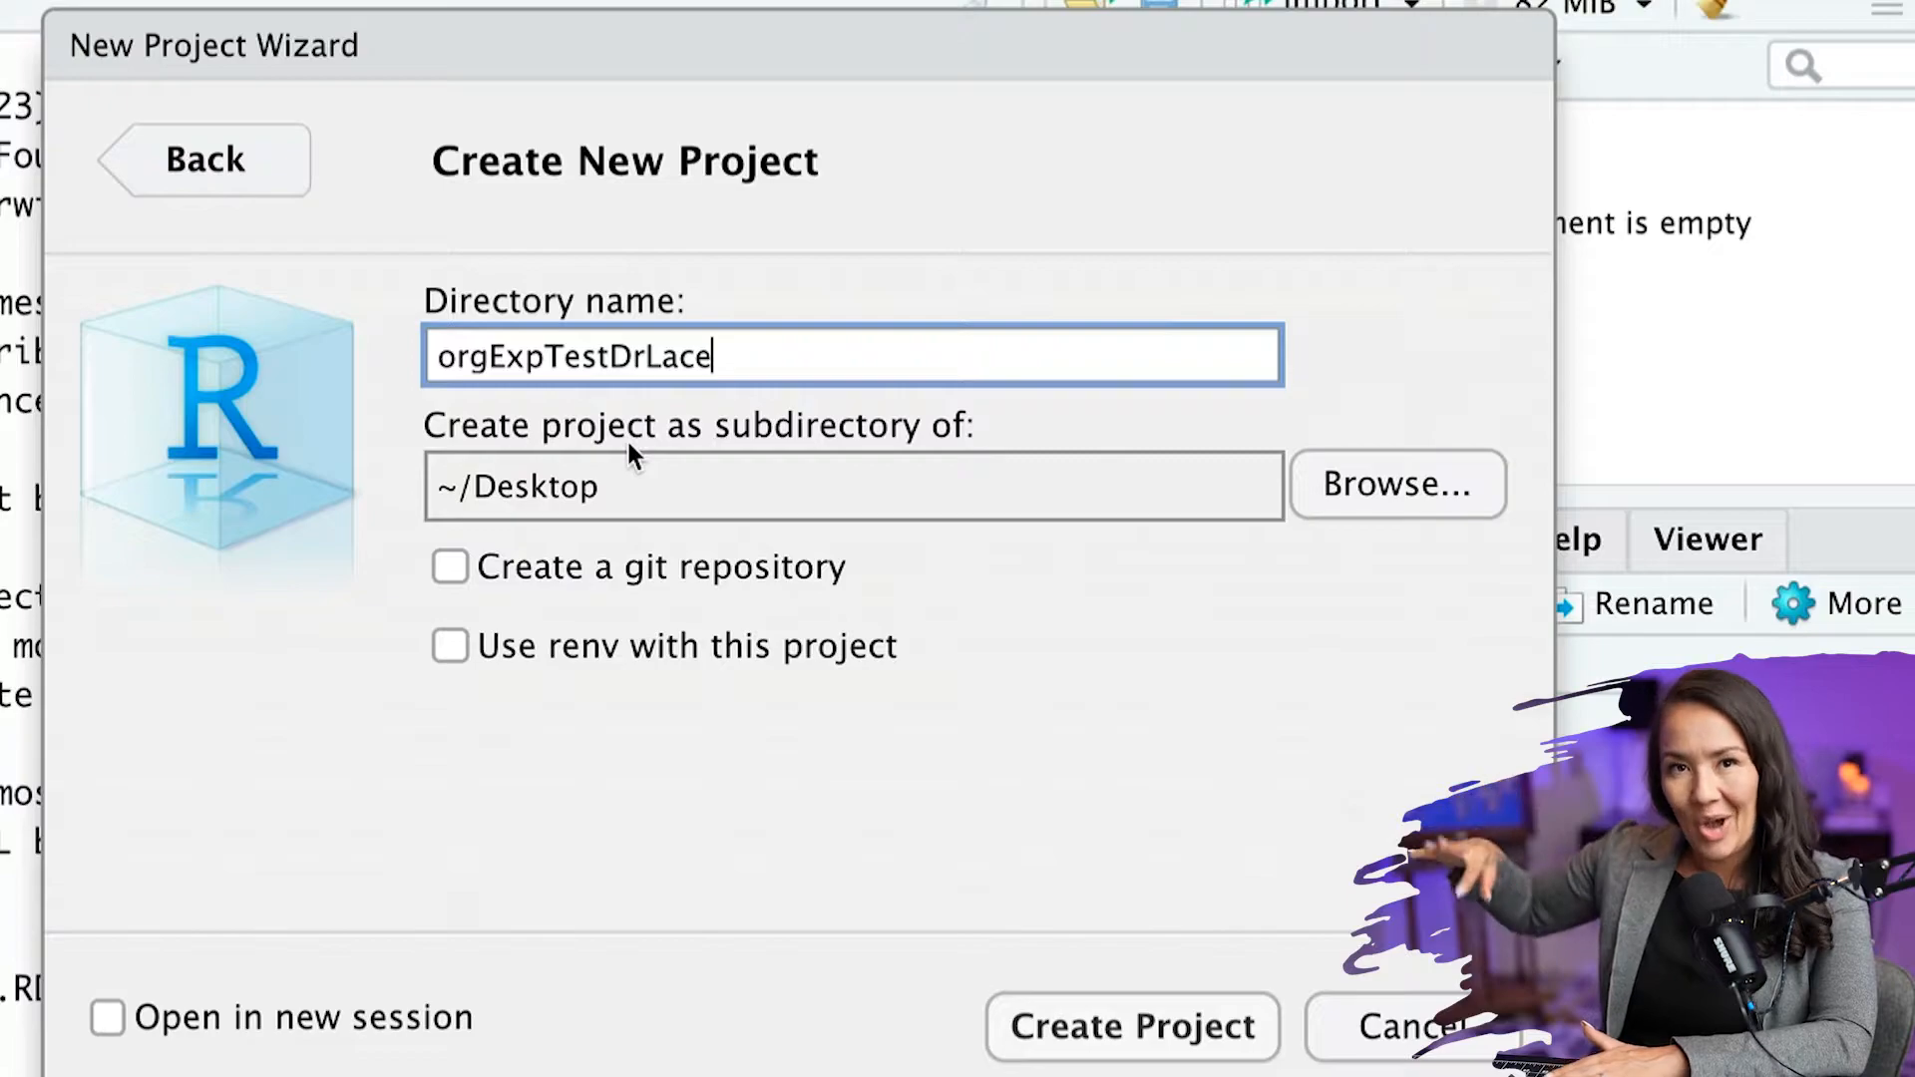
key(BackSpace)
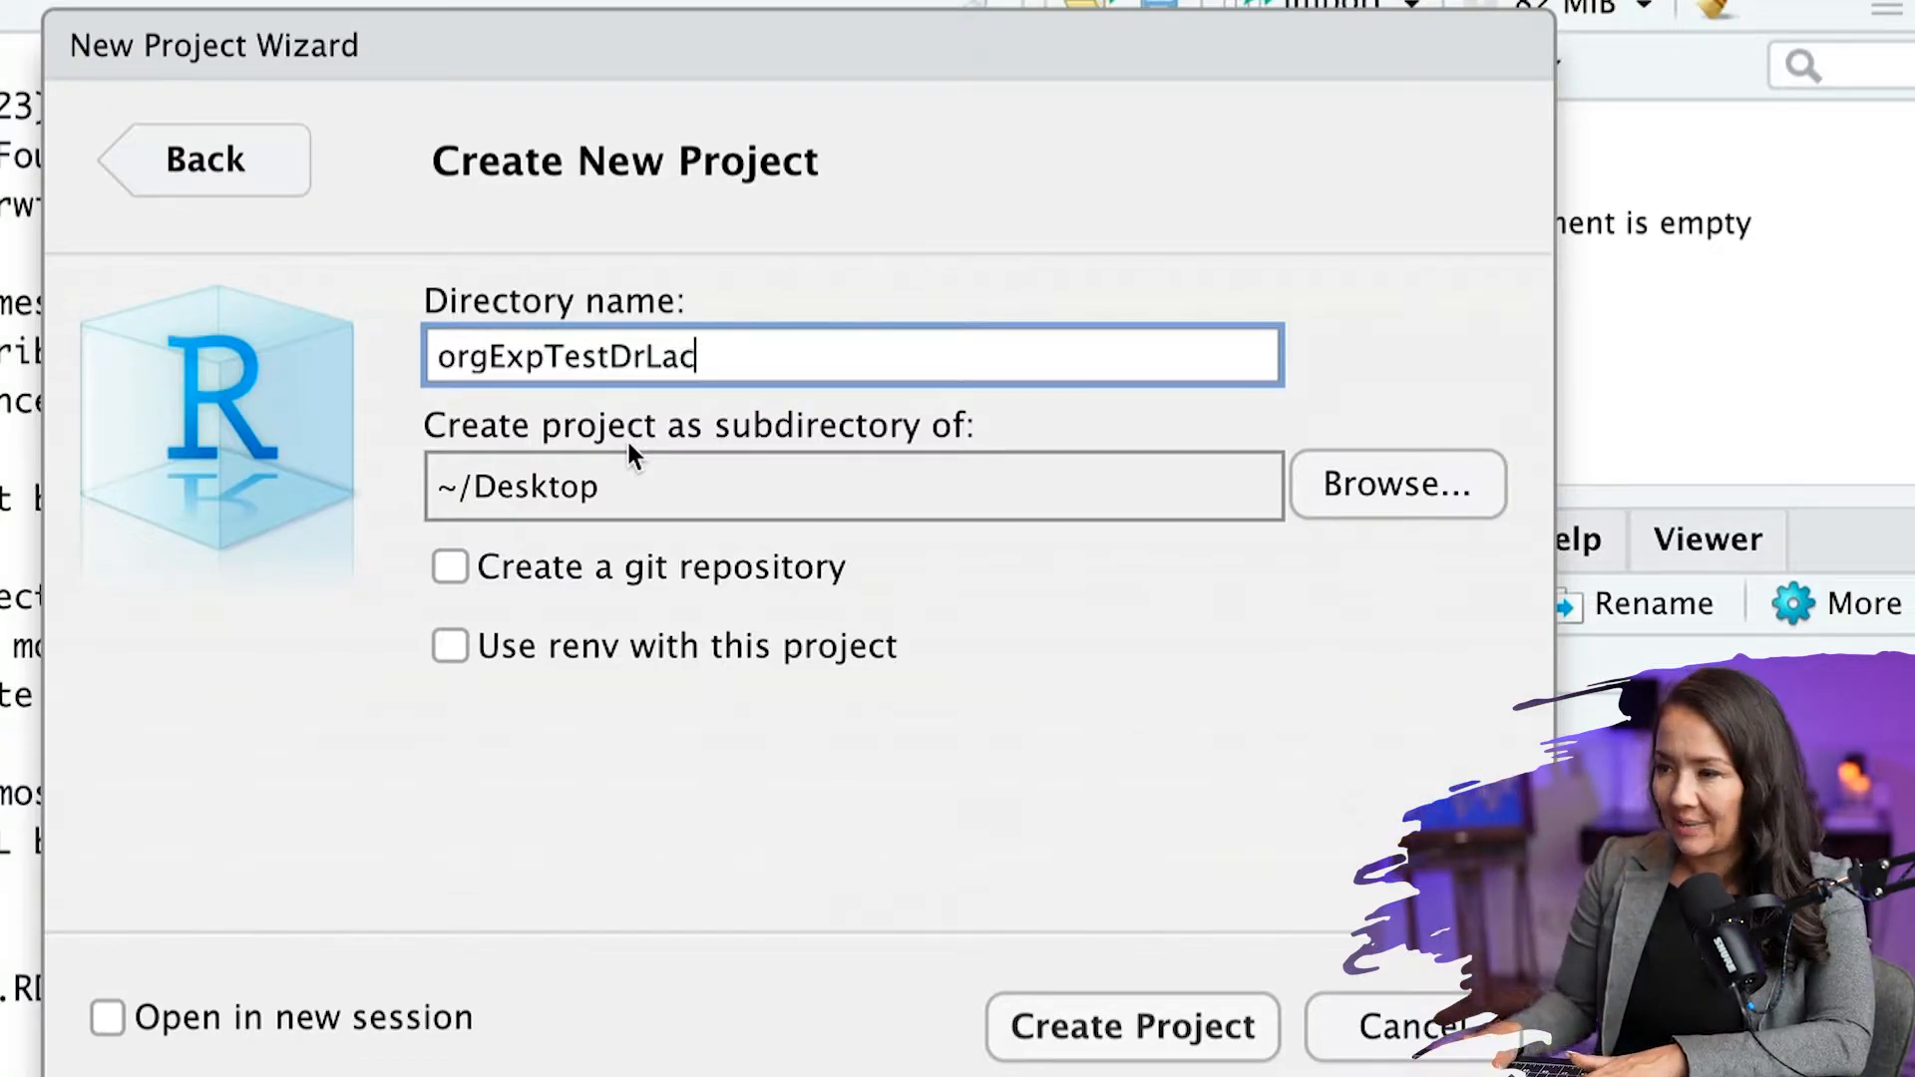
key(Backspace)
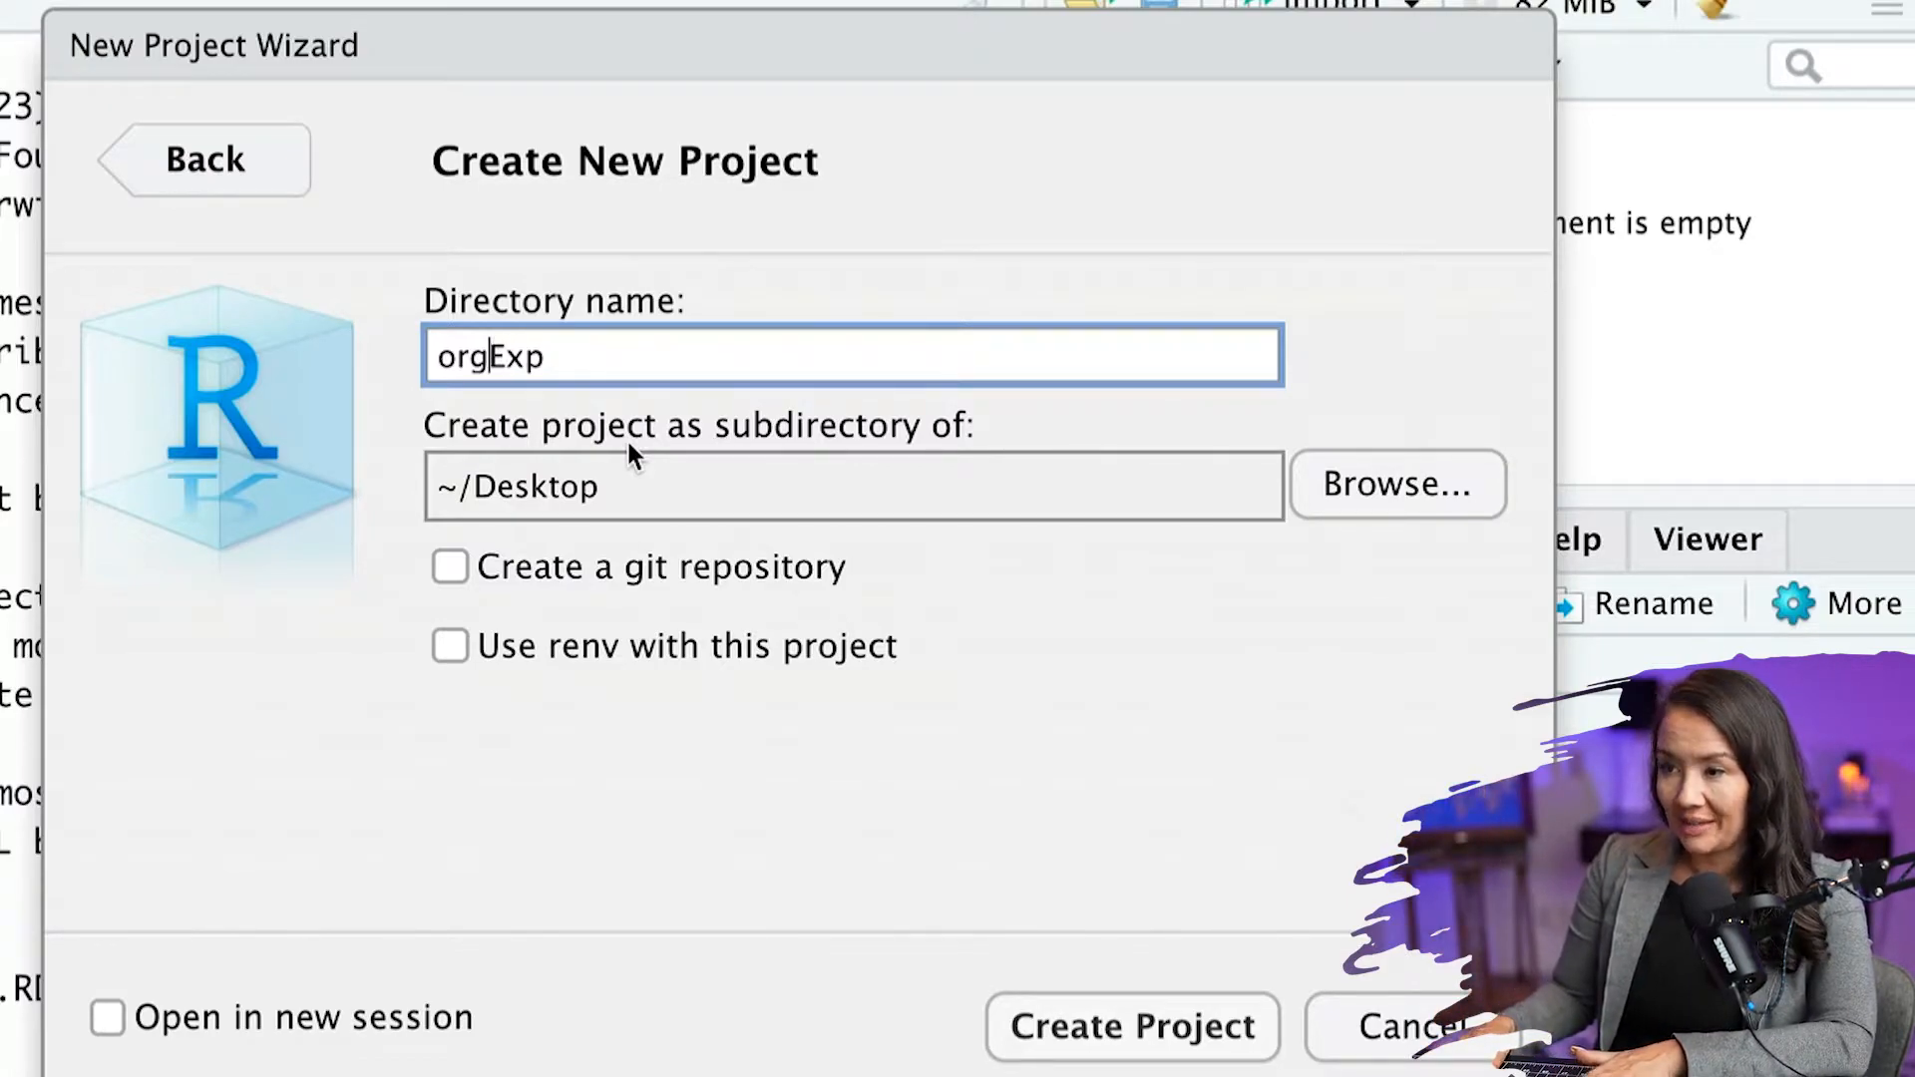
text(OrgExp)
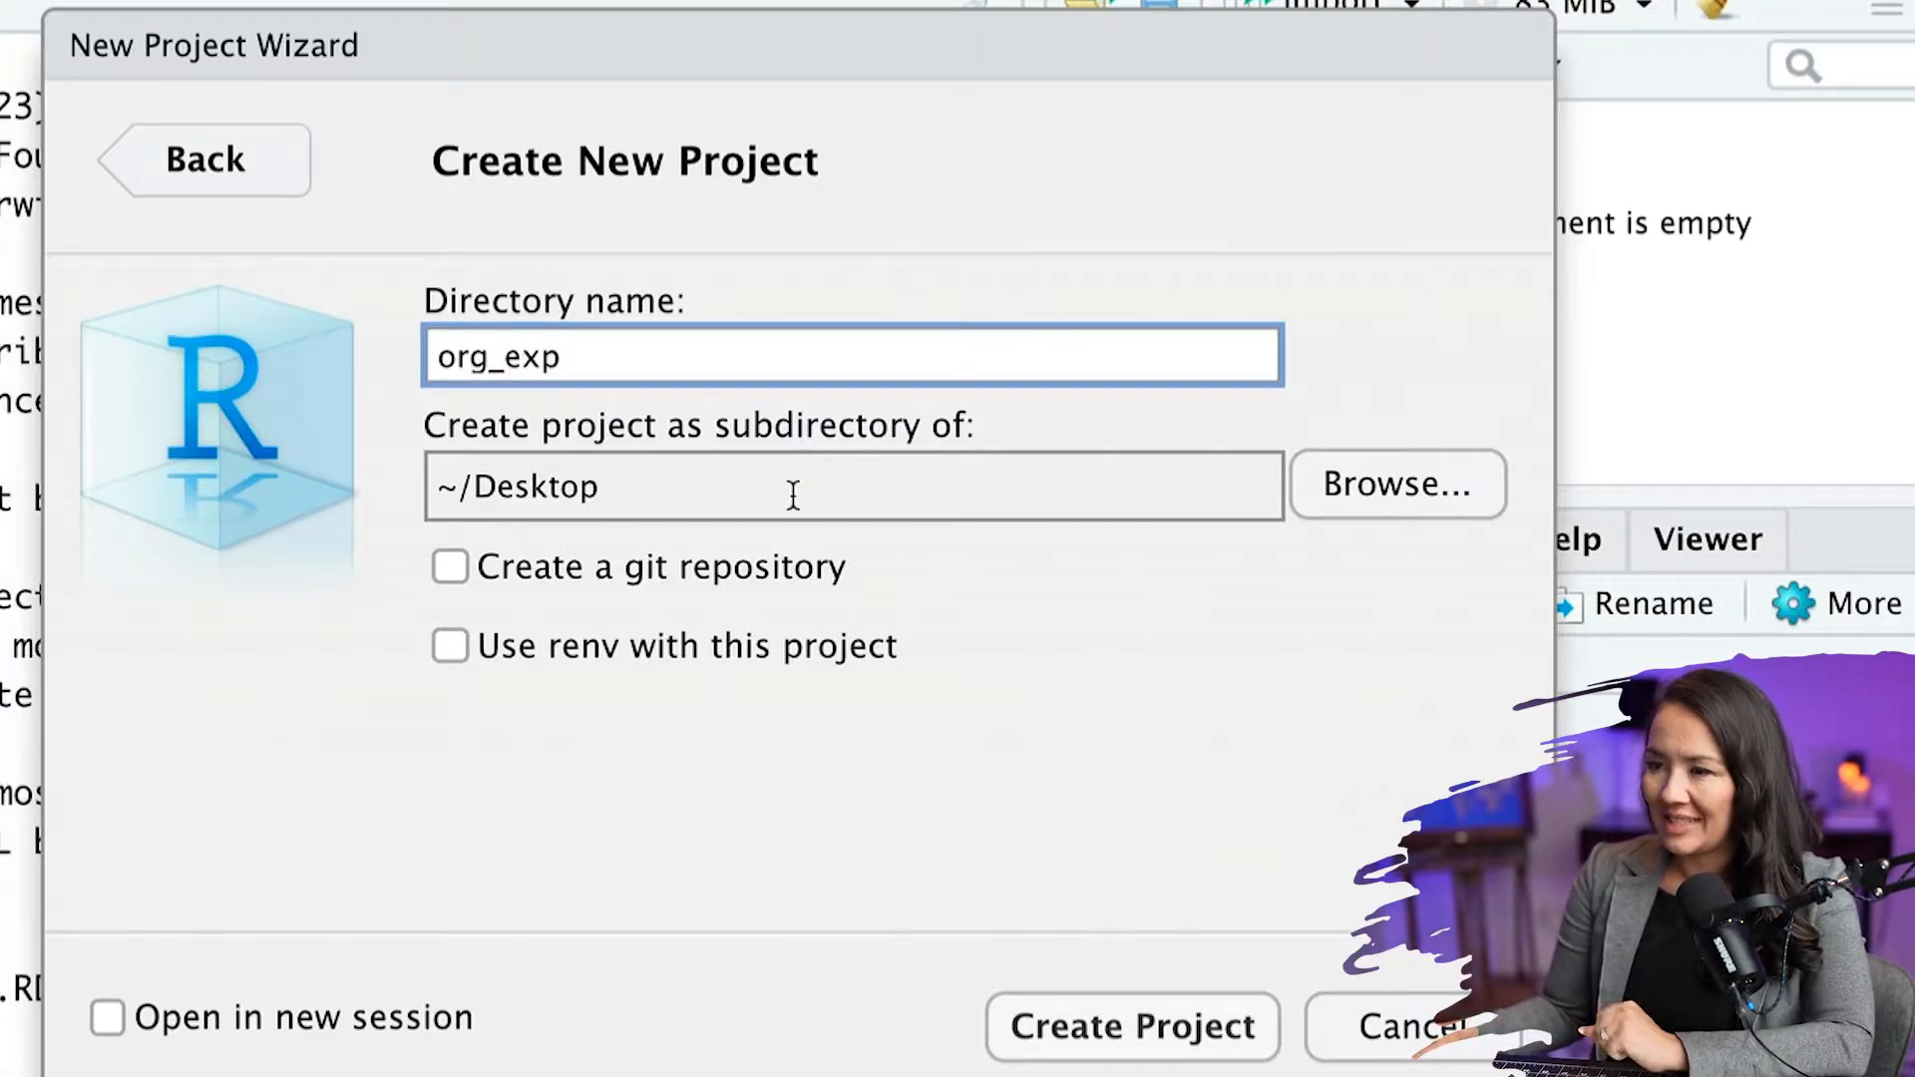
mouse_move(485, 409)
text(-)
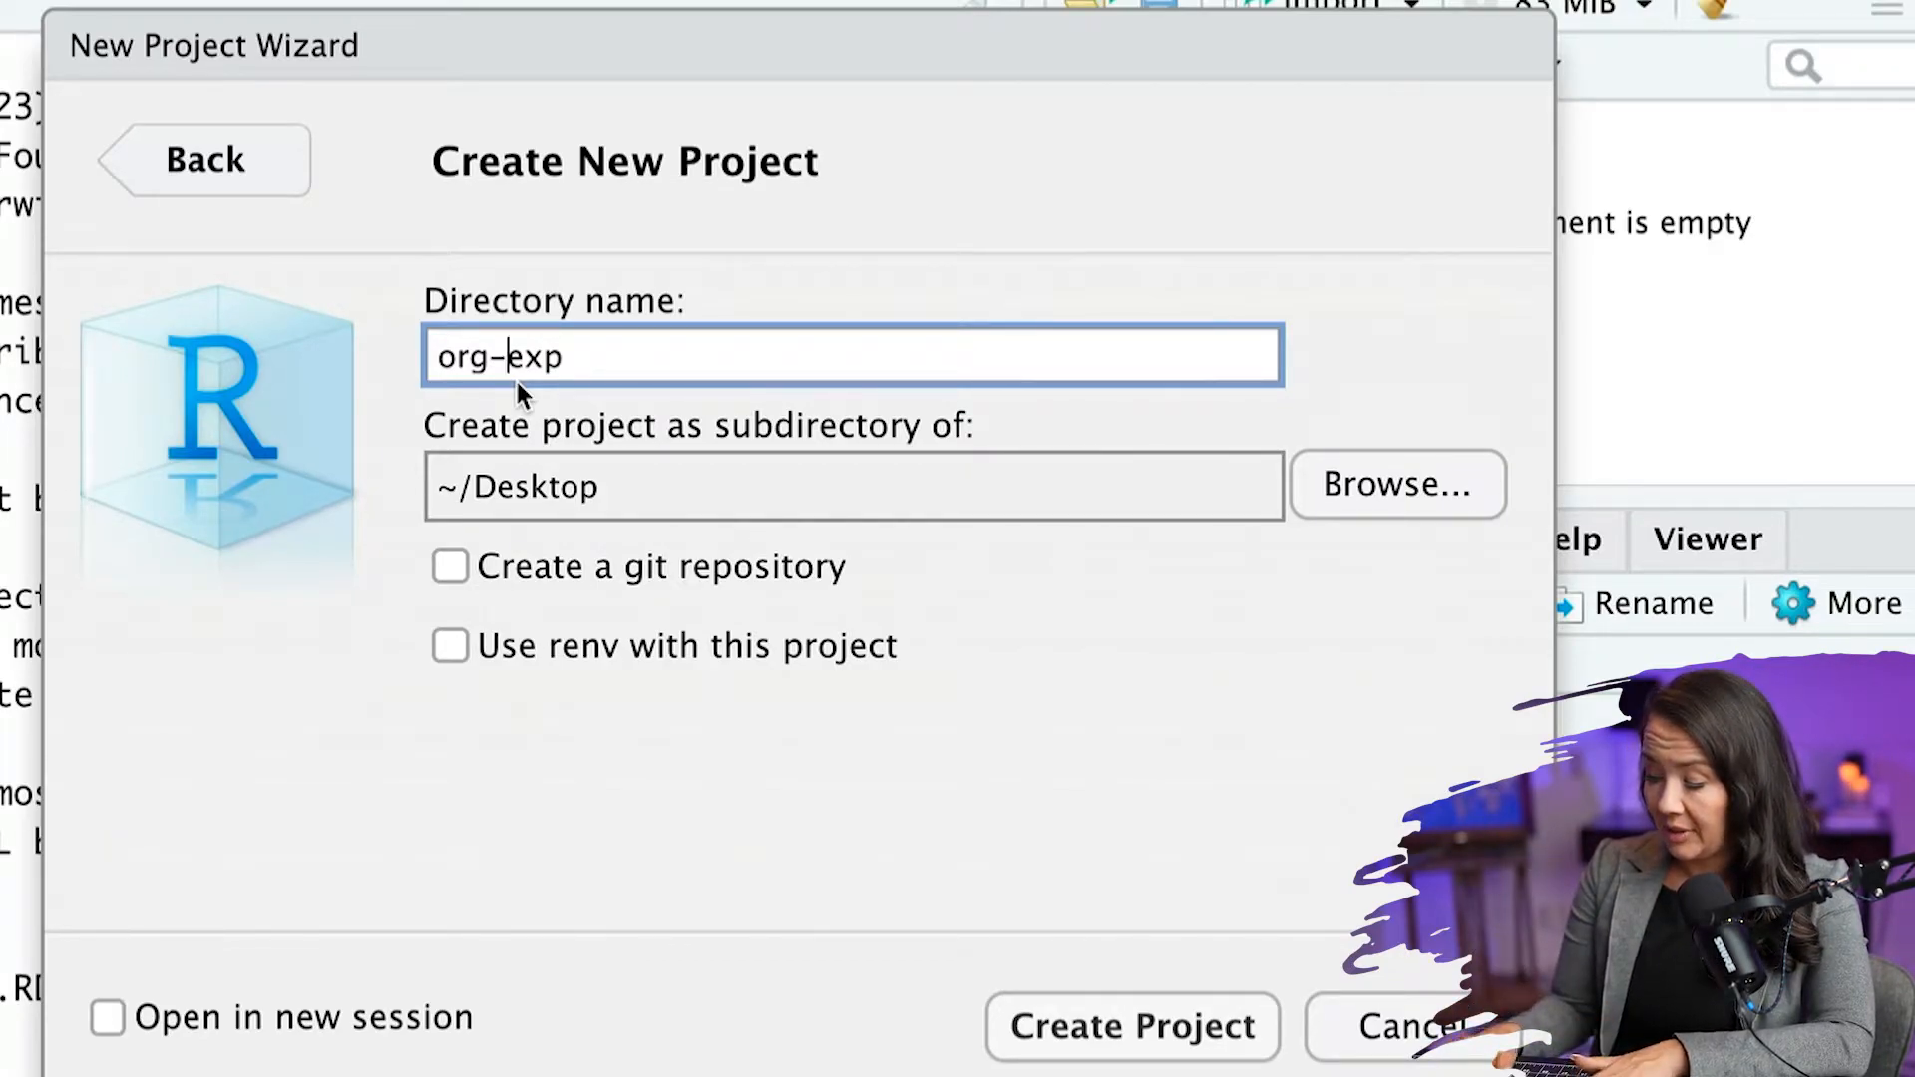
text(_)
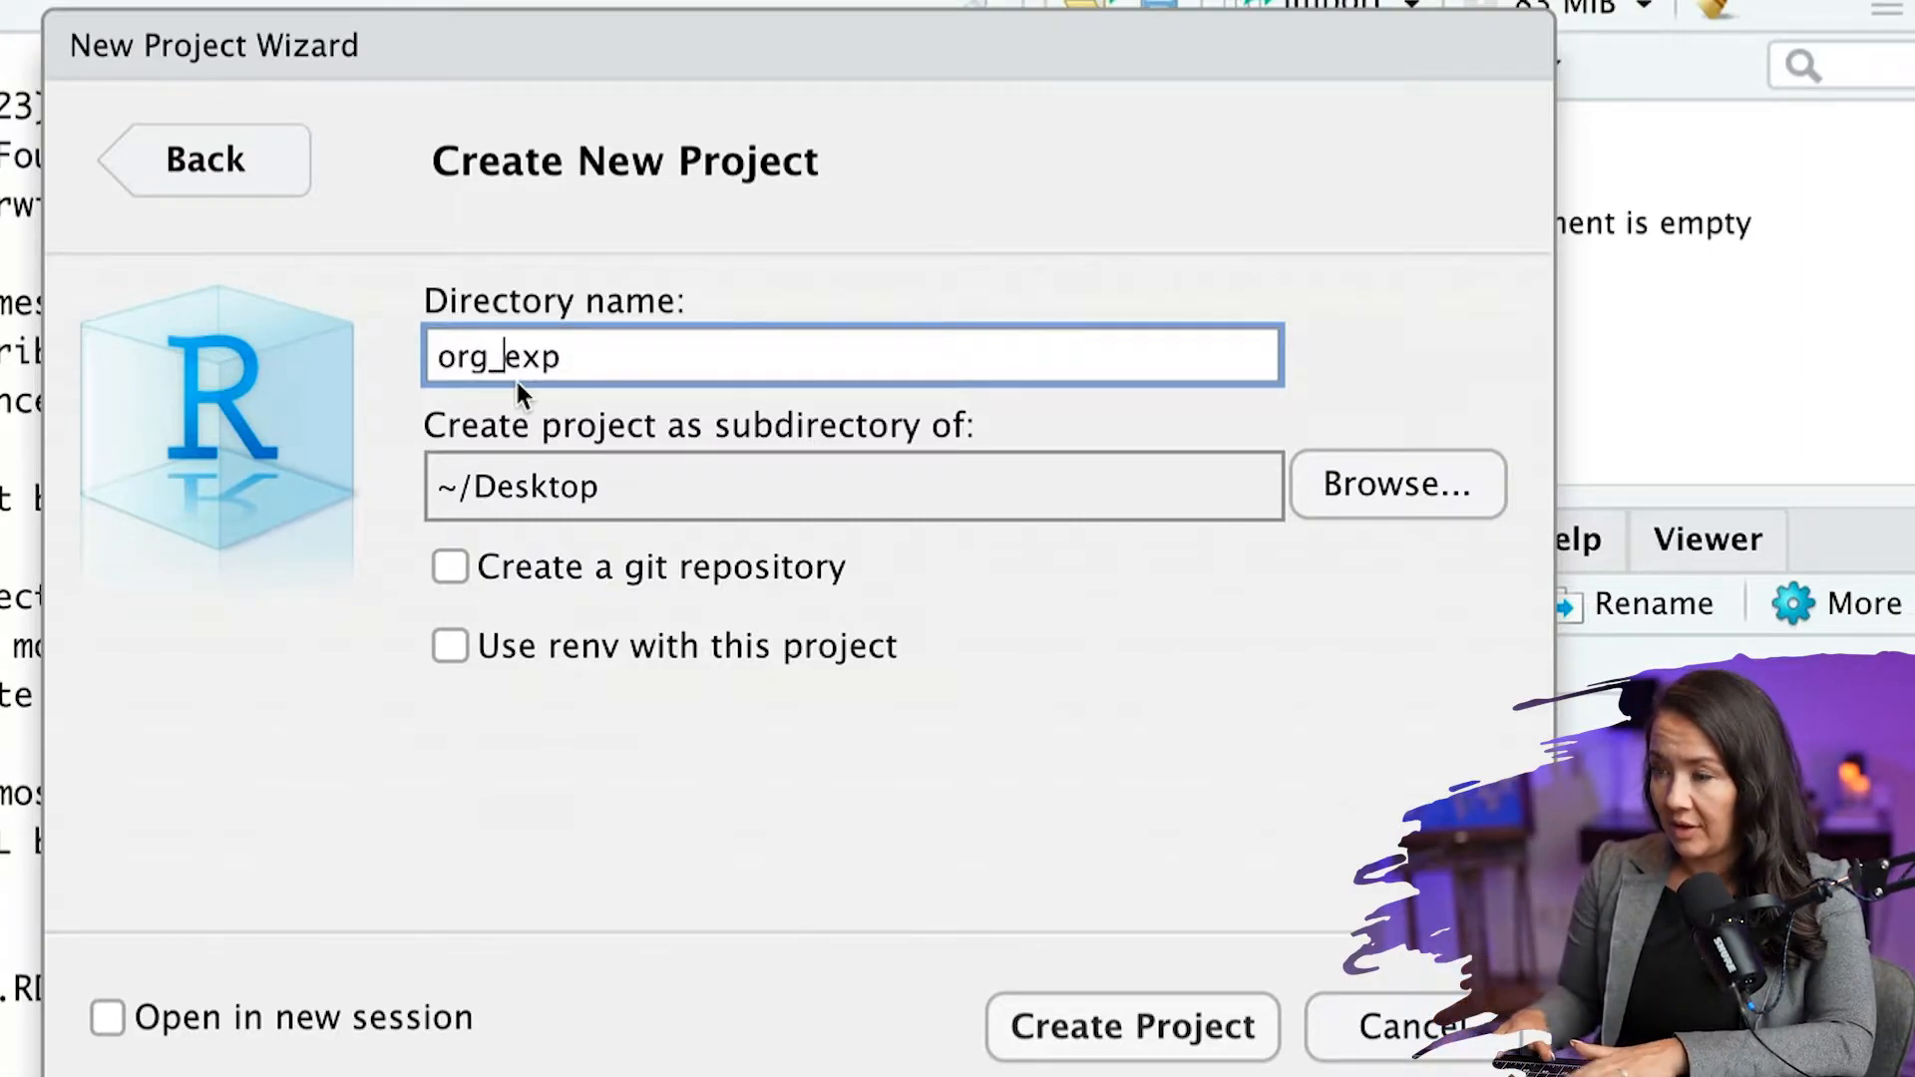
key(Backspace)
text(E)
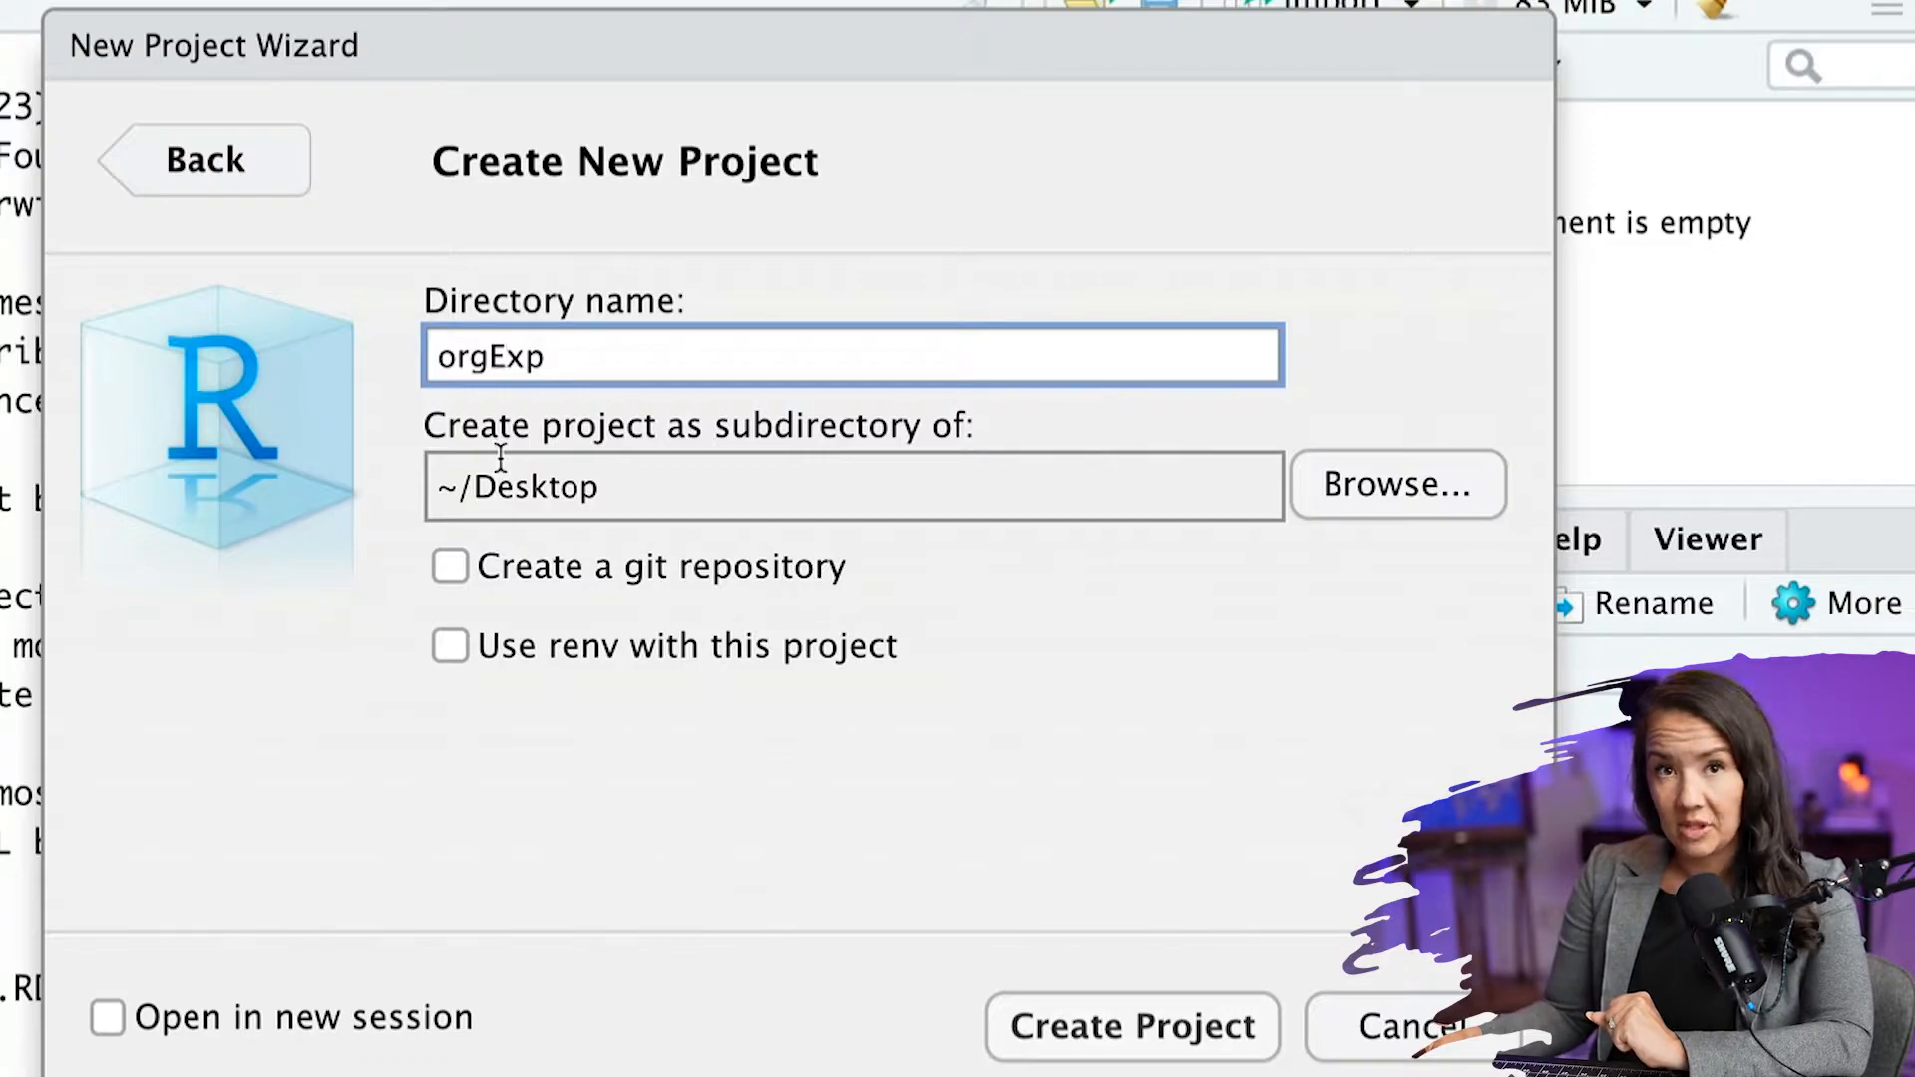
text(O)
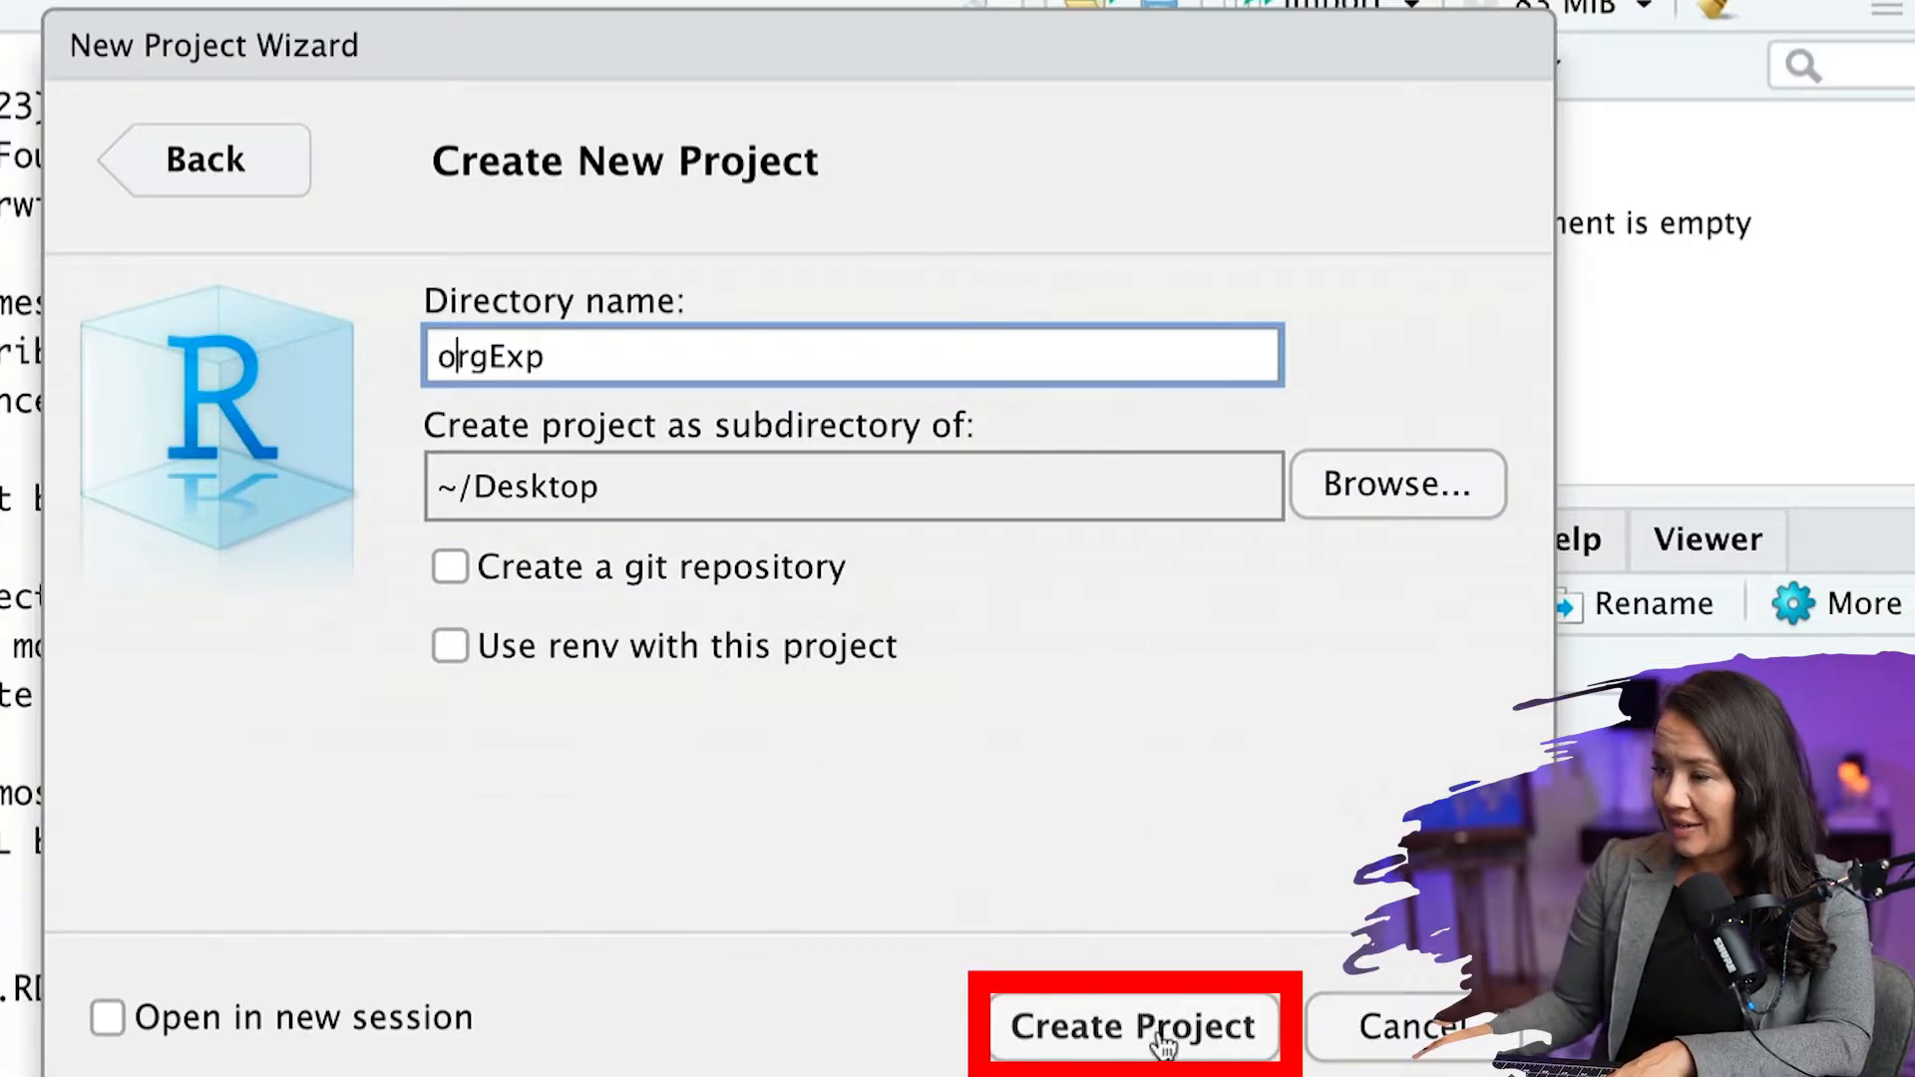
- Create the orgExp project, producing orgExp.Rproj in Desktop/orgExp
click(1132, 1026)
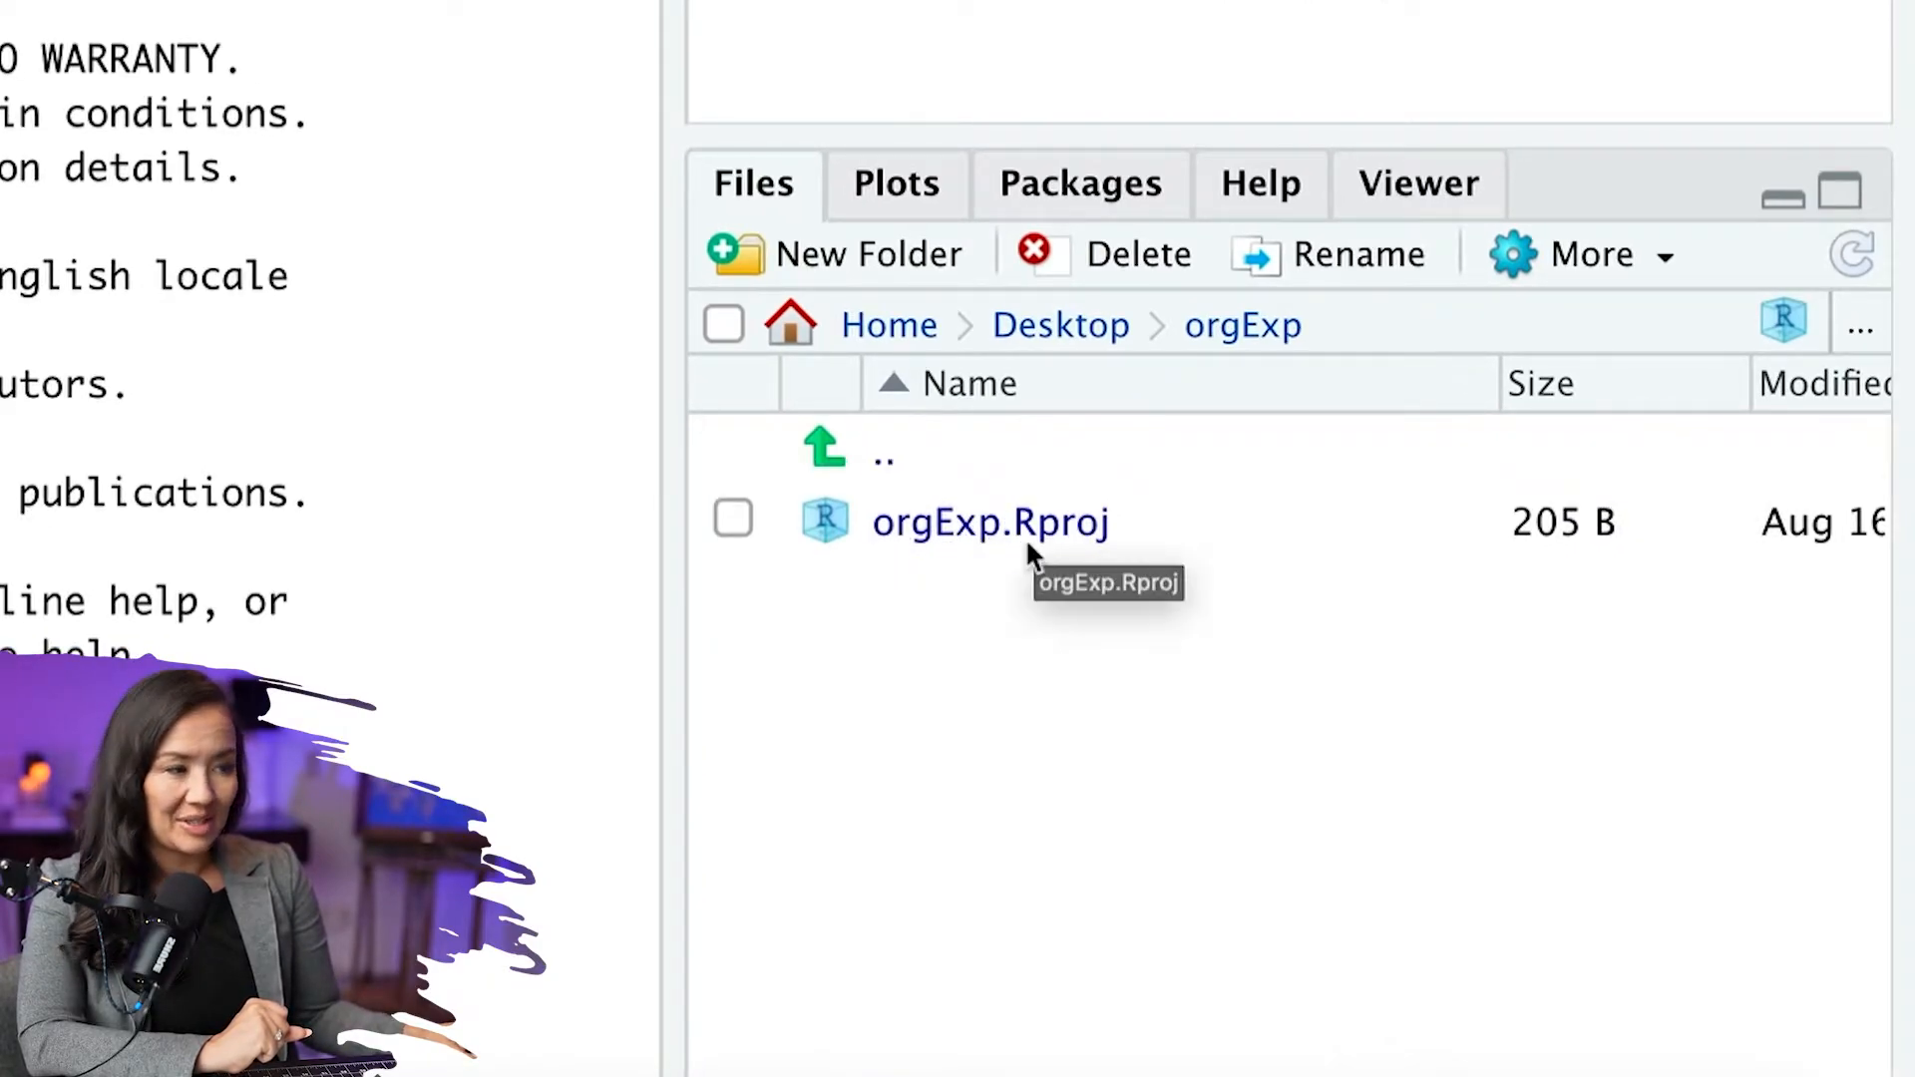
mouse_move(1011, 561)
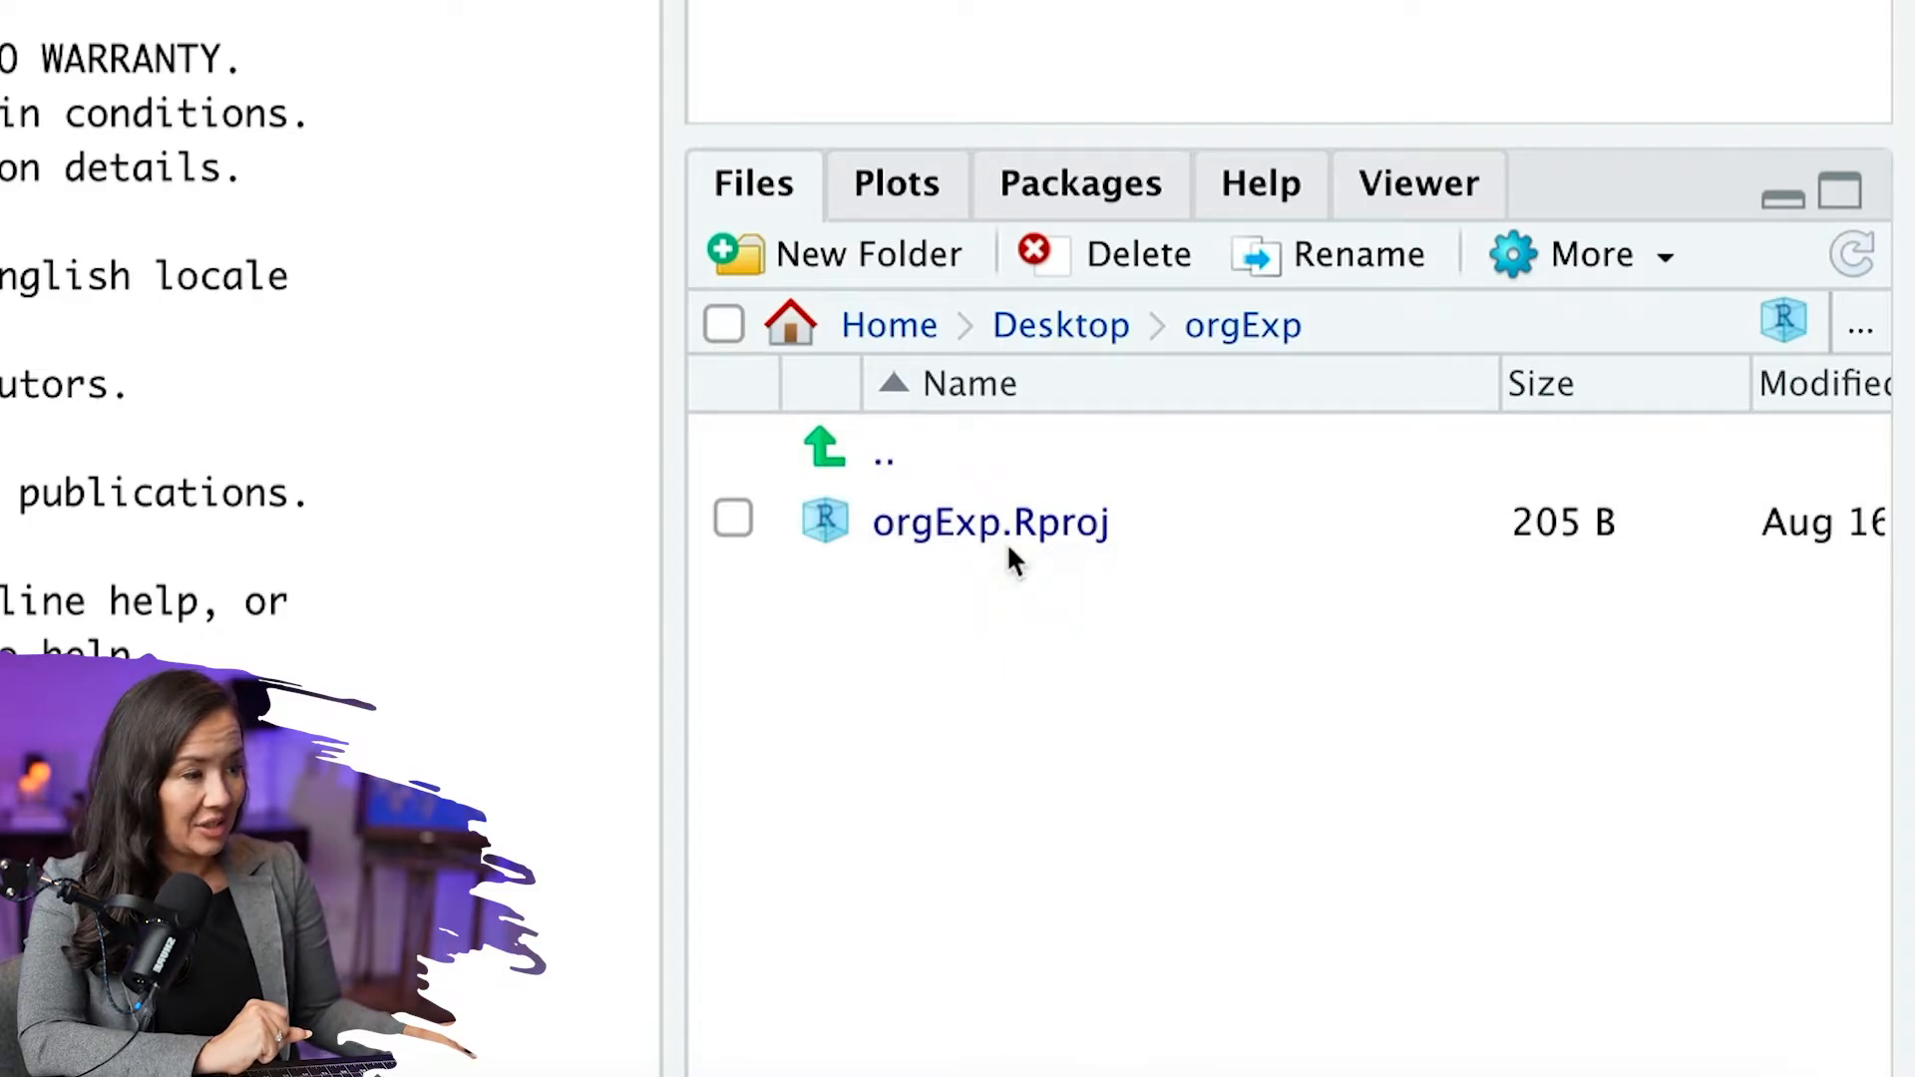
mouse_move(978, 587)
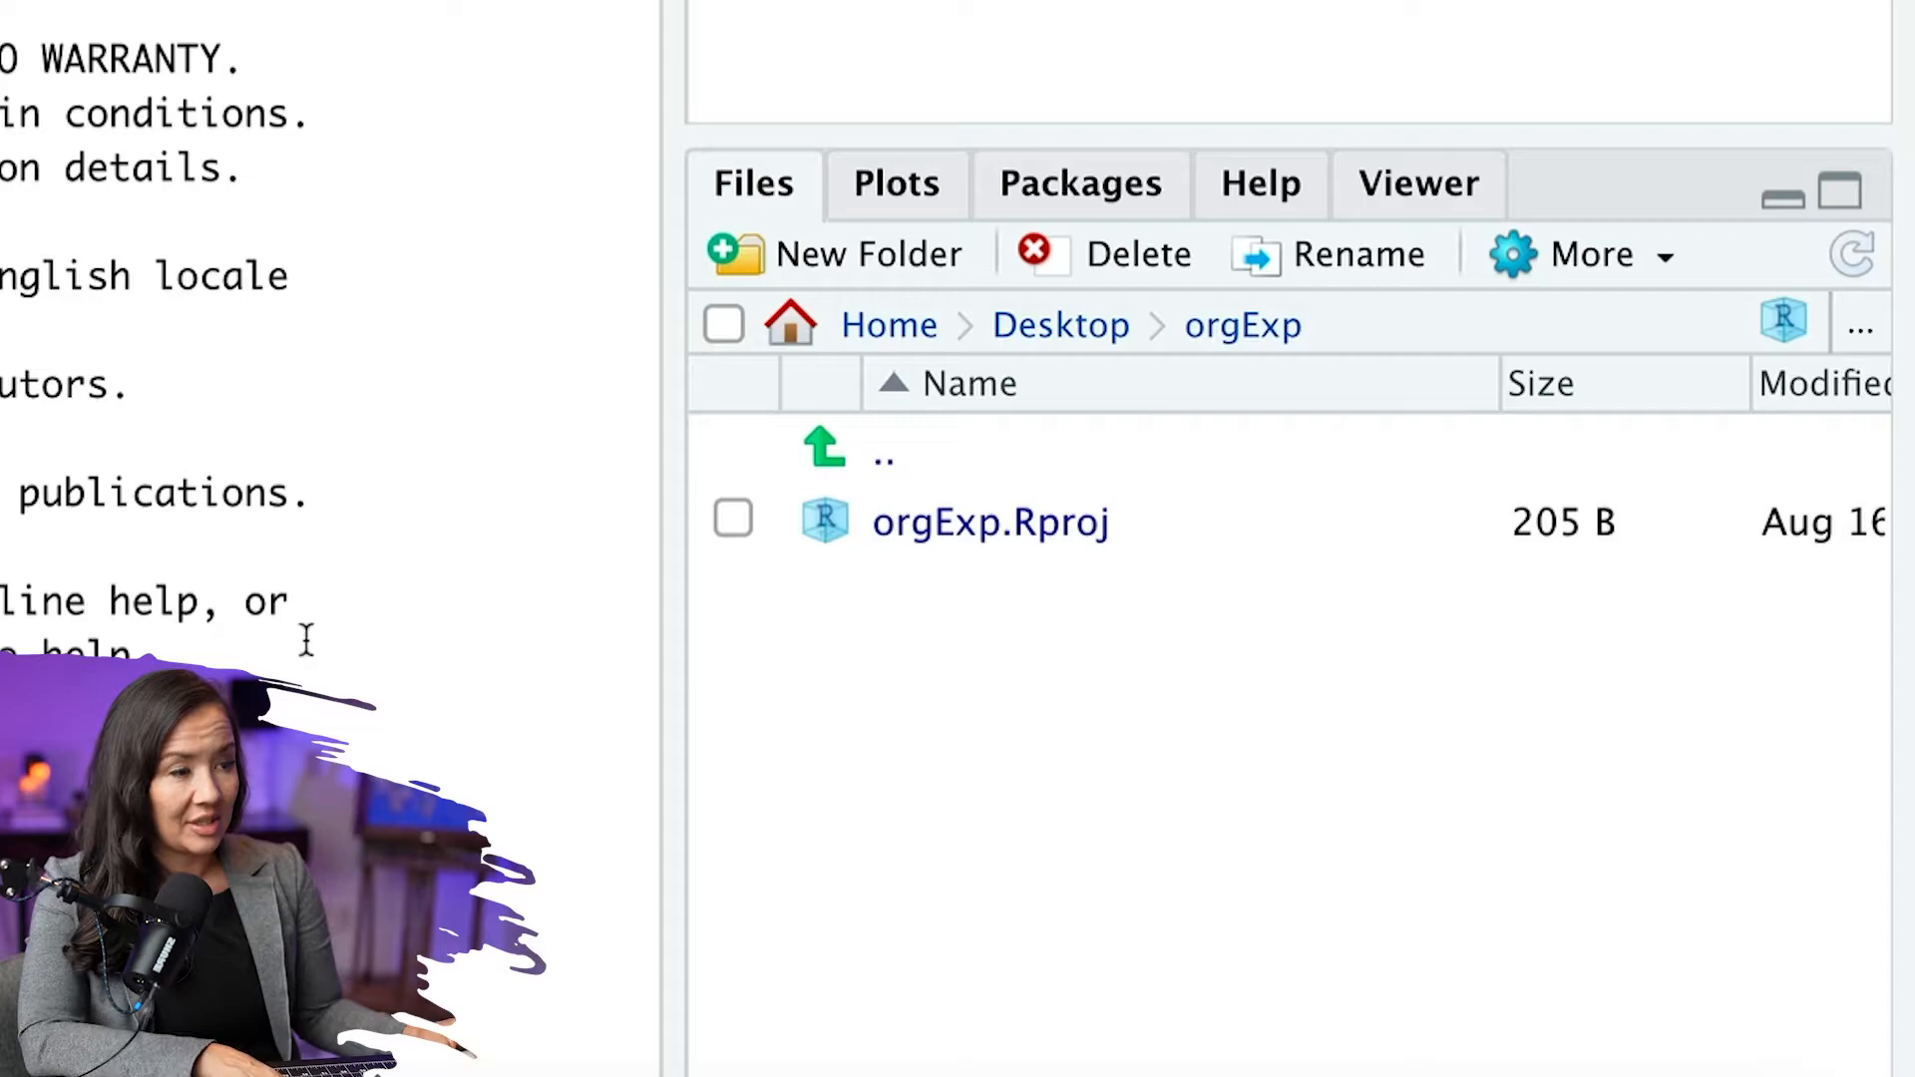
mouse_move(1039, 382)
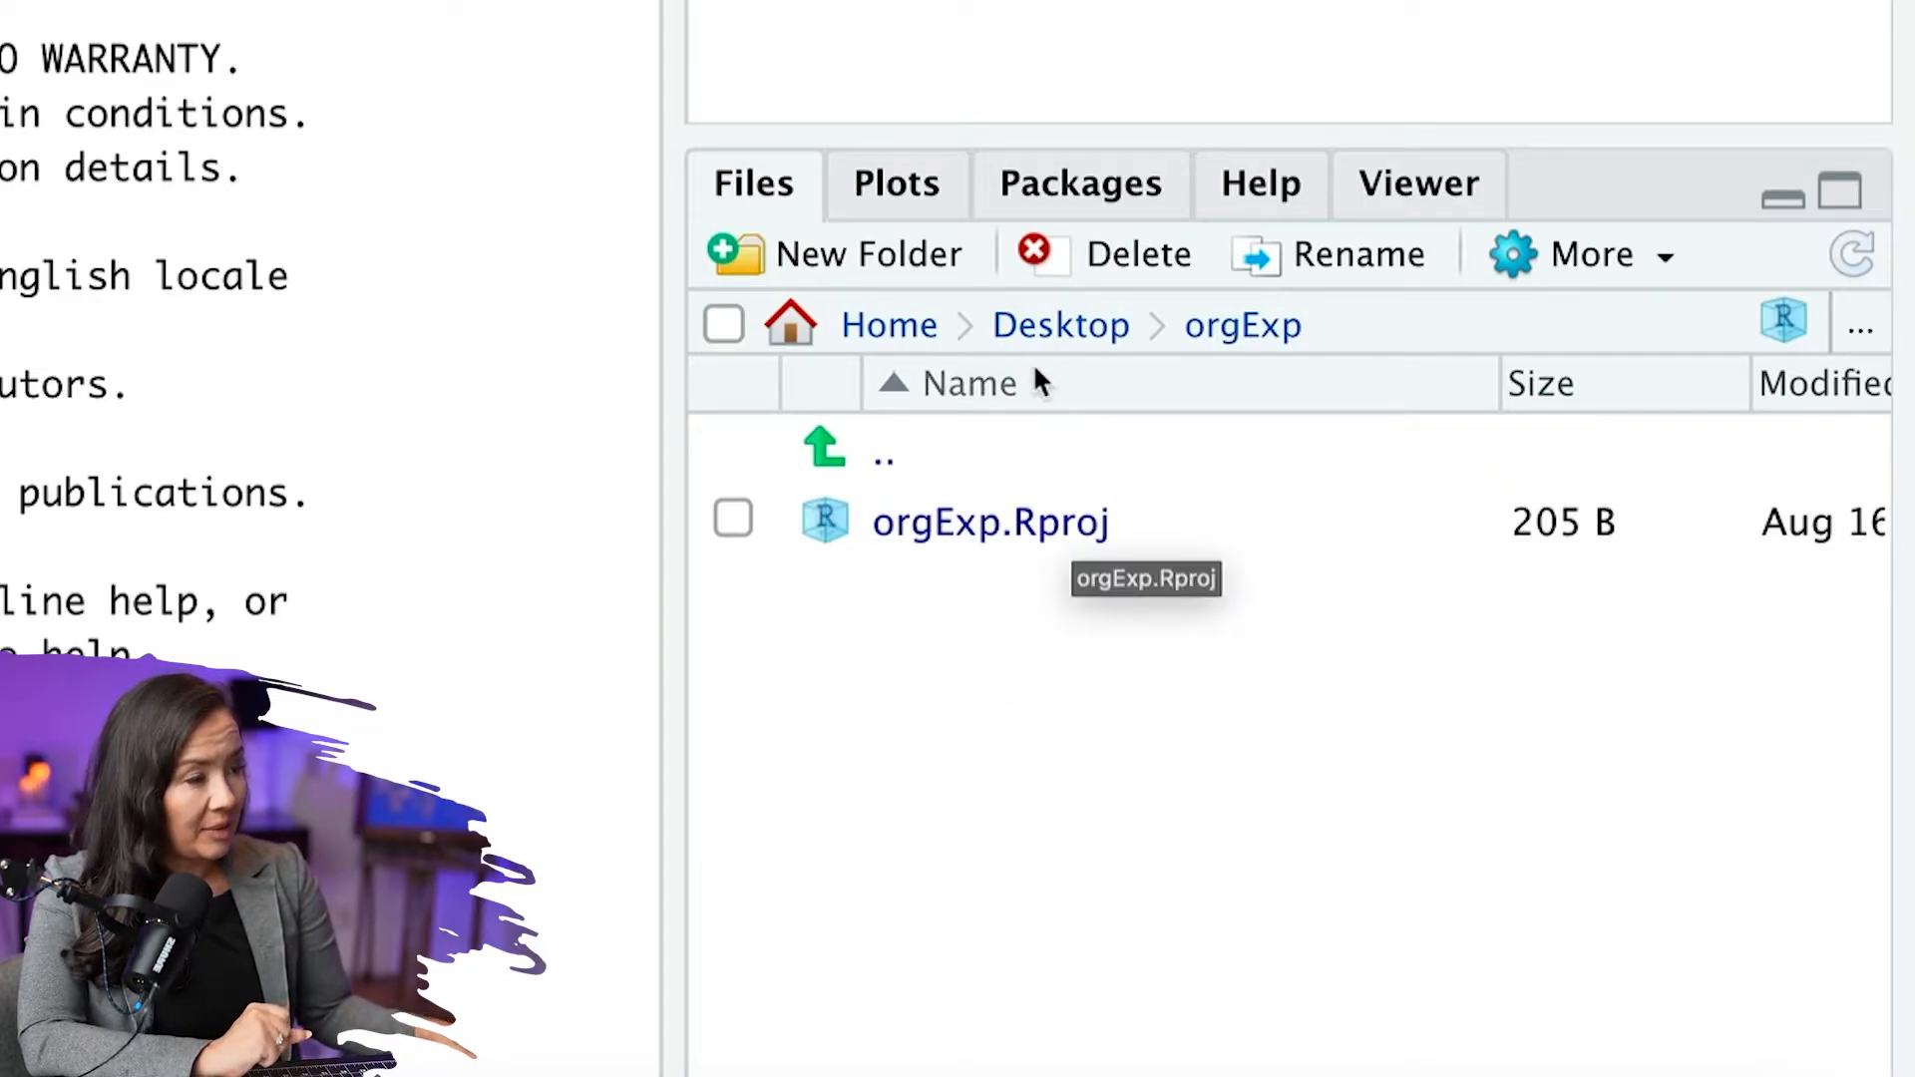
mouse_move(1239, 325)
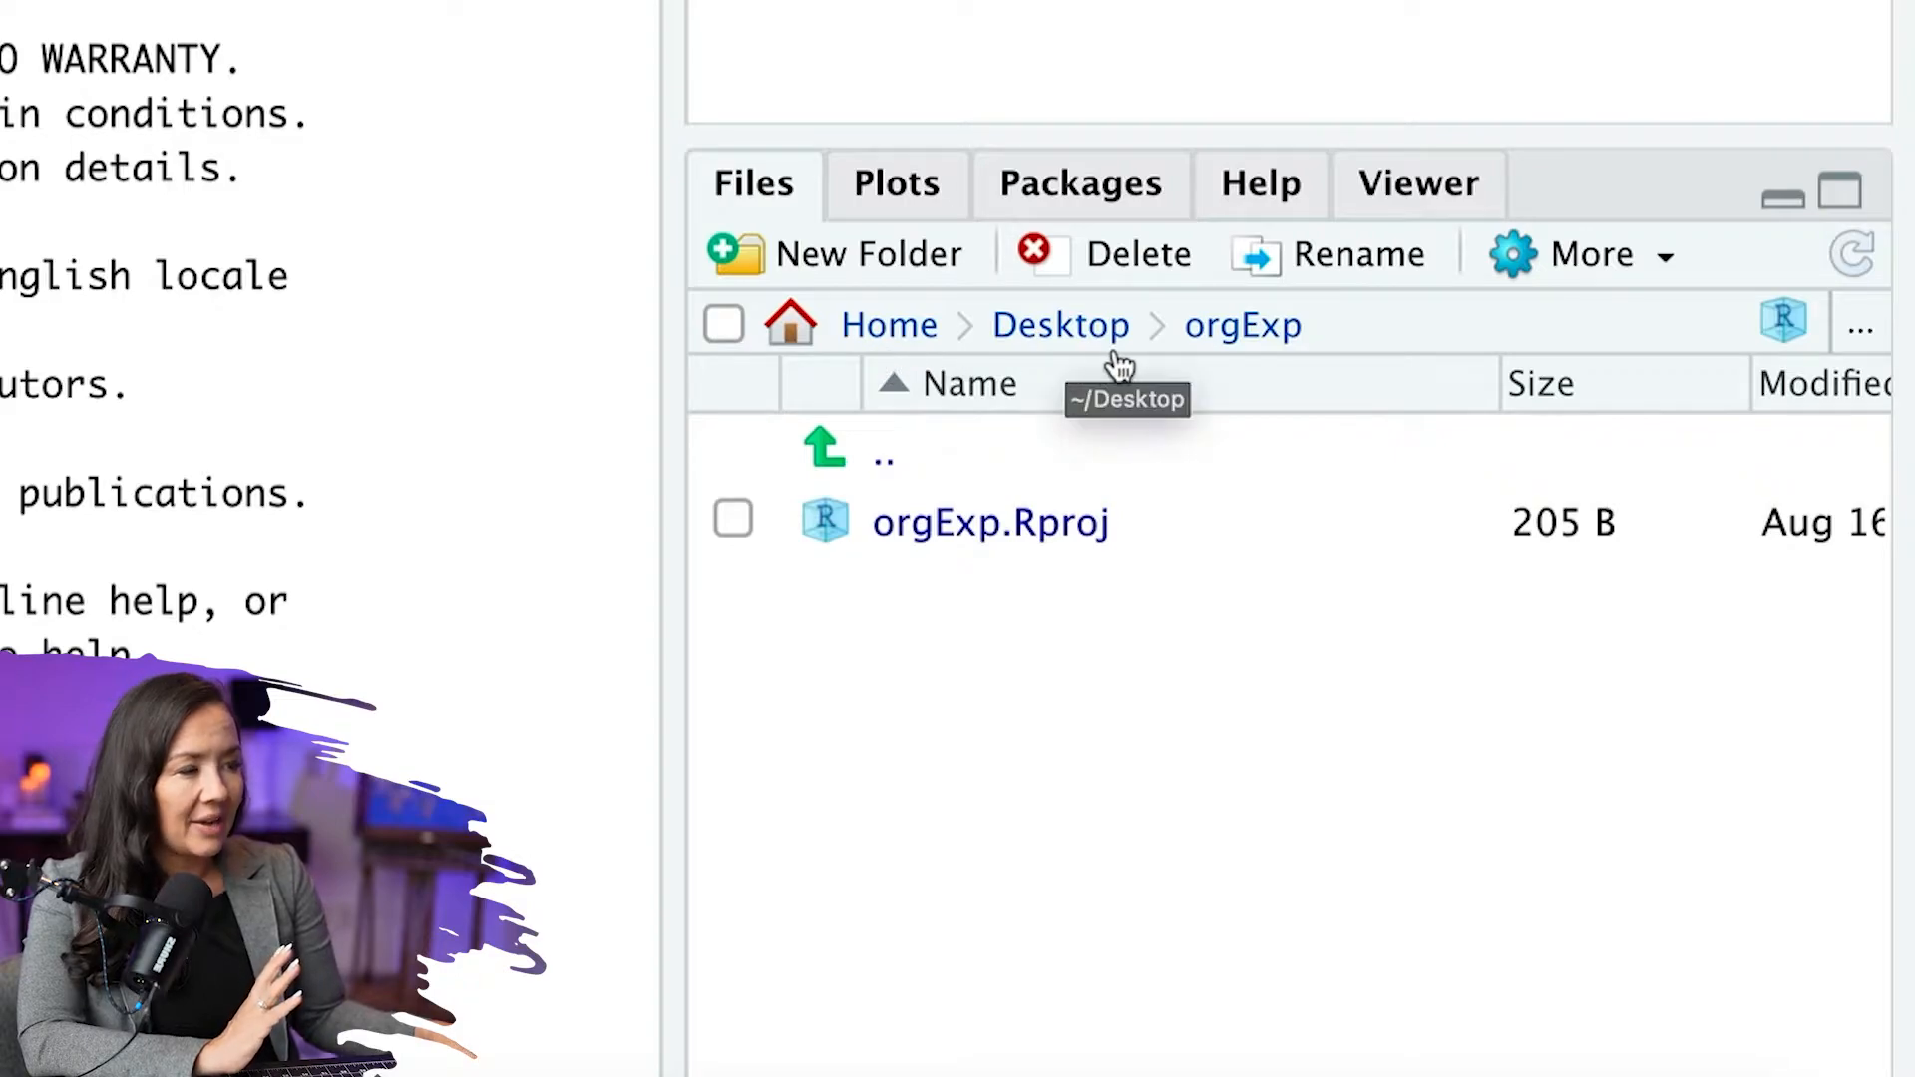
mouse_move(1191, 395)
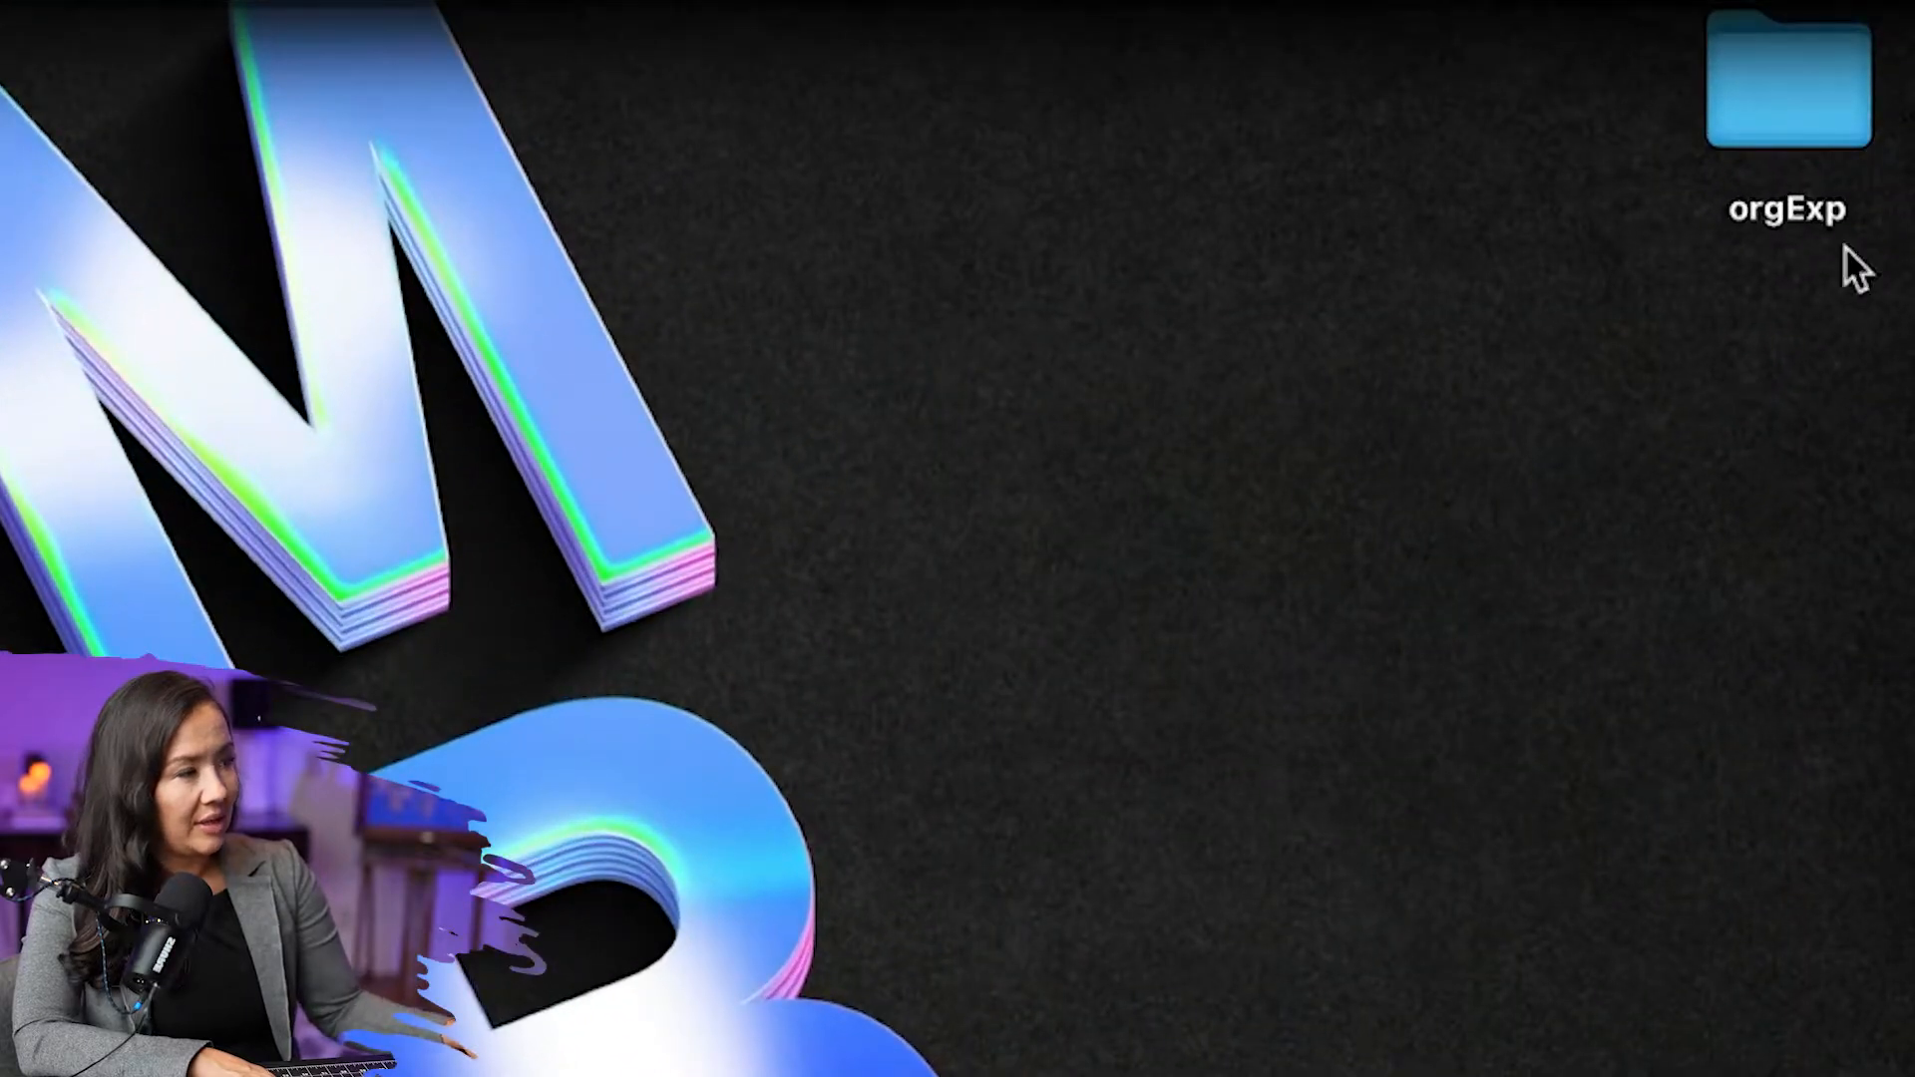
- Open the Desktop orgExp folder in Finder and launch orgExp.Rproj
double_click(1789, 80)
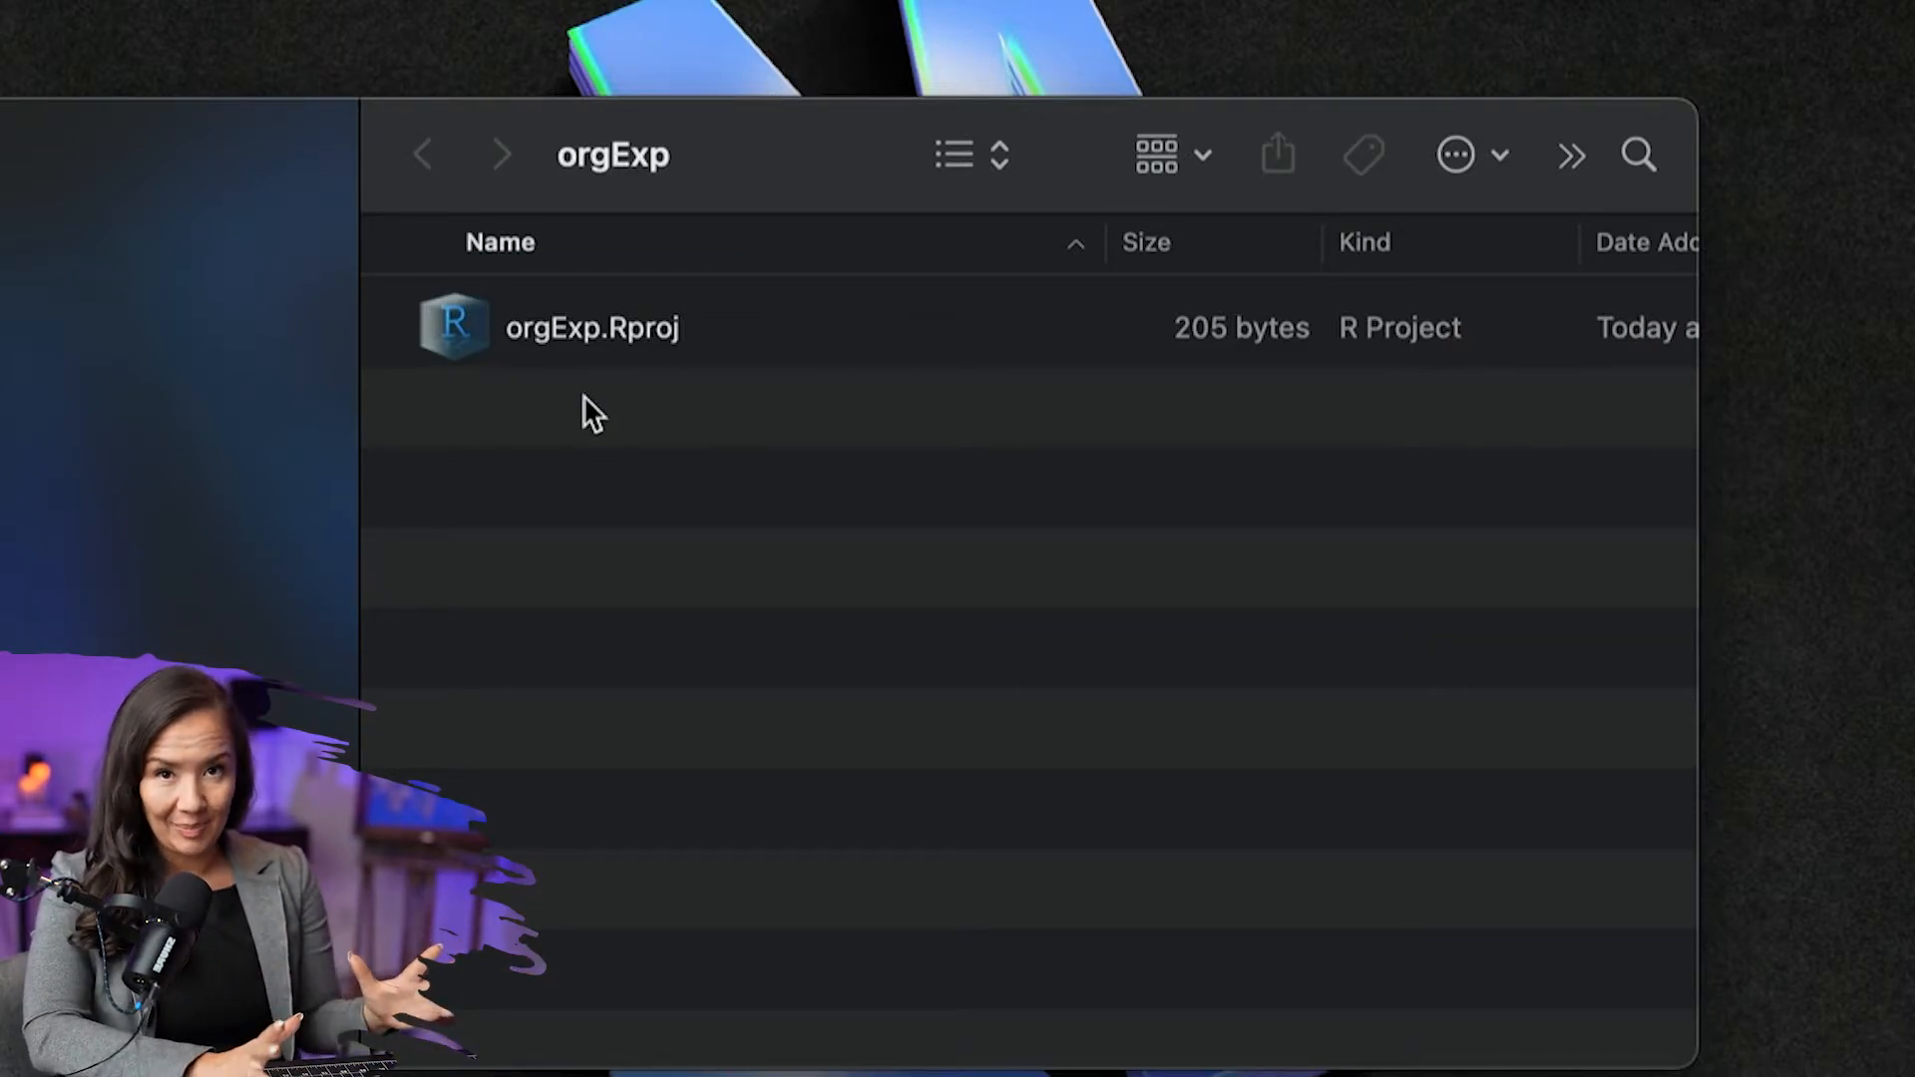
double_click(592, 327)
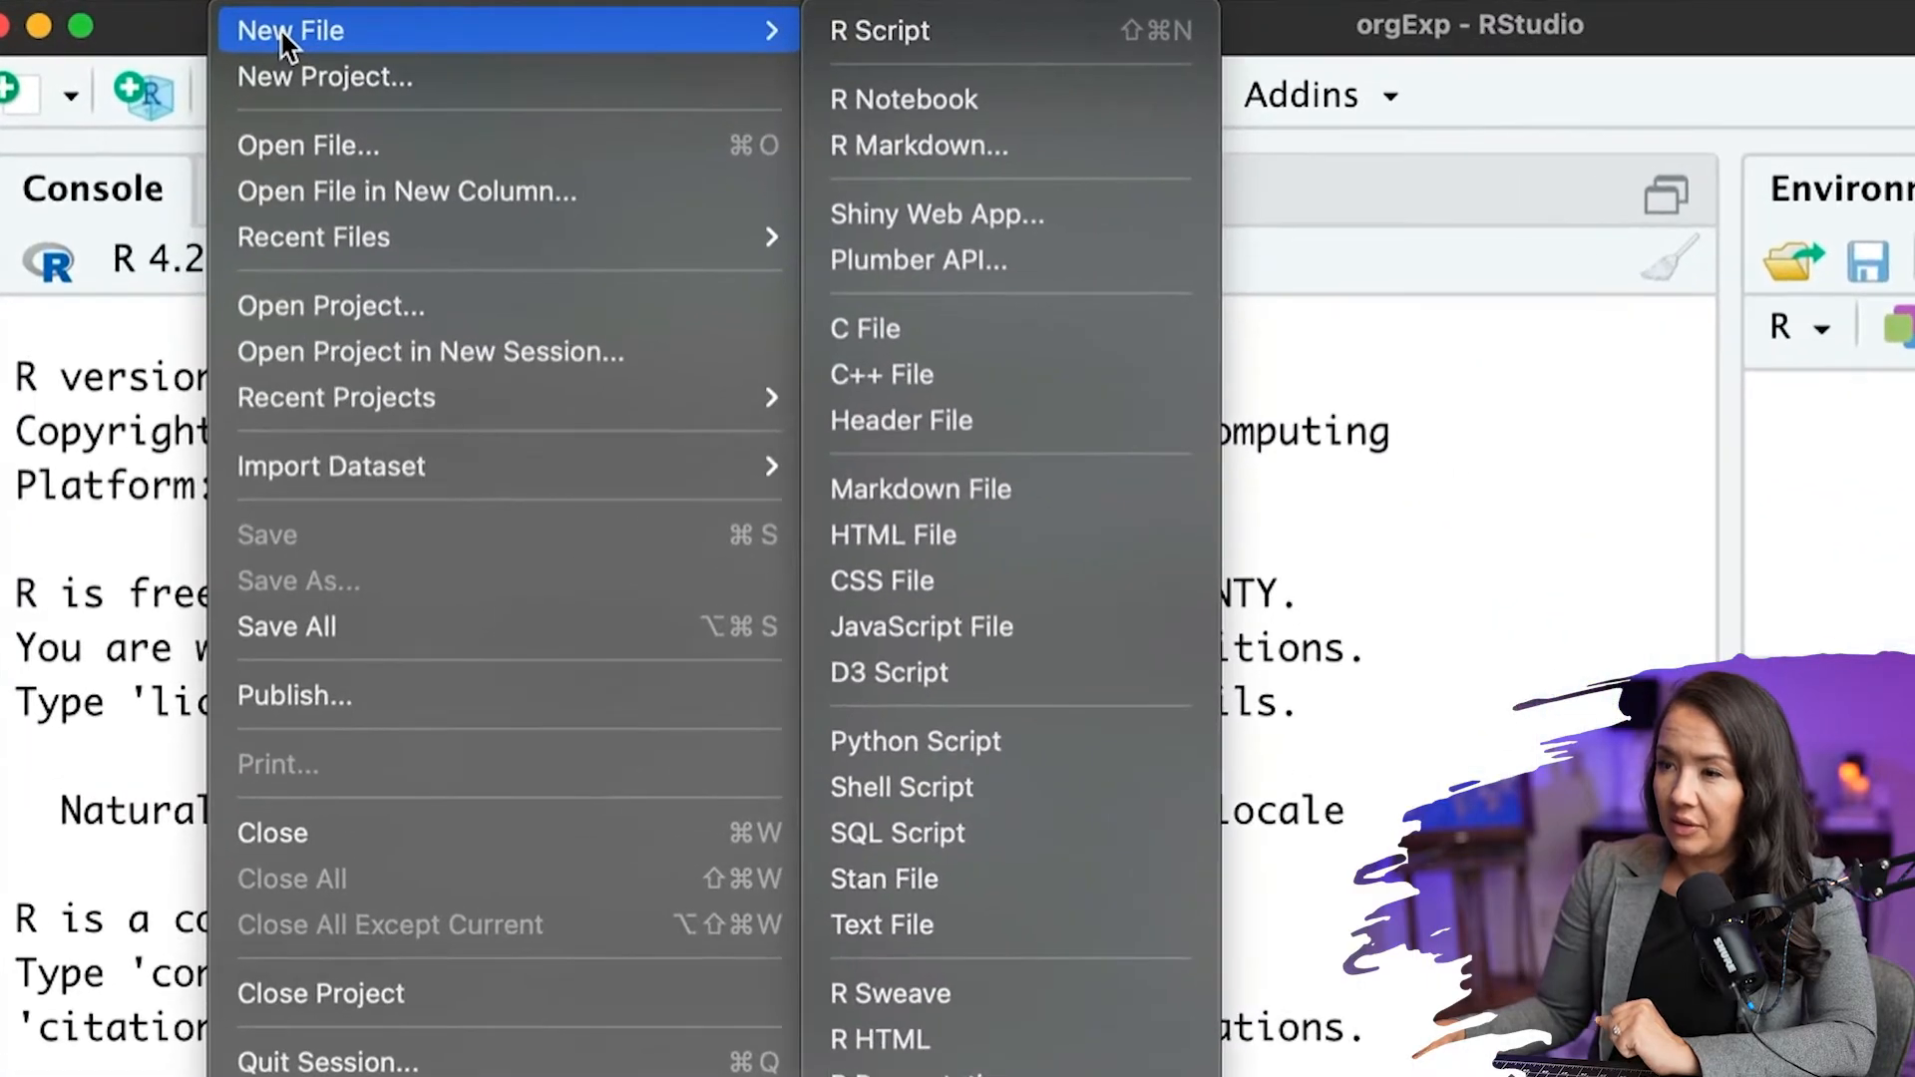
mouse_move(918, 146)
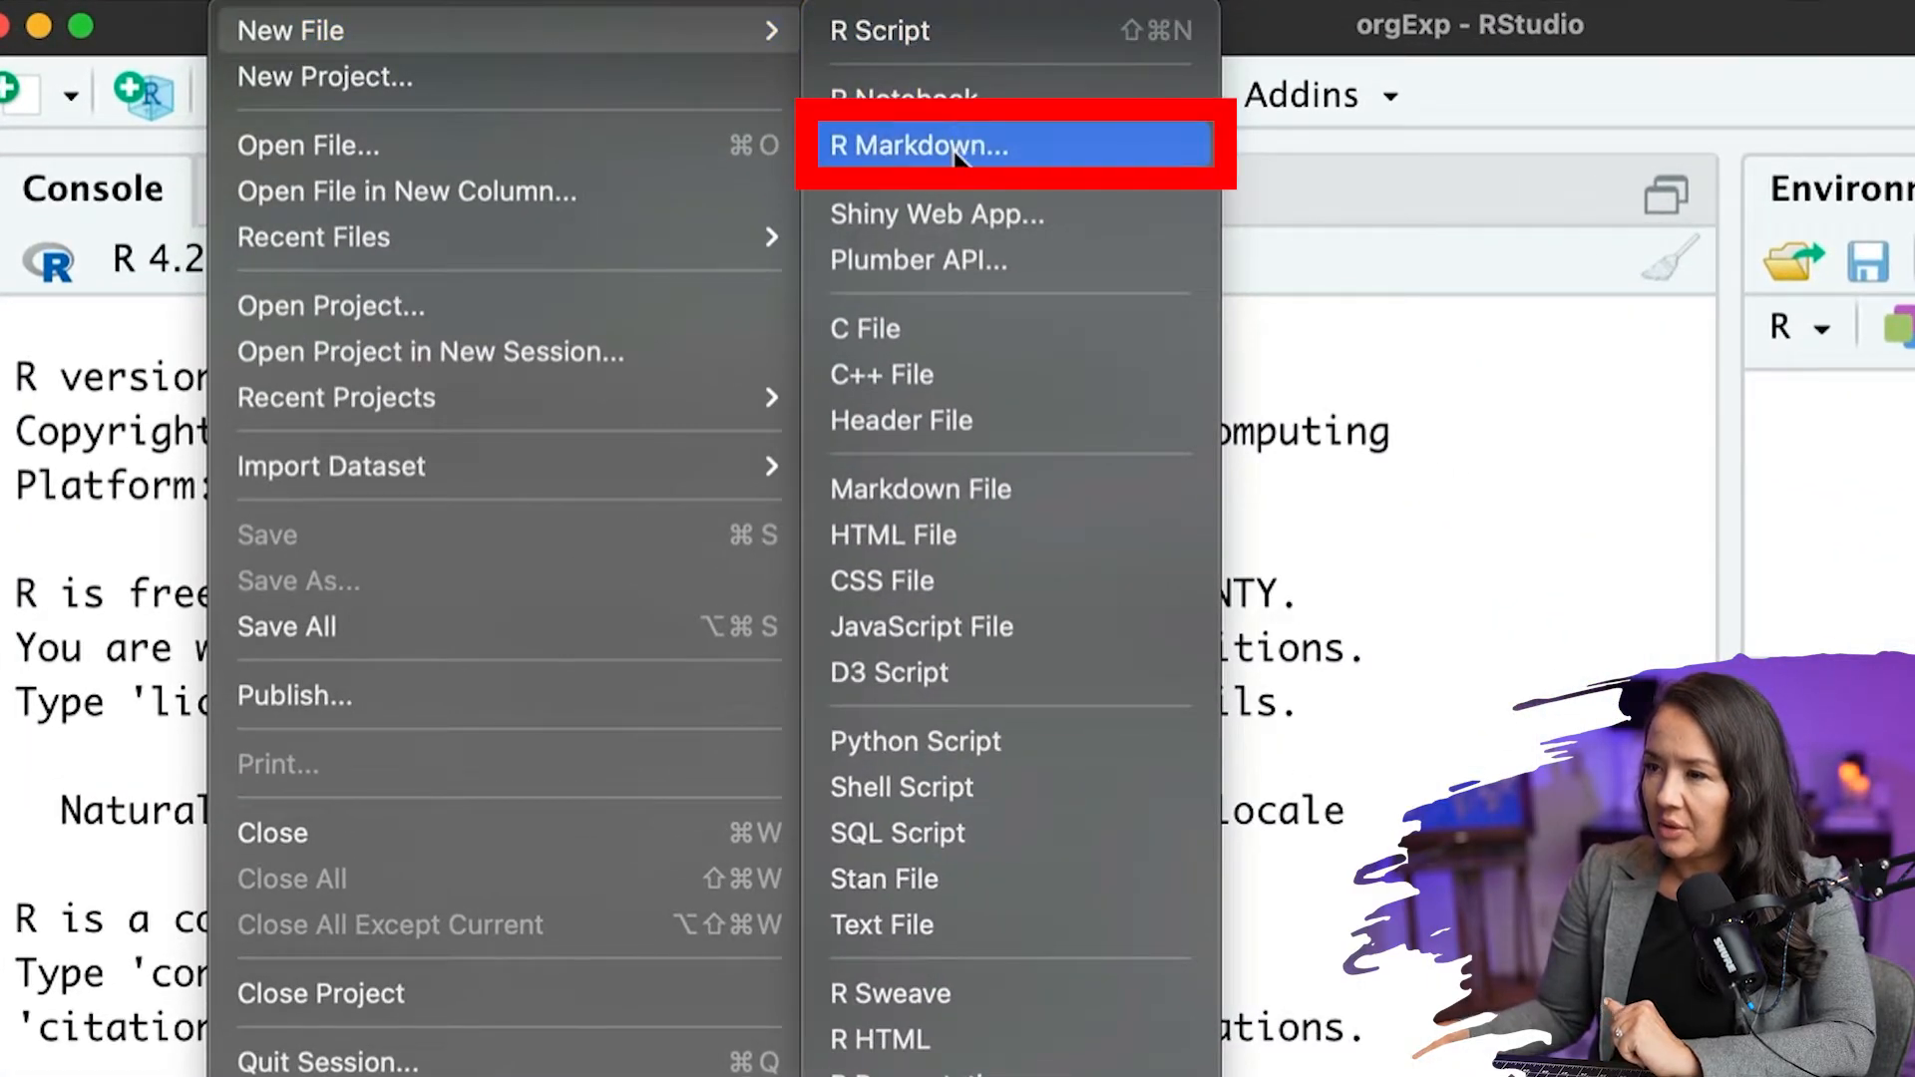
- Create an R Markdown document titled 'orgExp' with HTML output
click(920, 146)
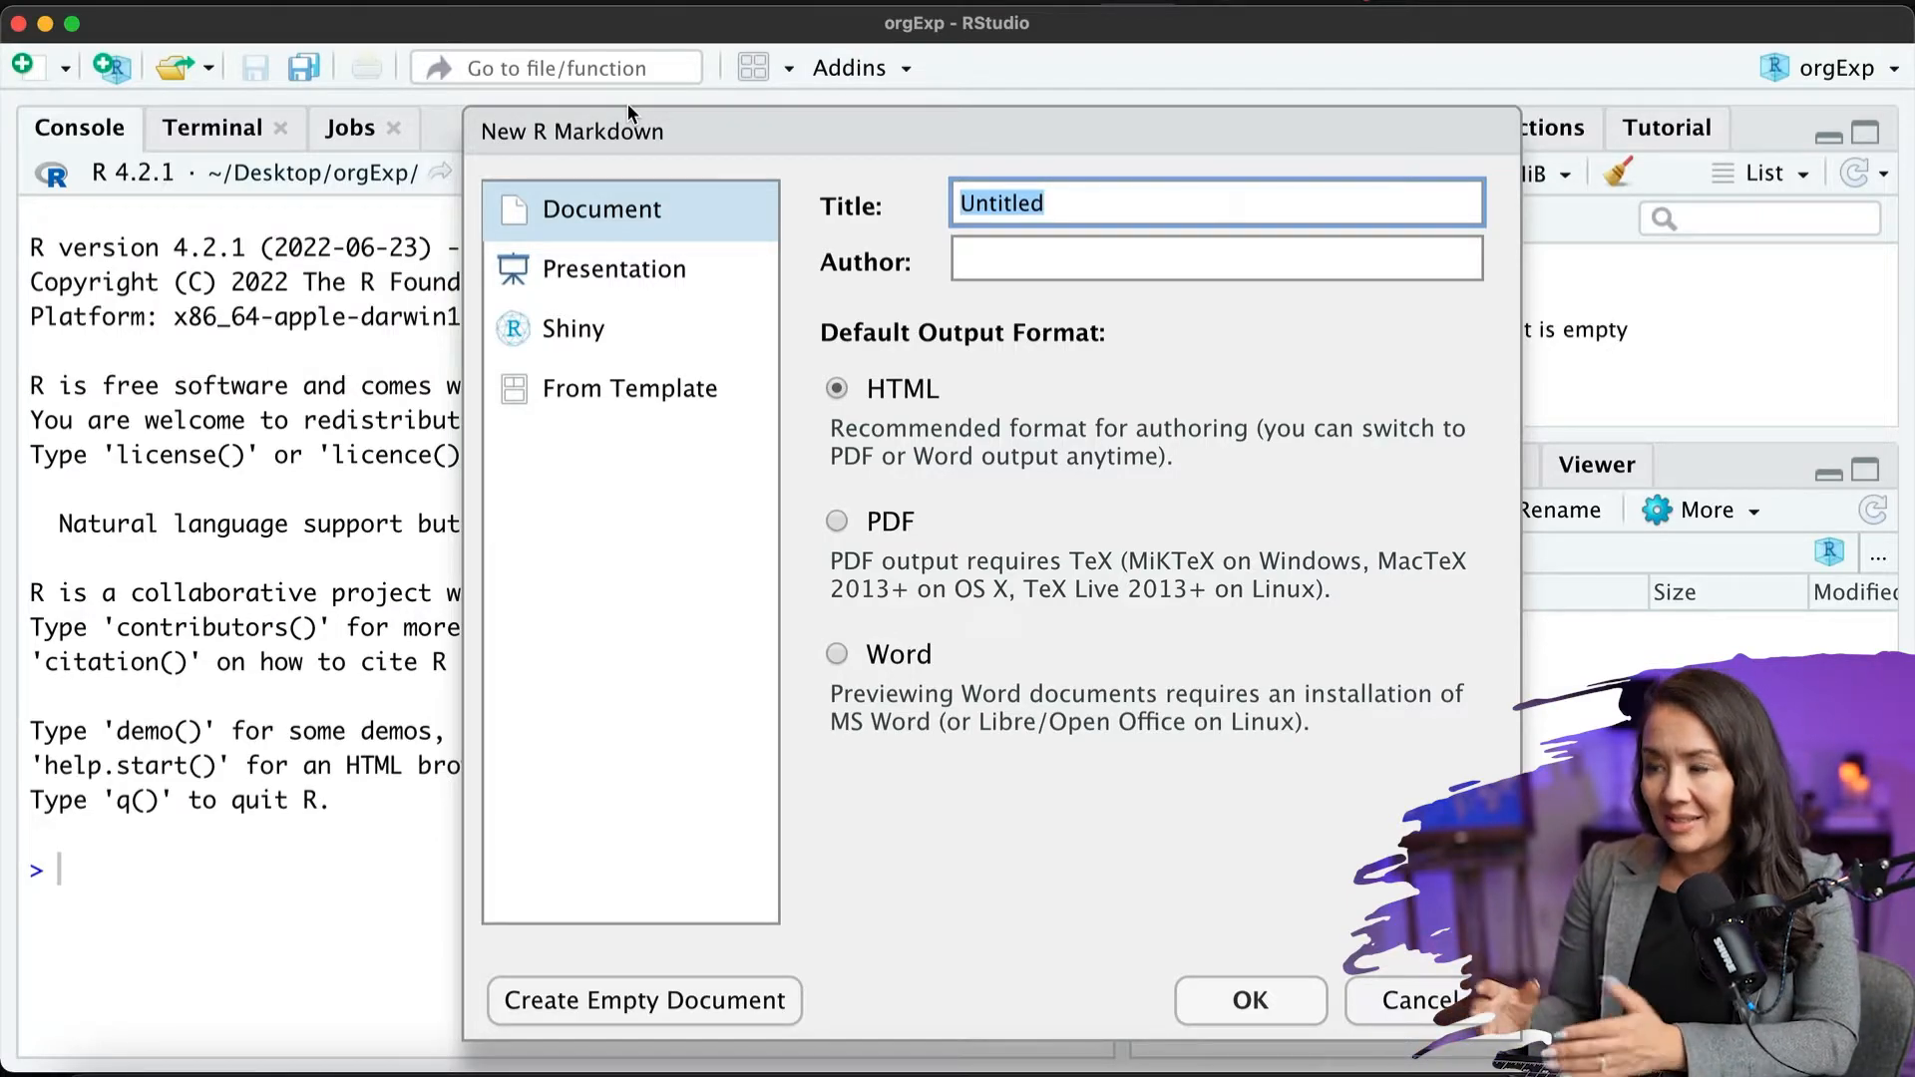
mouse_move(673, 135)
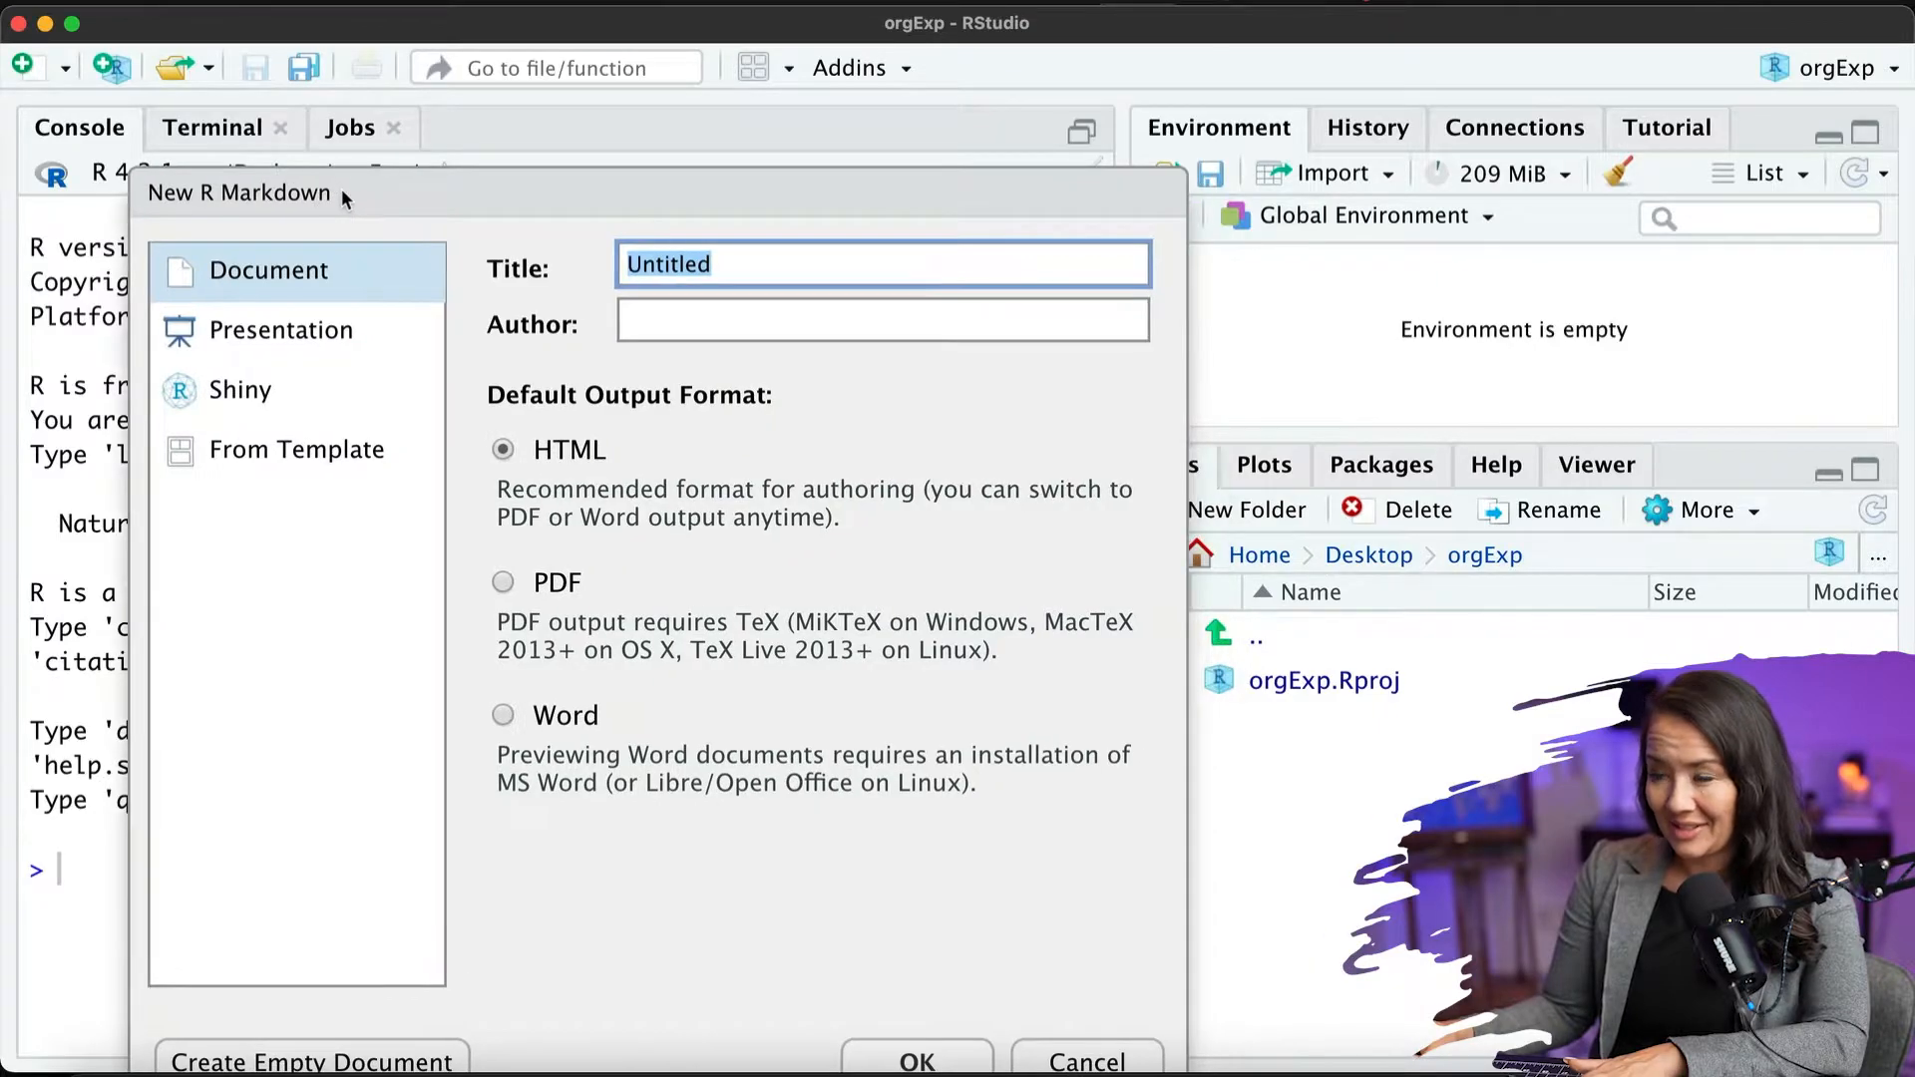
text(pr)
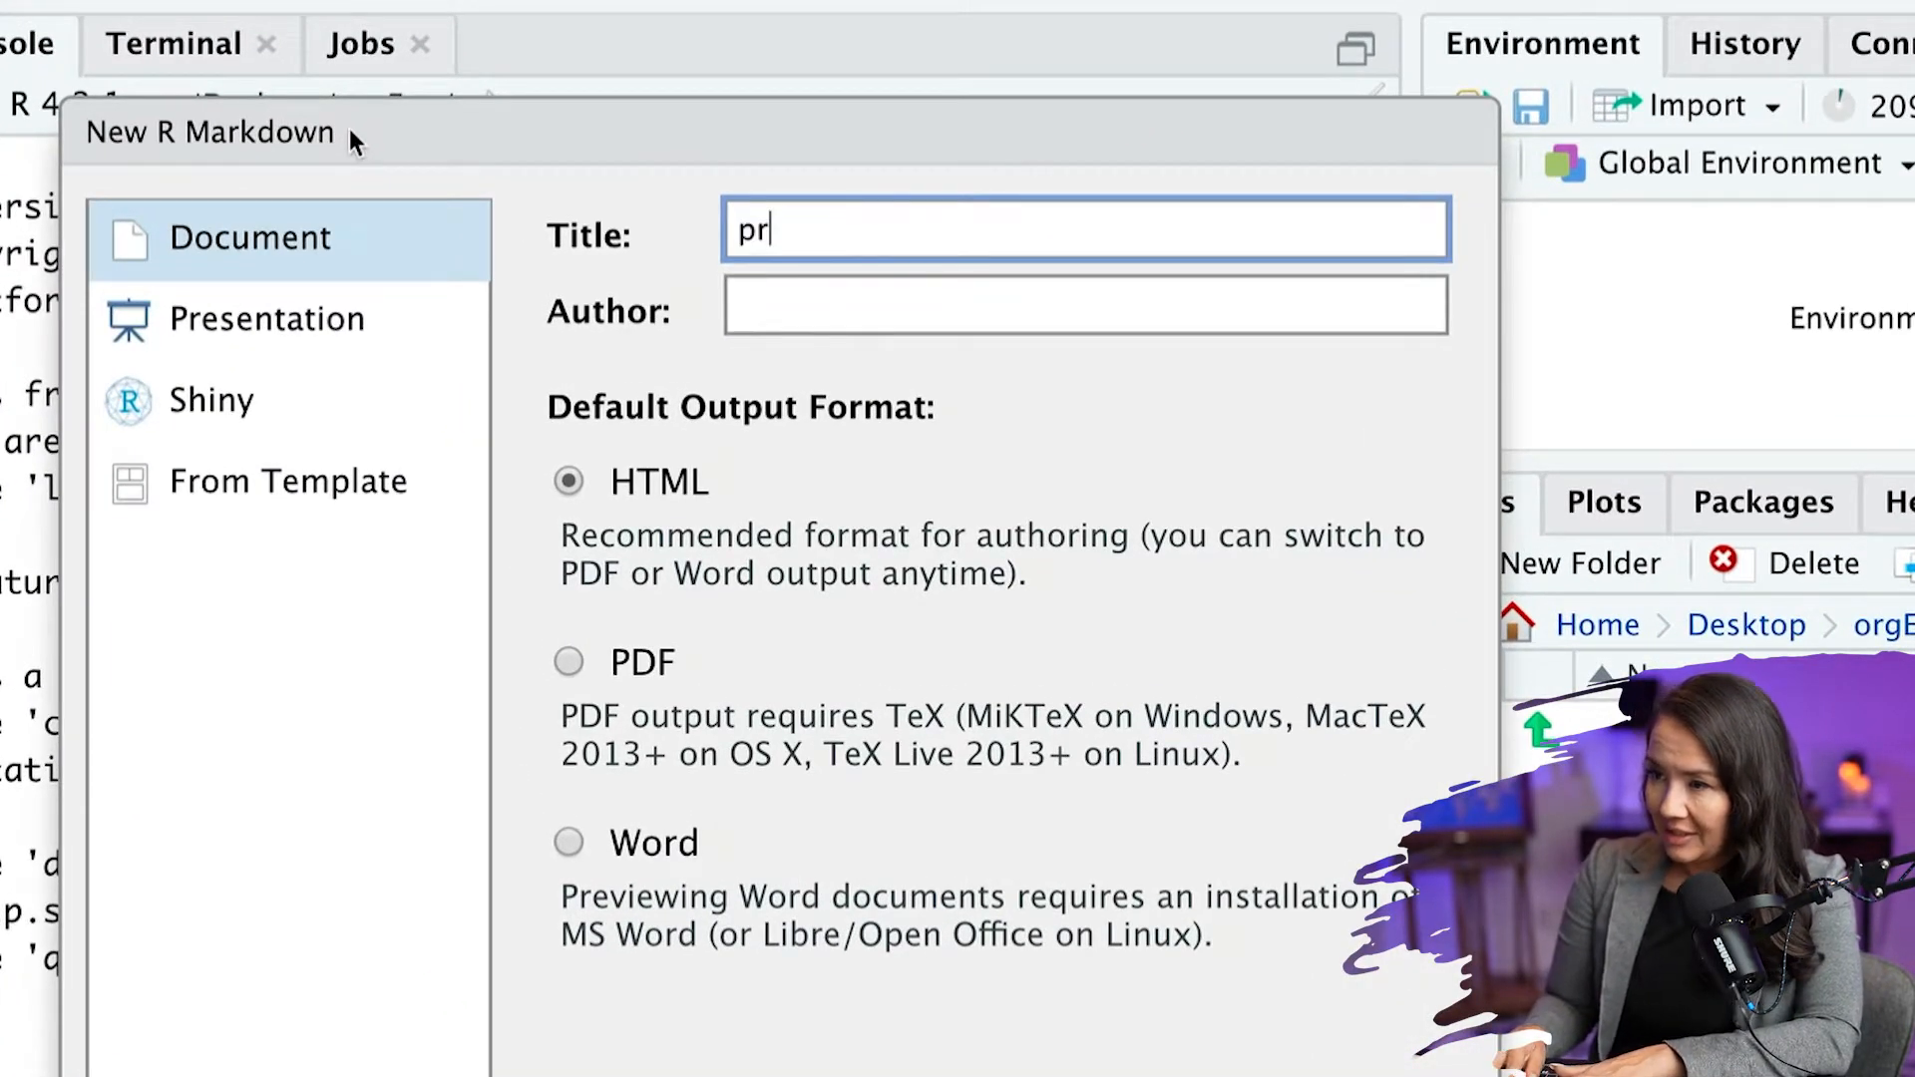
text(or)
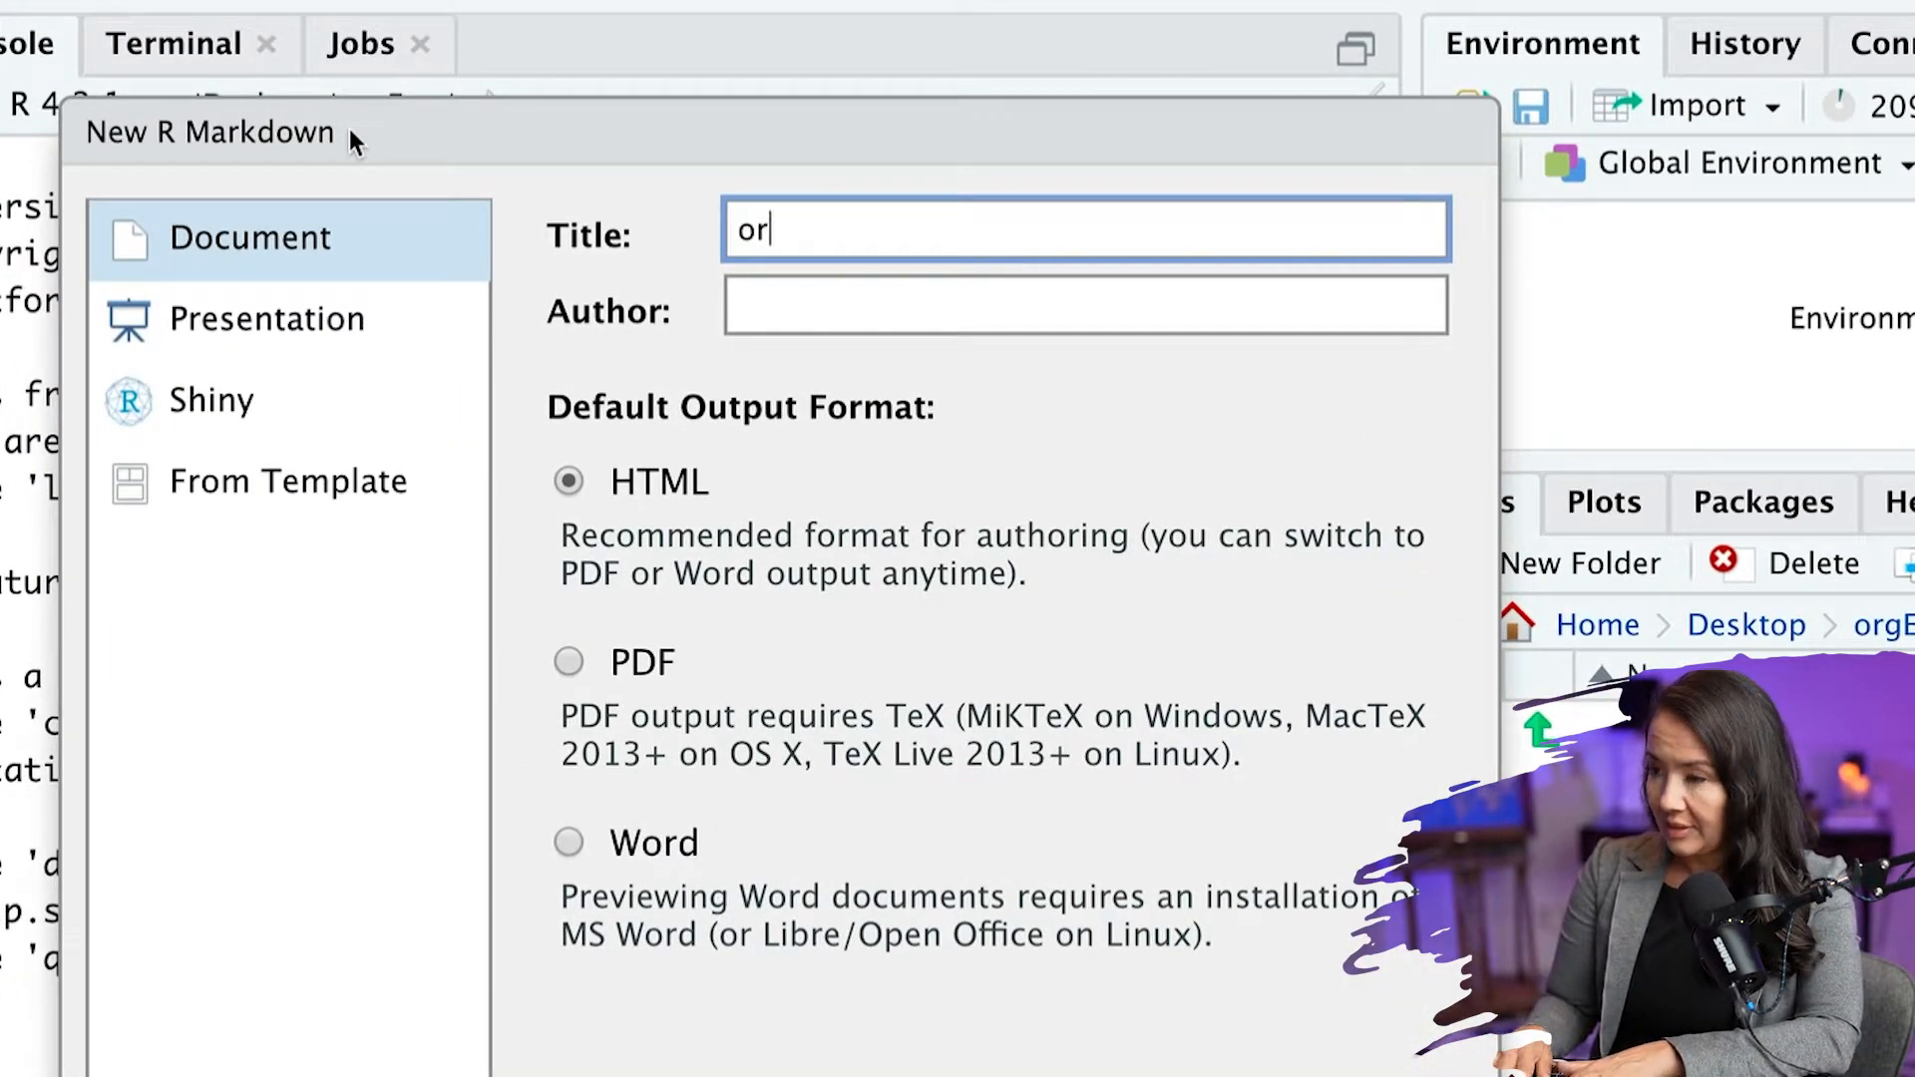
text(gExp)
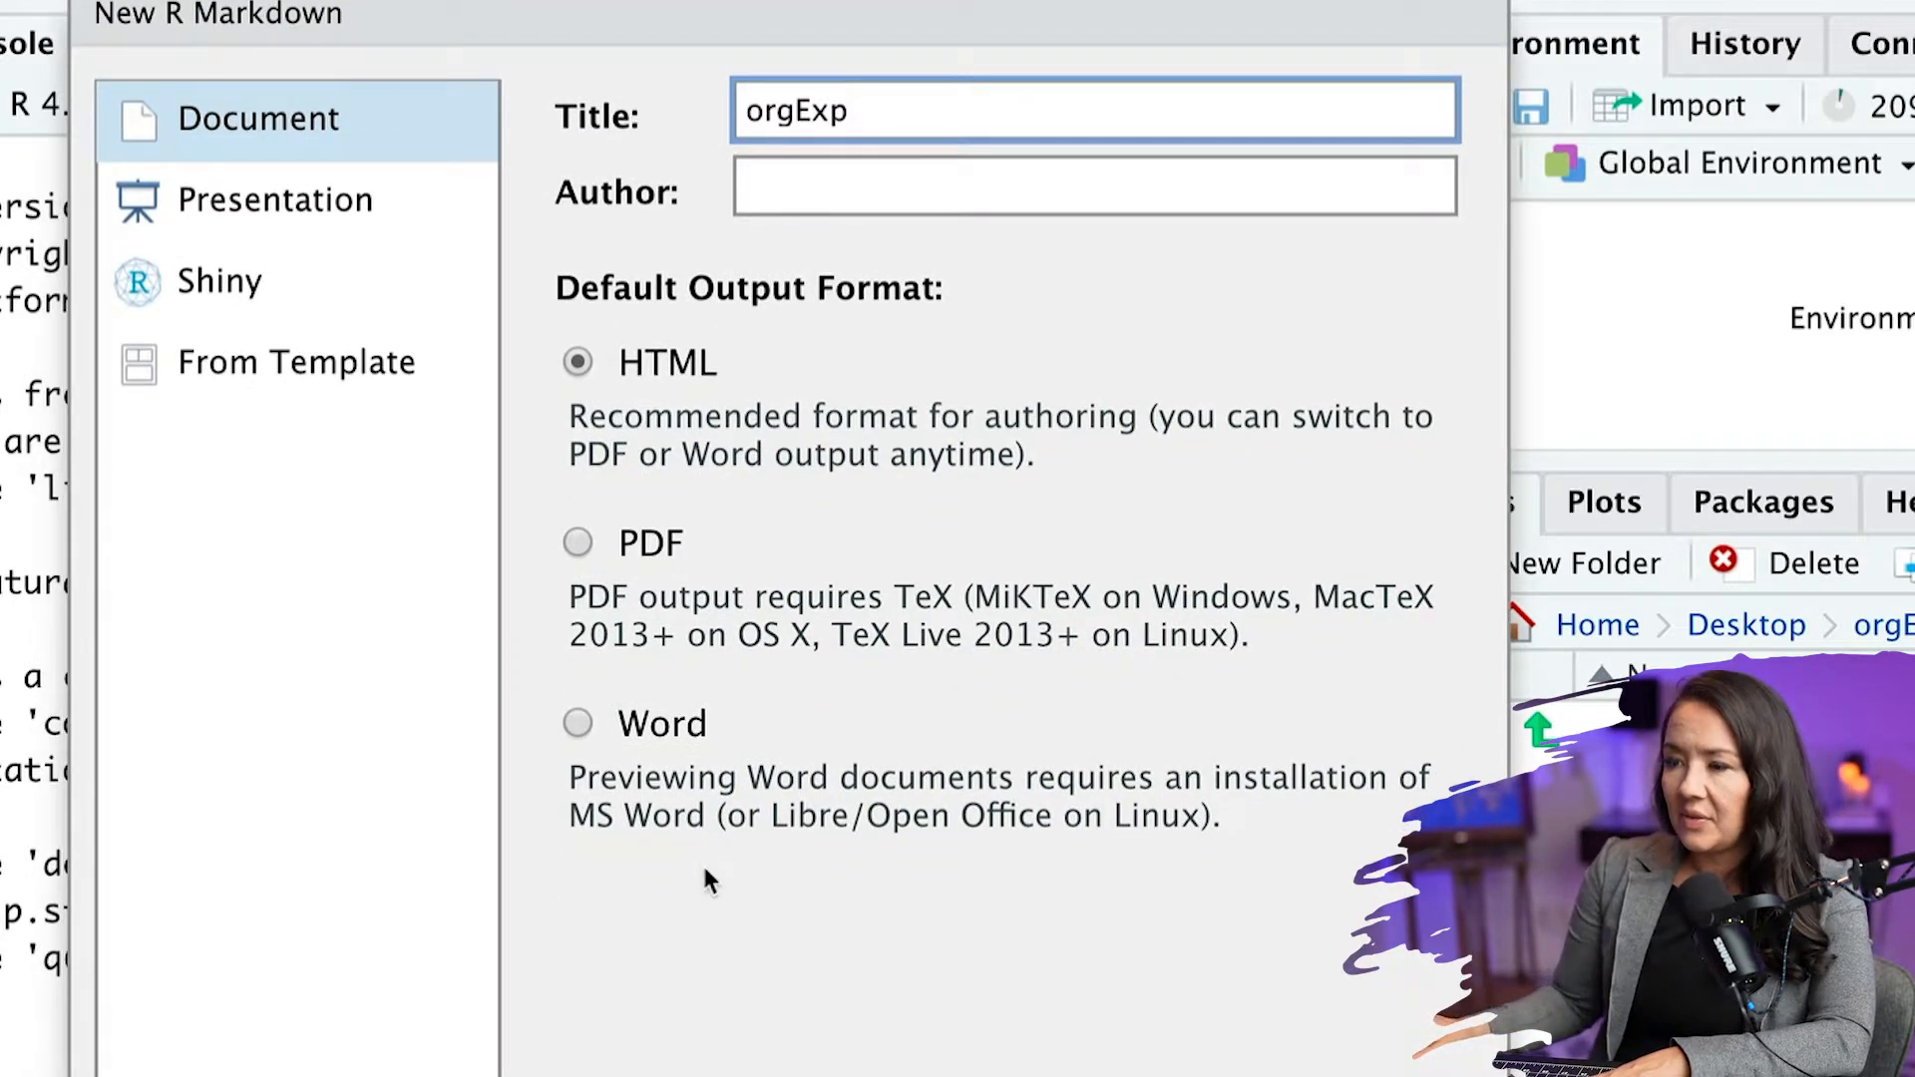
mouse_move(651, 583)
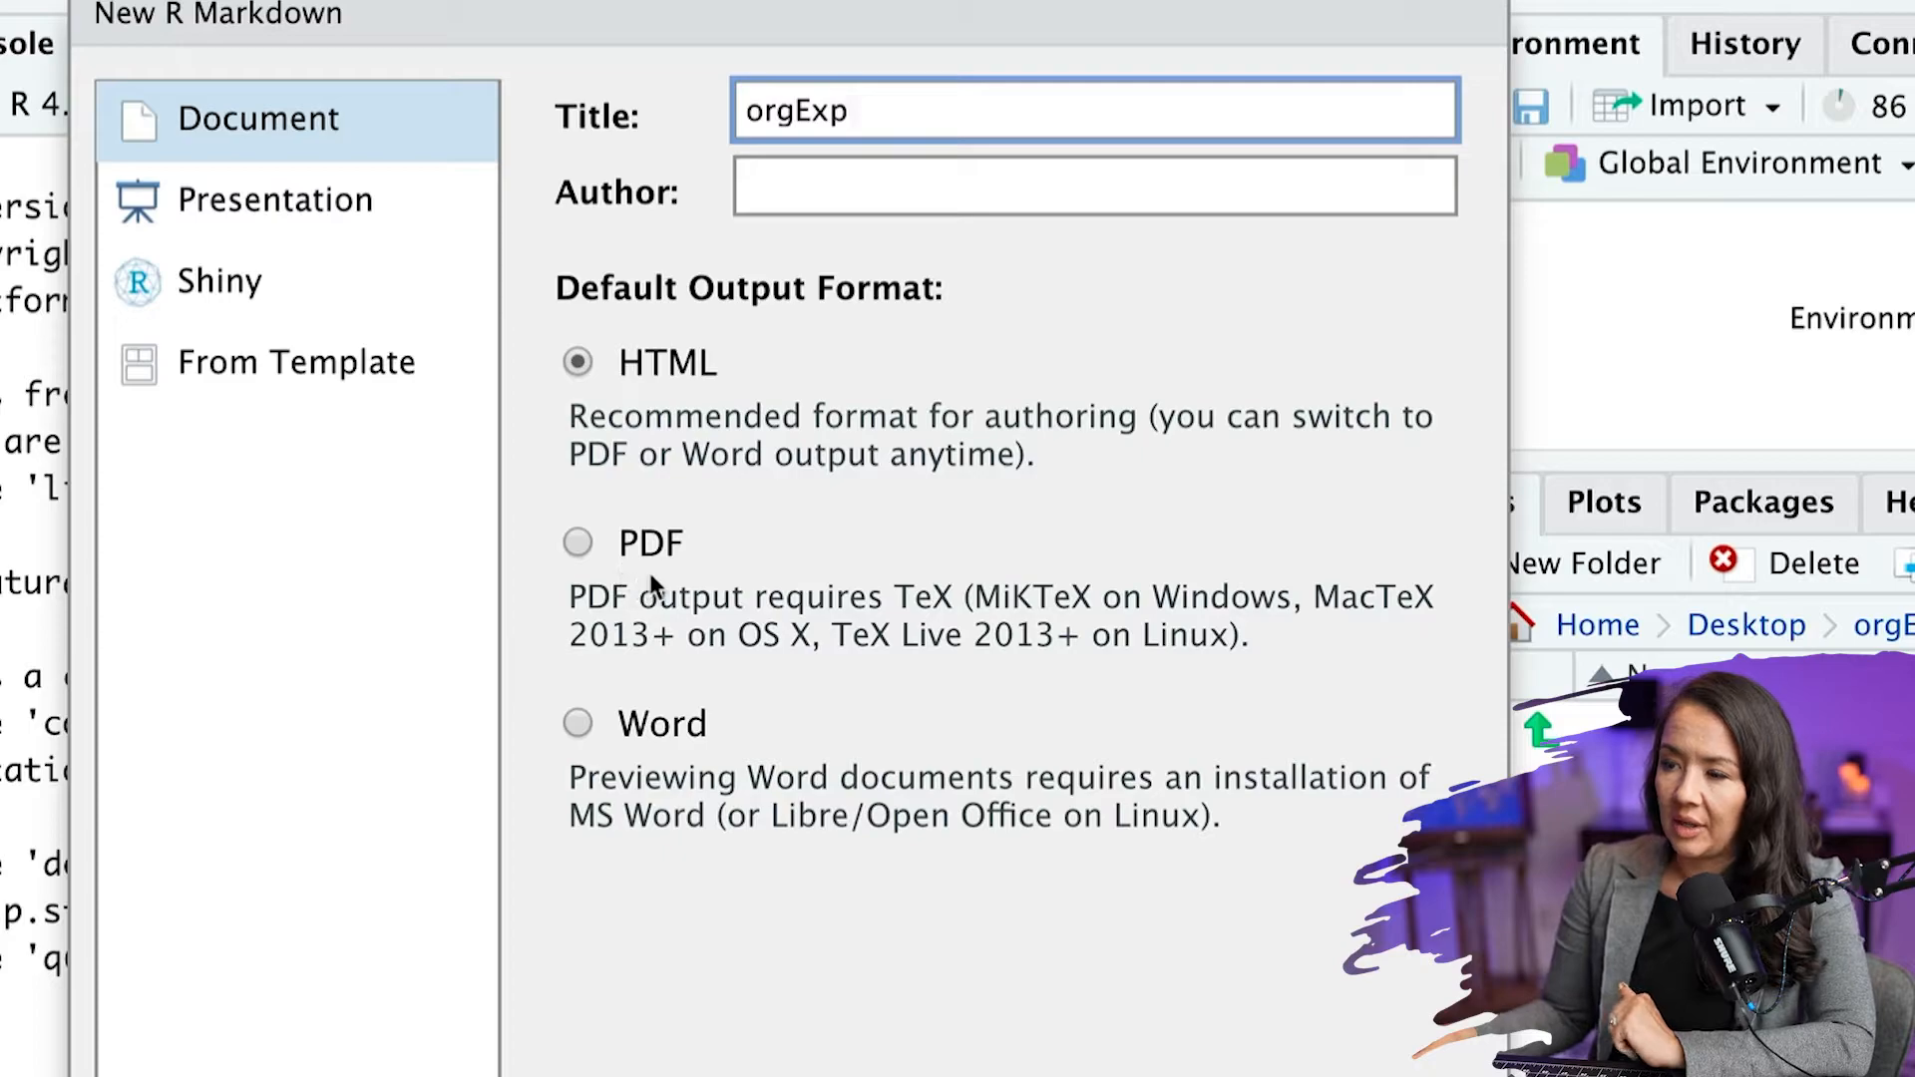
mouse_move(678, 769)
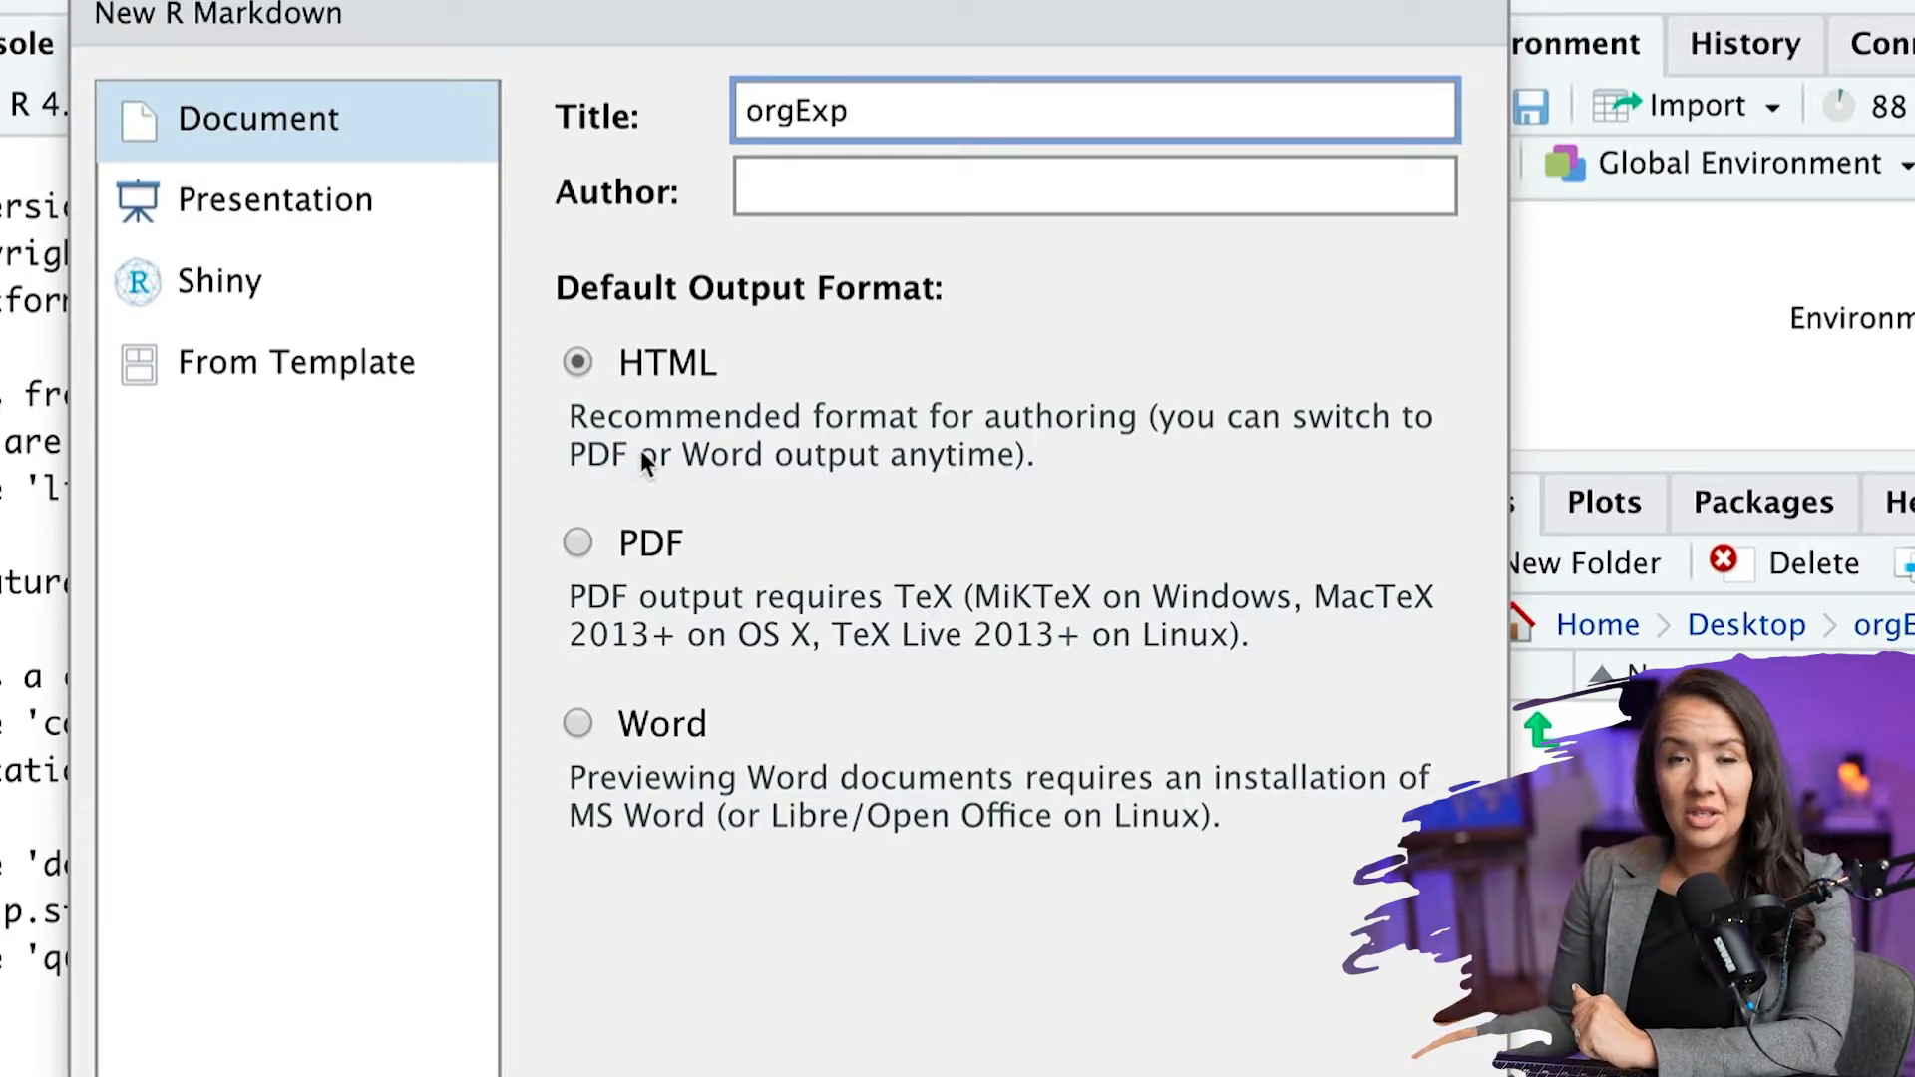
mouse_move(752, 485)
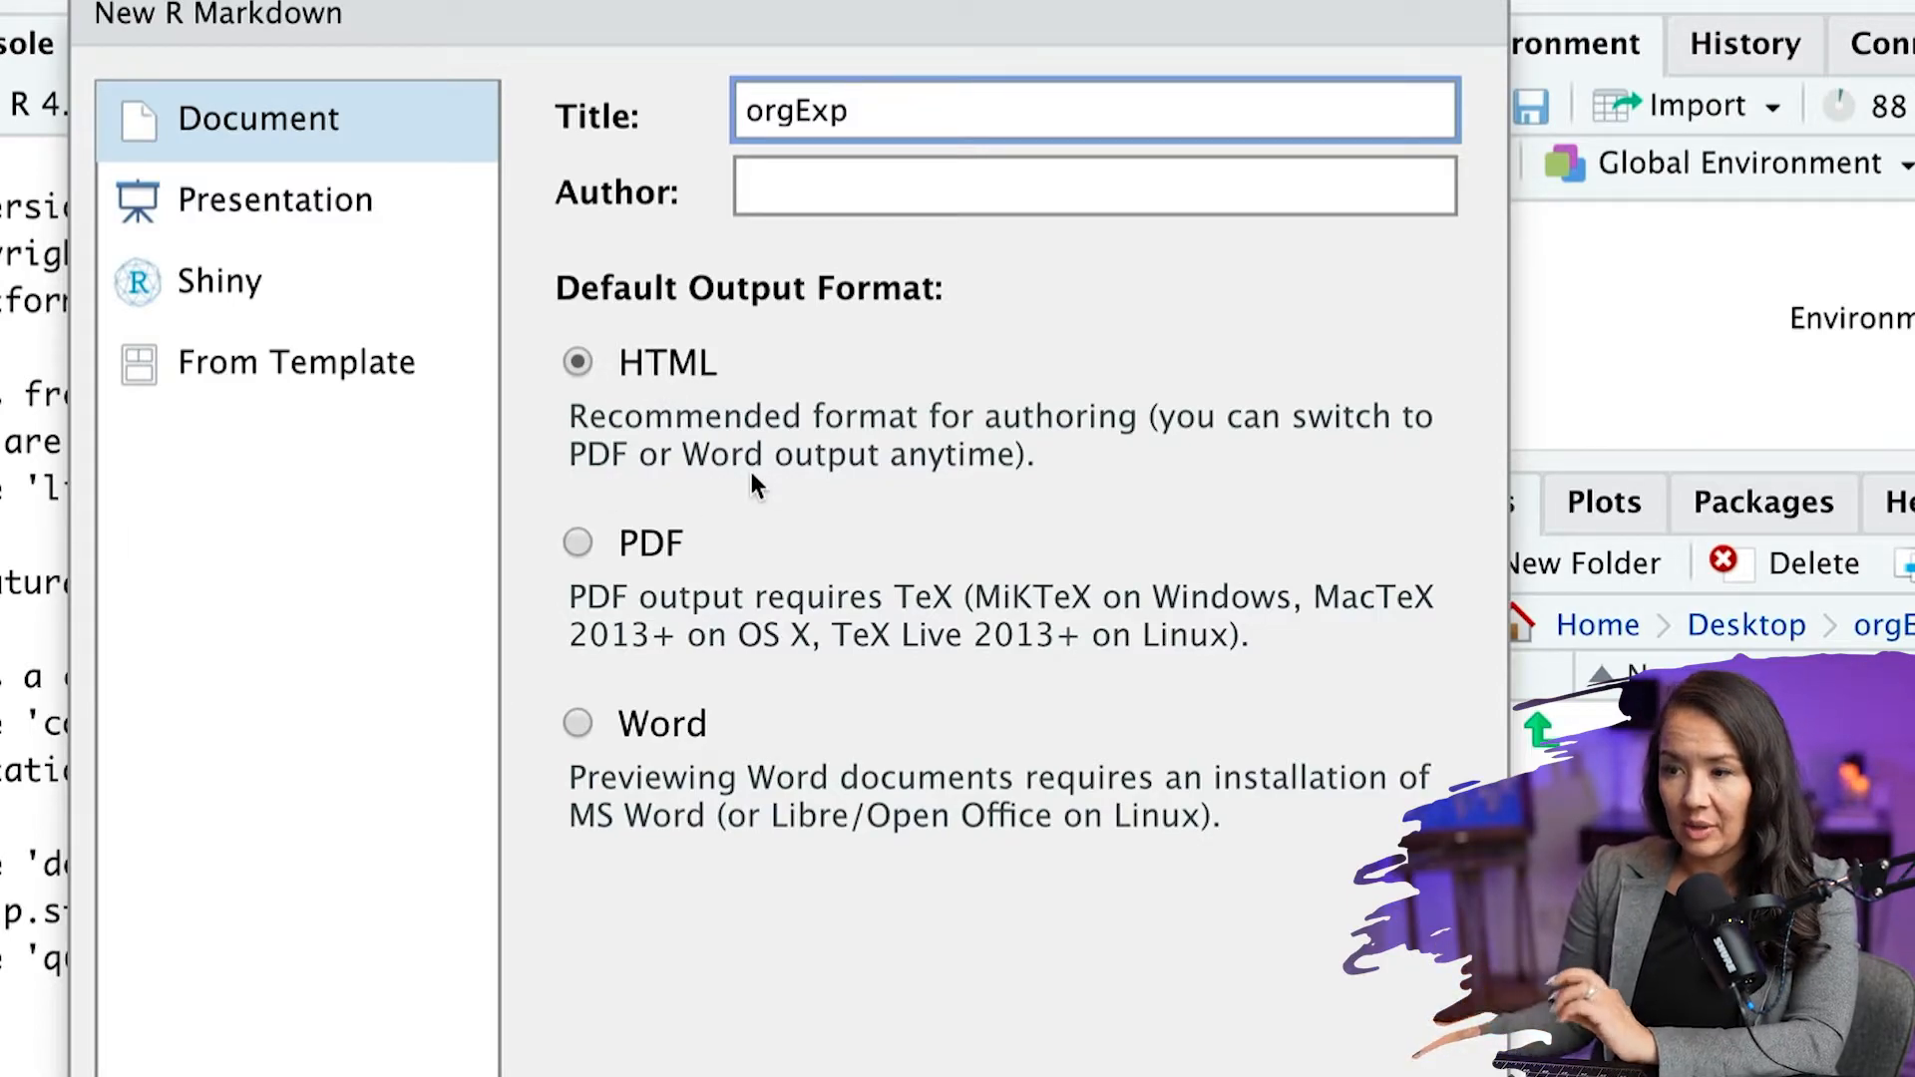
mouse_move(700, 425)
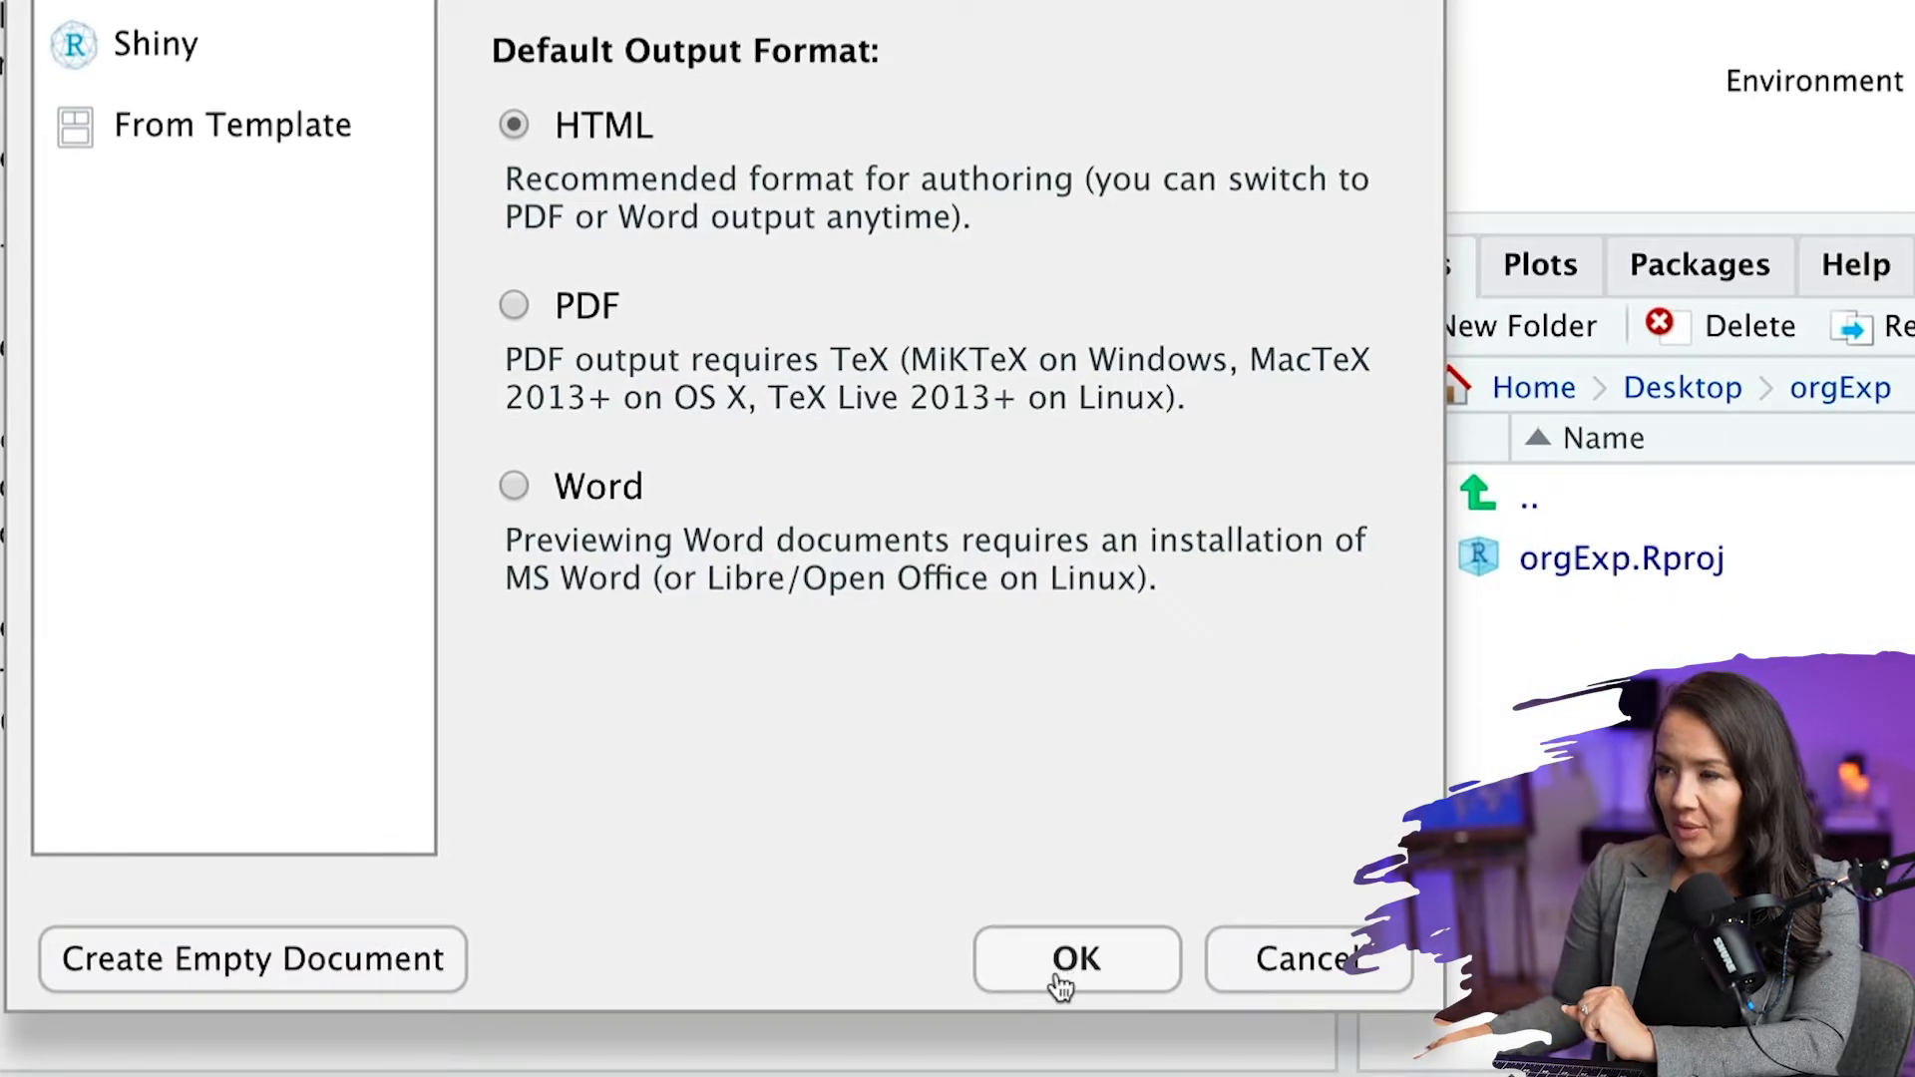
click(1075, 958)
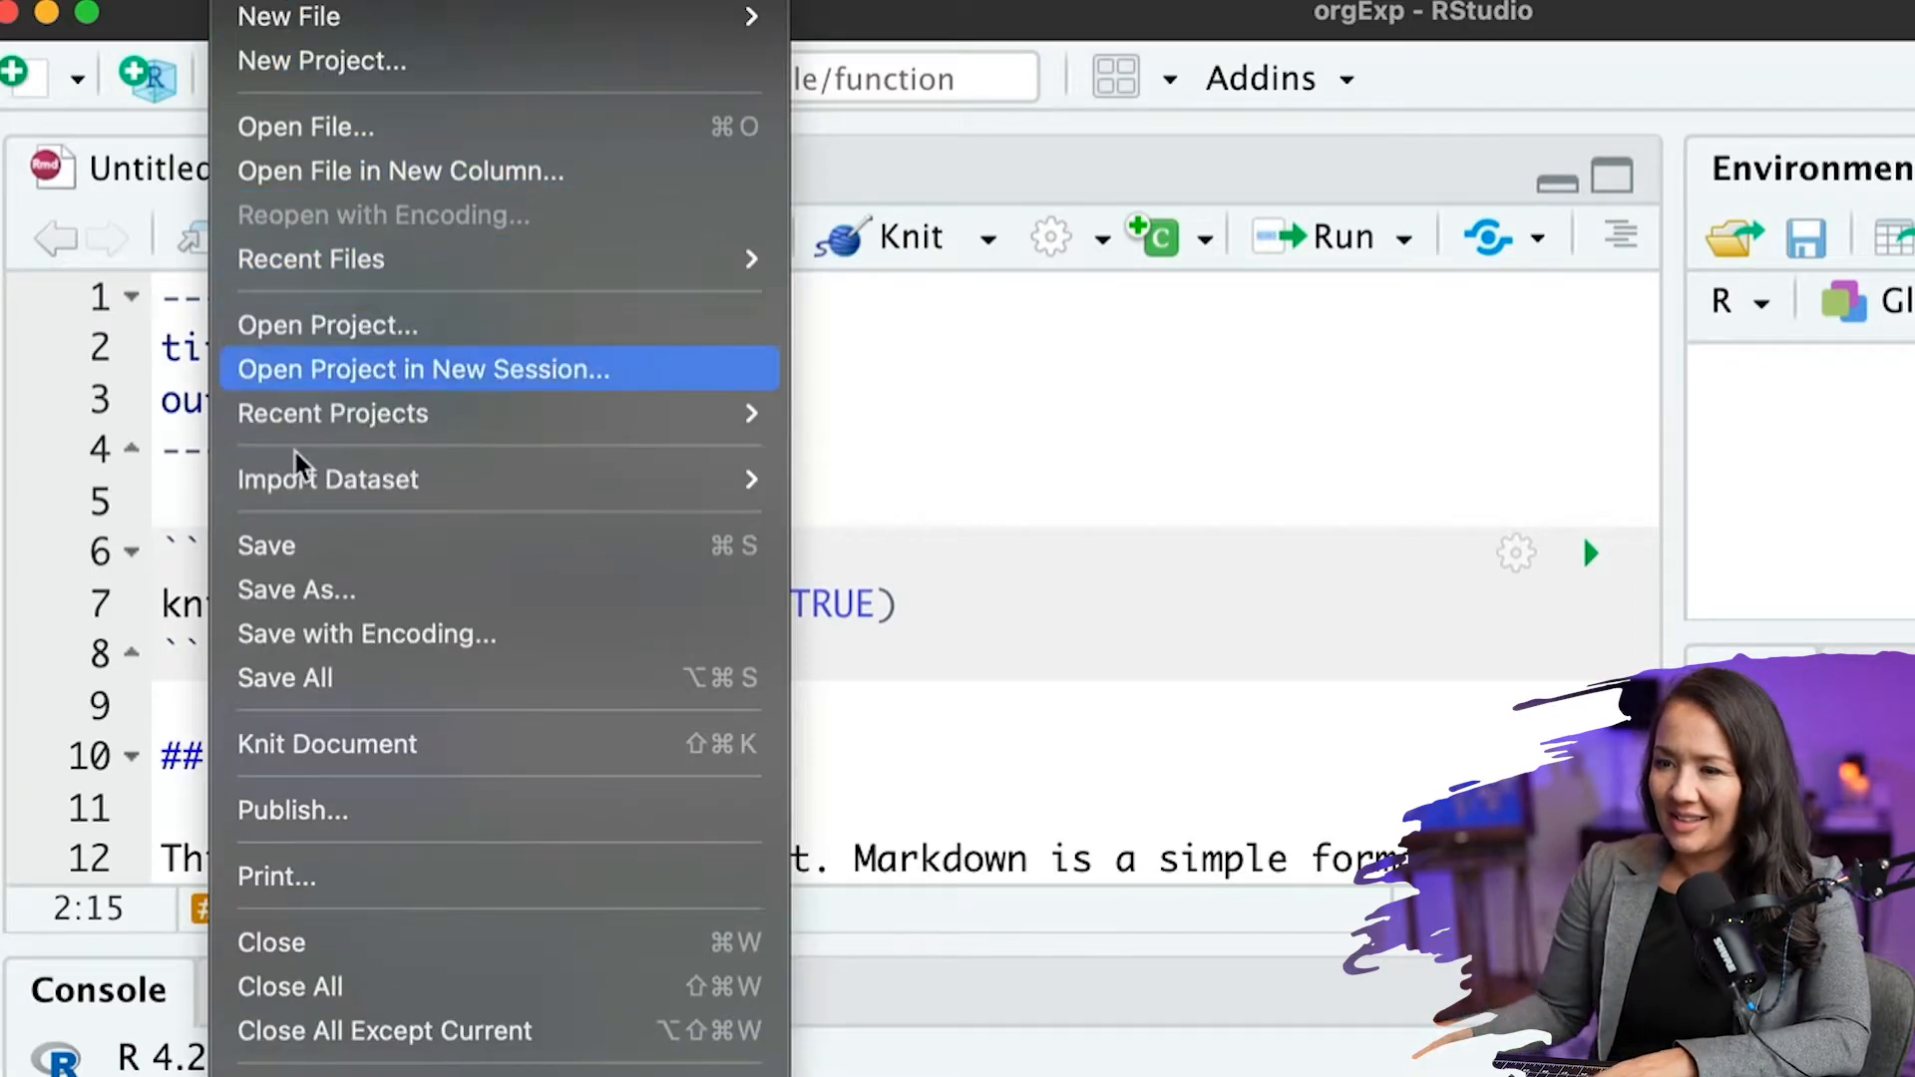
- Save the untitled document as orgExp.Rmd in the orgExp project folder
click(295, 589)
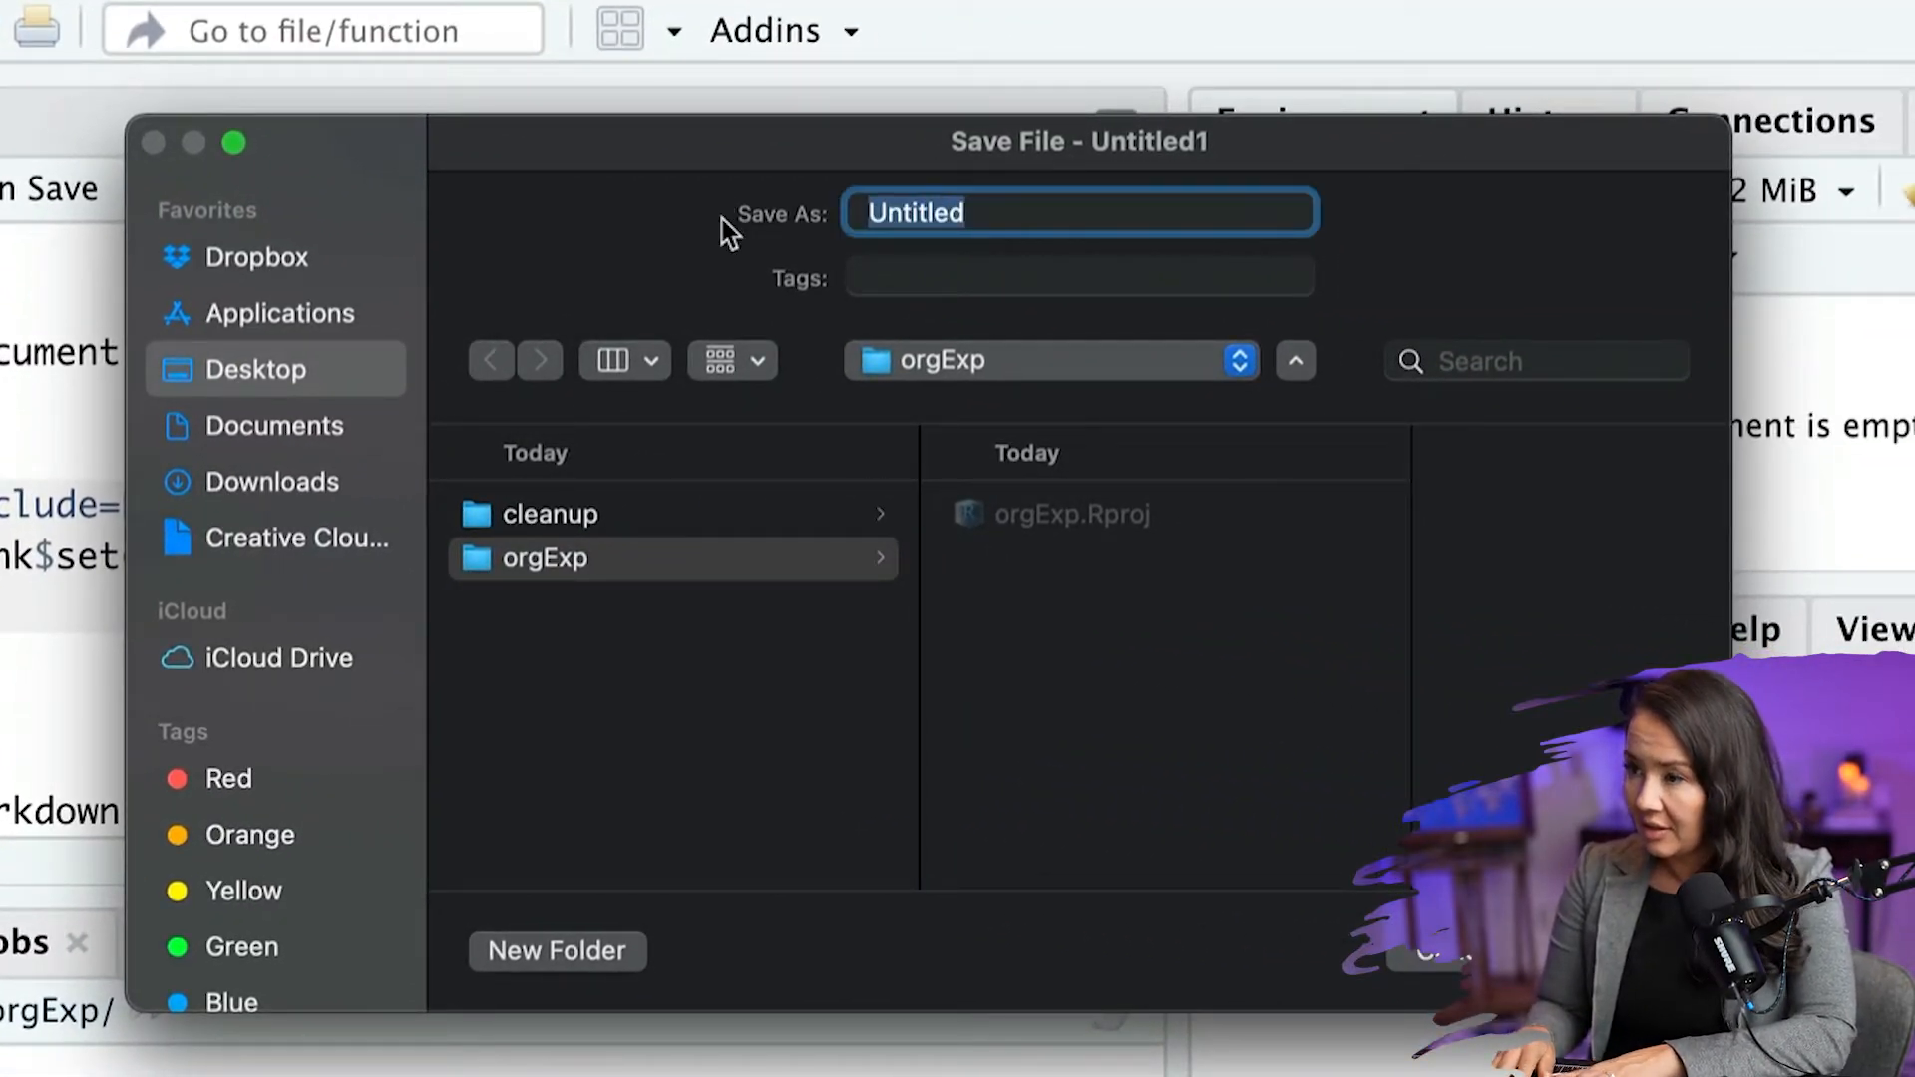
text(orgExp)
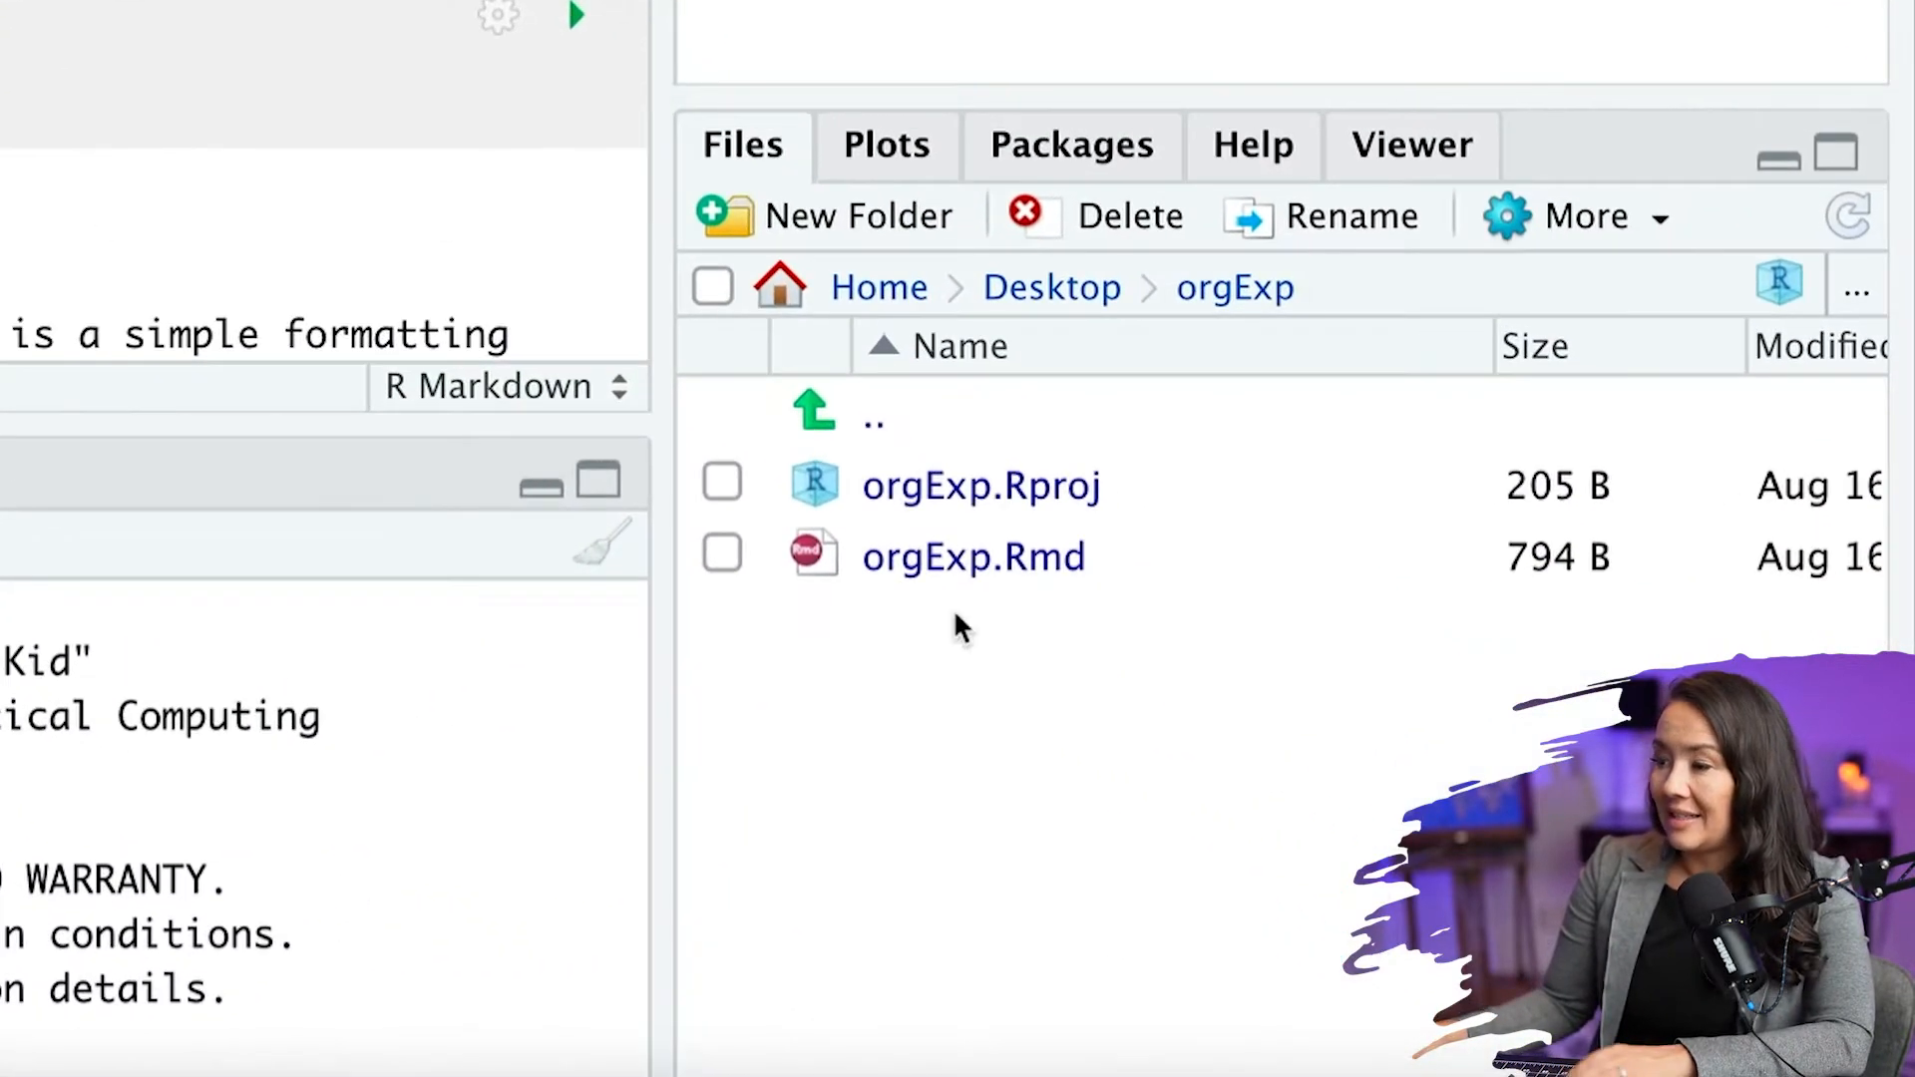
mouse_move(1023, 607)
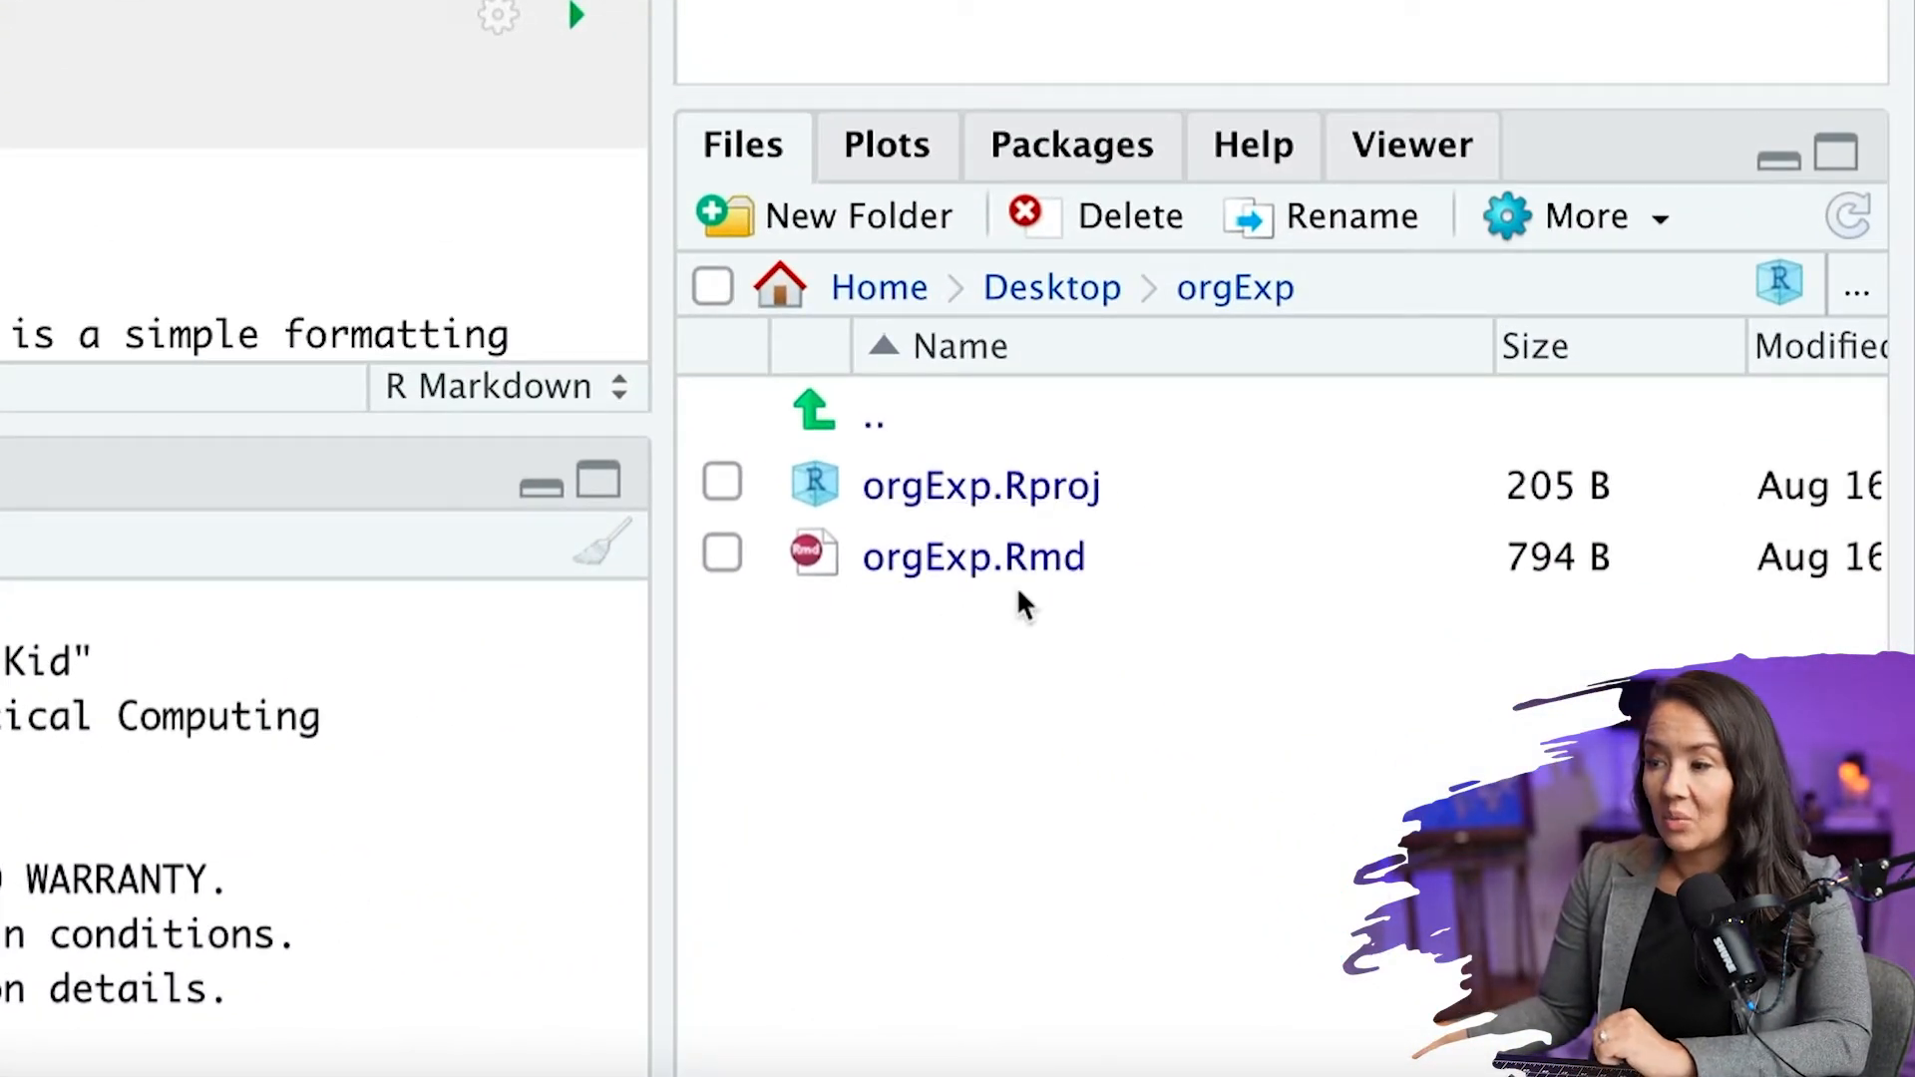
mouse_move(1016, 625)
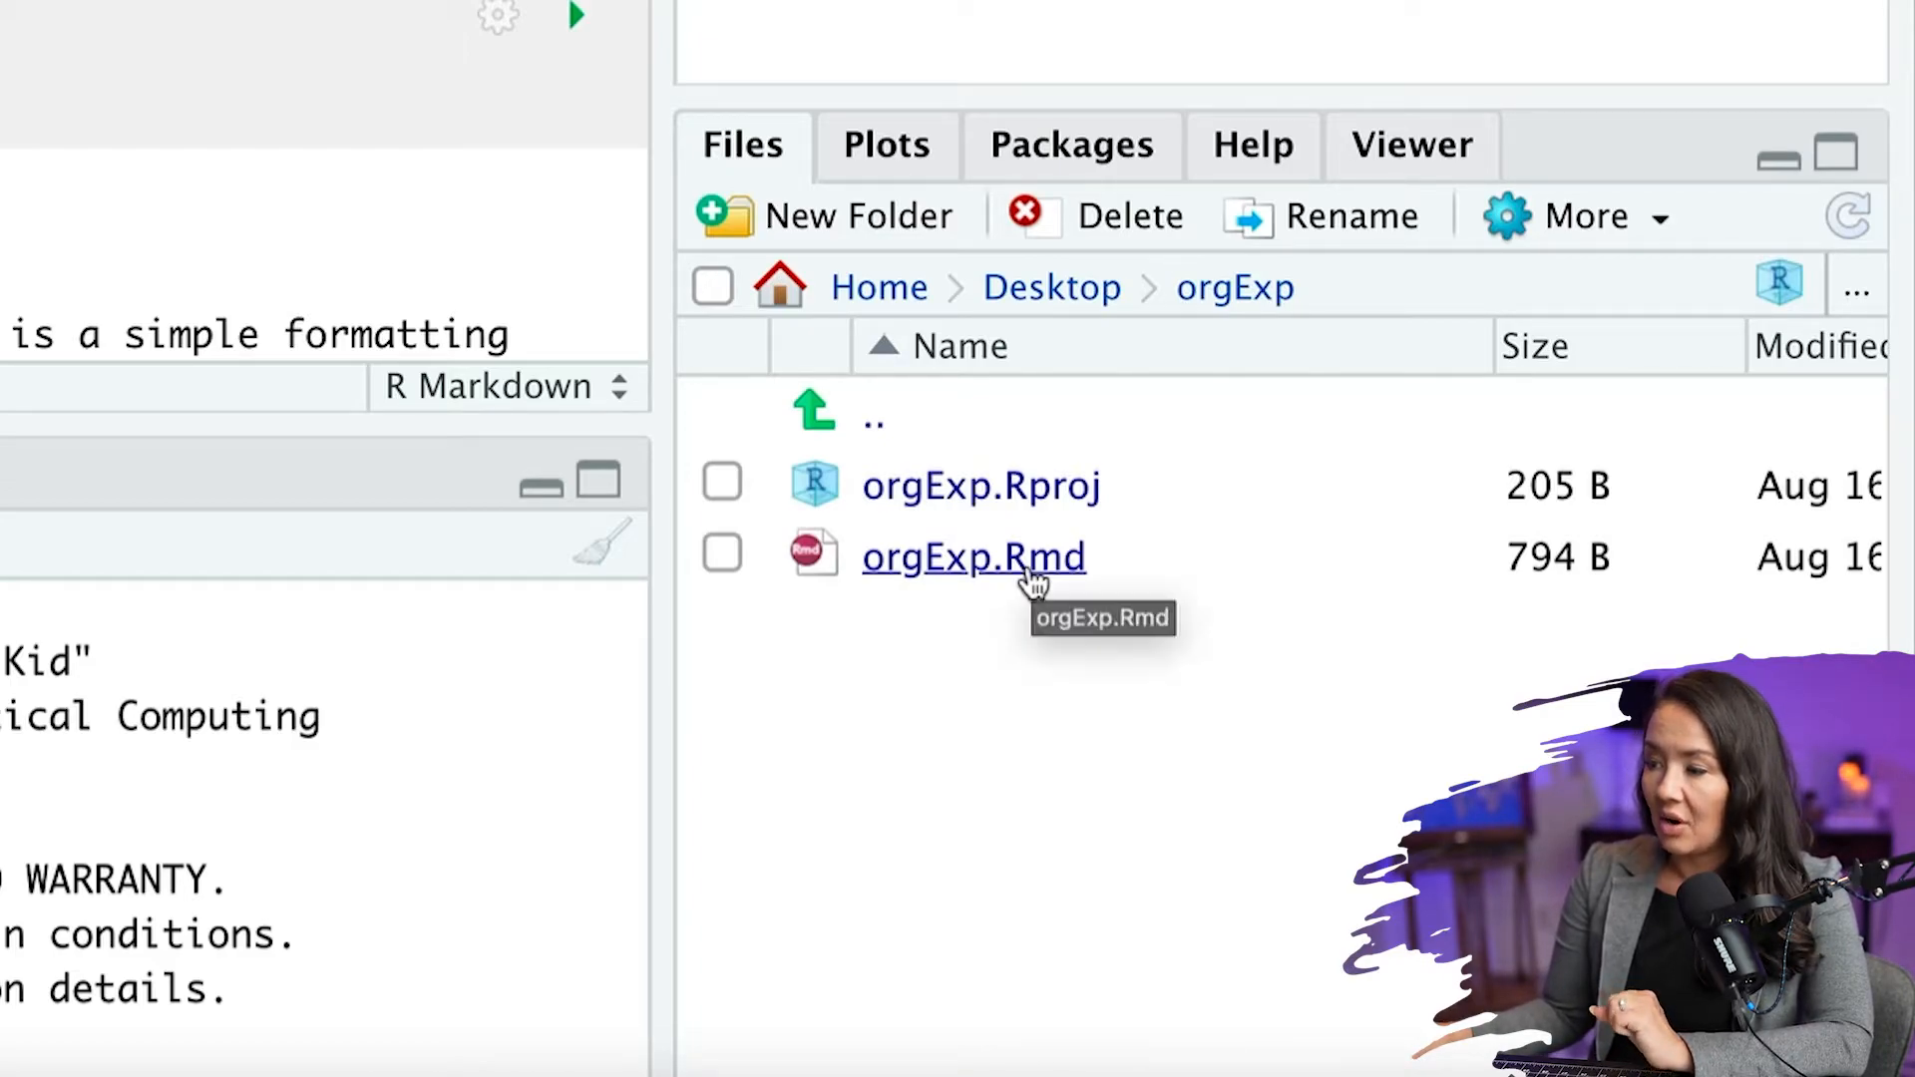
mouse_move(1007, 587)
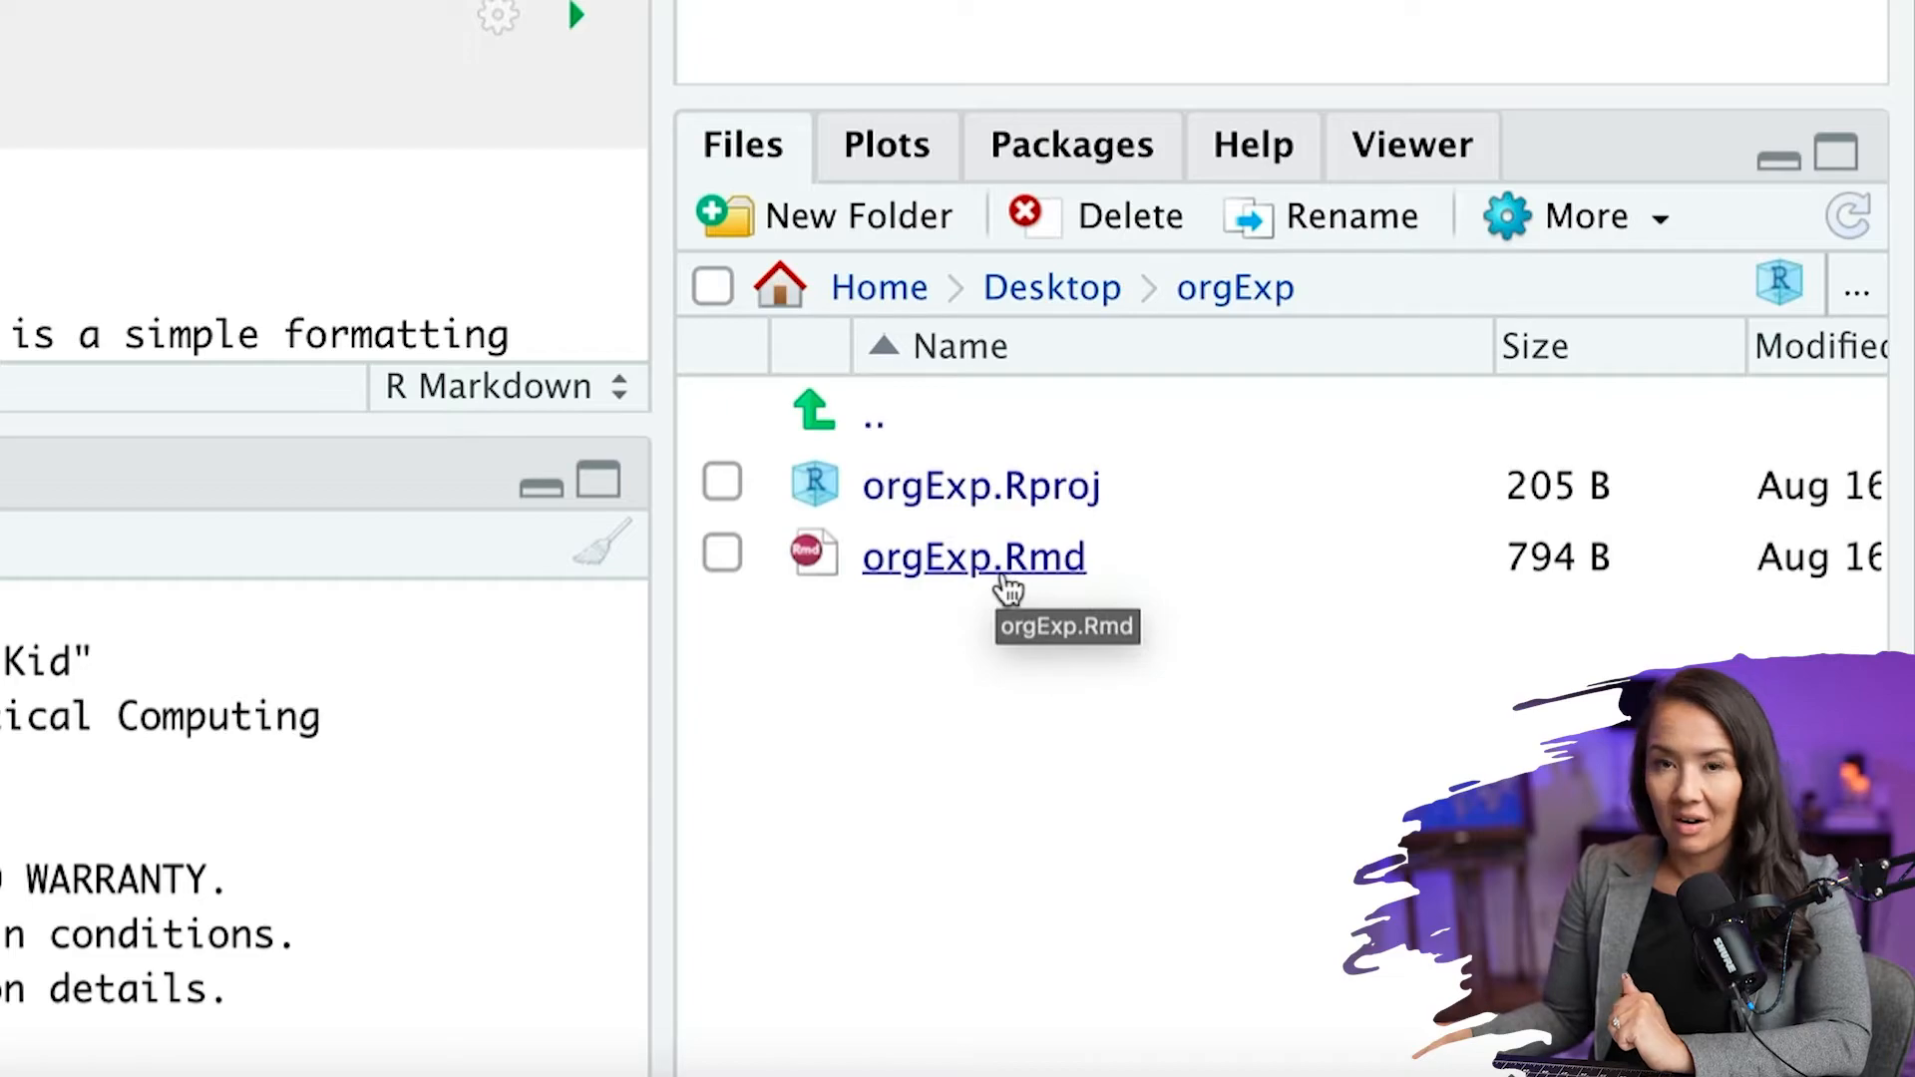
mouse_move(1027, 513)
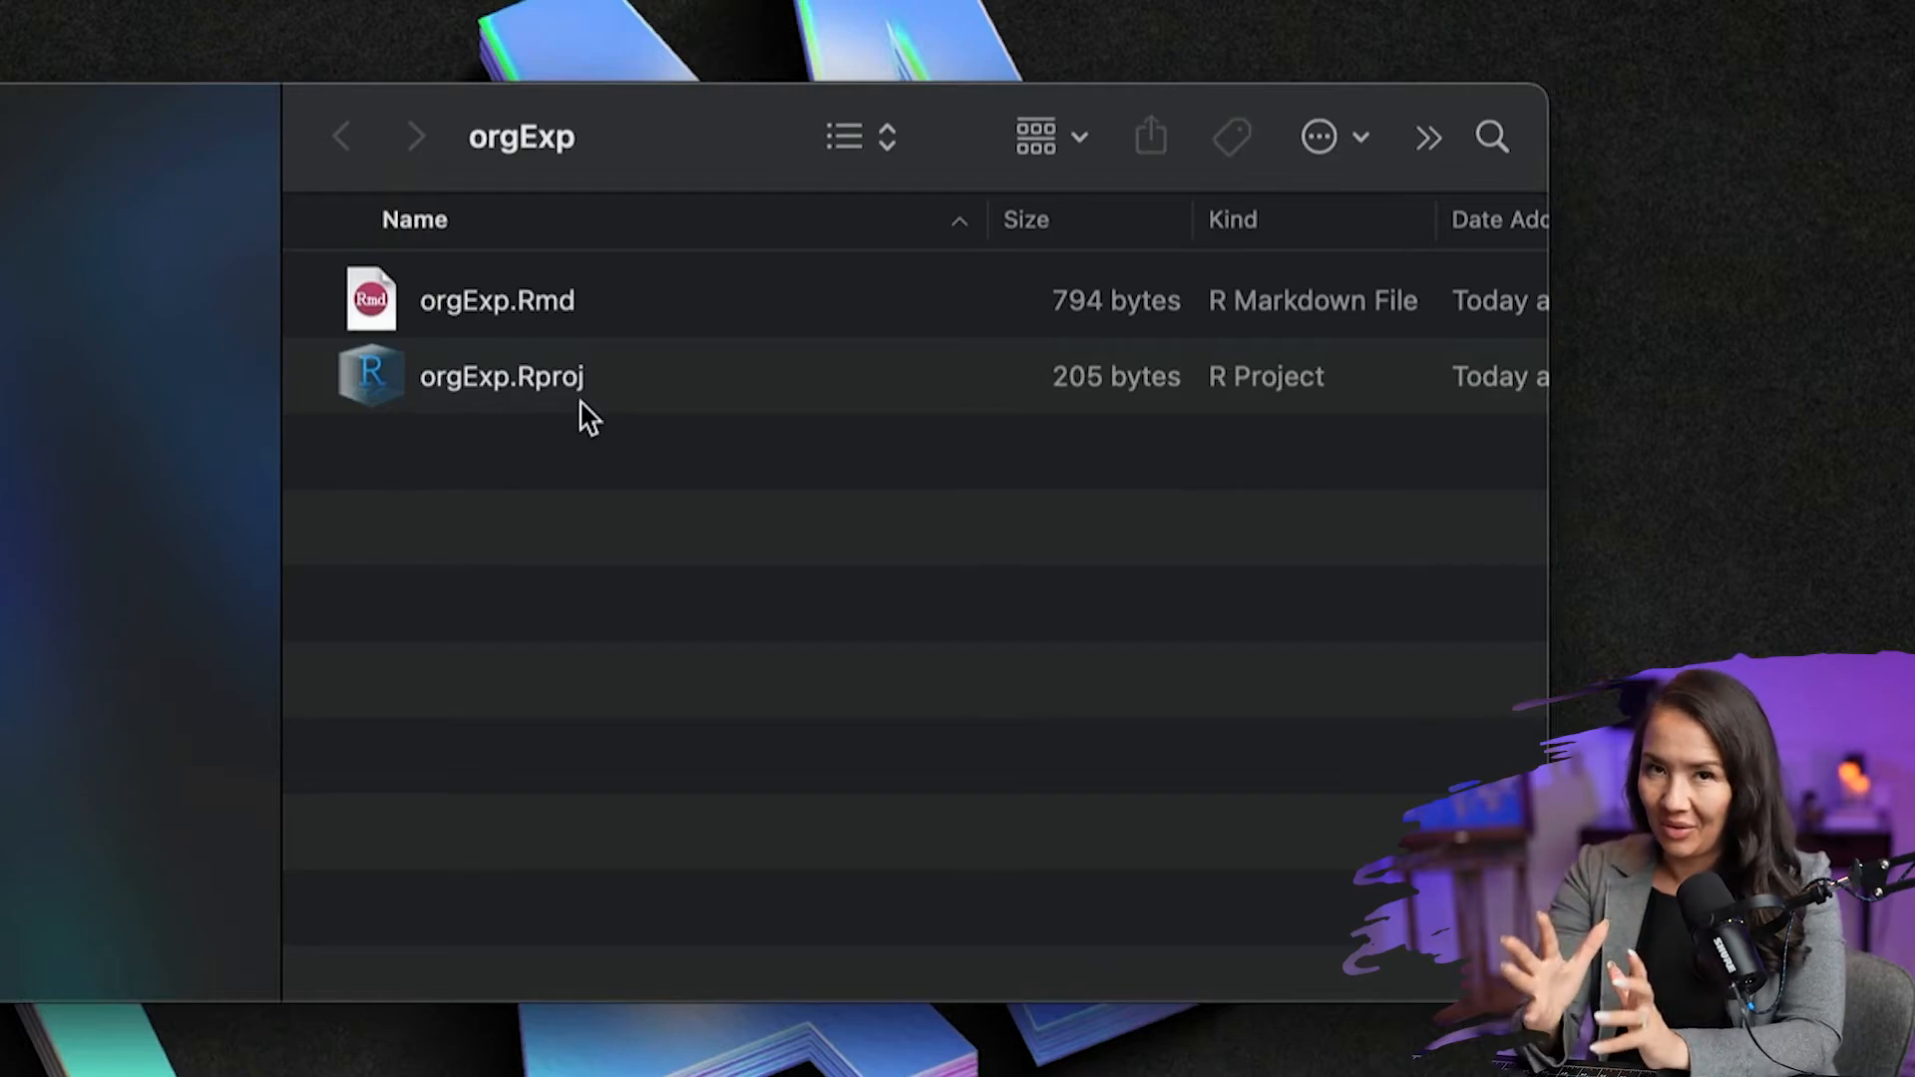
- Double-click orgExp.Rproj in Finder to reopen the project with orgExp.Rmd
double_click(500, 376)
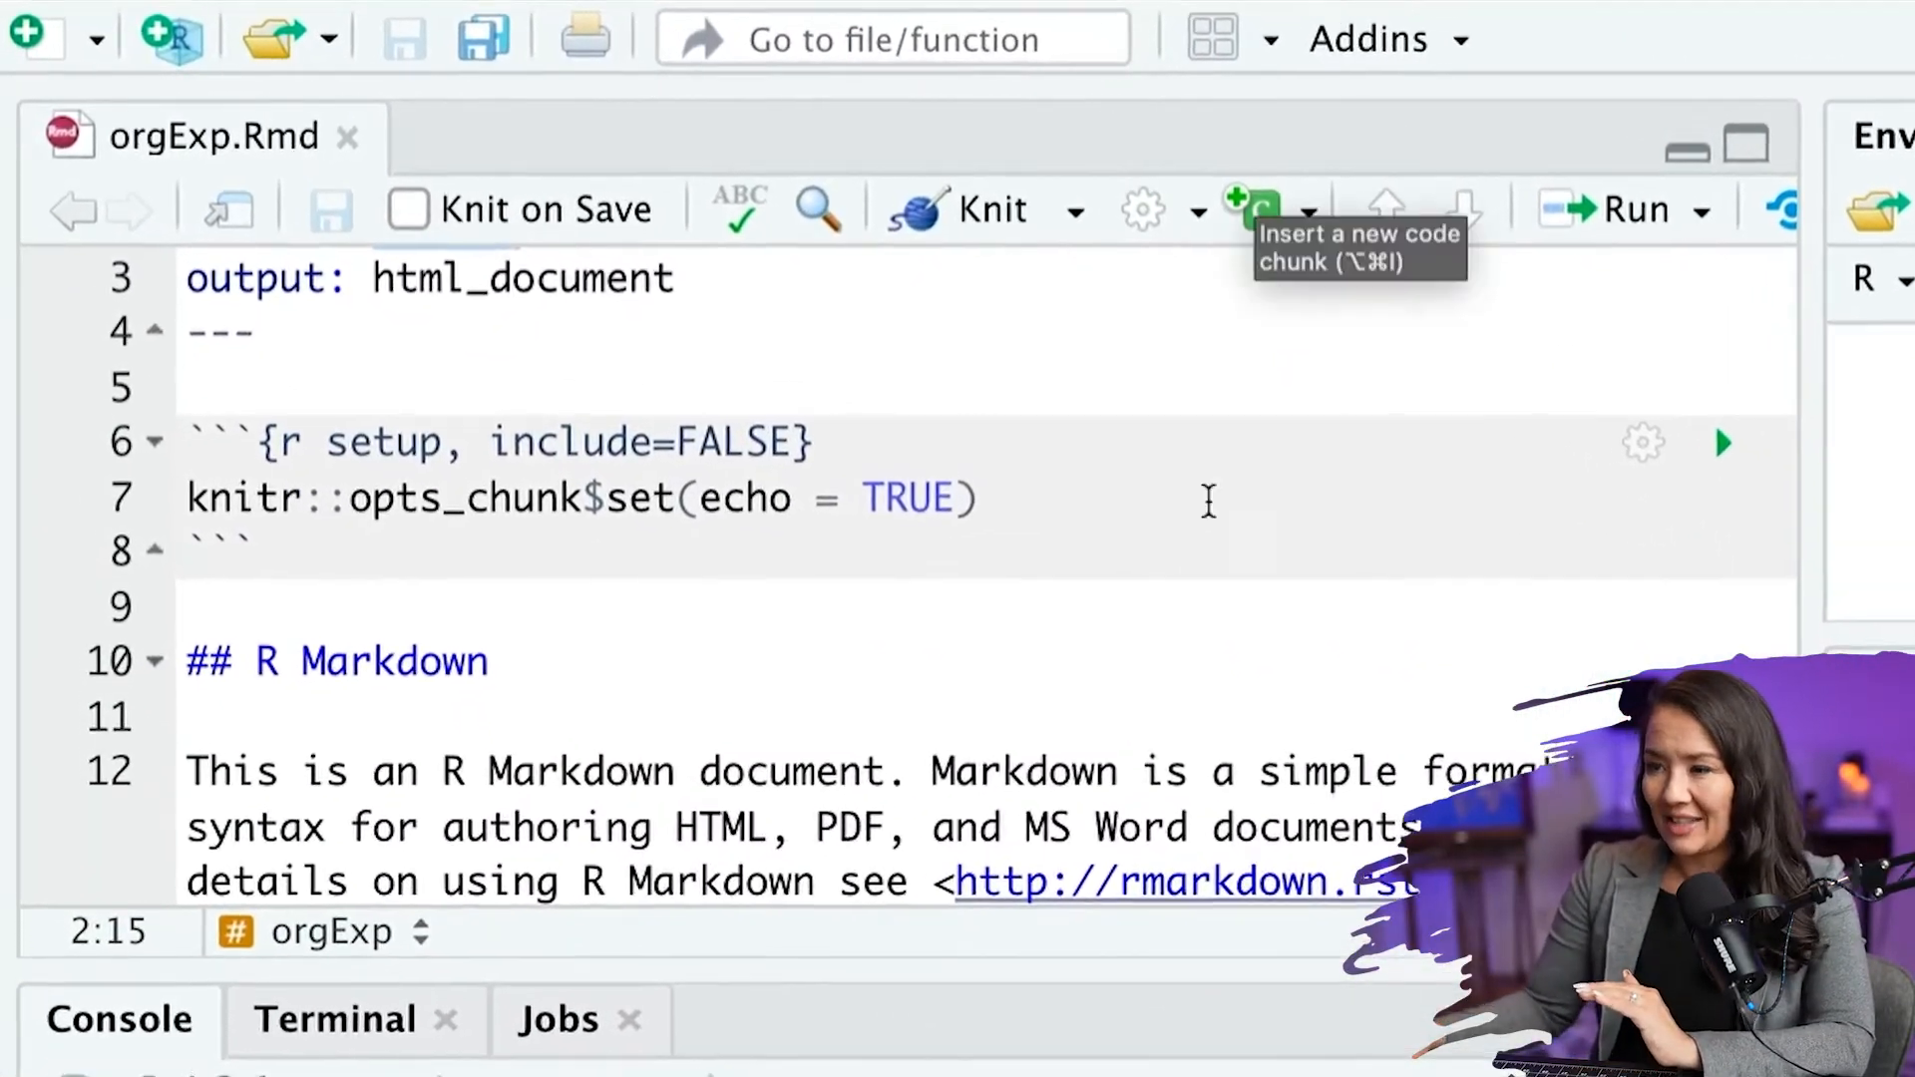
scroll(down, 3)
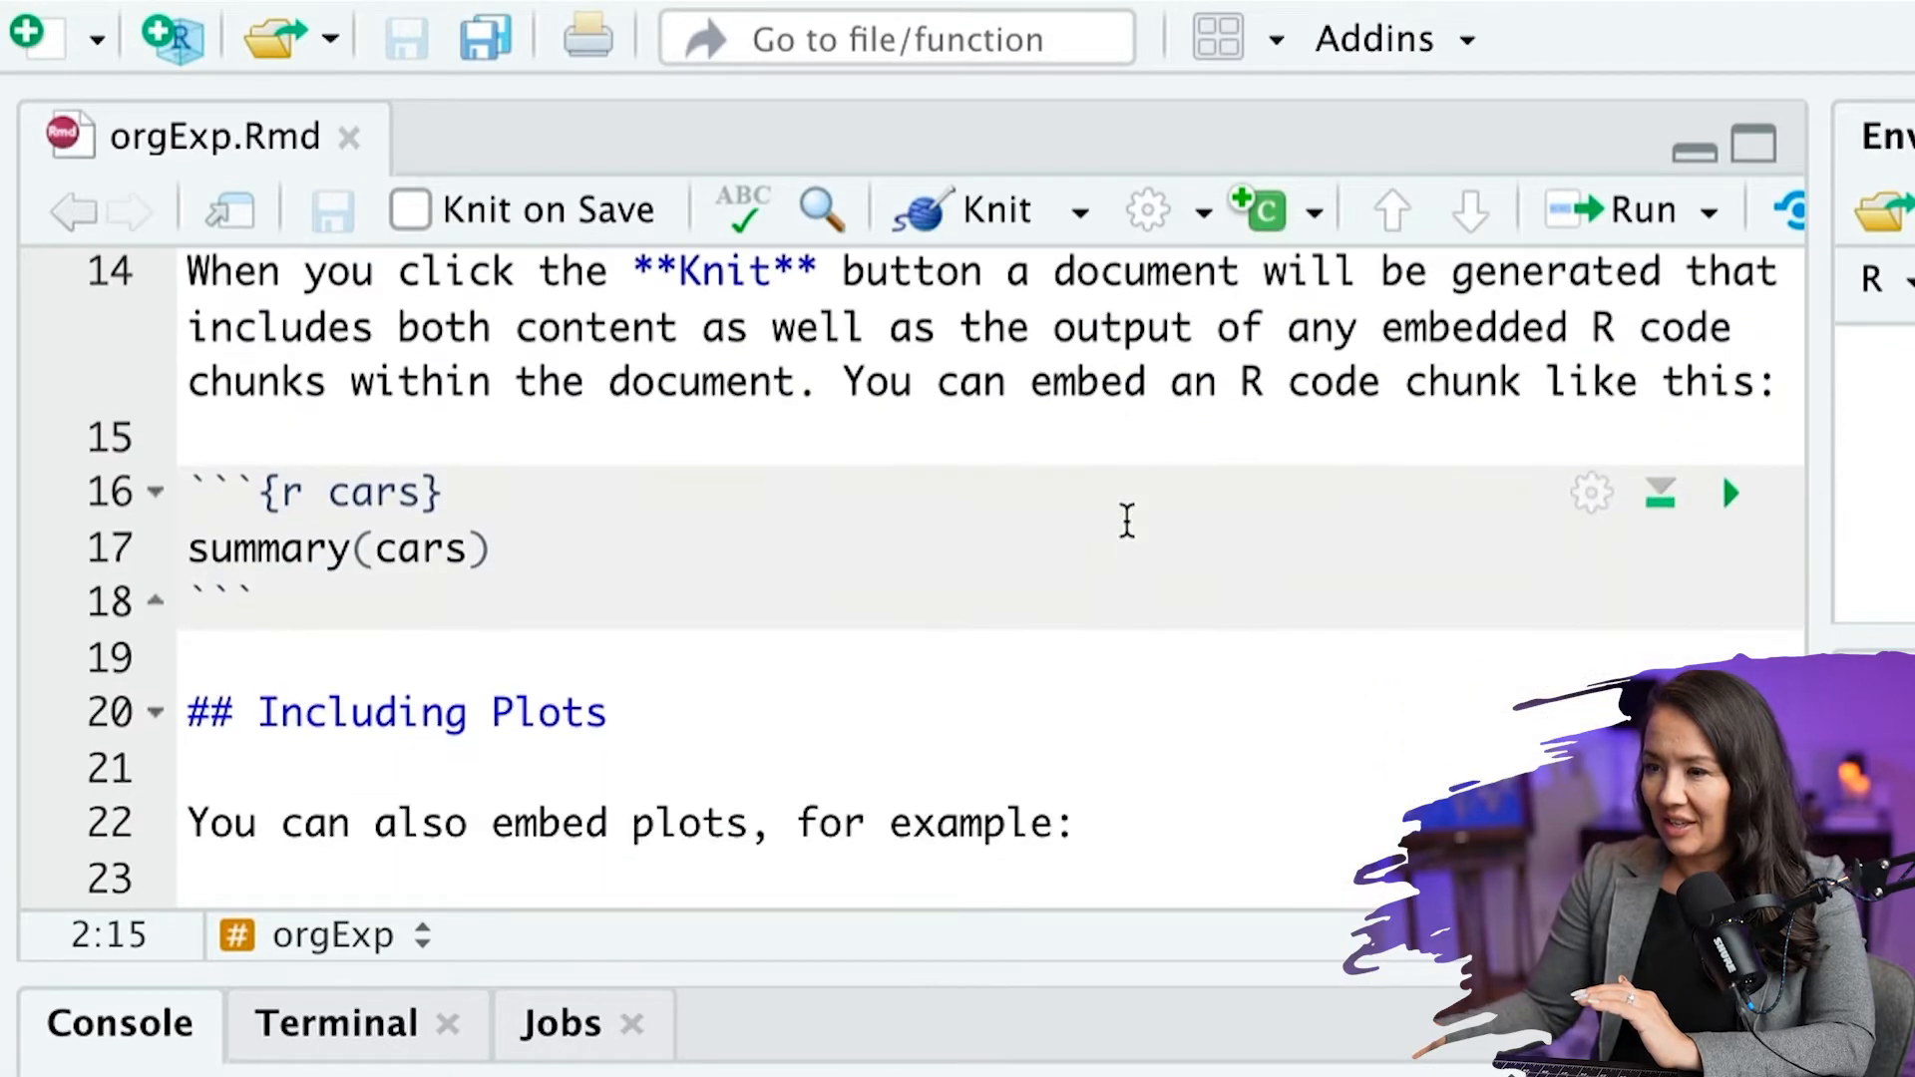
scroll(down, 3)
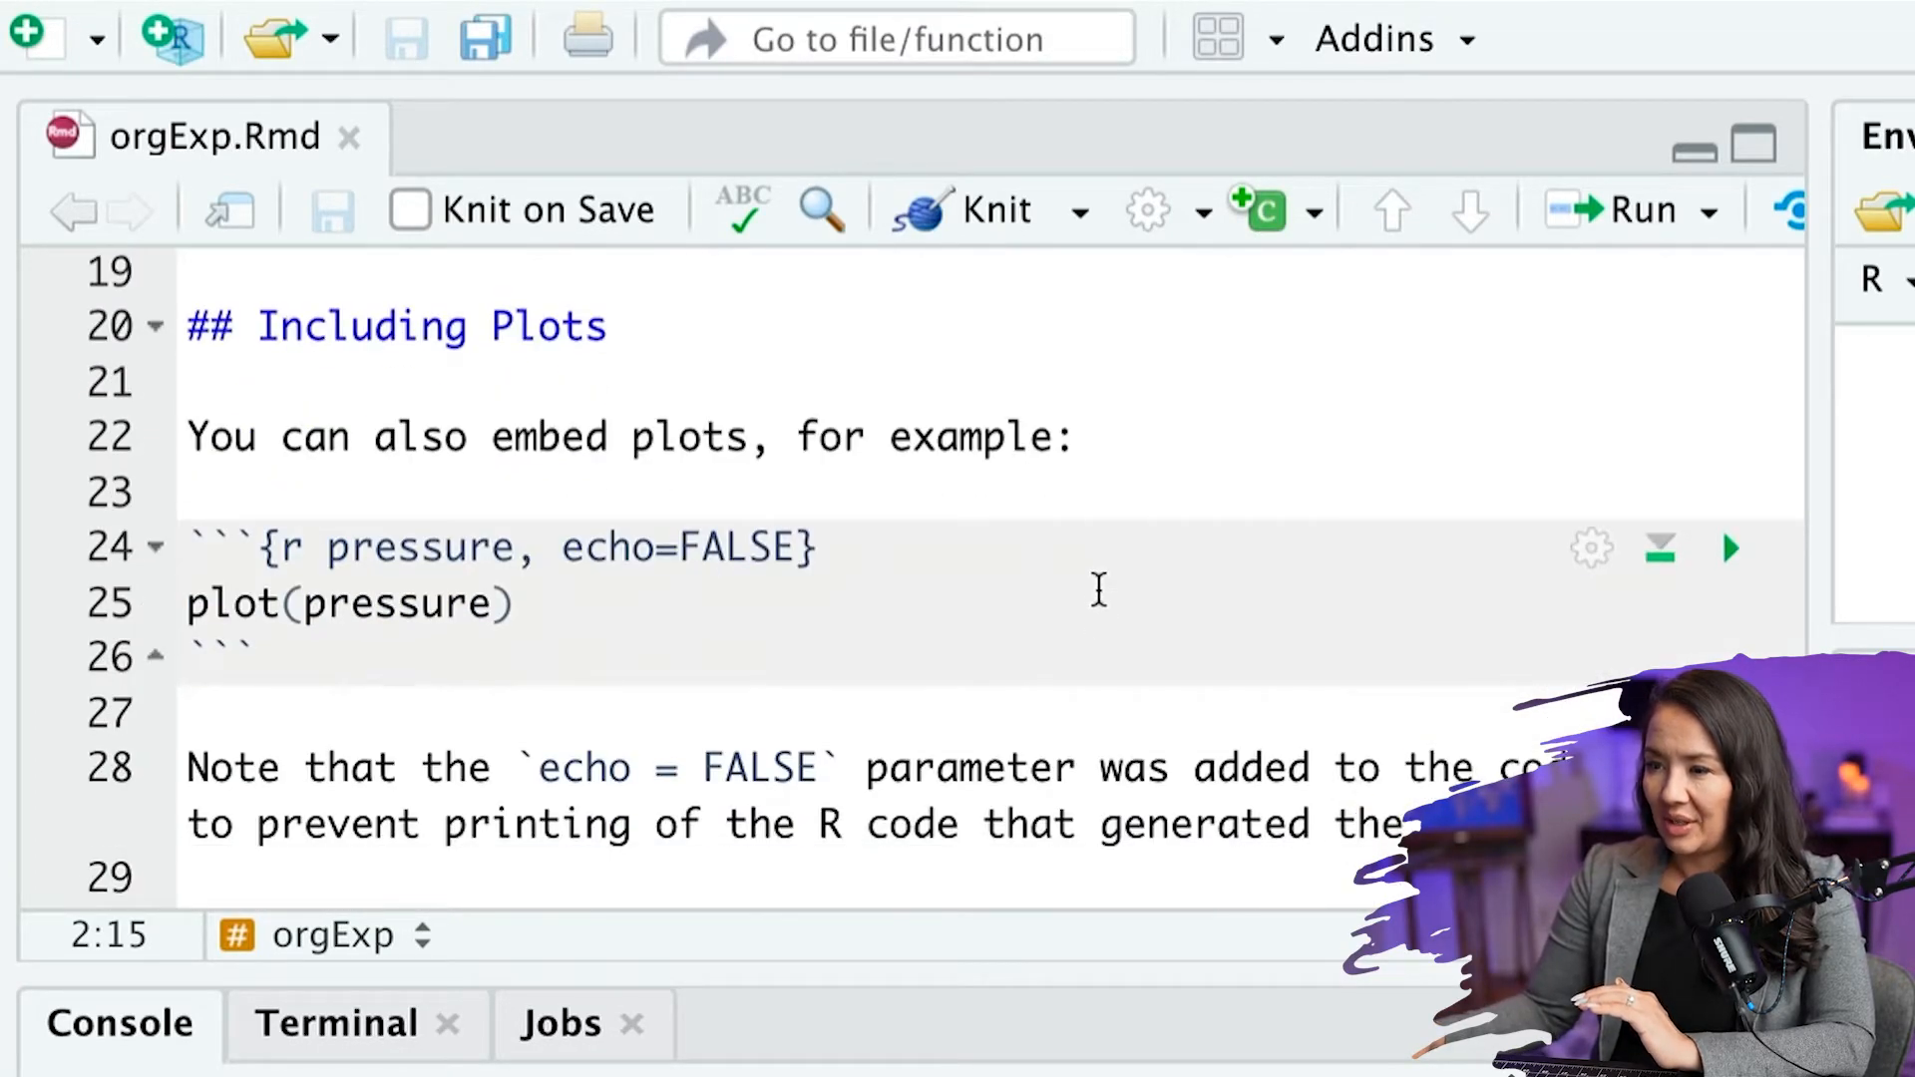
scroll(up, 3)
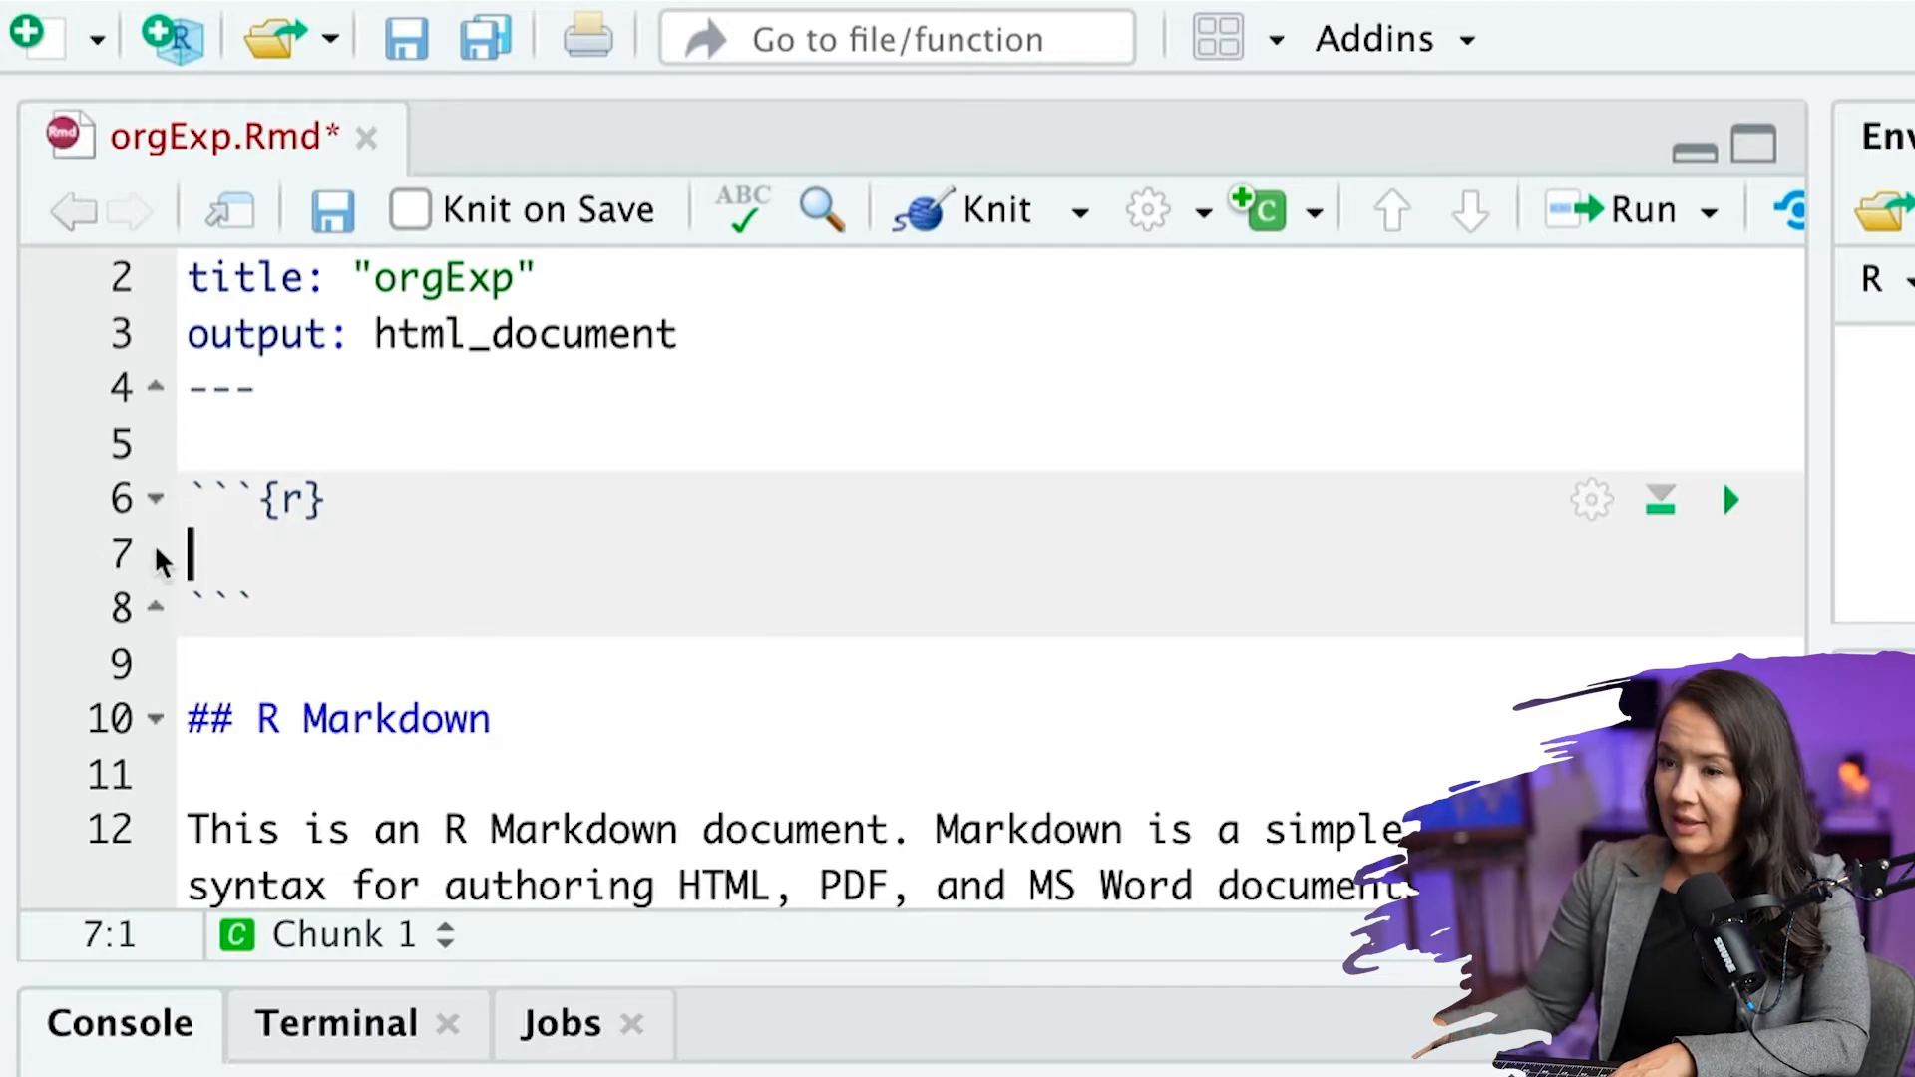
- Insert an r chunk and type knitr::opts_chunk$set(echo = TRUE) in the first chunk
click(219, 608)
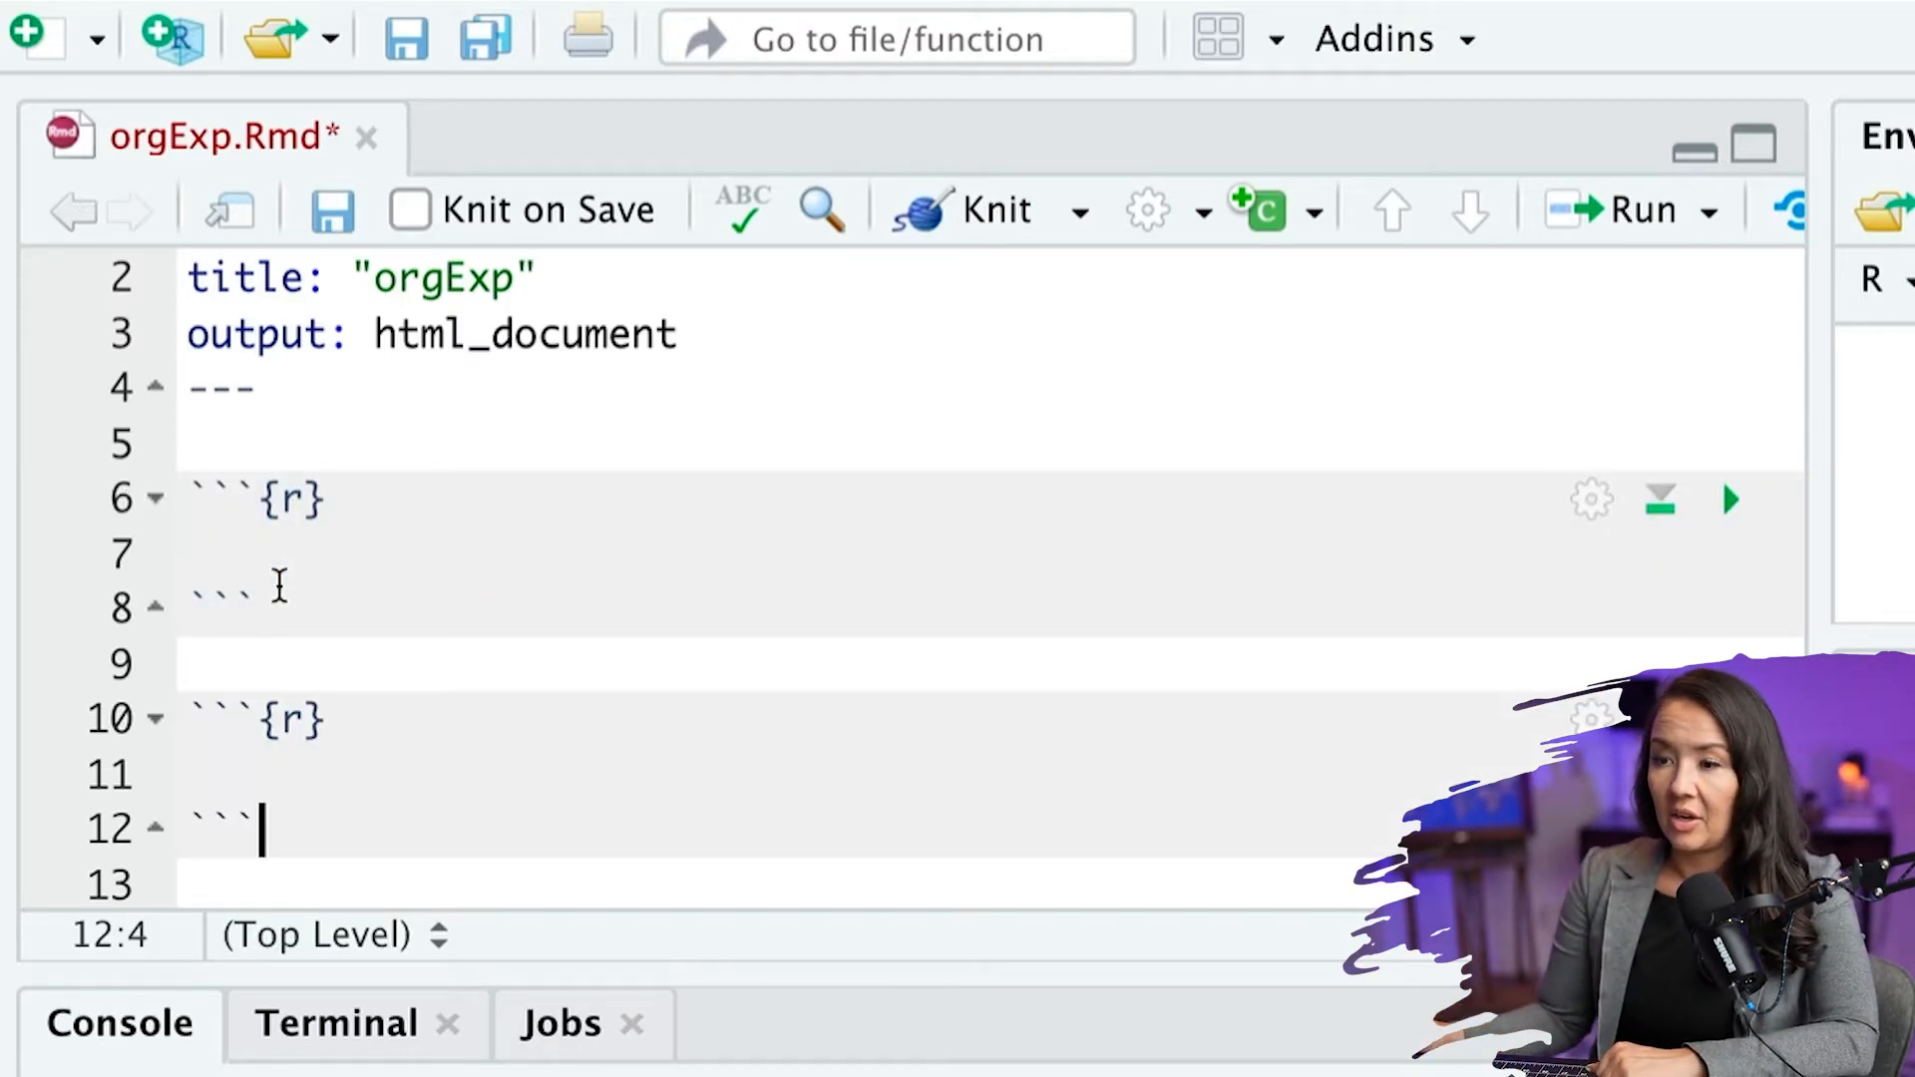
scroll(down, 3)
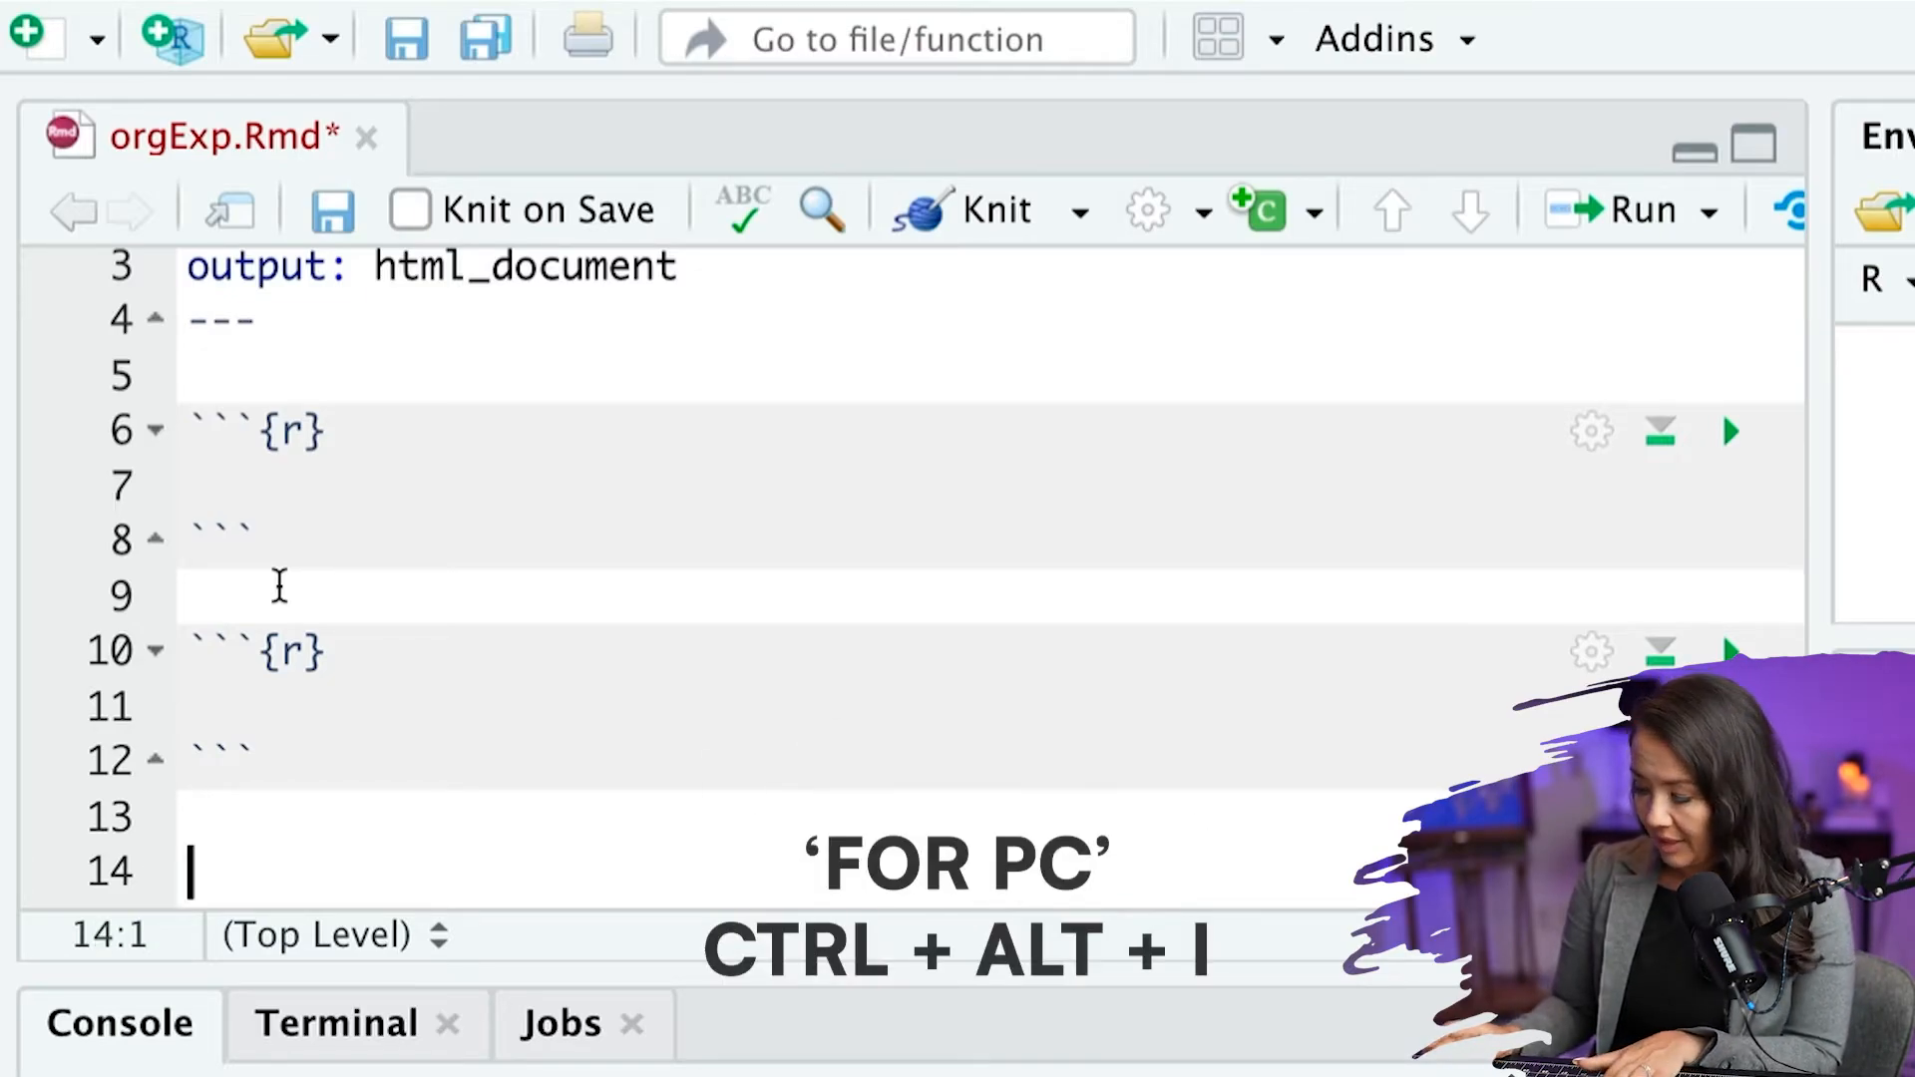
key(ctrl+alt+i)
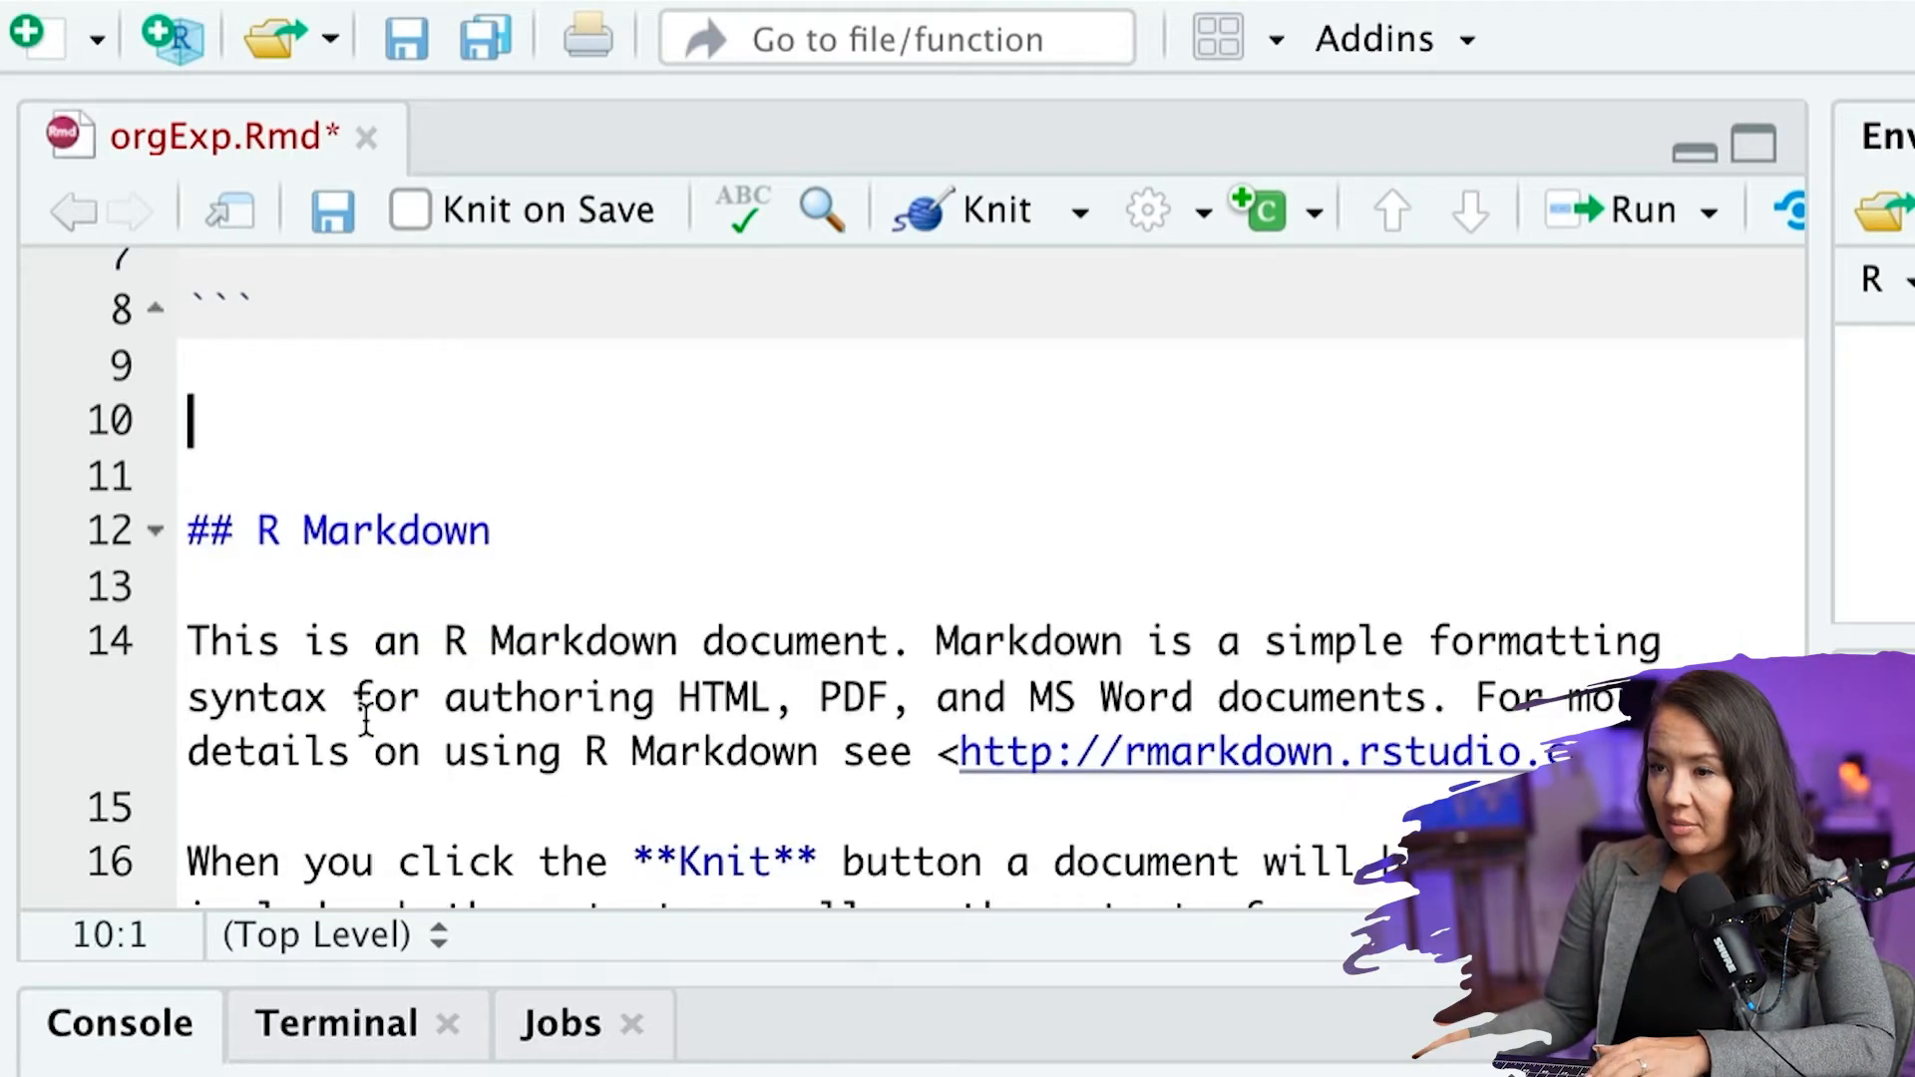
scroll(up, 3)
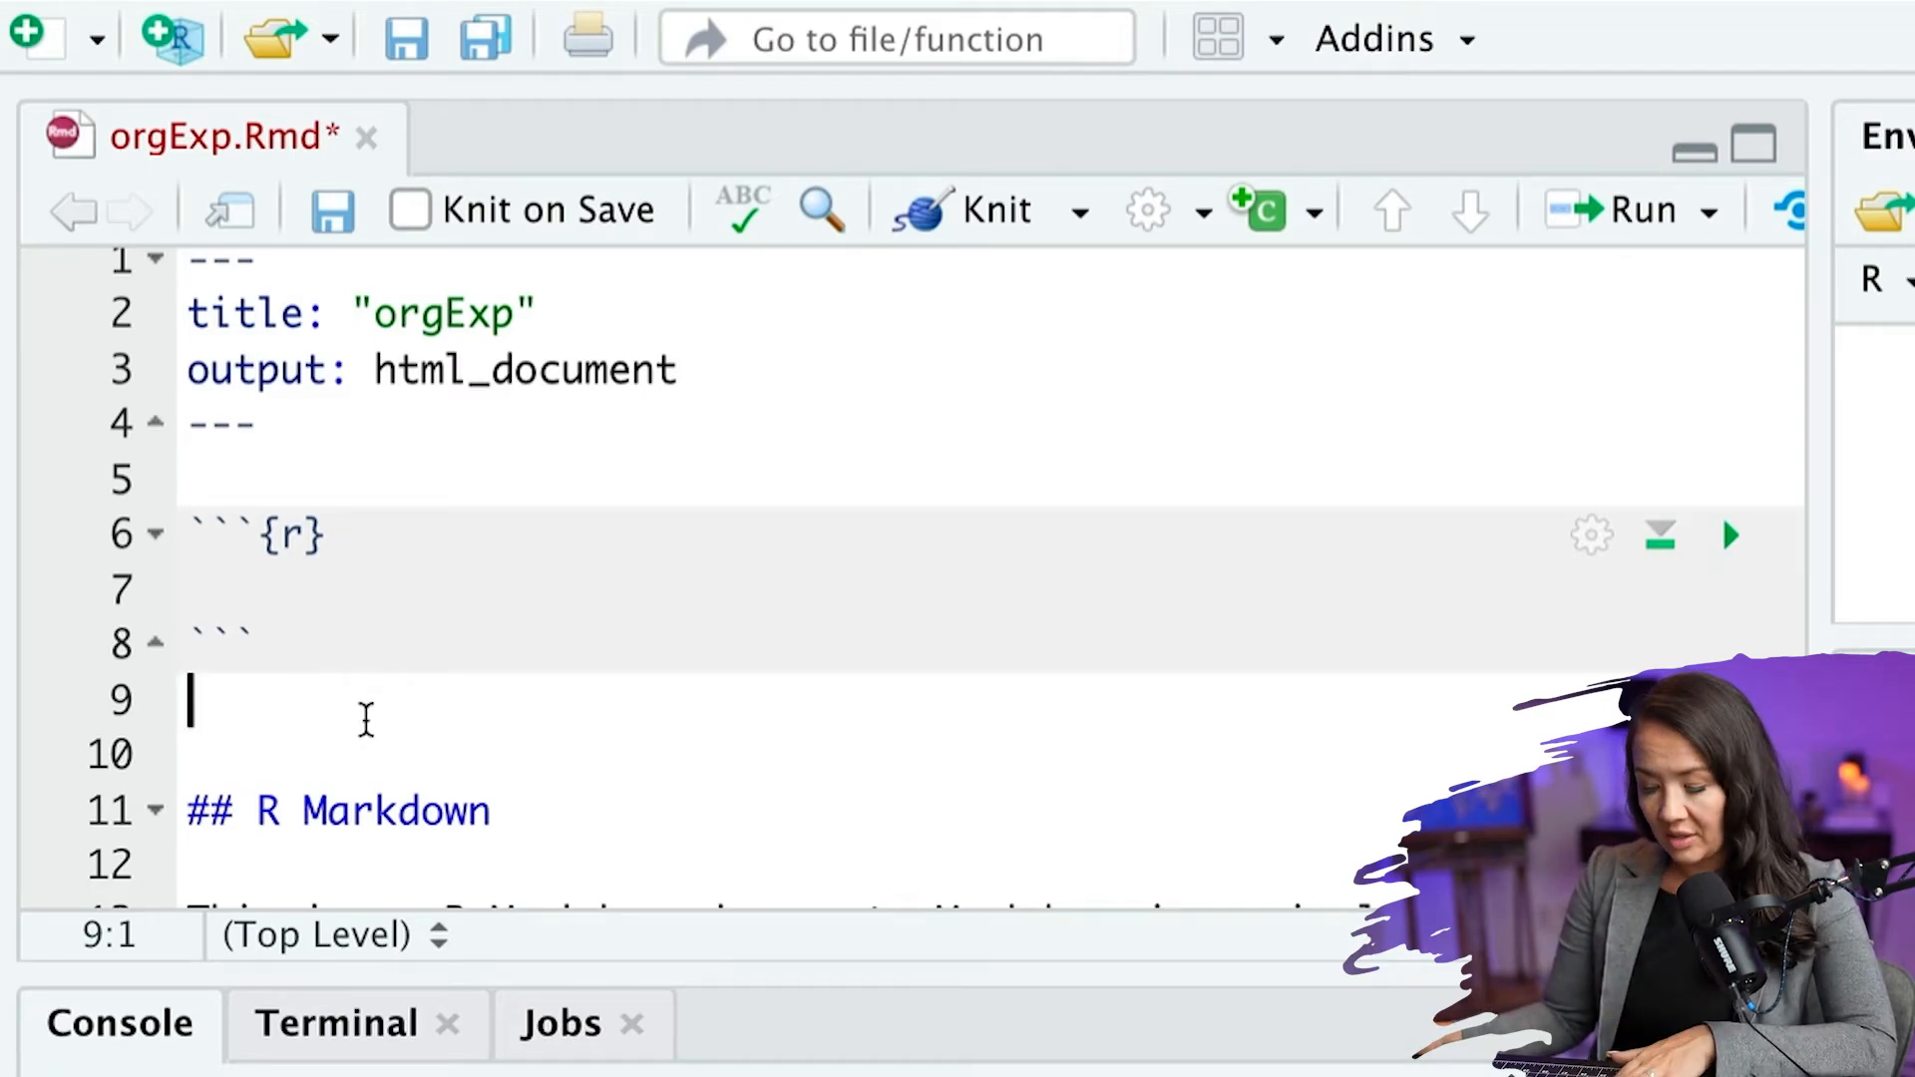
text(knitr::opts_chunk$set(echo = TRUE))
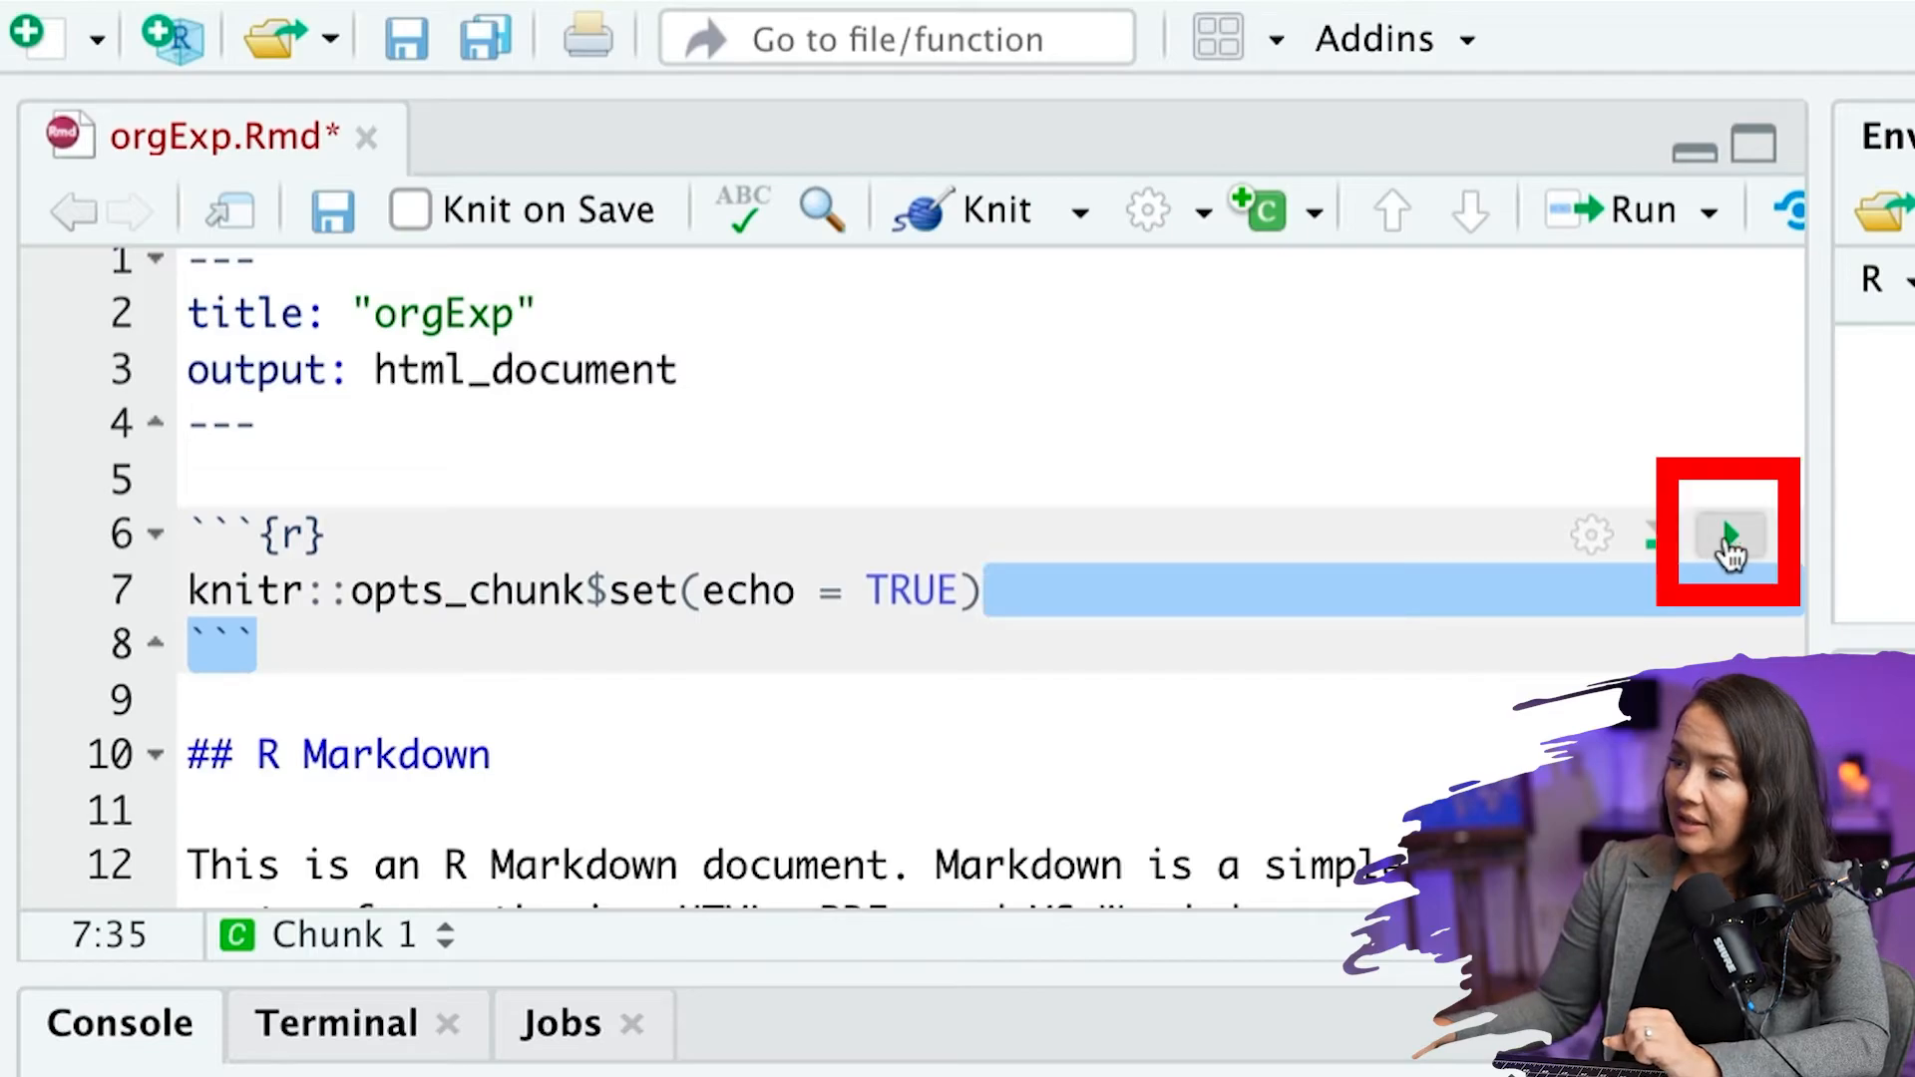
click(1729, 534)
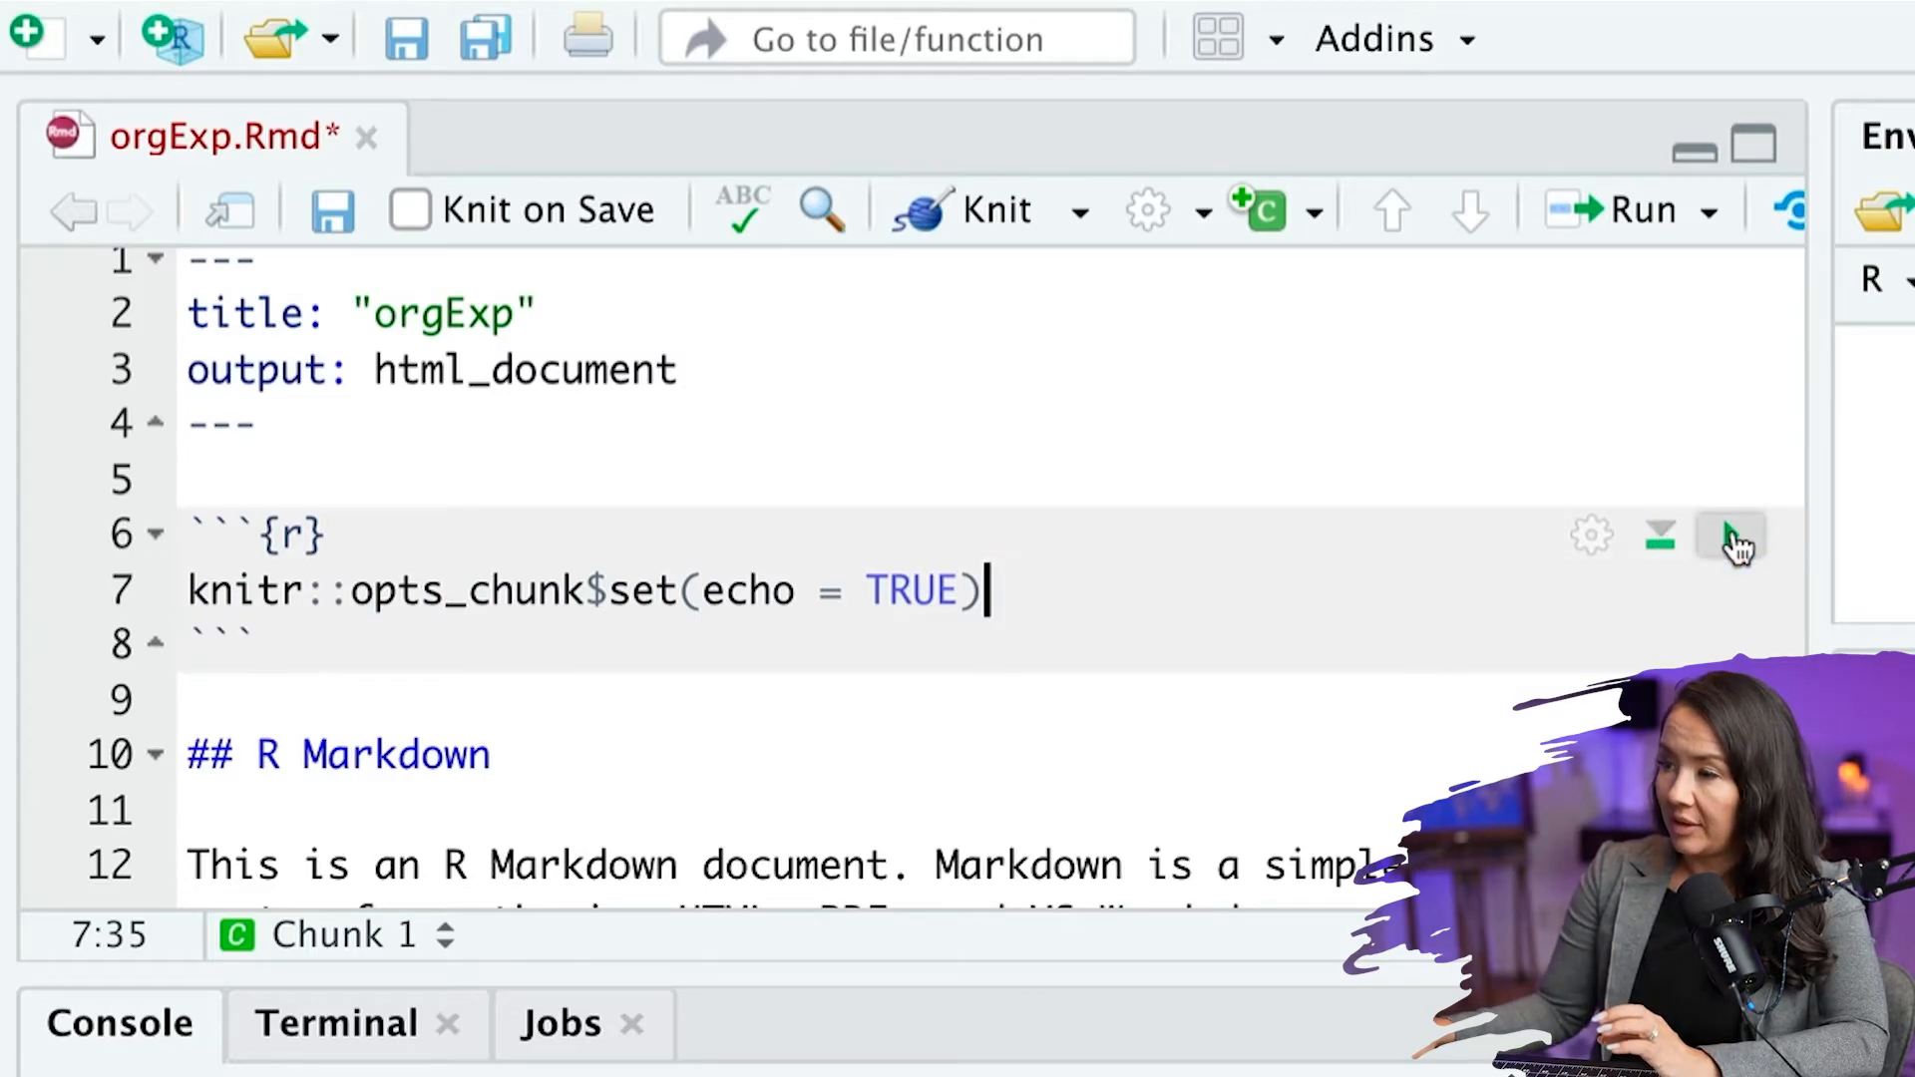
click(1730, 537)
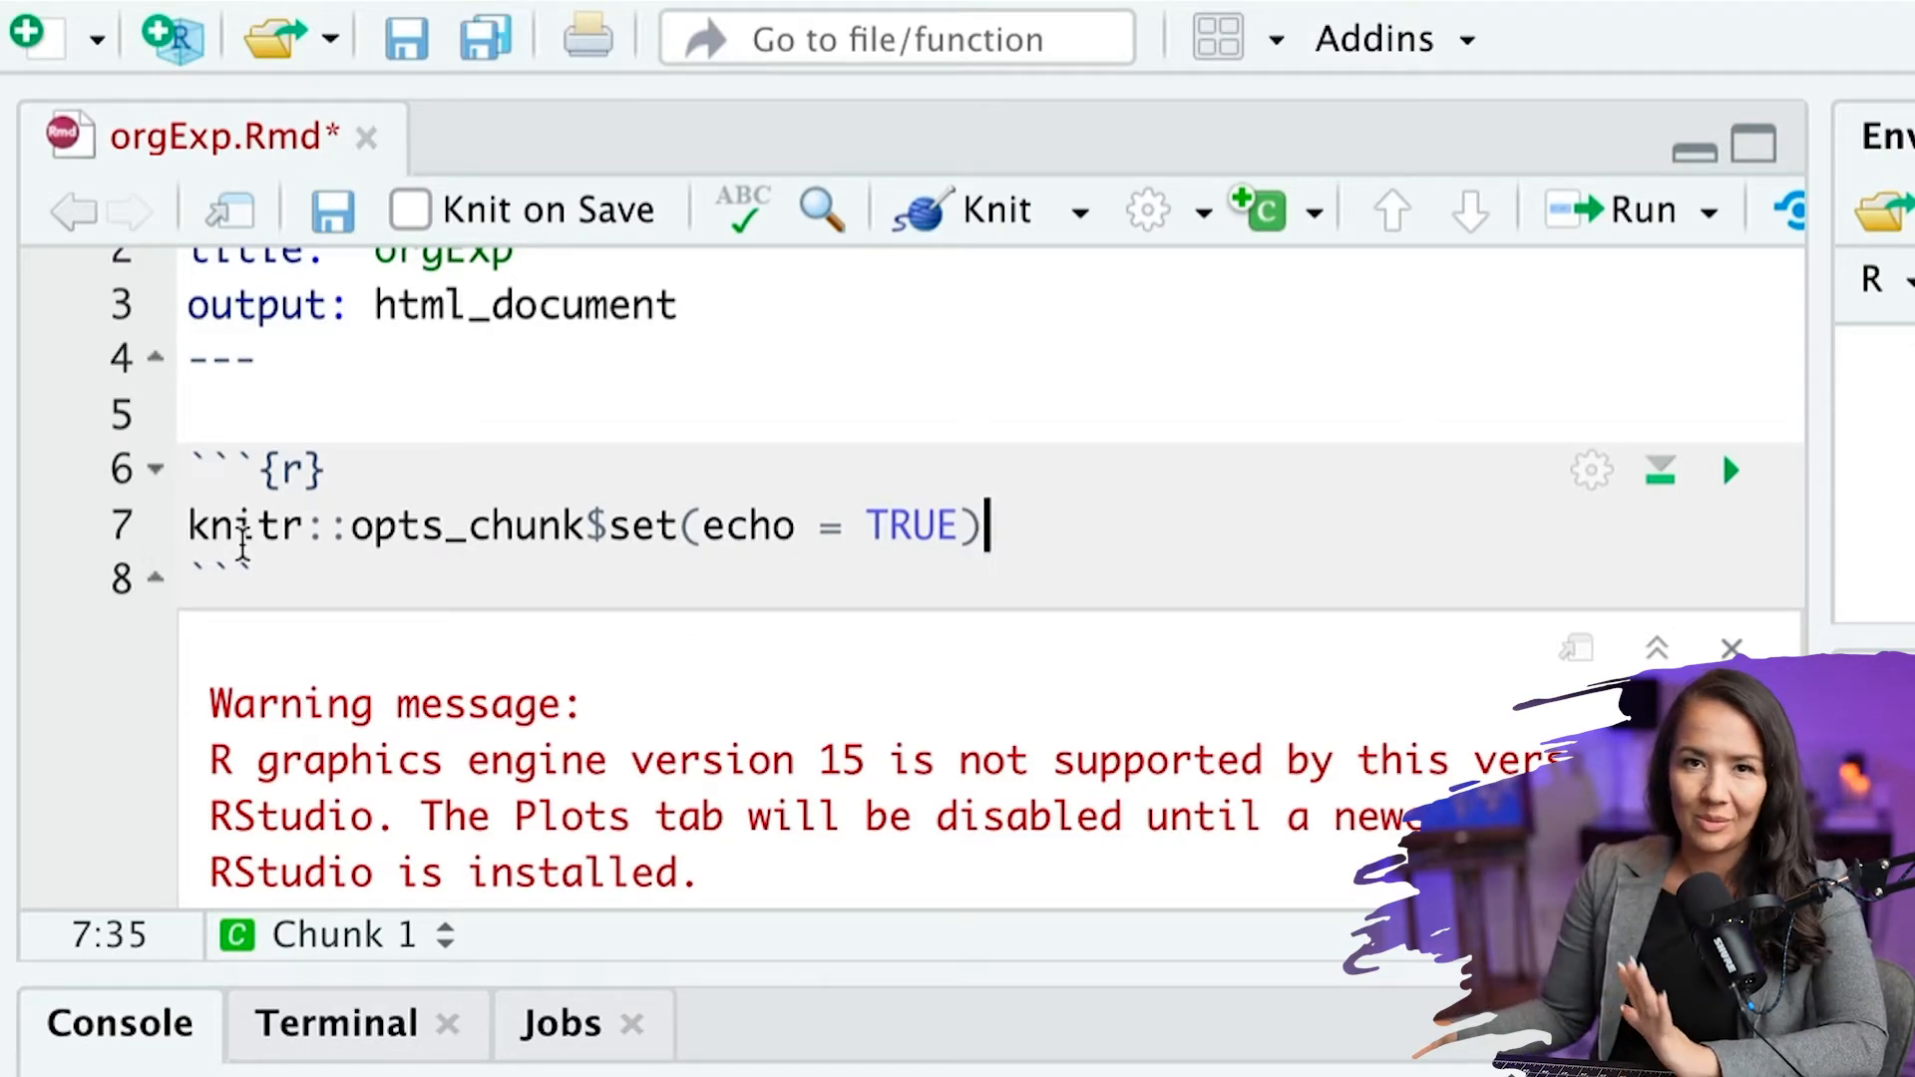
scroll(down, 3)
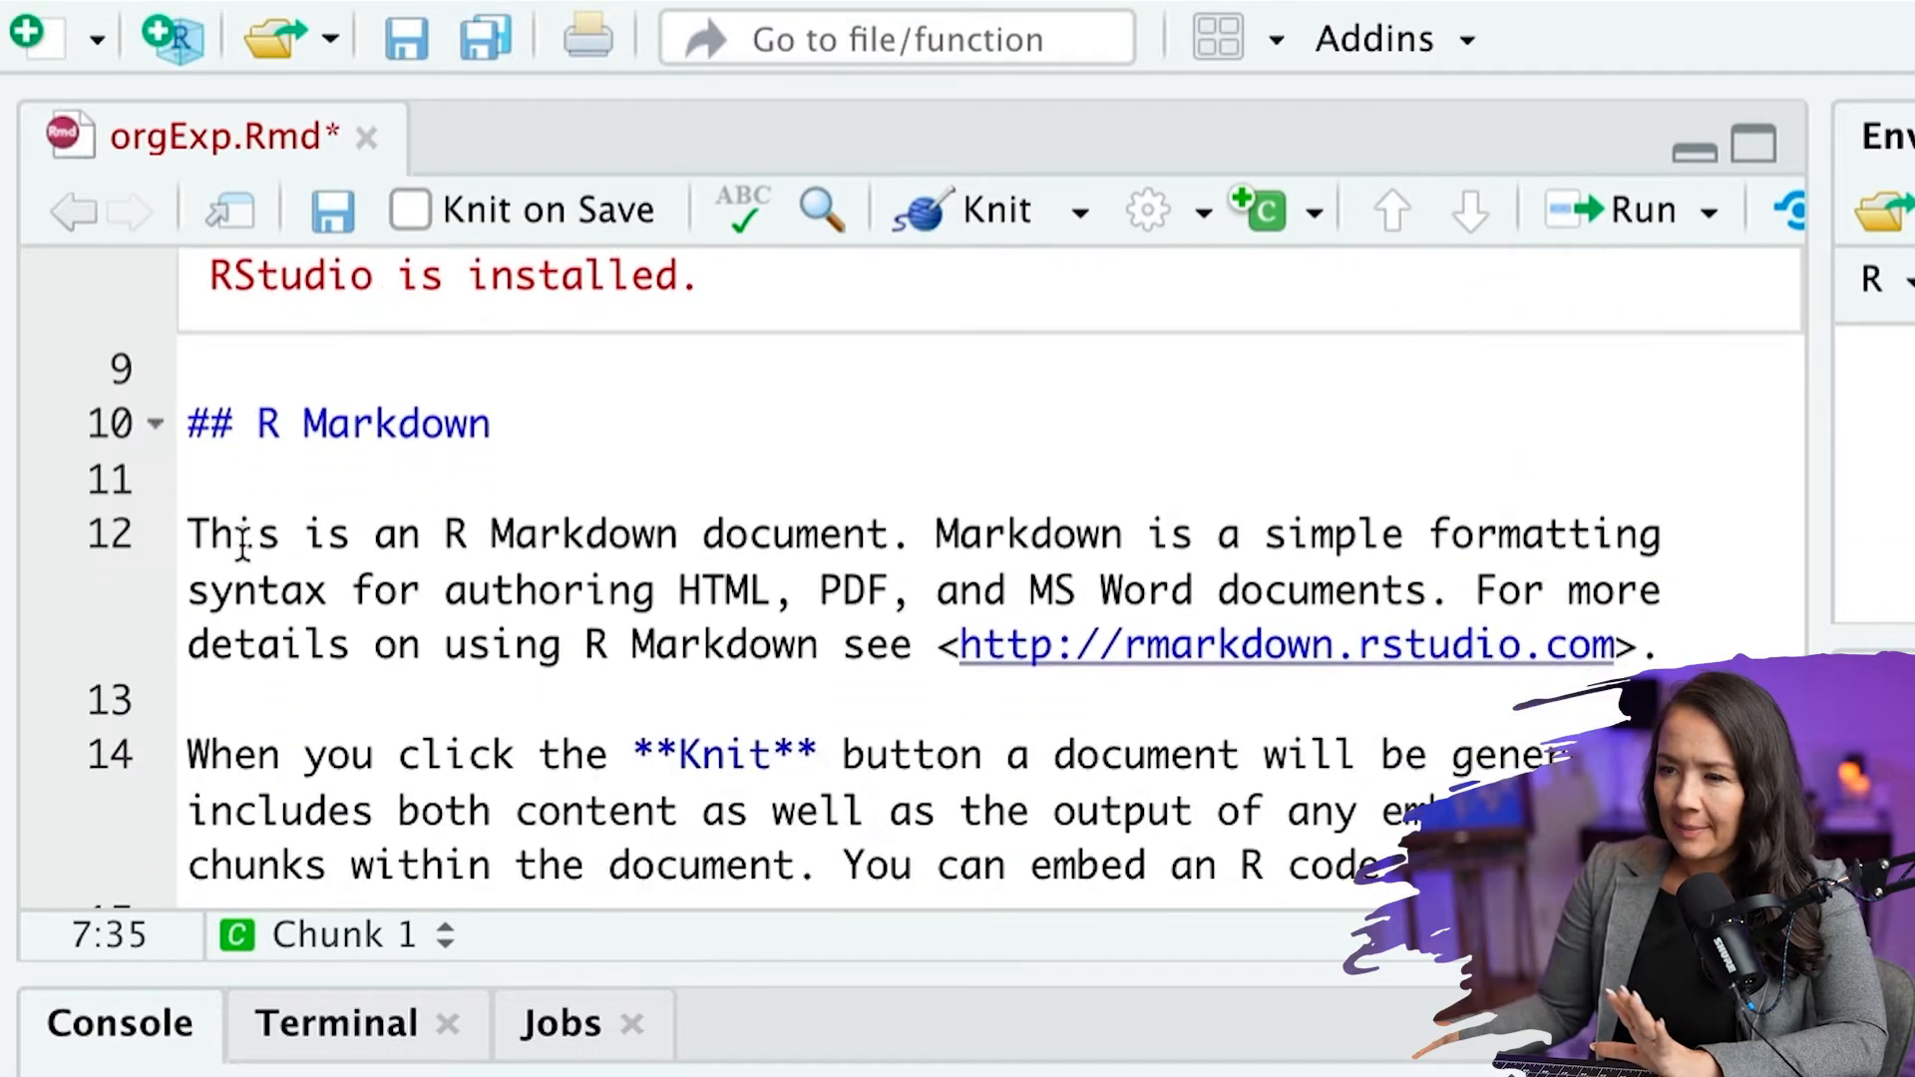
scroll(down, 3)
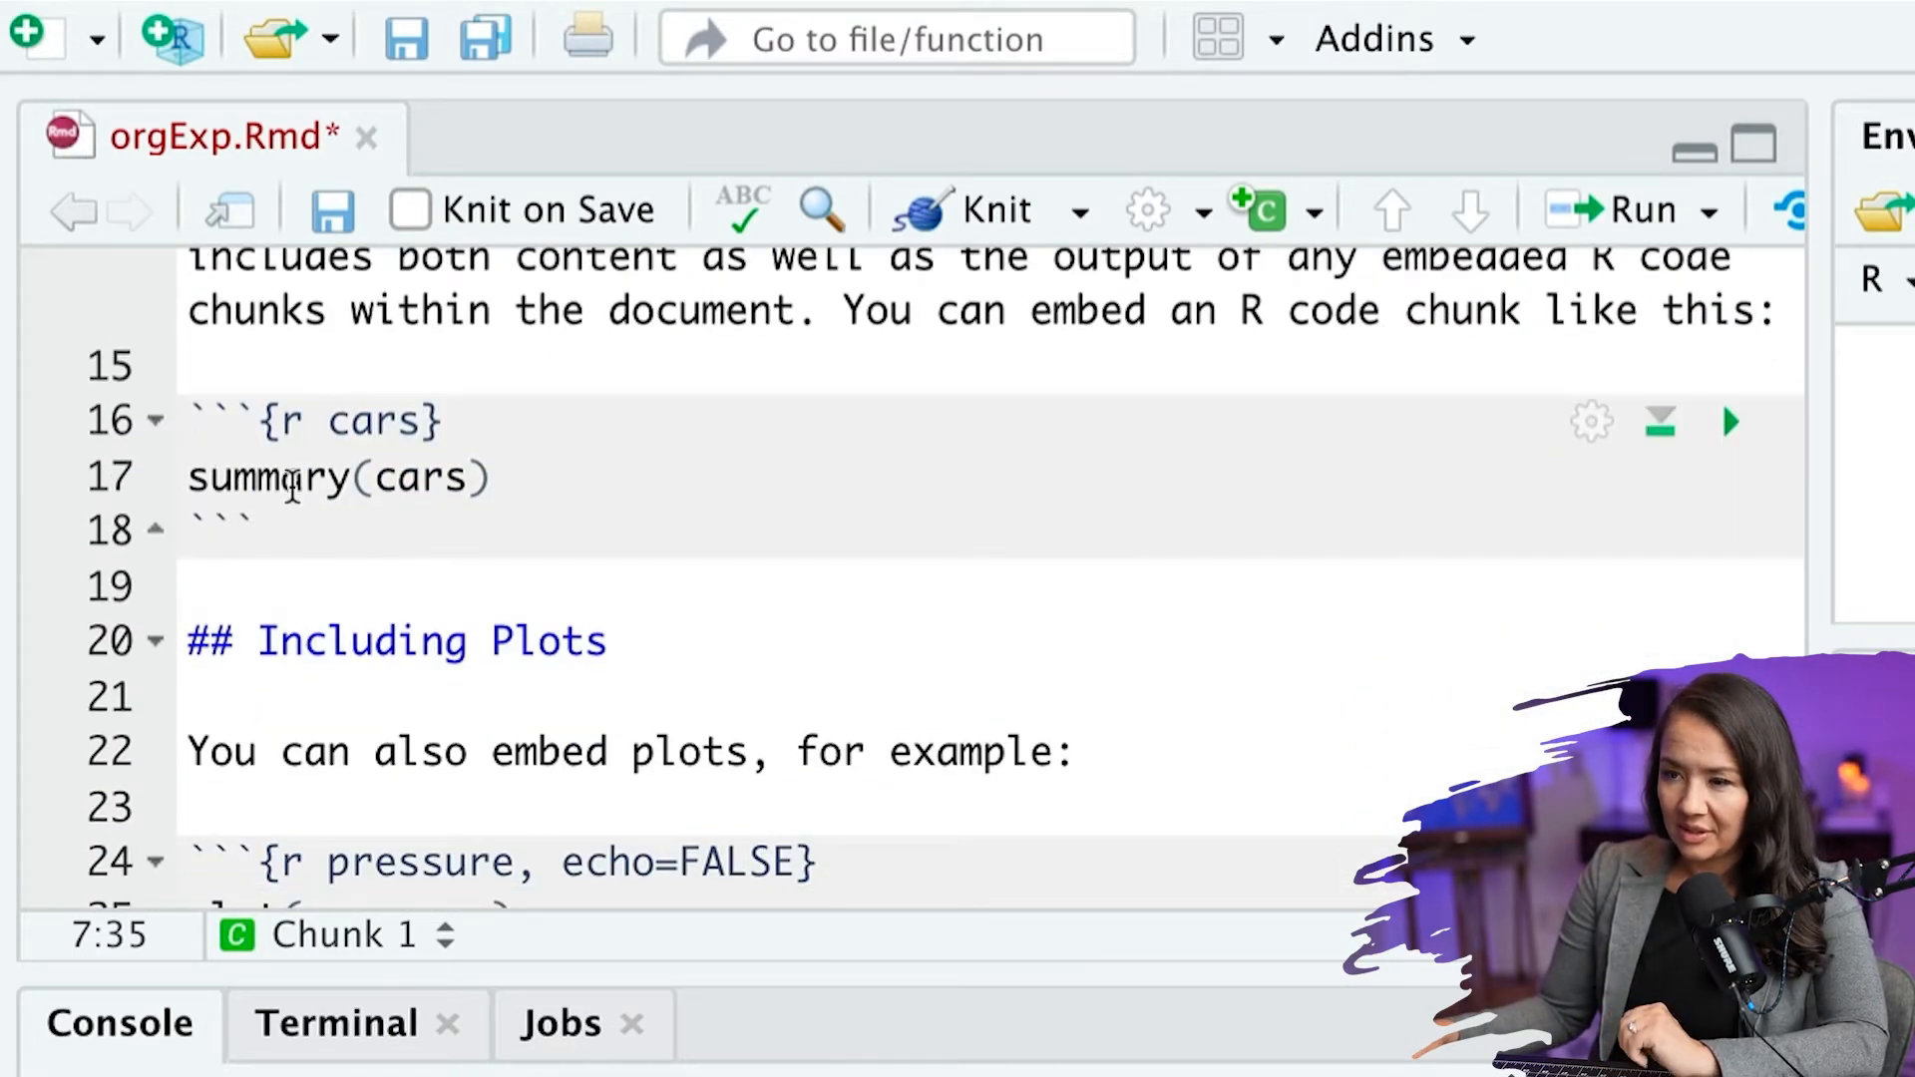
mouse_move(1729, 421)
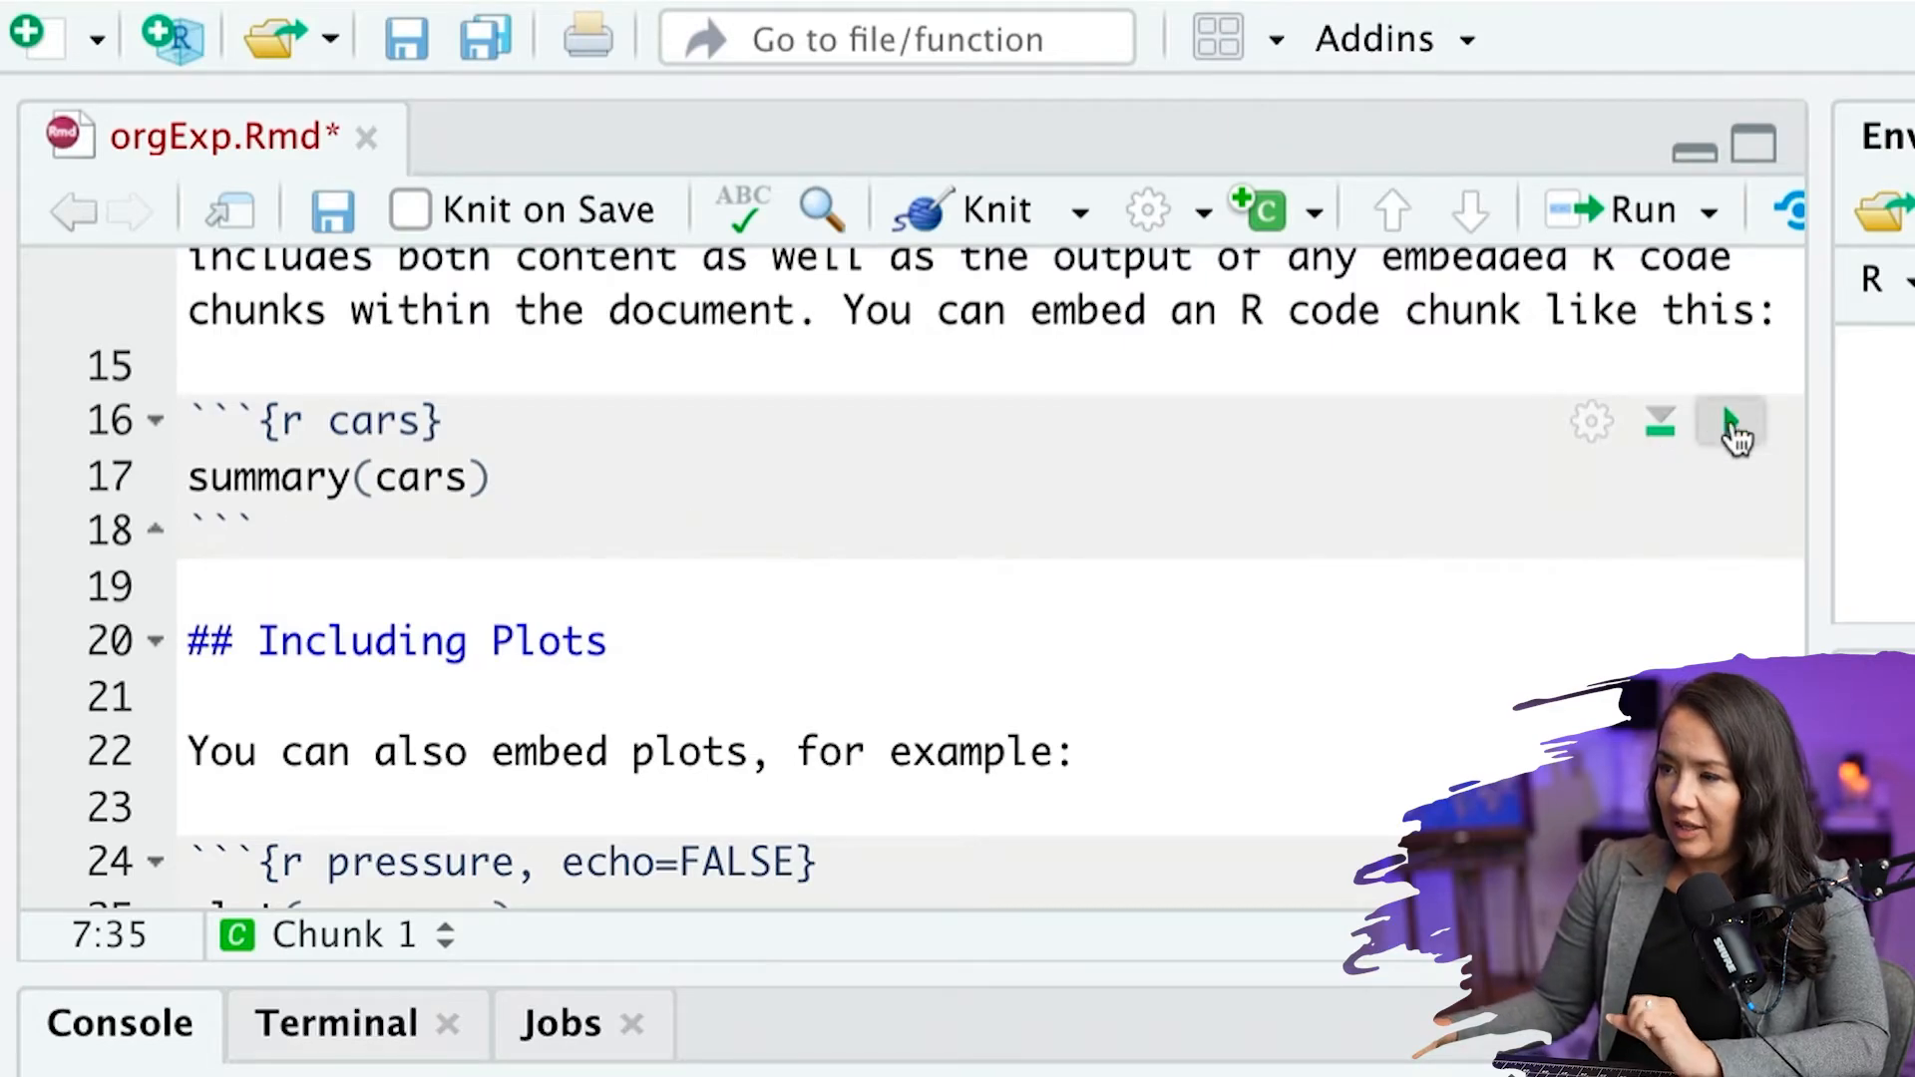
- Run the cars chunk to show its speed/dist summary and retype its 'cars' label
click(1729, 421)
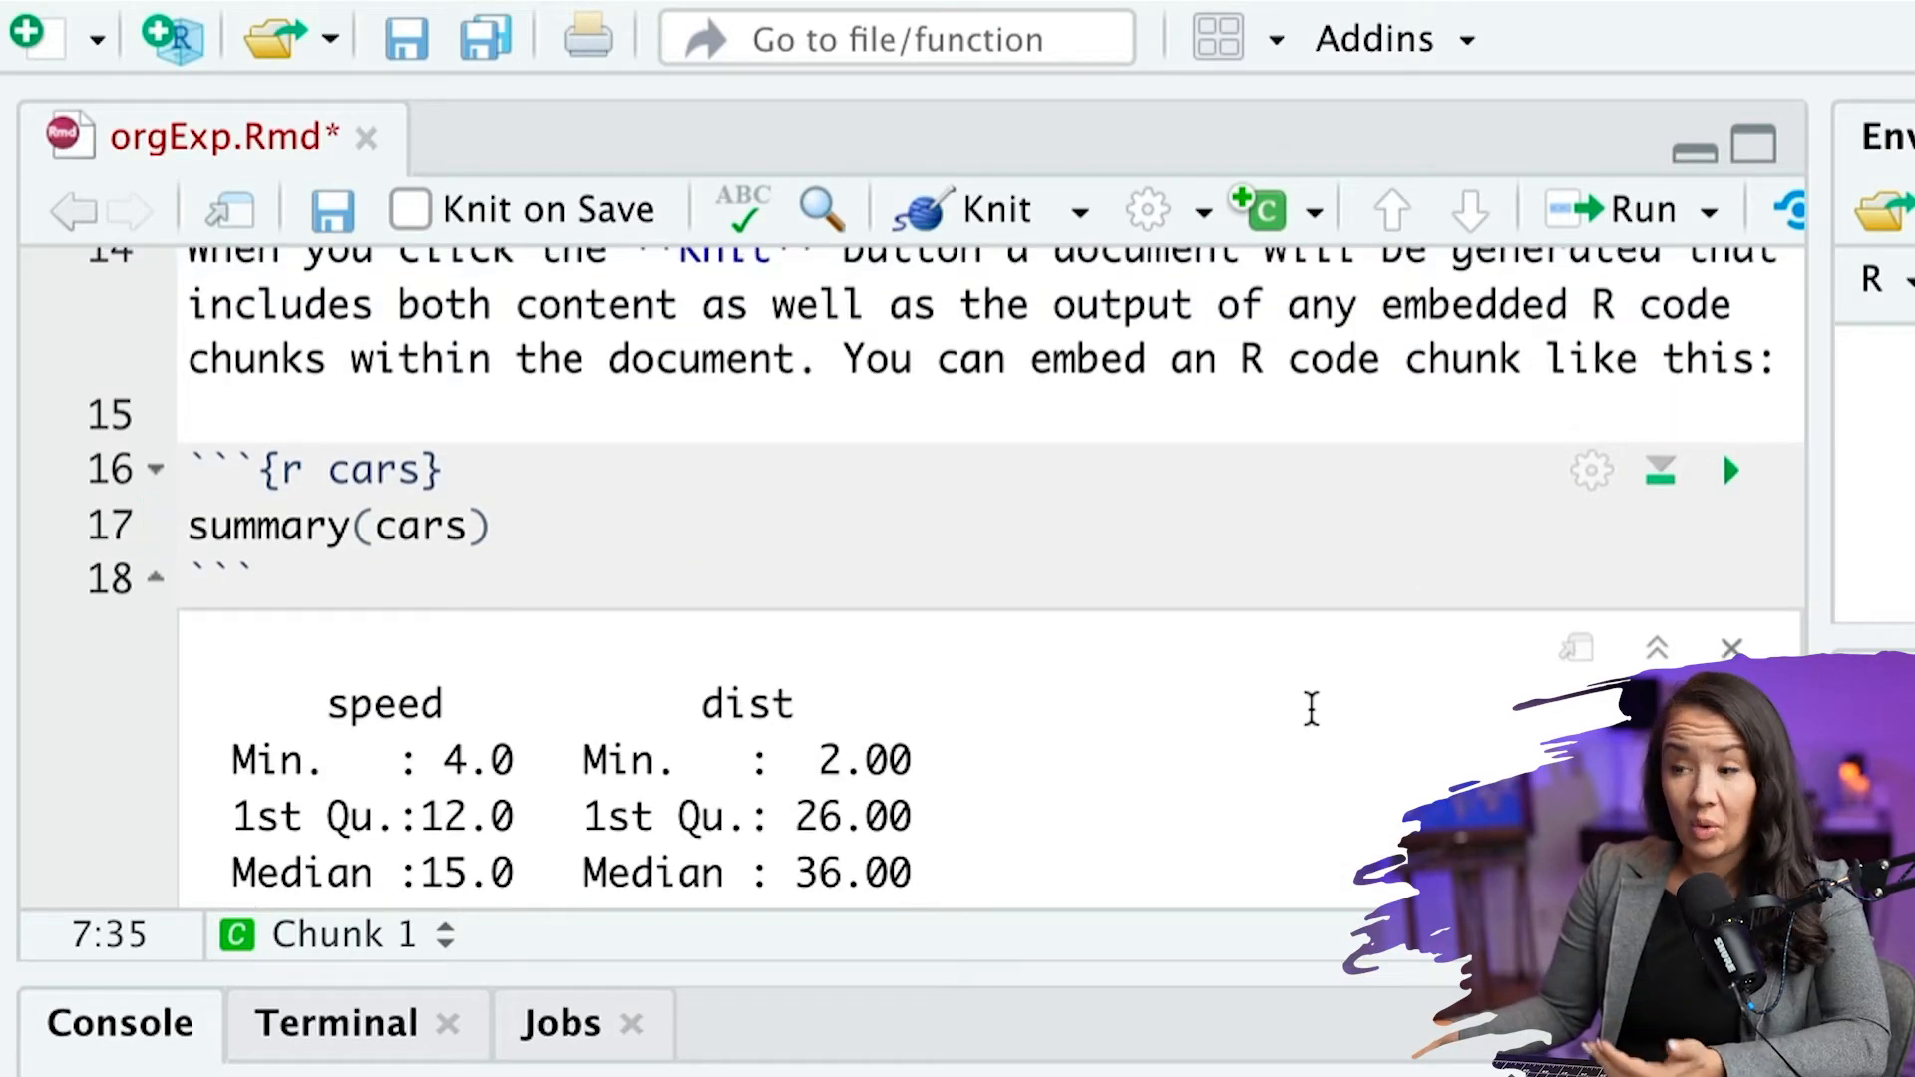
scroll(down, 3)
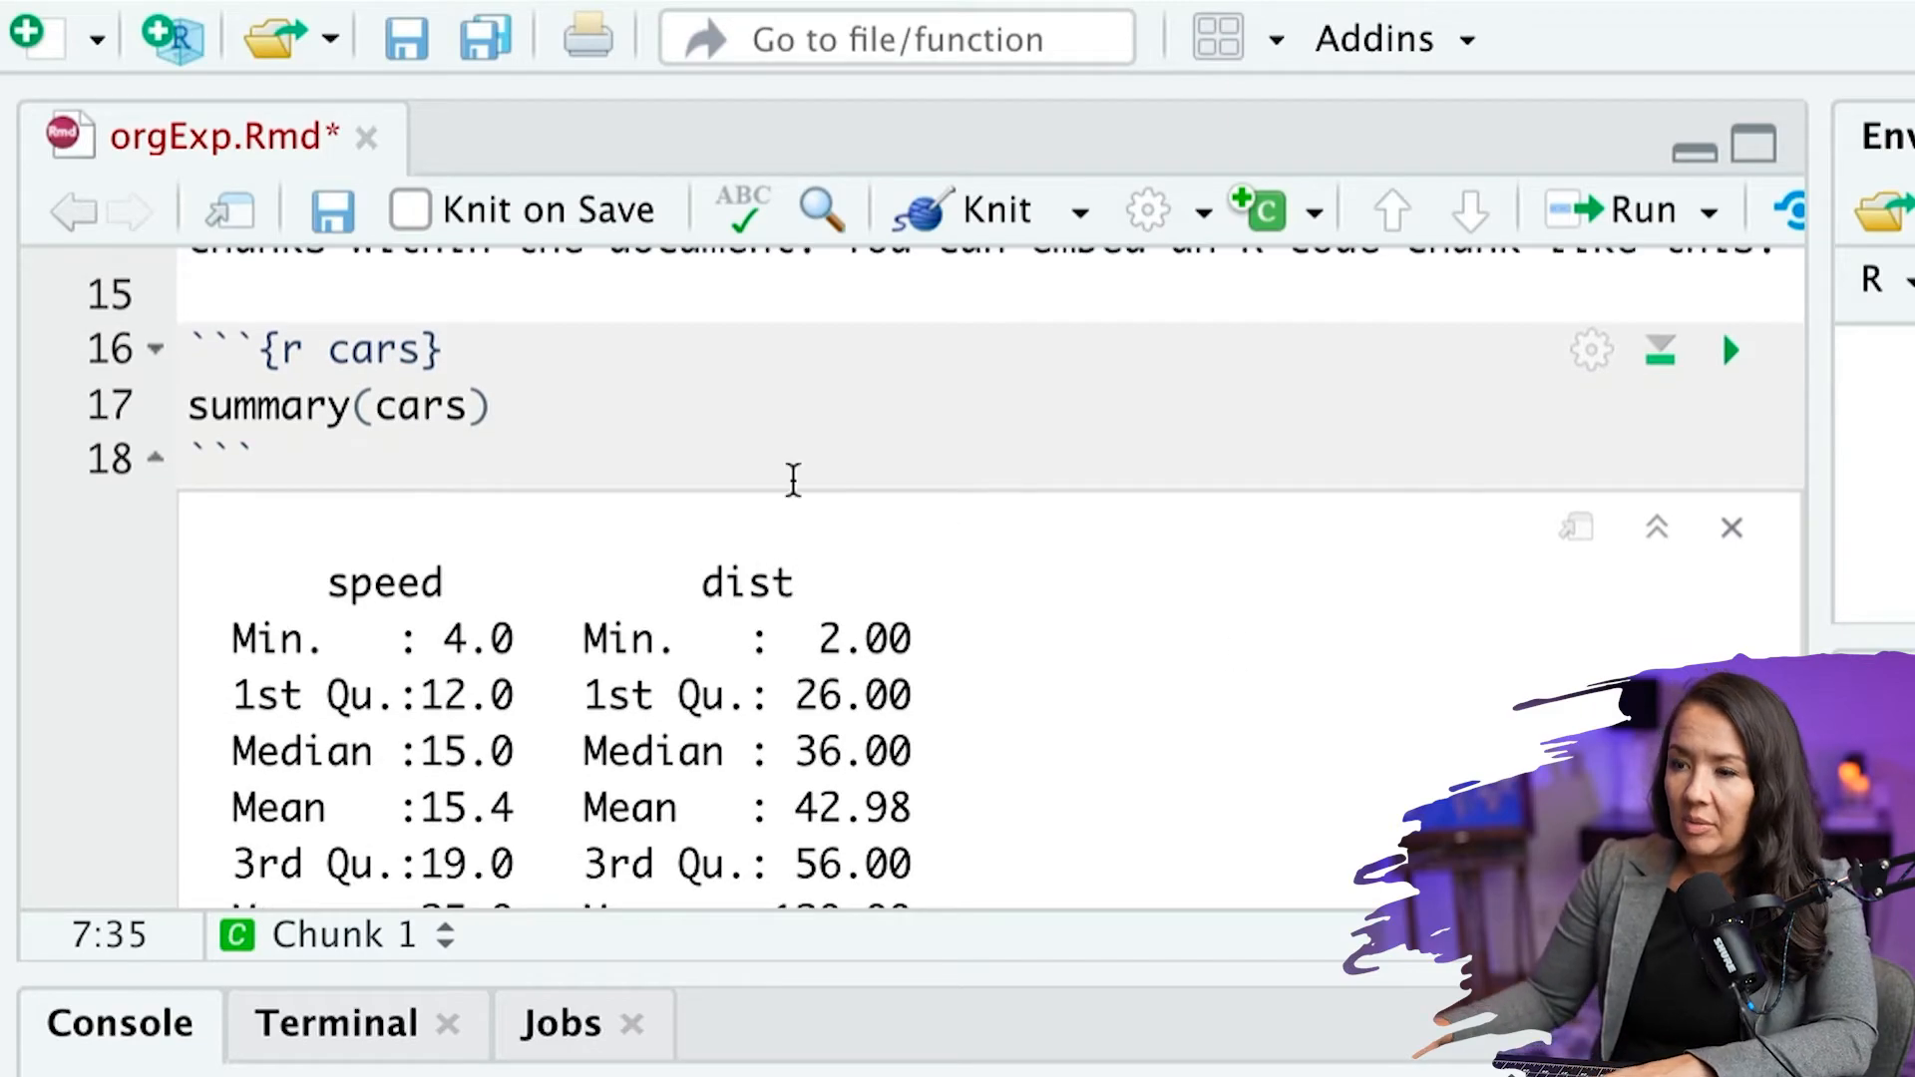
double_click(382, 350)
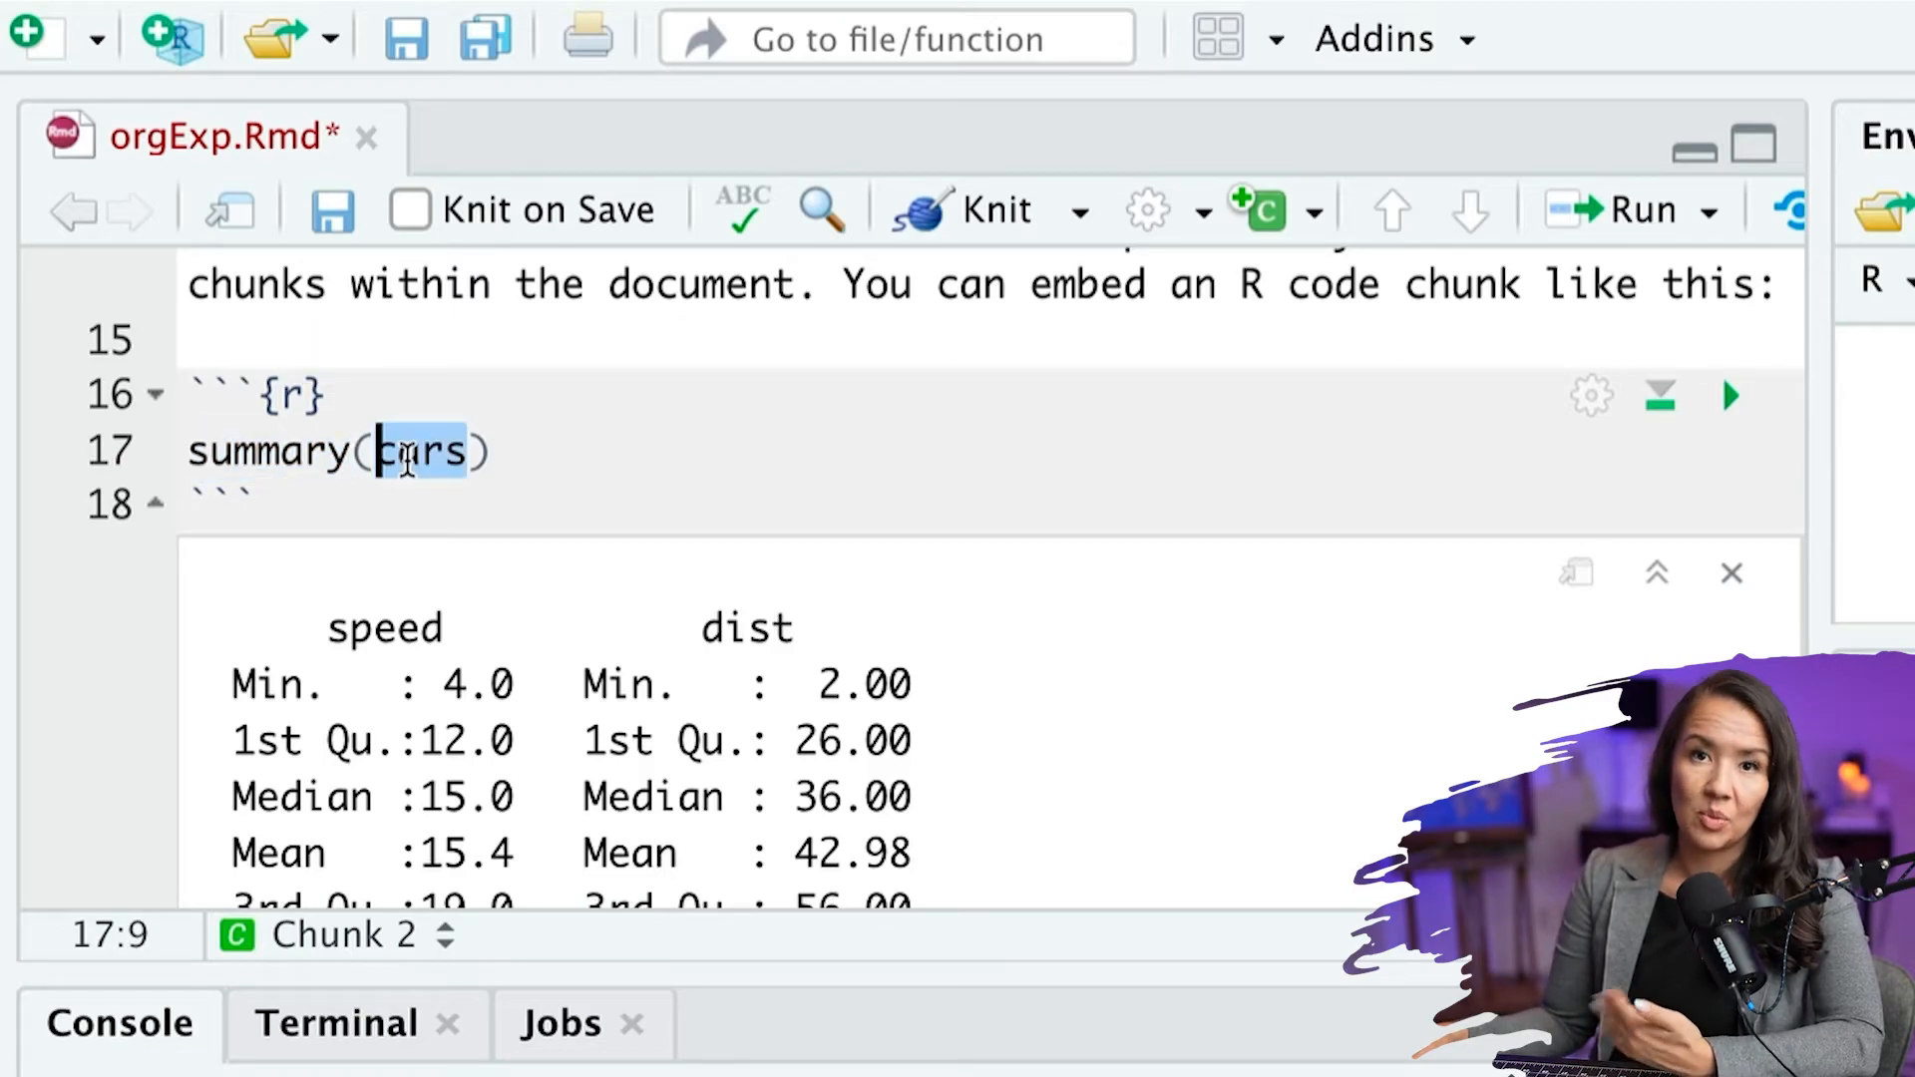
scroll(down, 3)
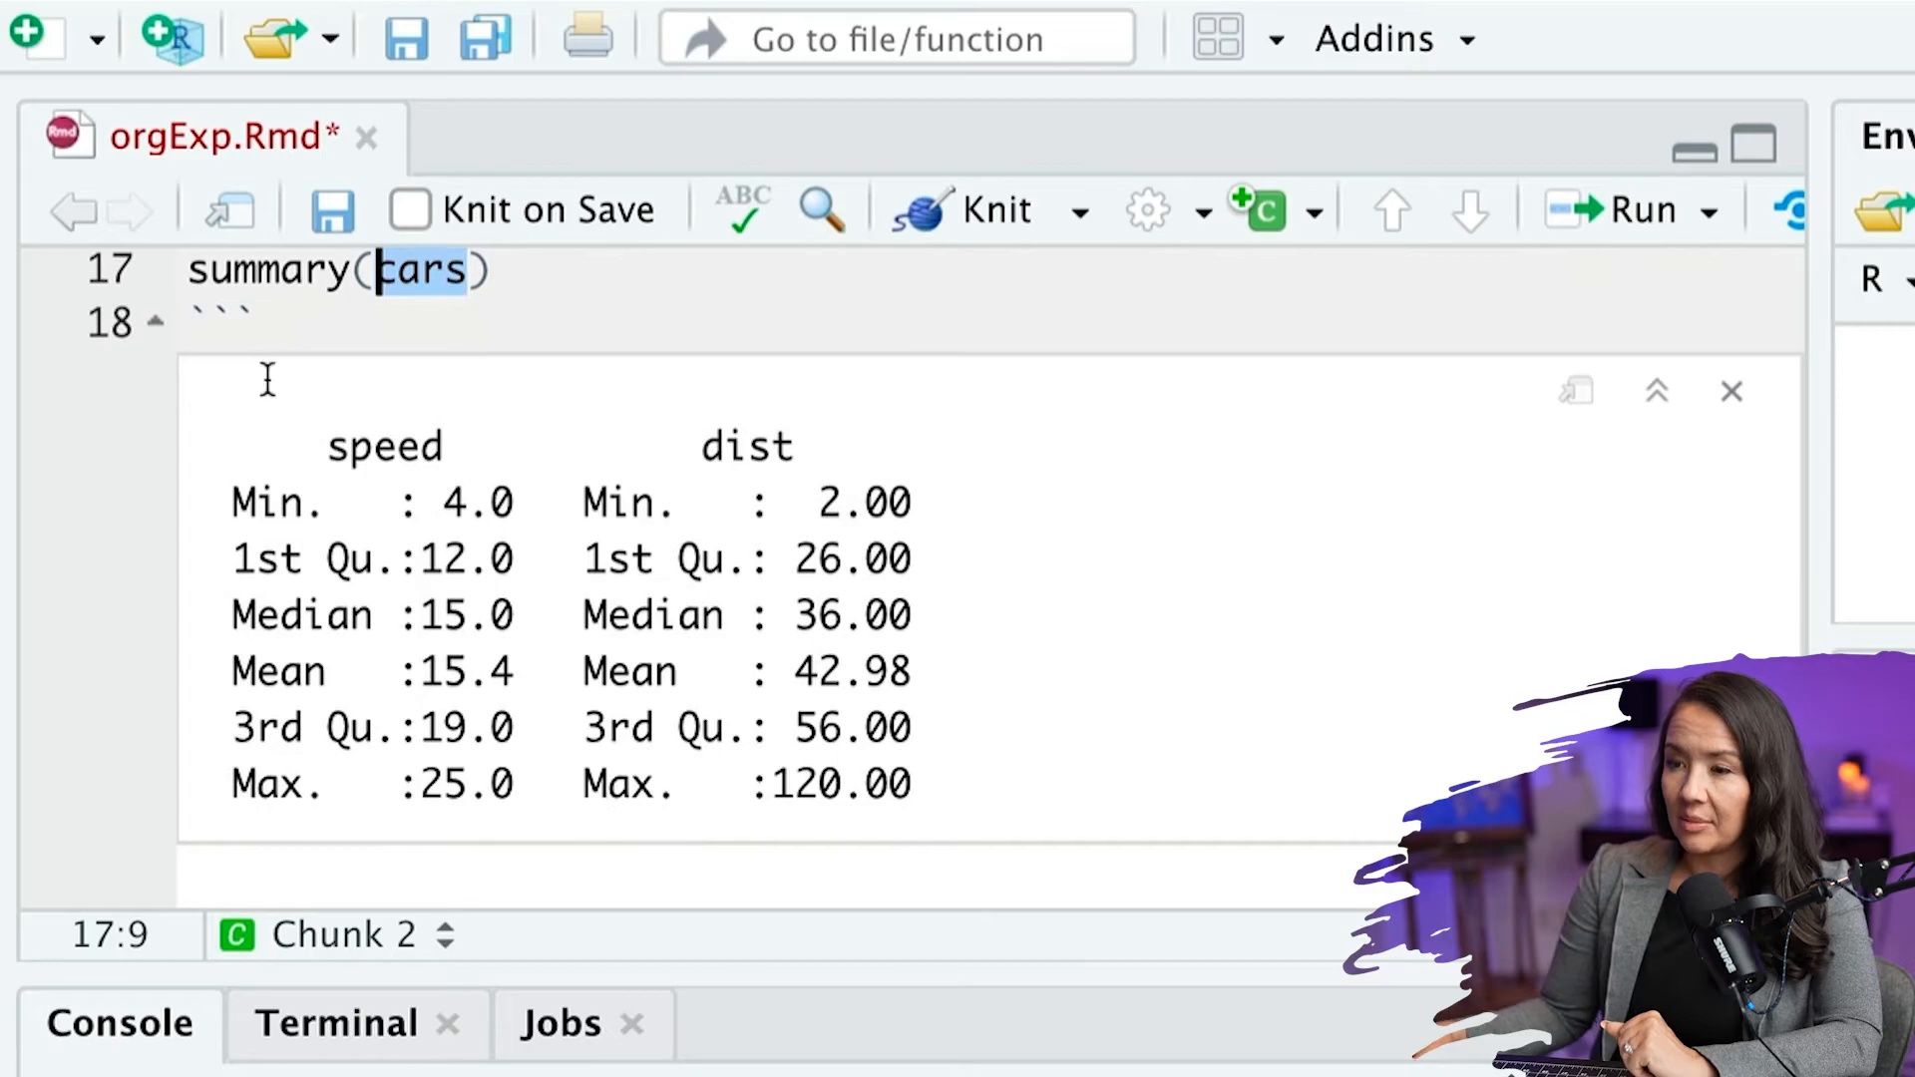
scroll(up, 3)
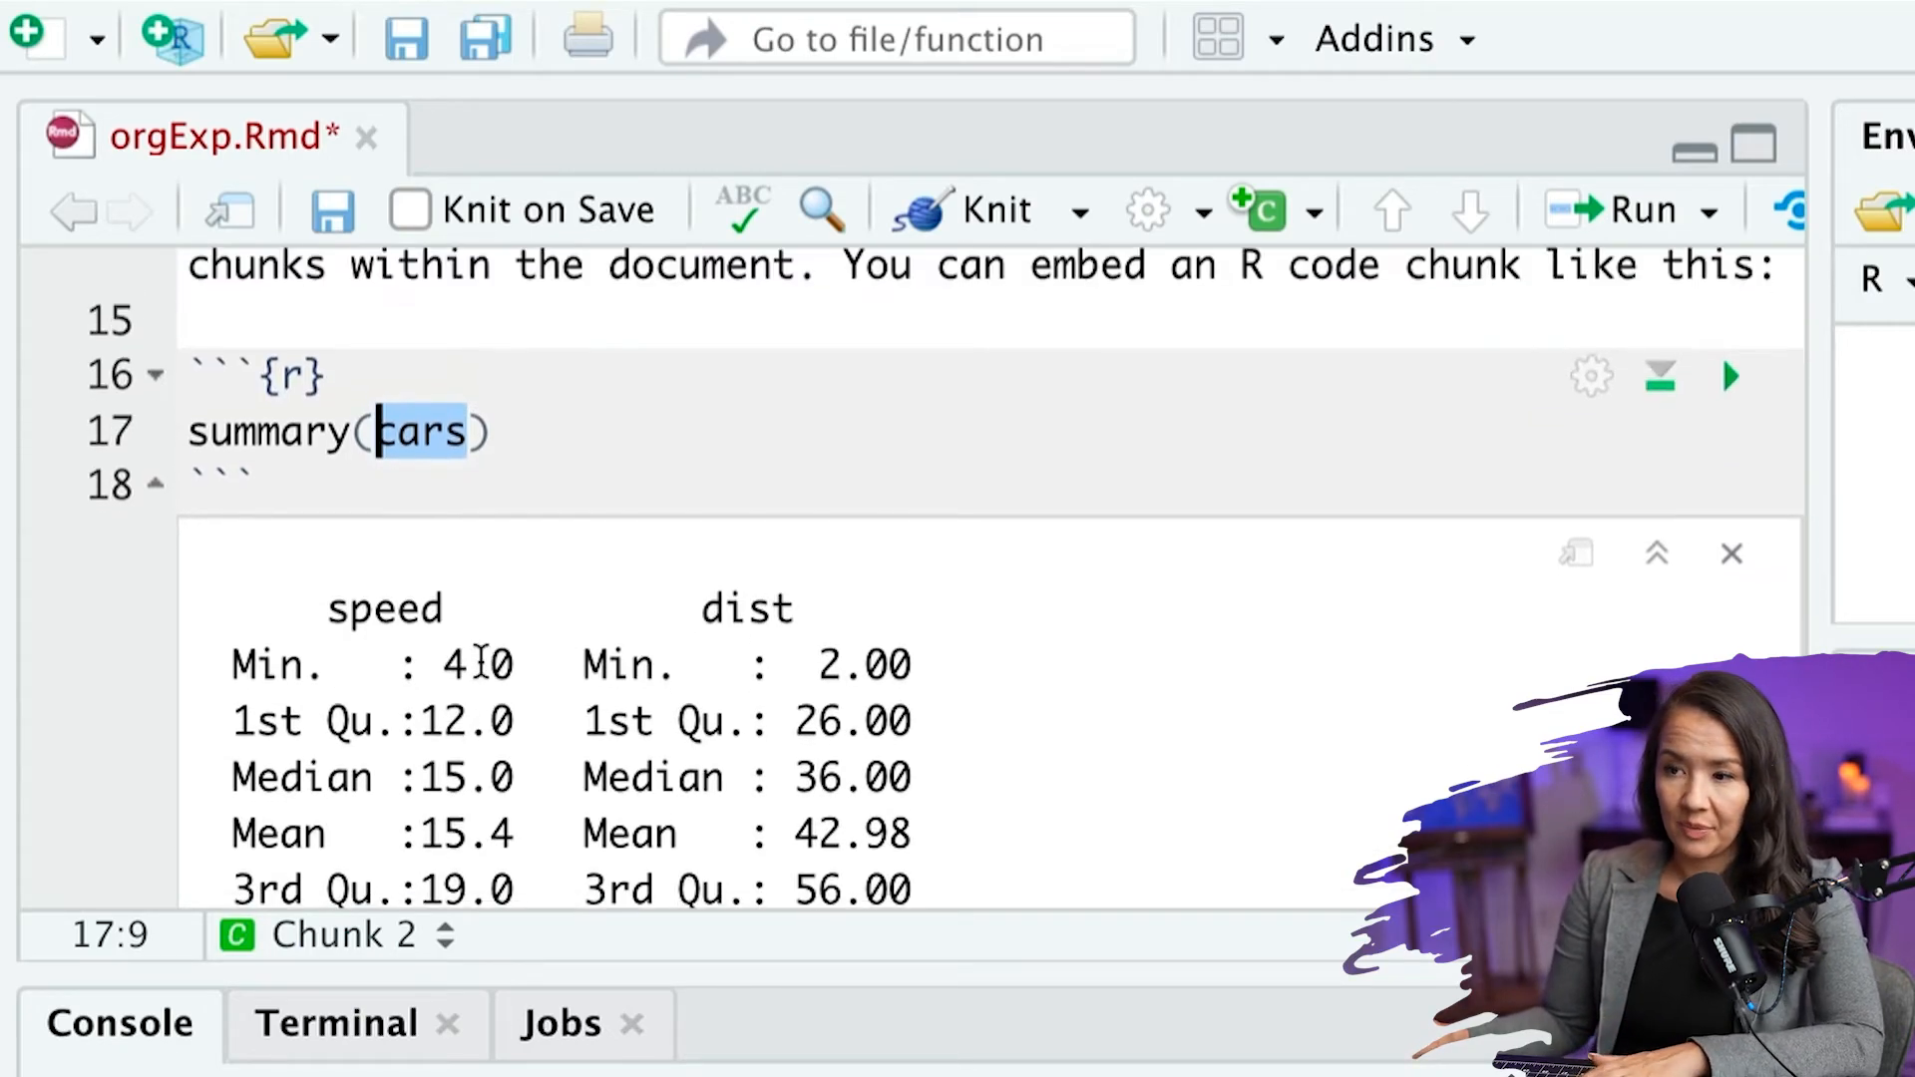
text(cars)
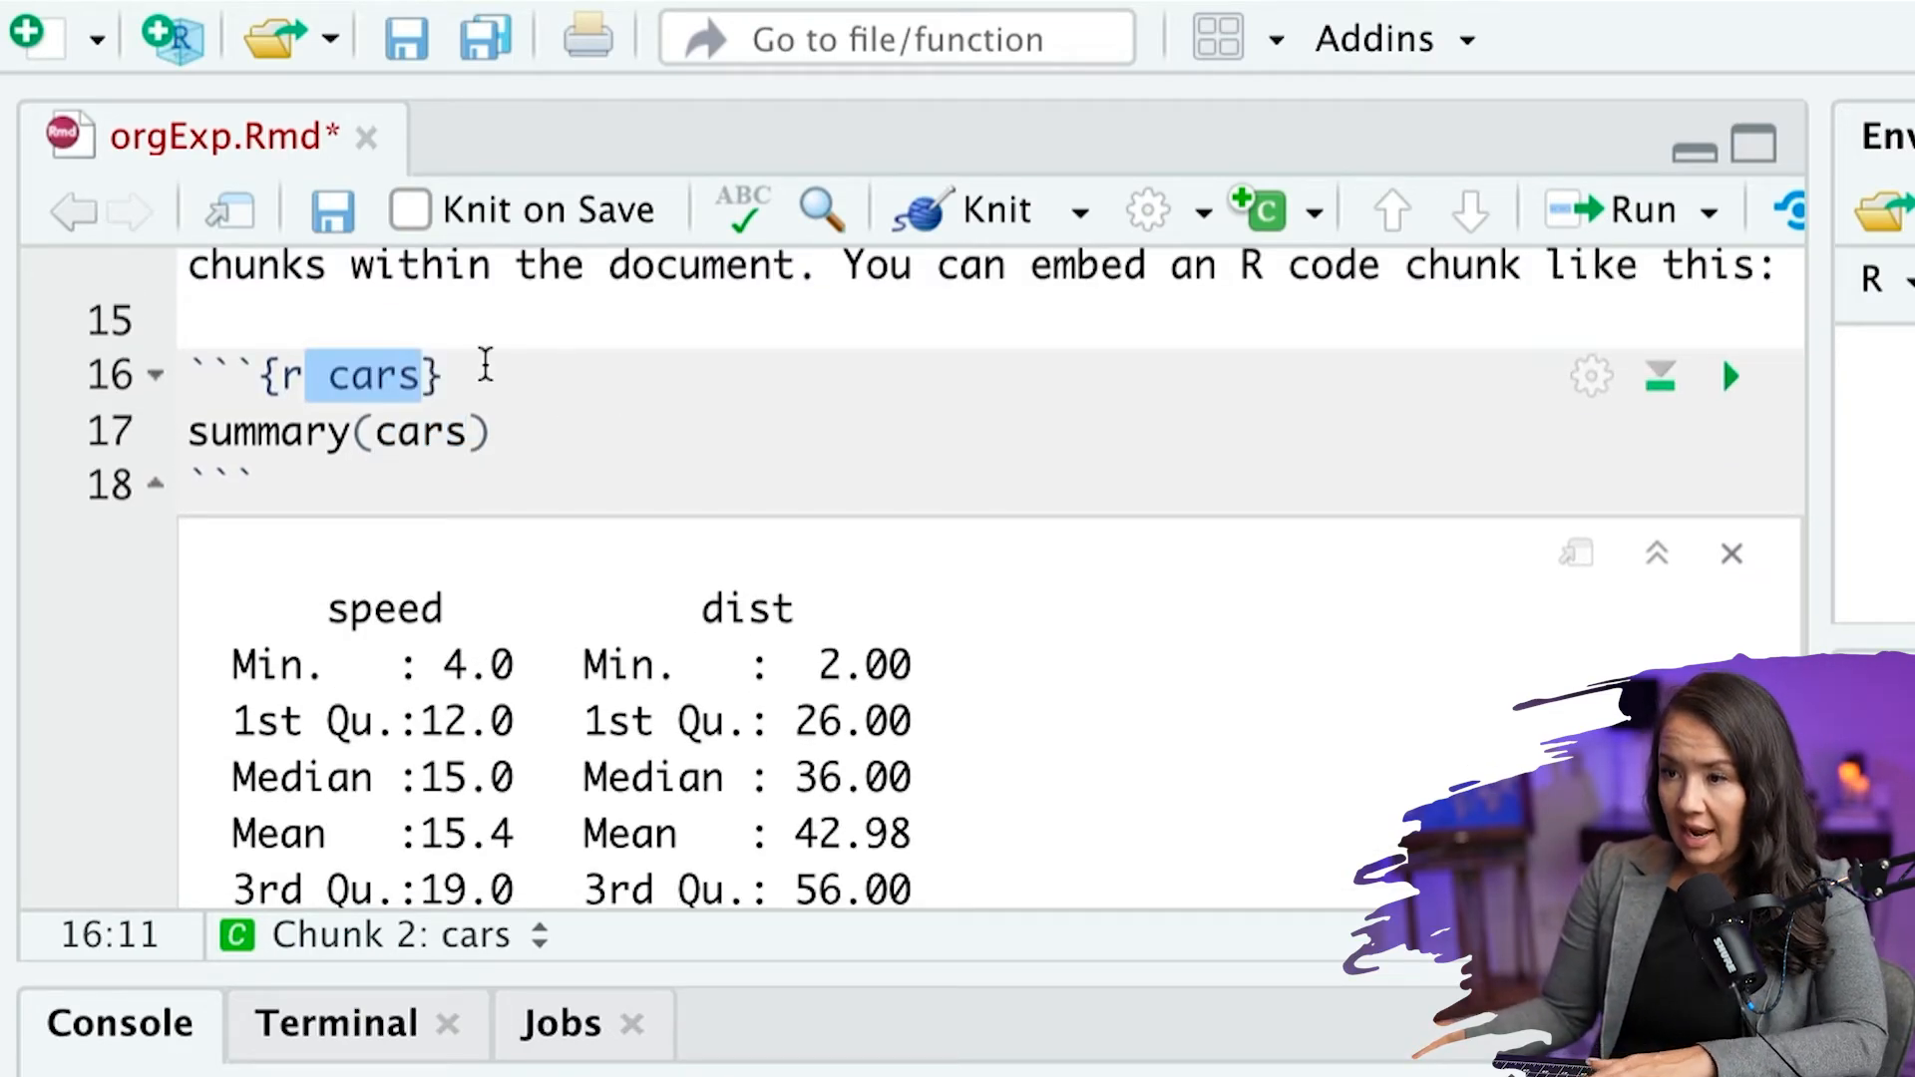
click(299, 375)
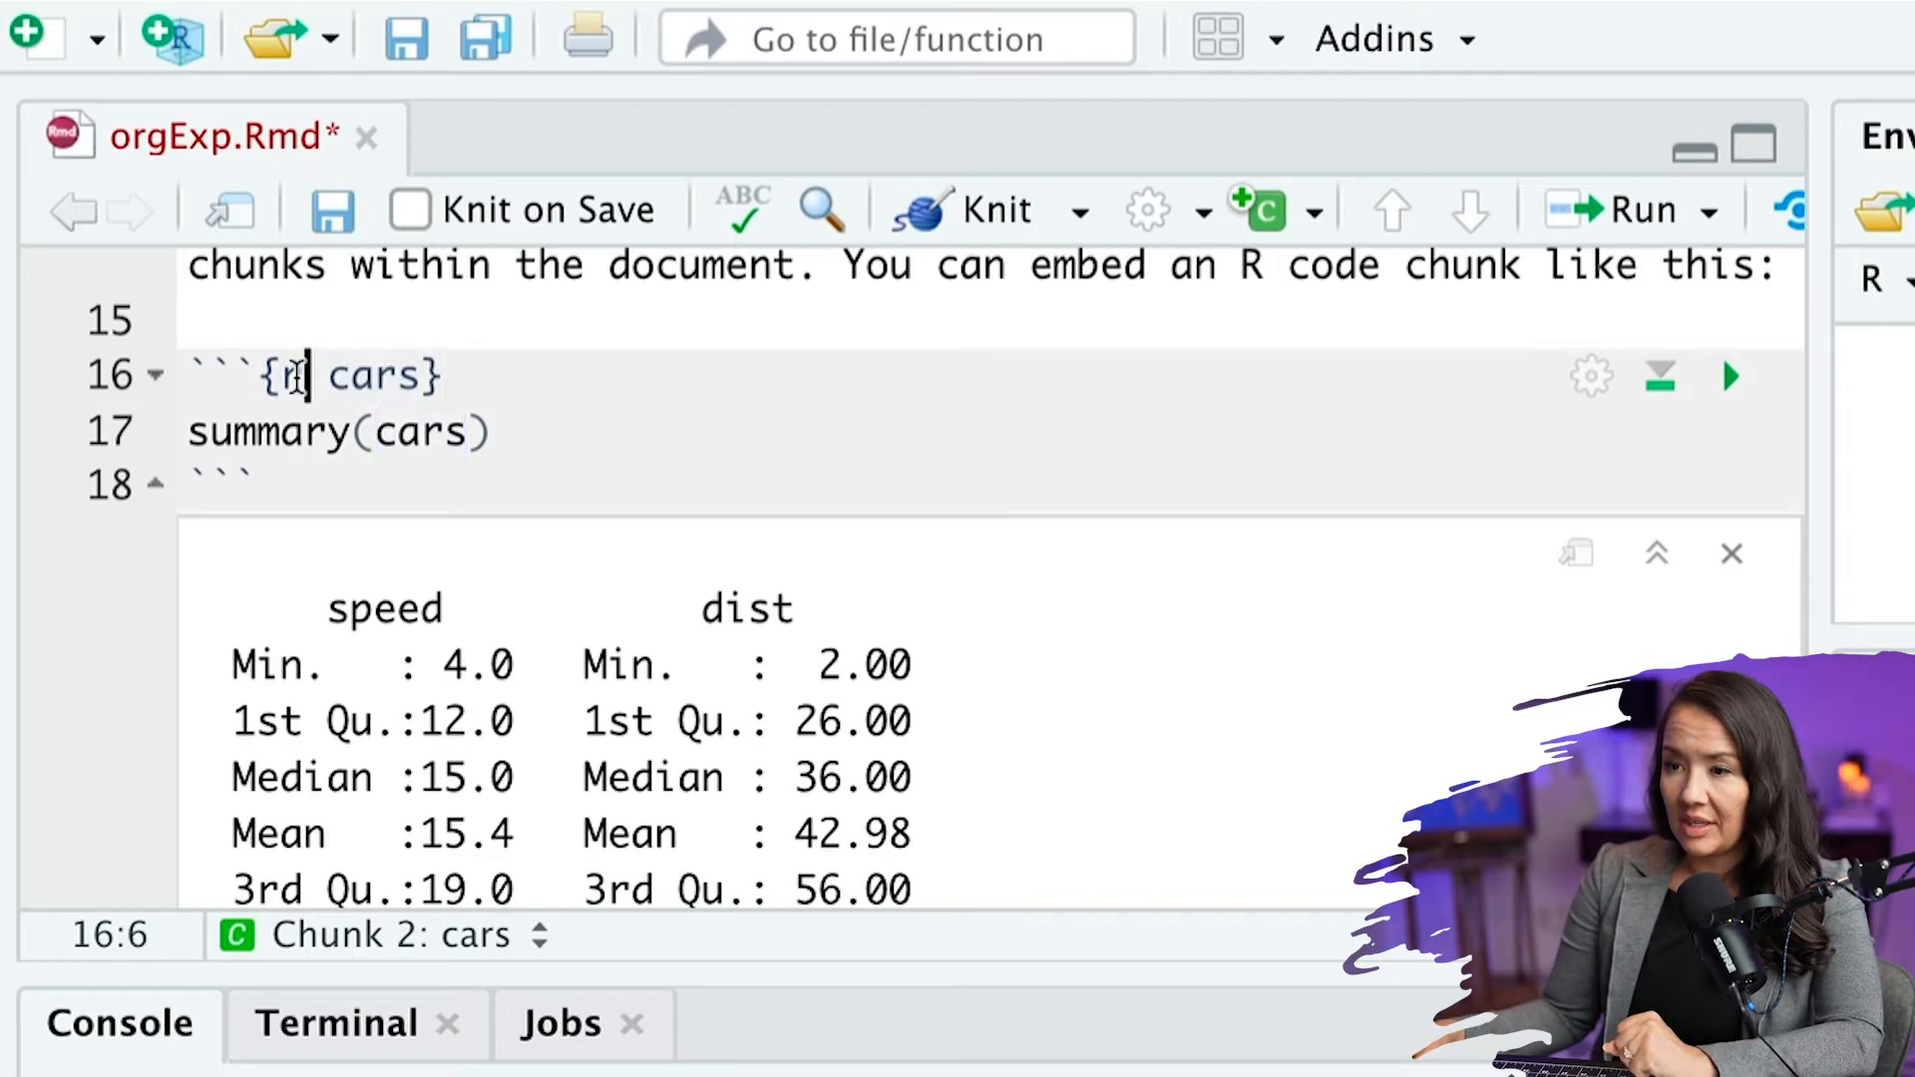
double_click(379, 376)
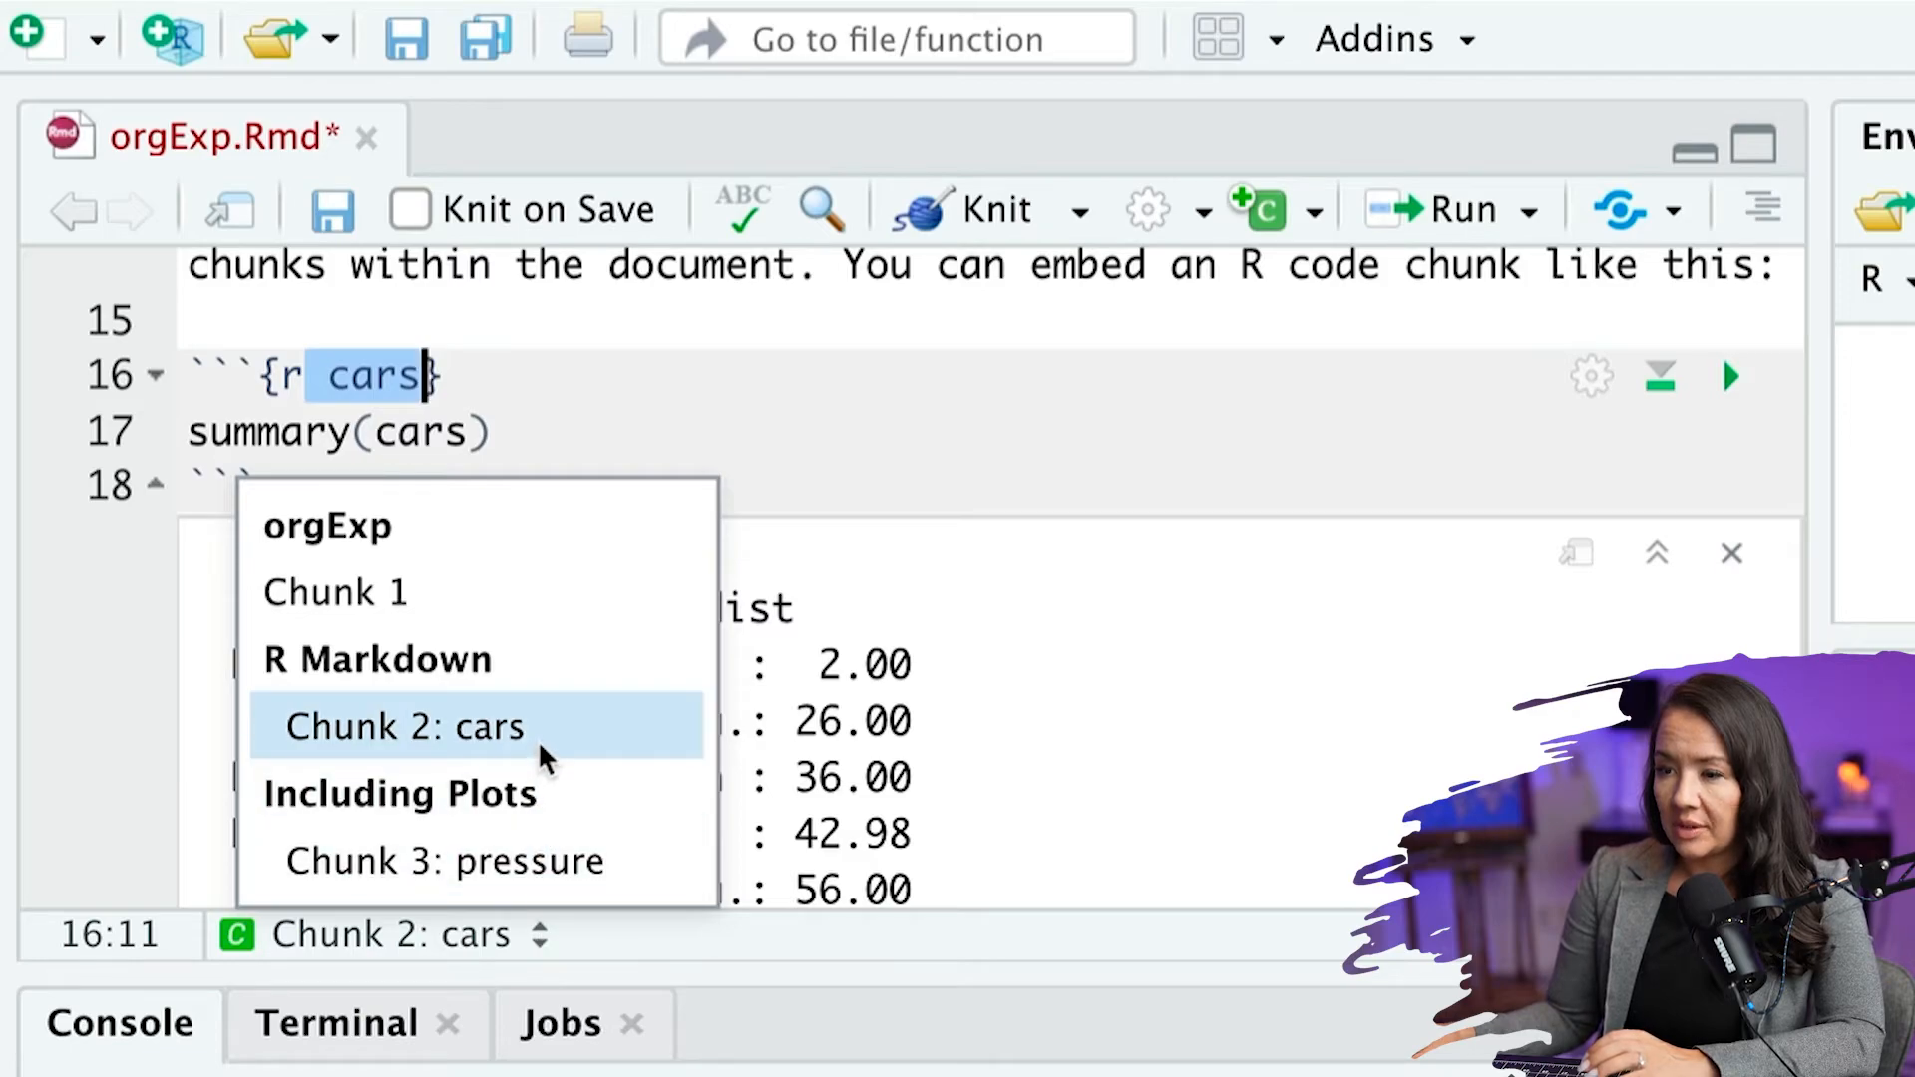
mouse_move(523, 736)
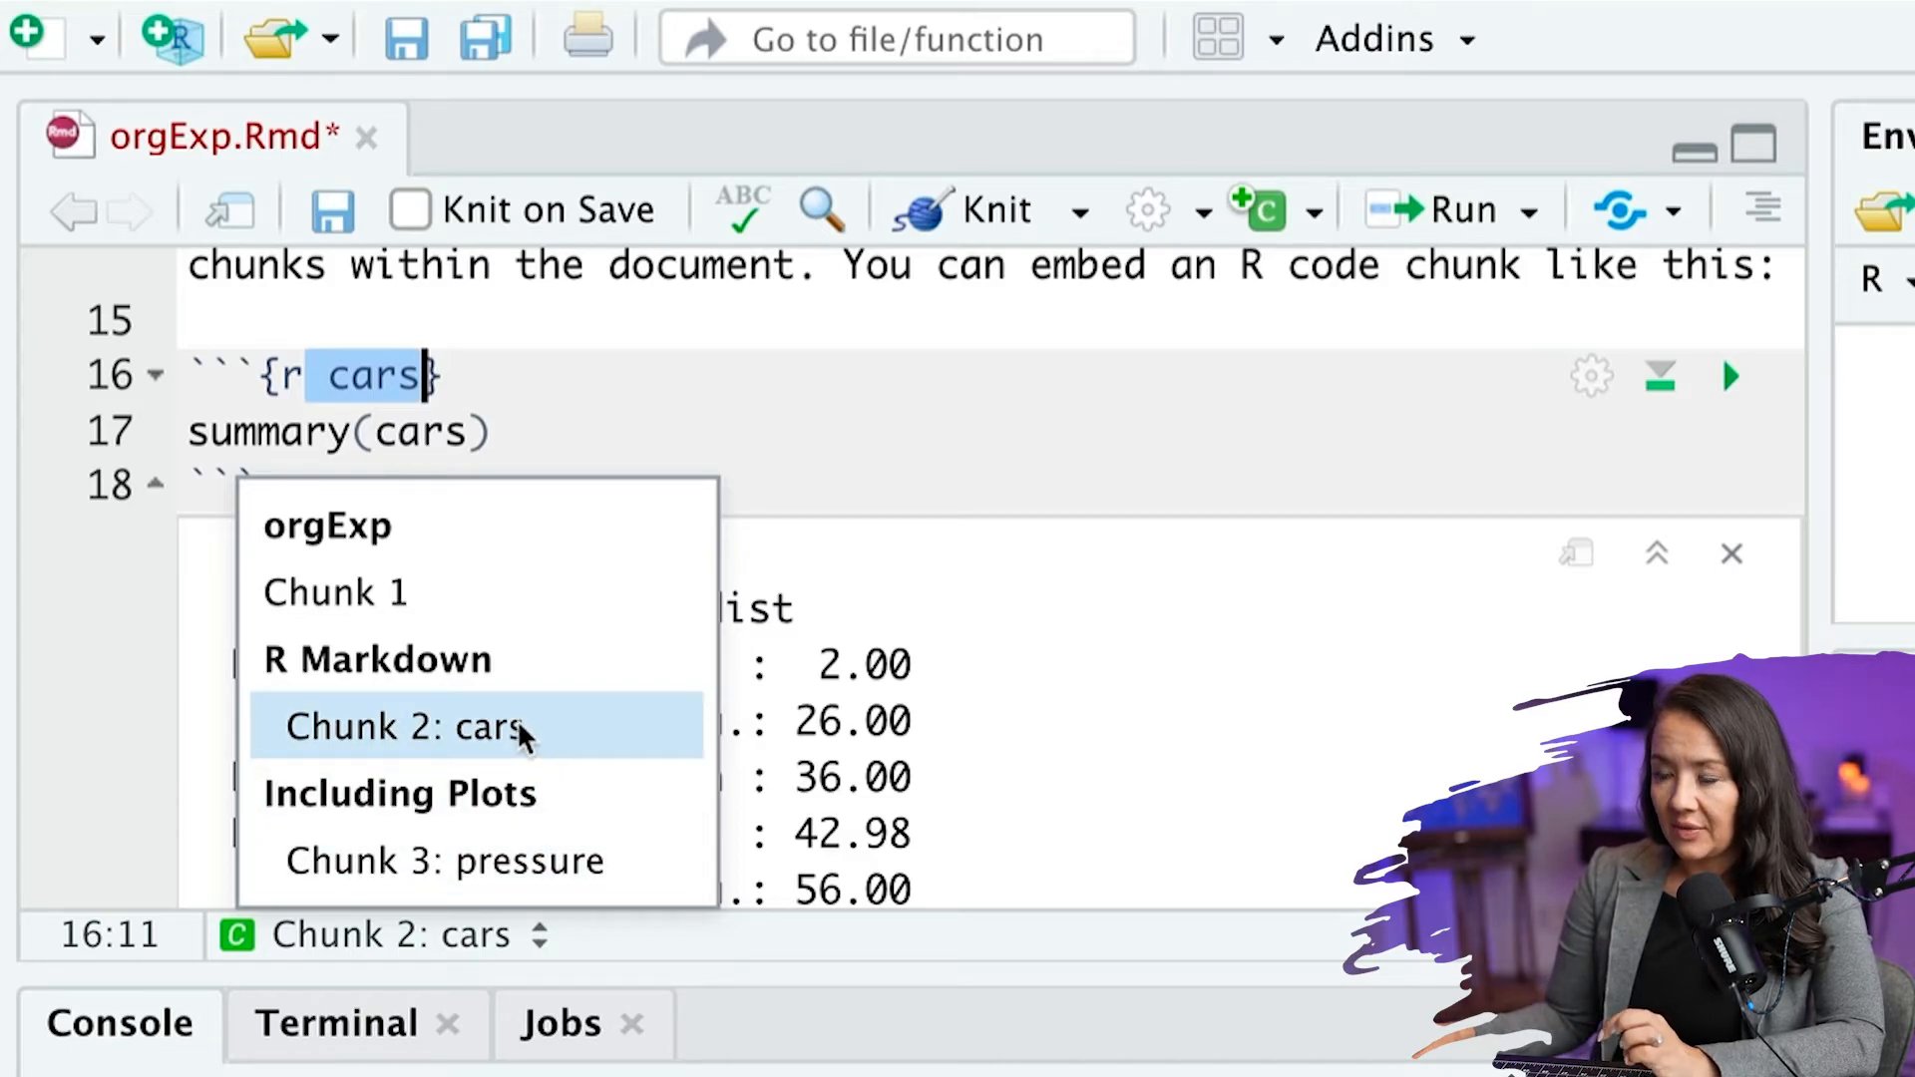
mouse_move(406, 730)
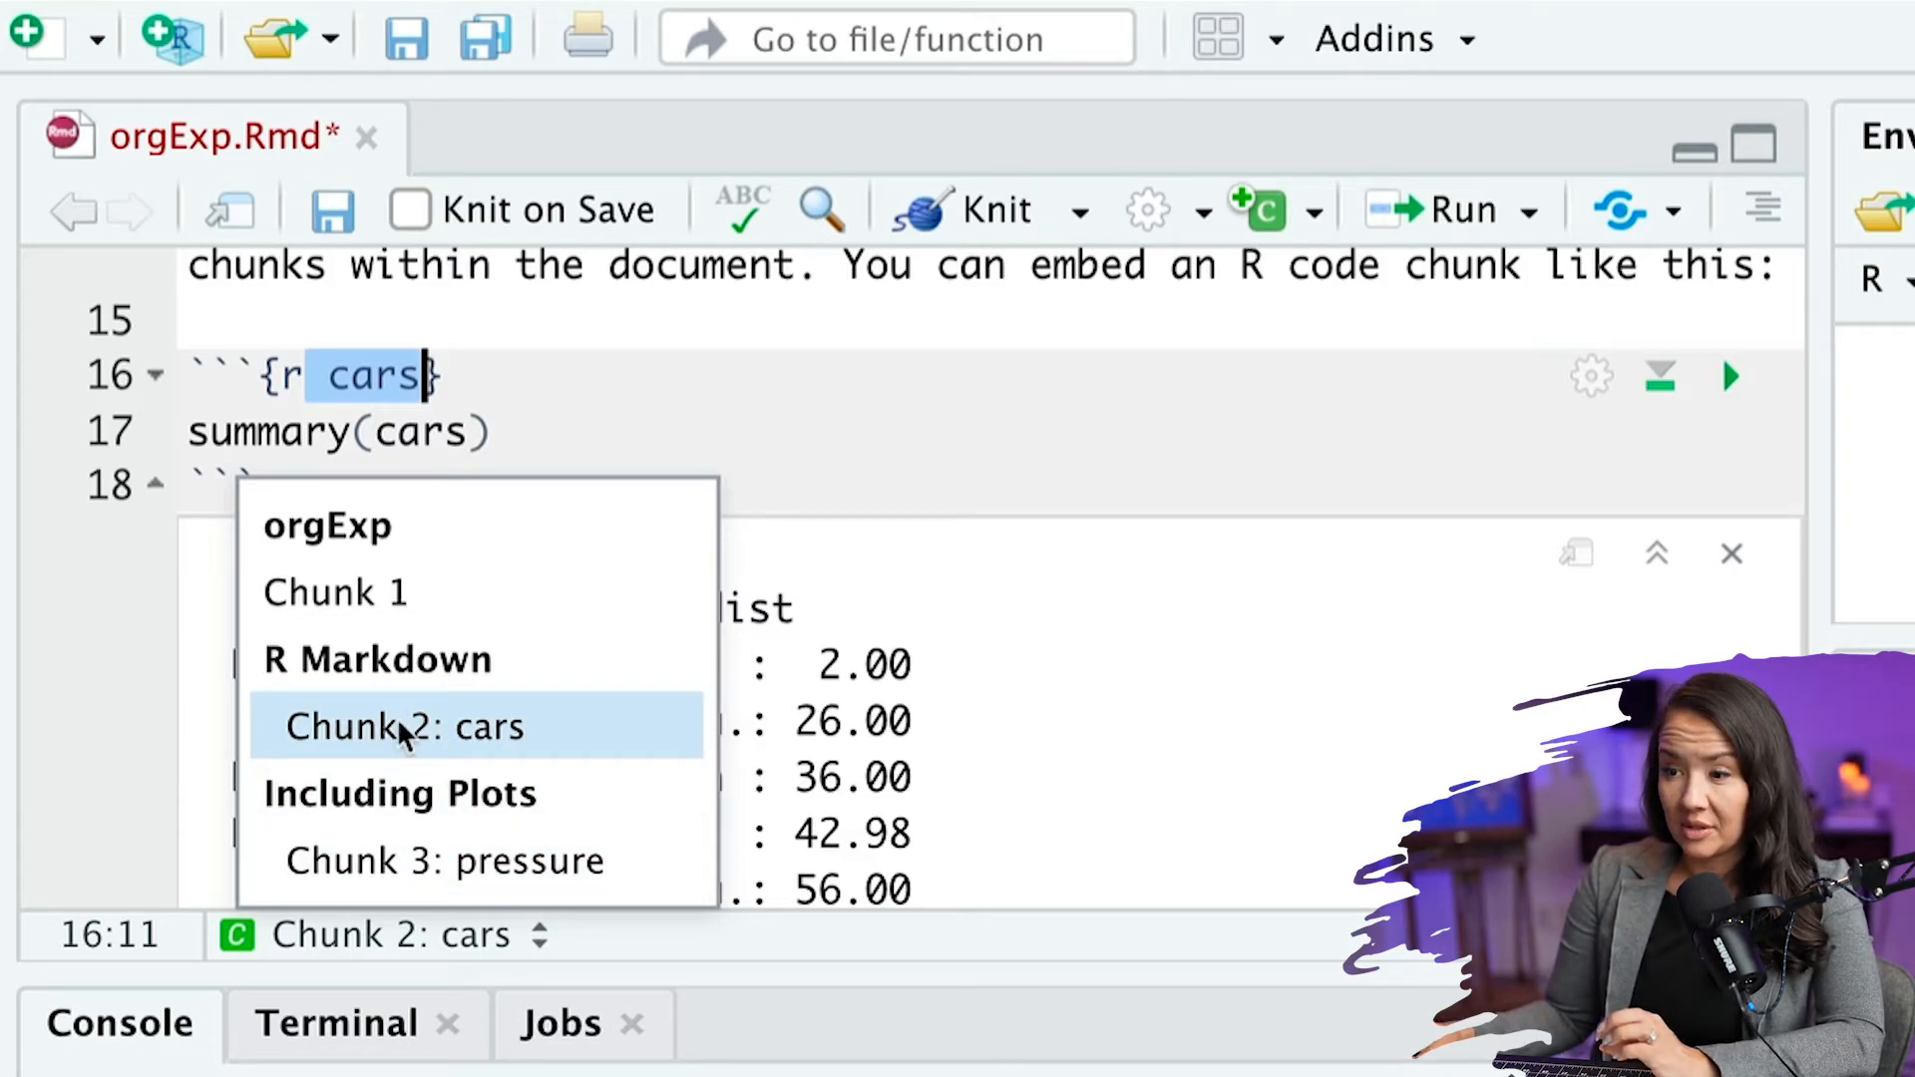
mouse_move(497, 860)
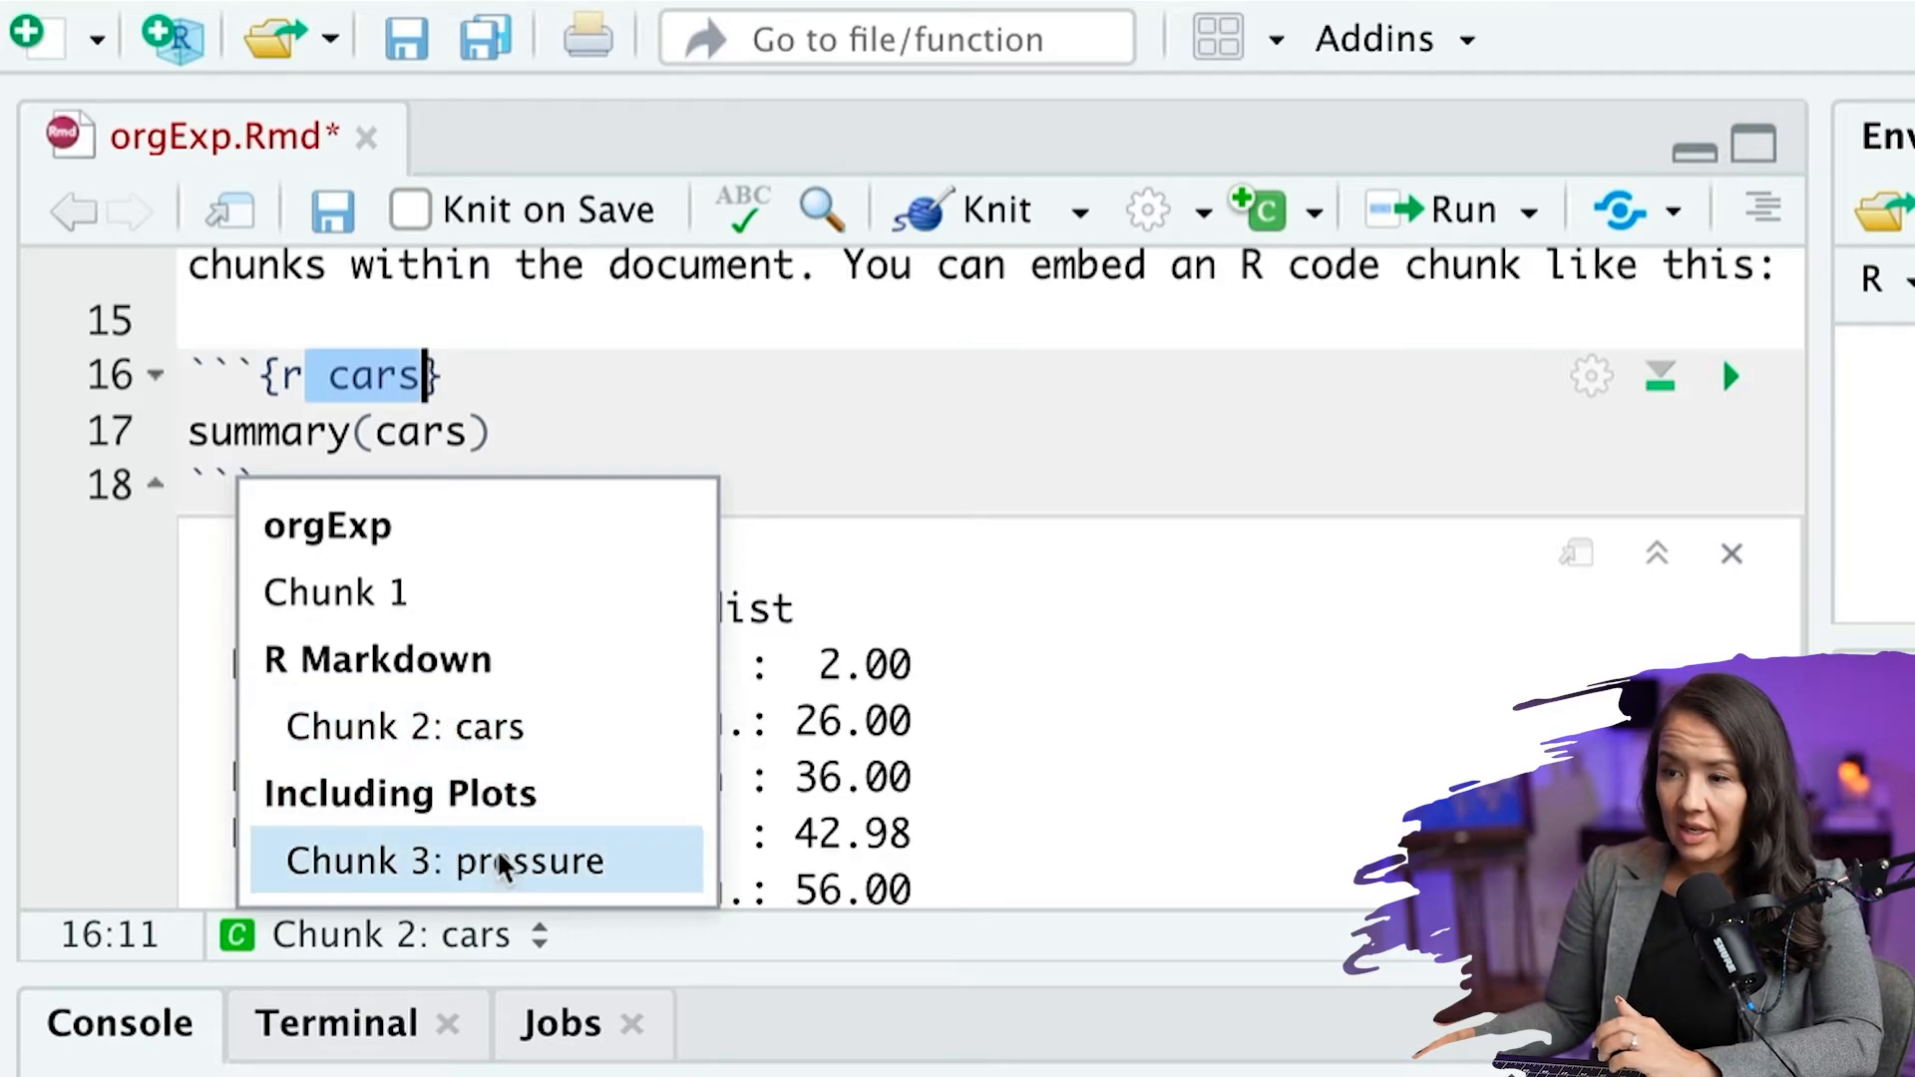
mouse_move(593, 897)
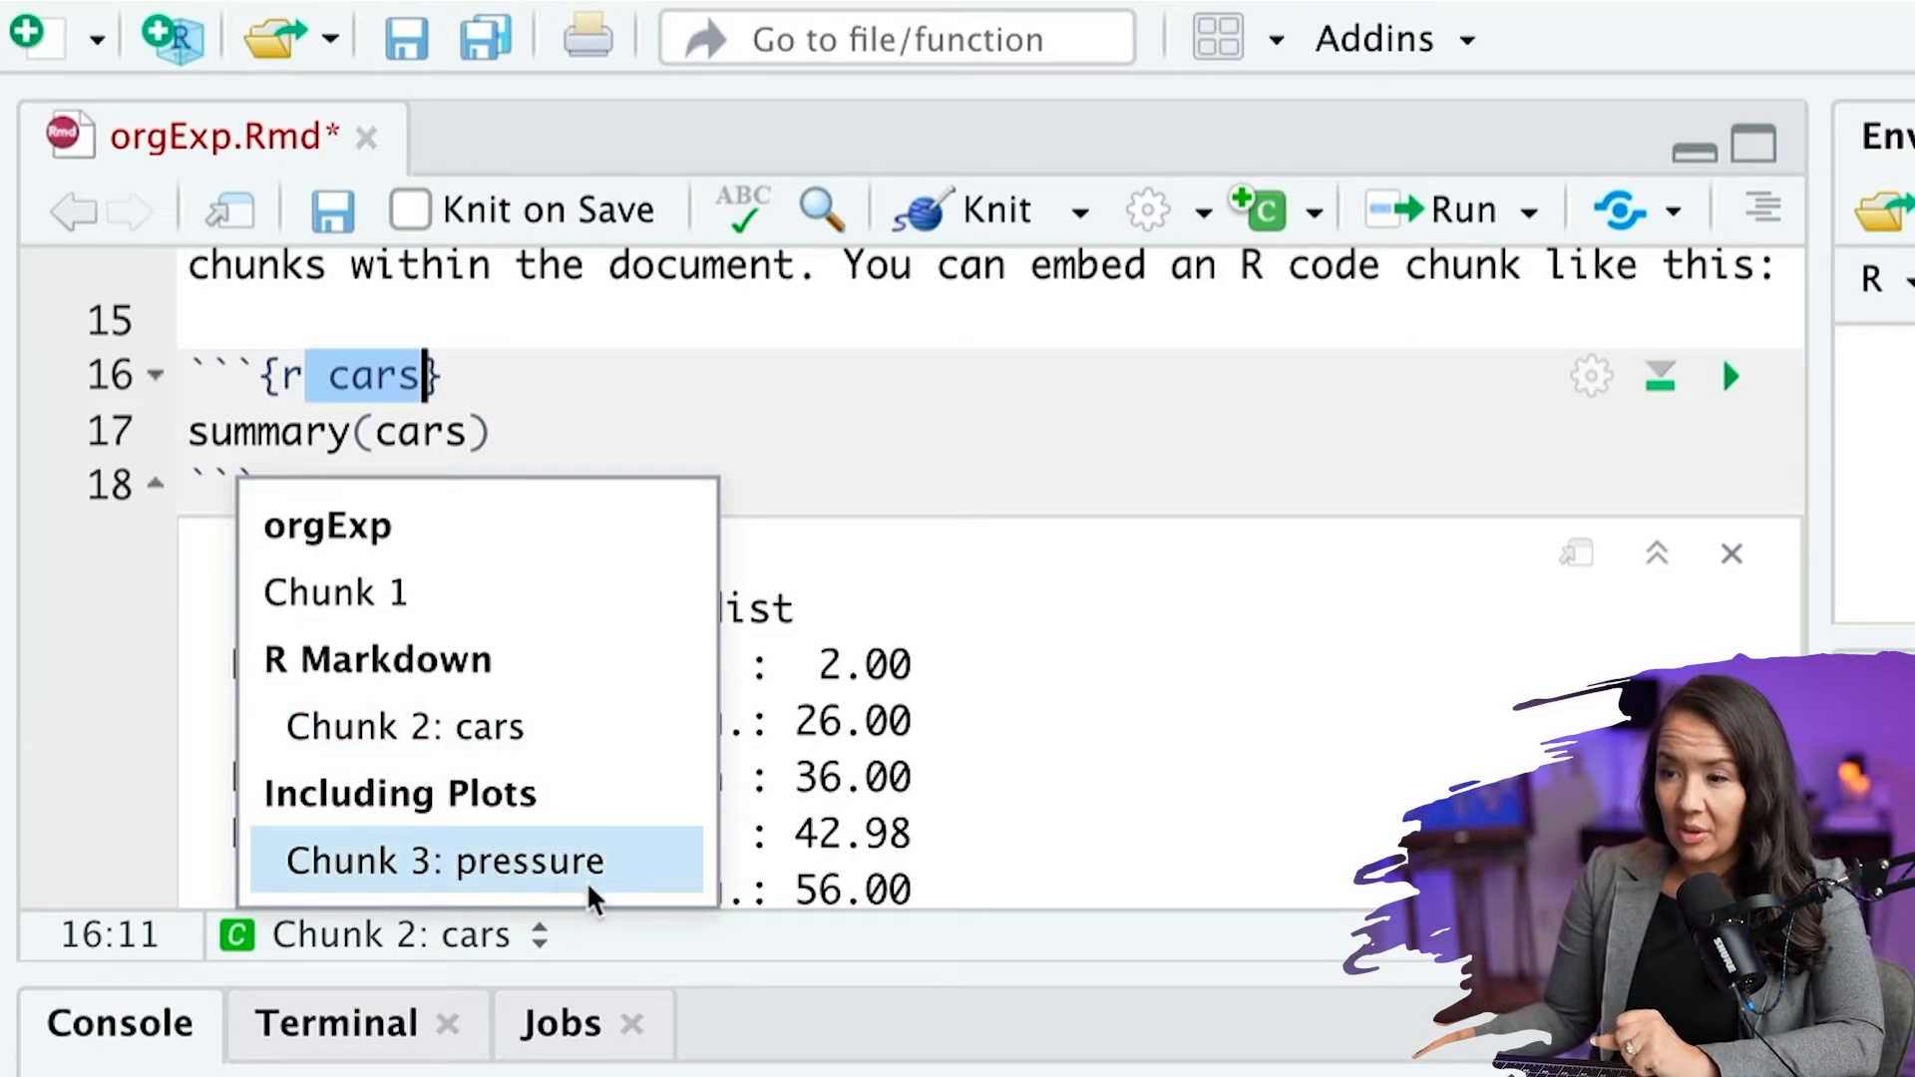
- Jump to the pressure chunk and strip its header from {r pressure, echo=FALSE} to {r}
click(442, 861)
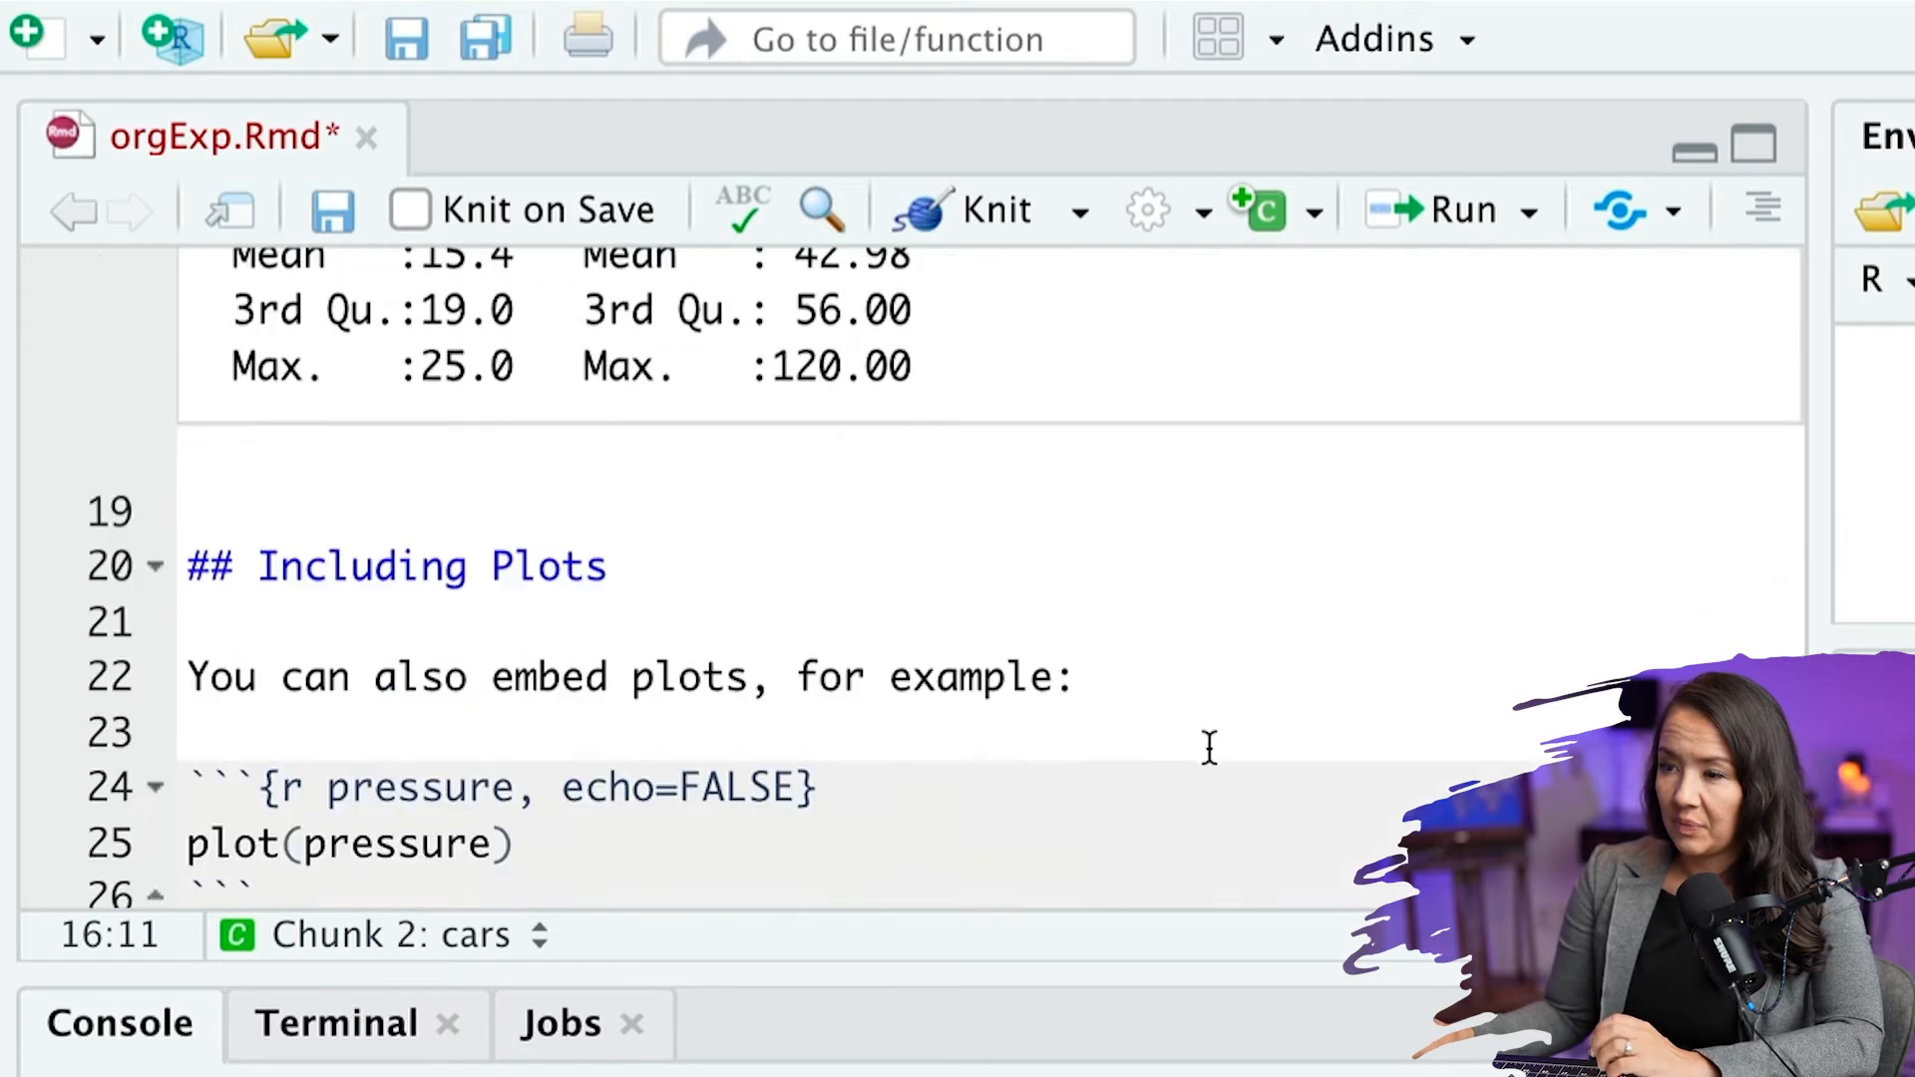
double_click(421, 602)
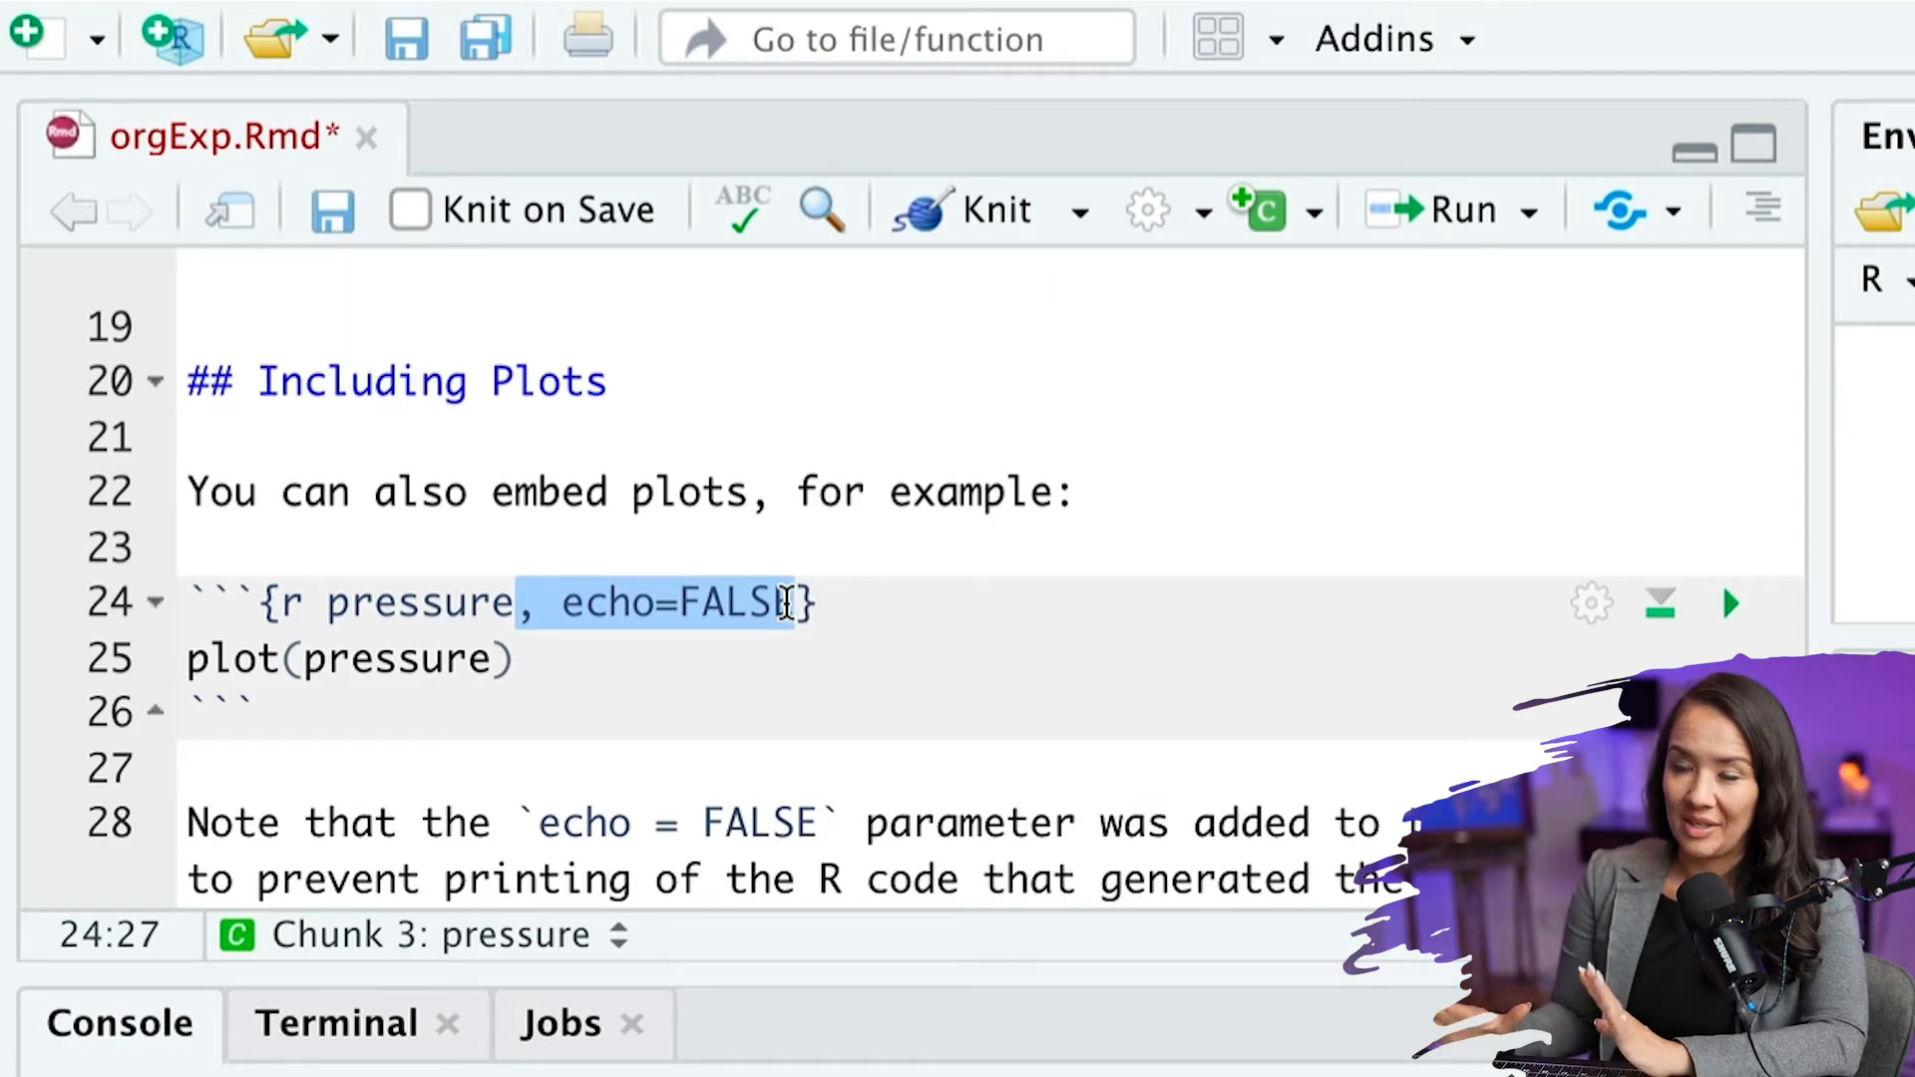
key(Backspace)
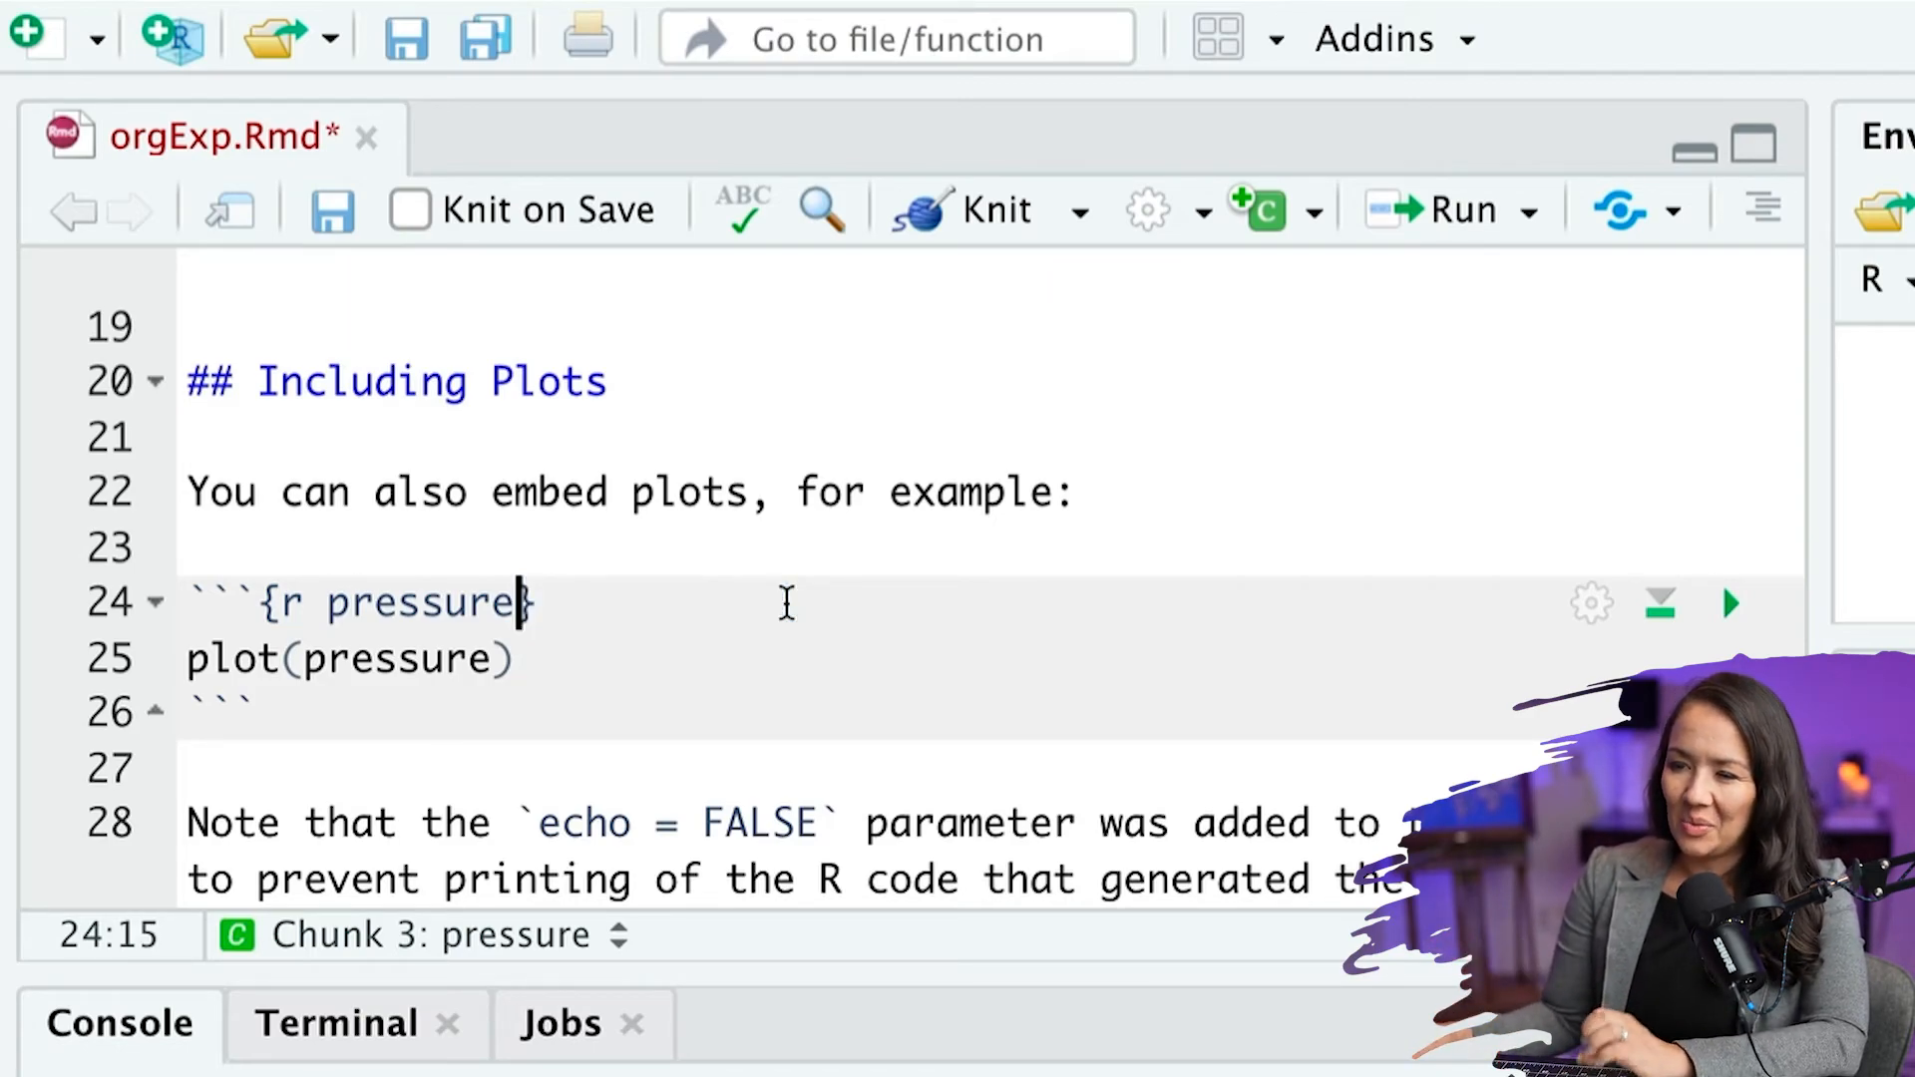
double_click(424, 602)
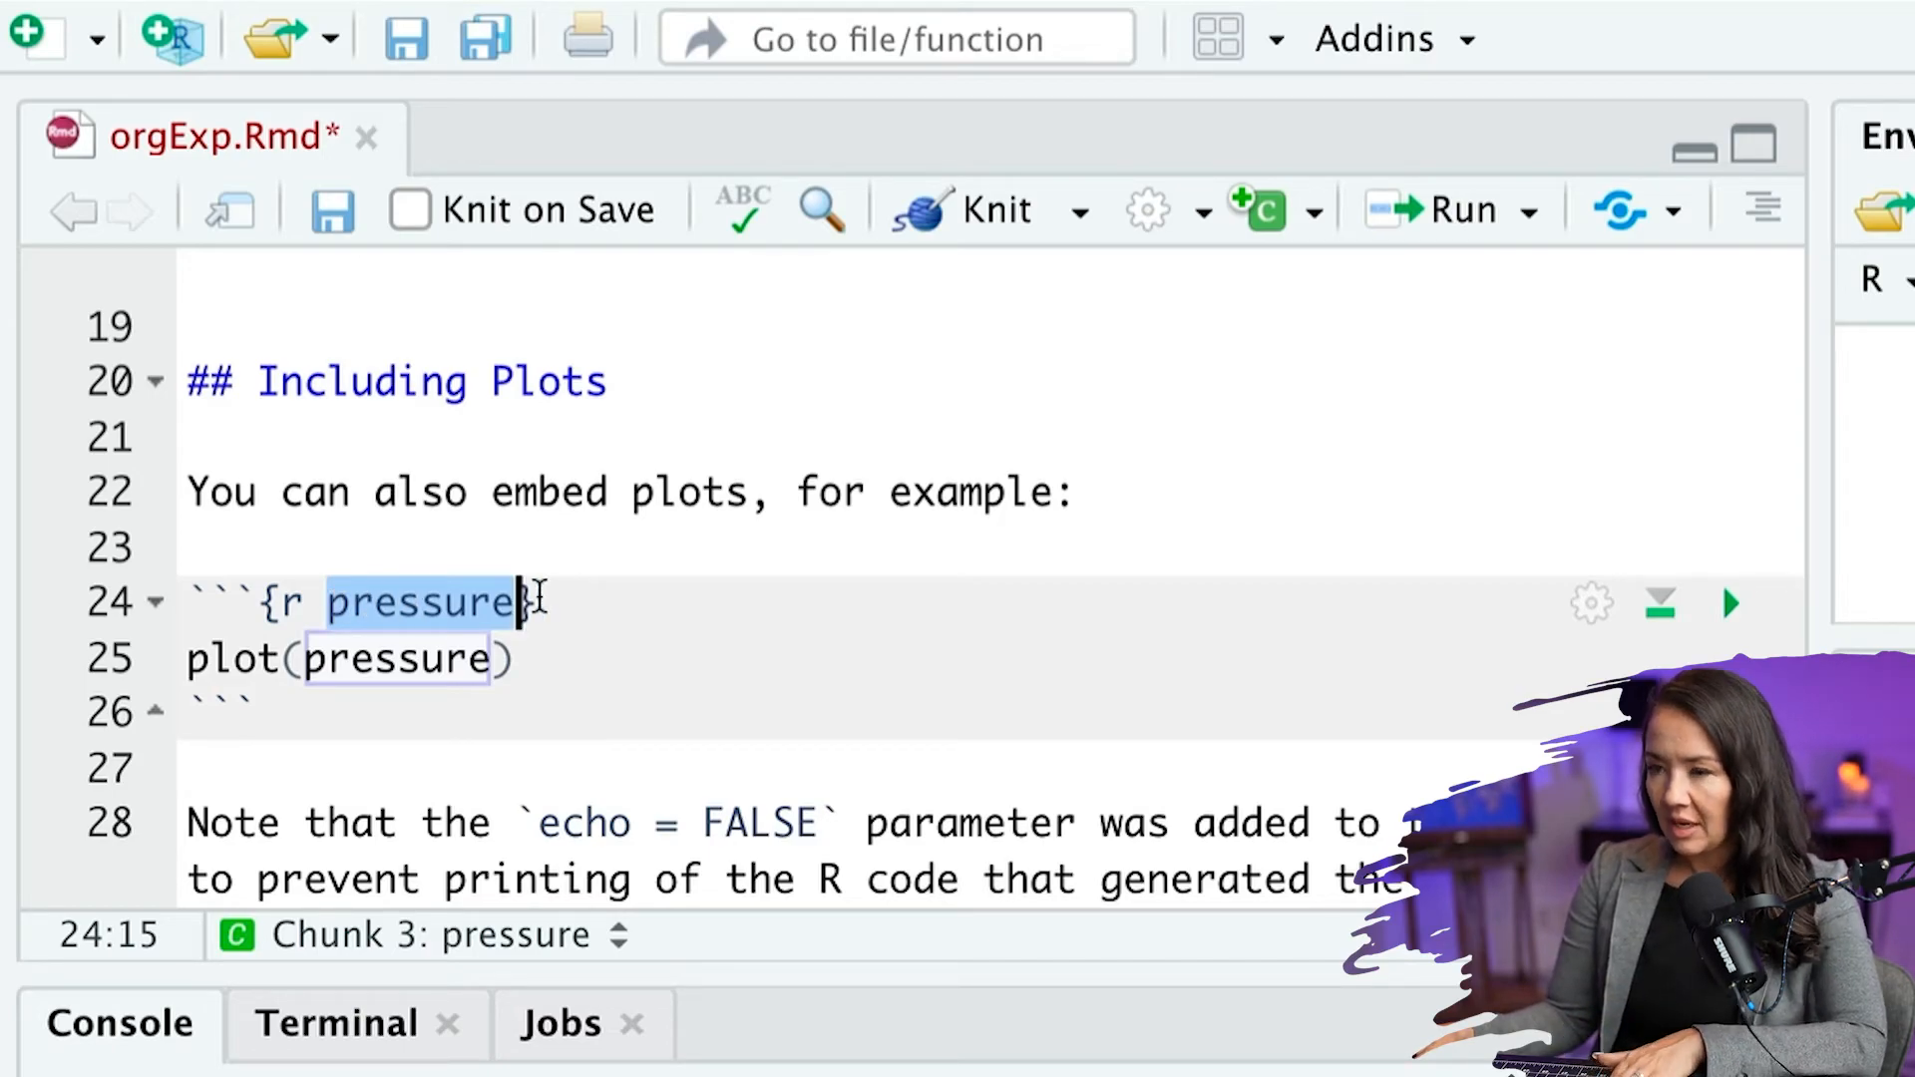
text(, echo=FALSE)
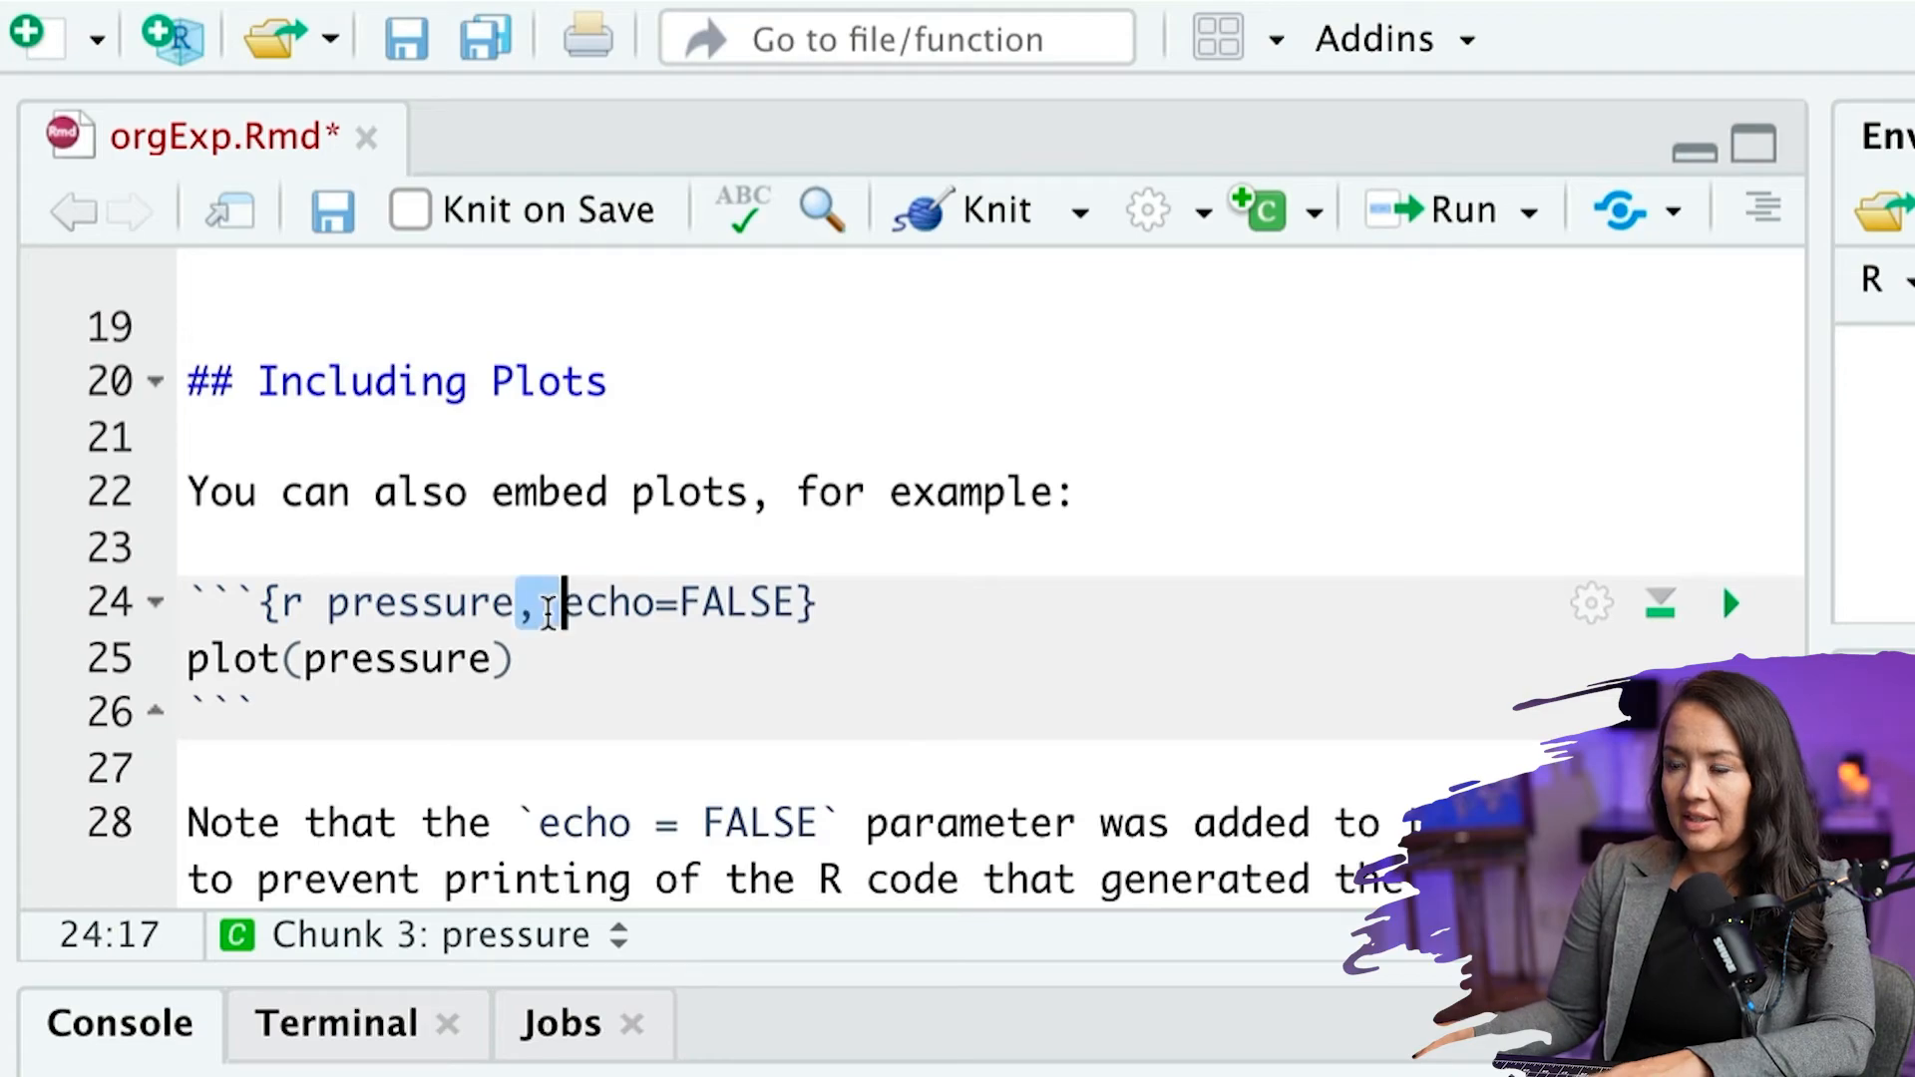
double_click(420, 602)
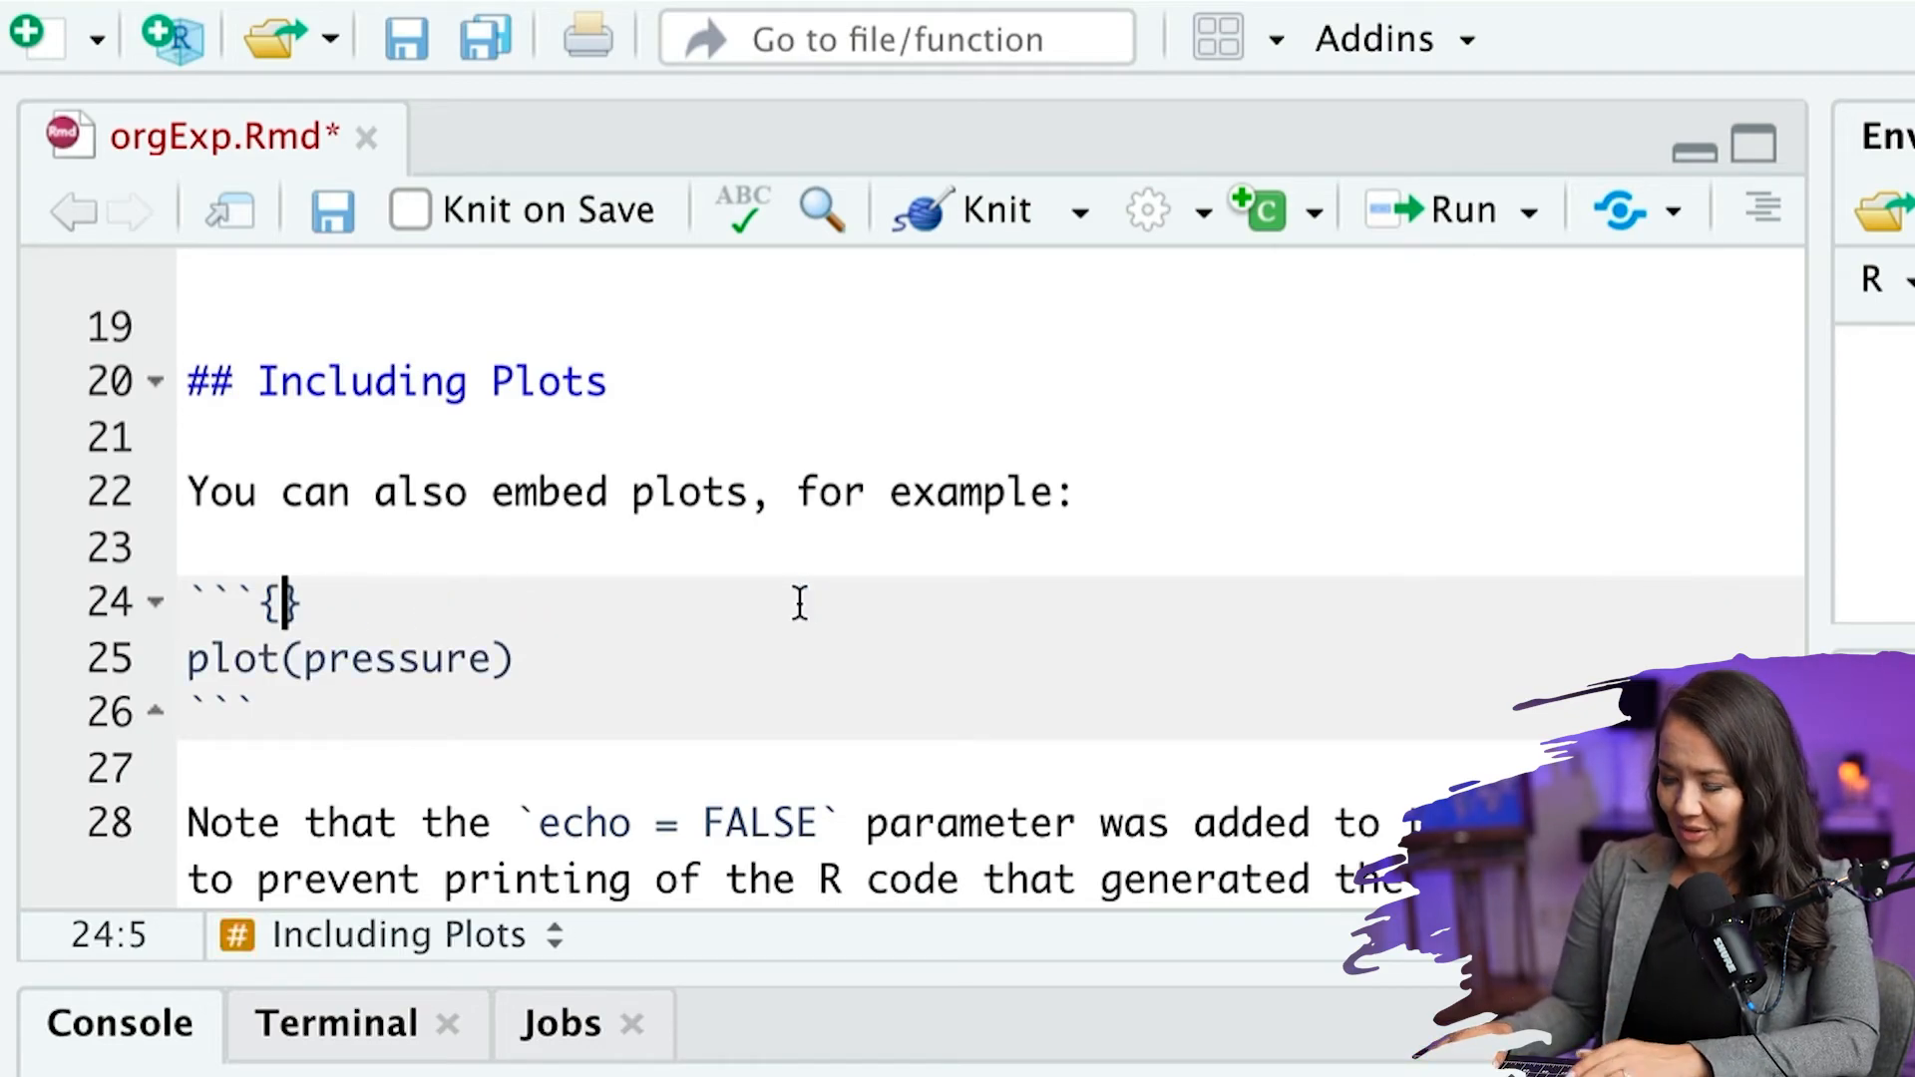
text(r)
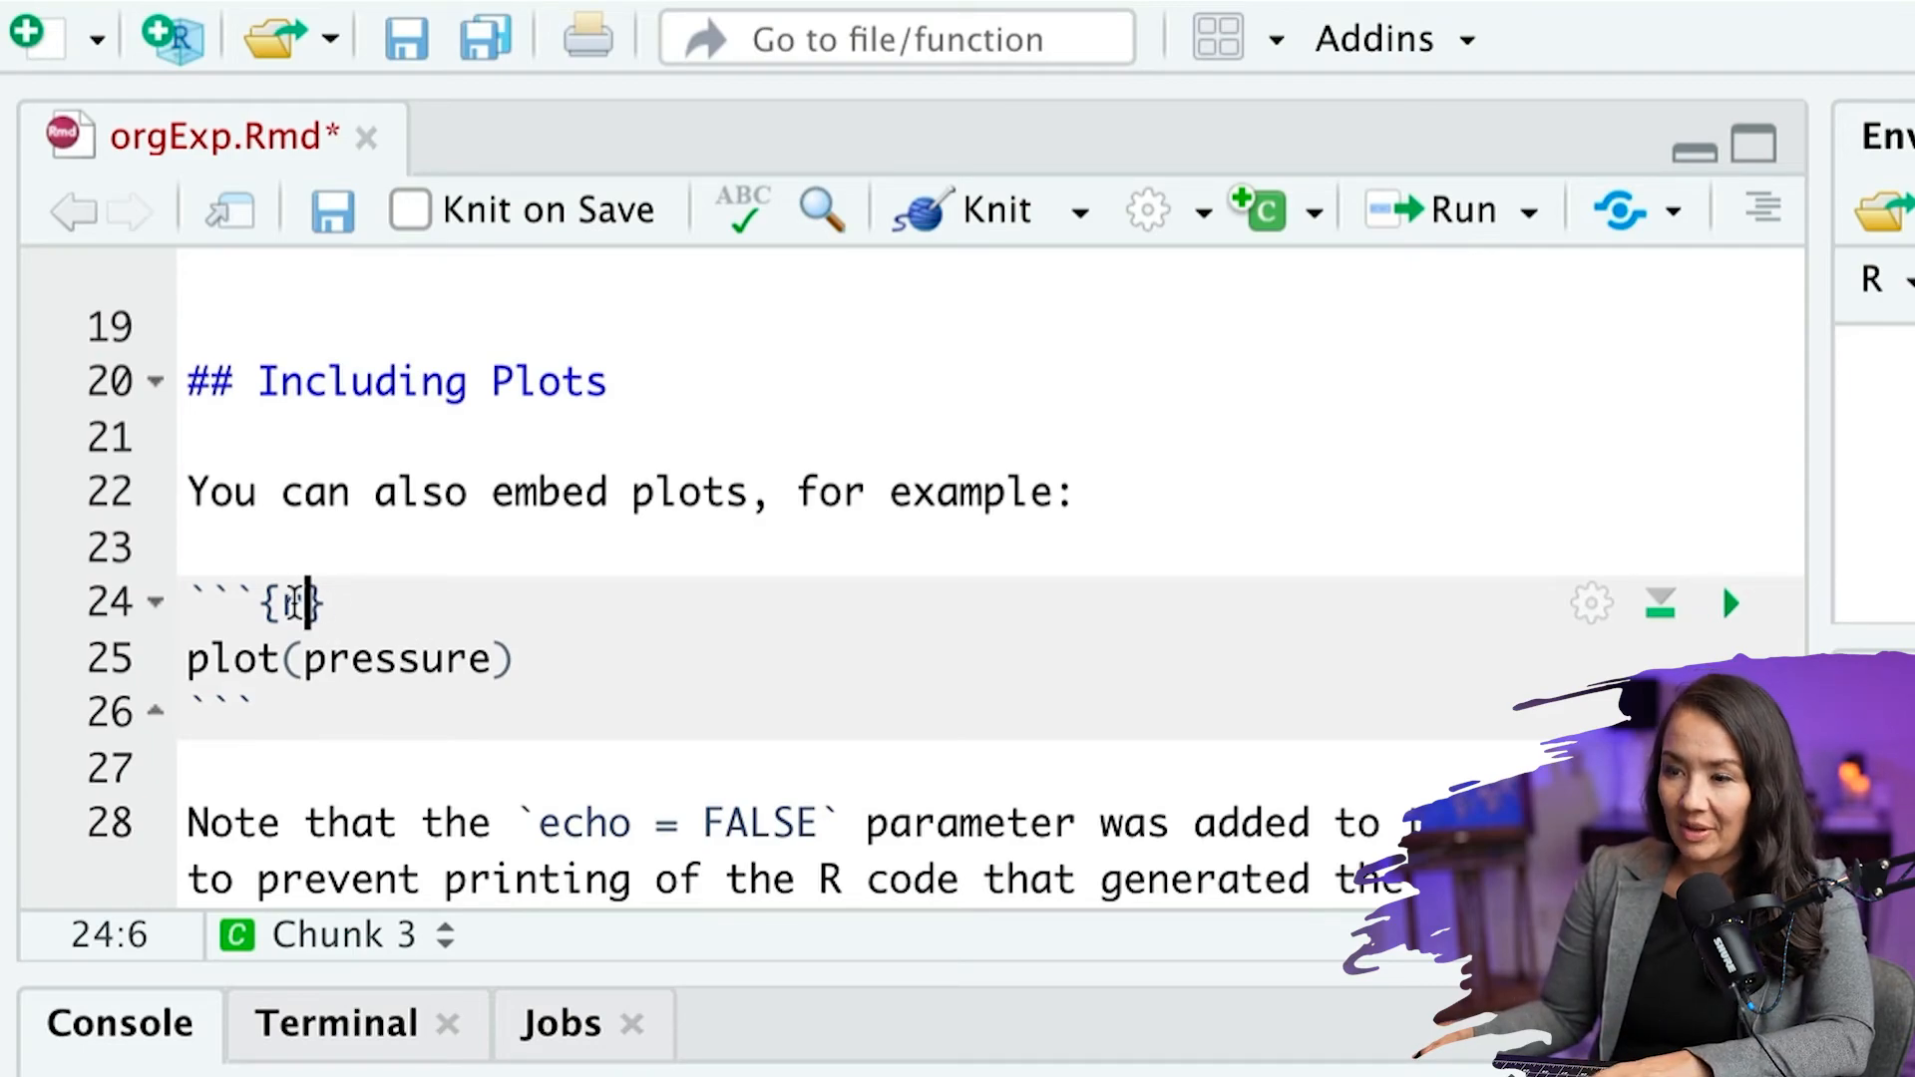
text(r)
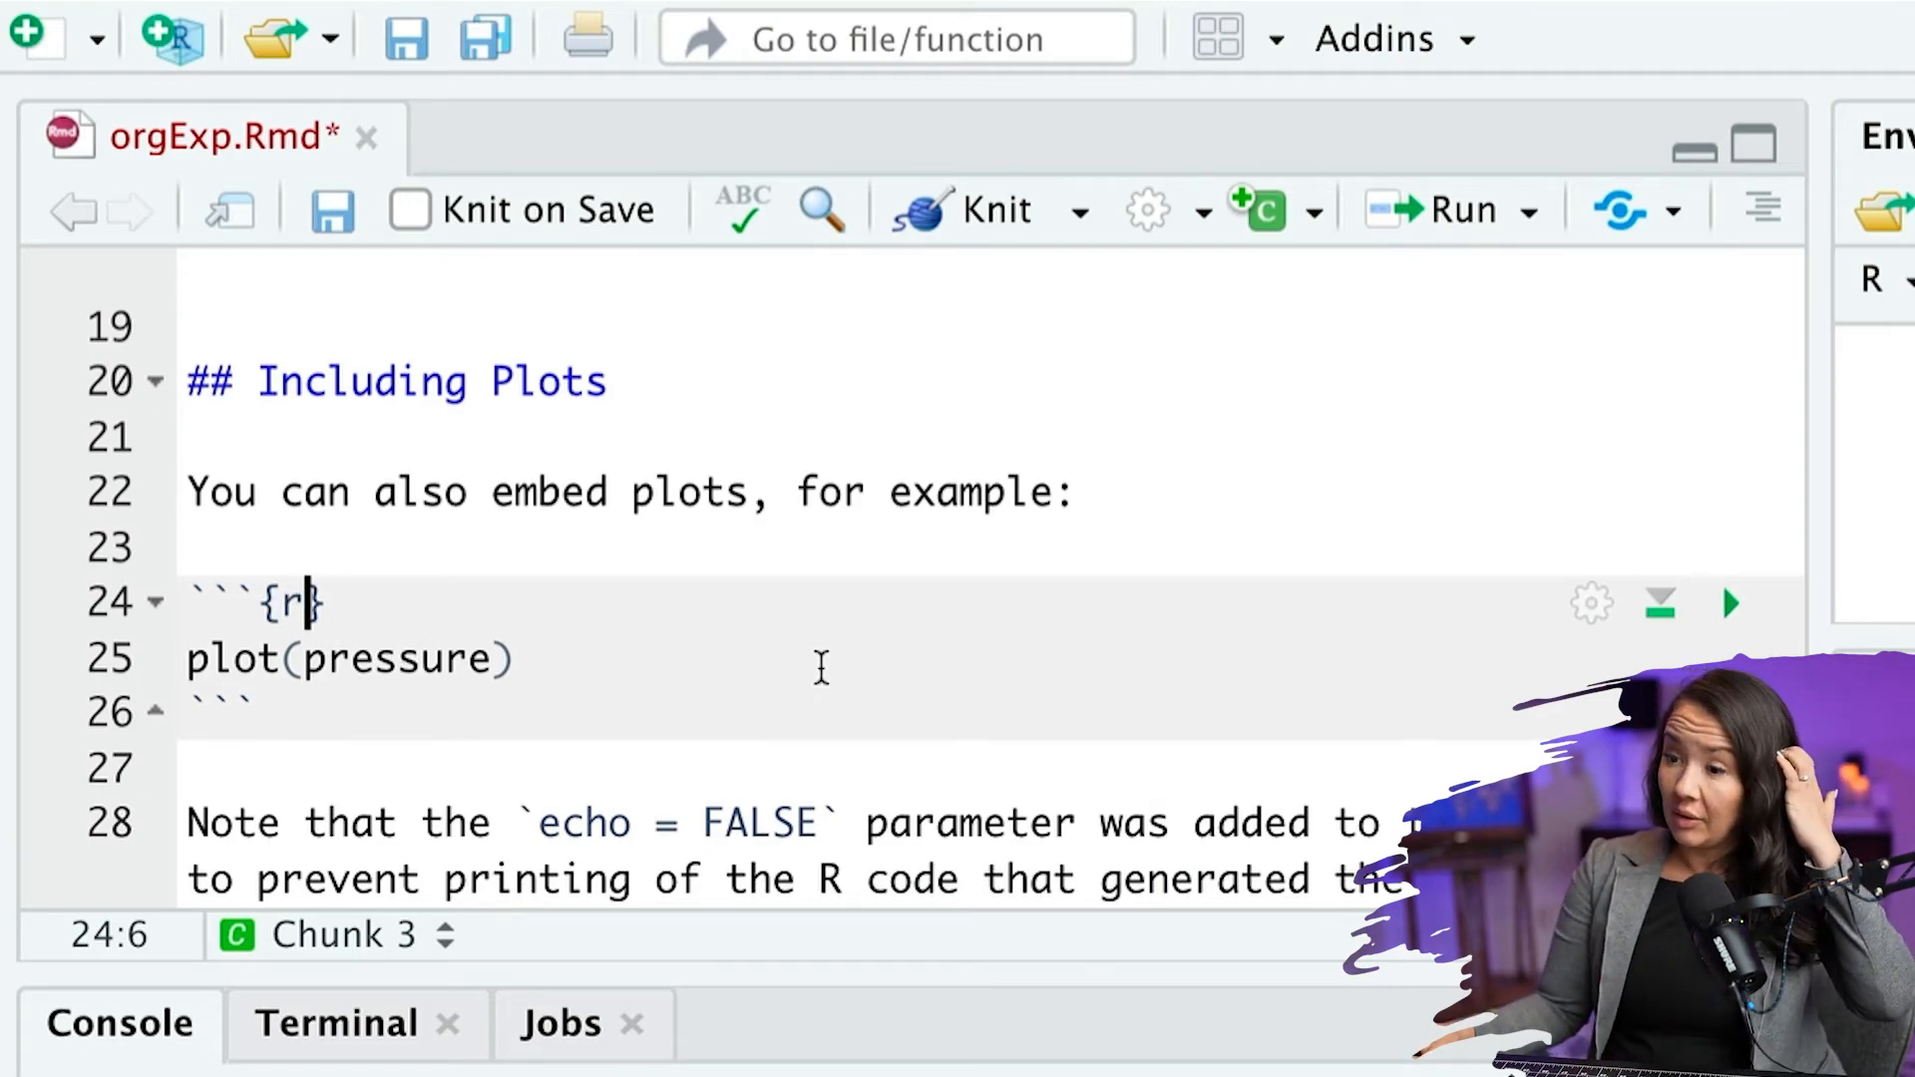
- Run the pressure chunk to display the pressure-versus-temperature scatter plot inline
click(1729, 602)
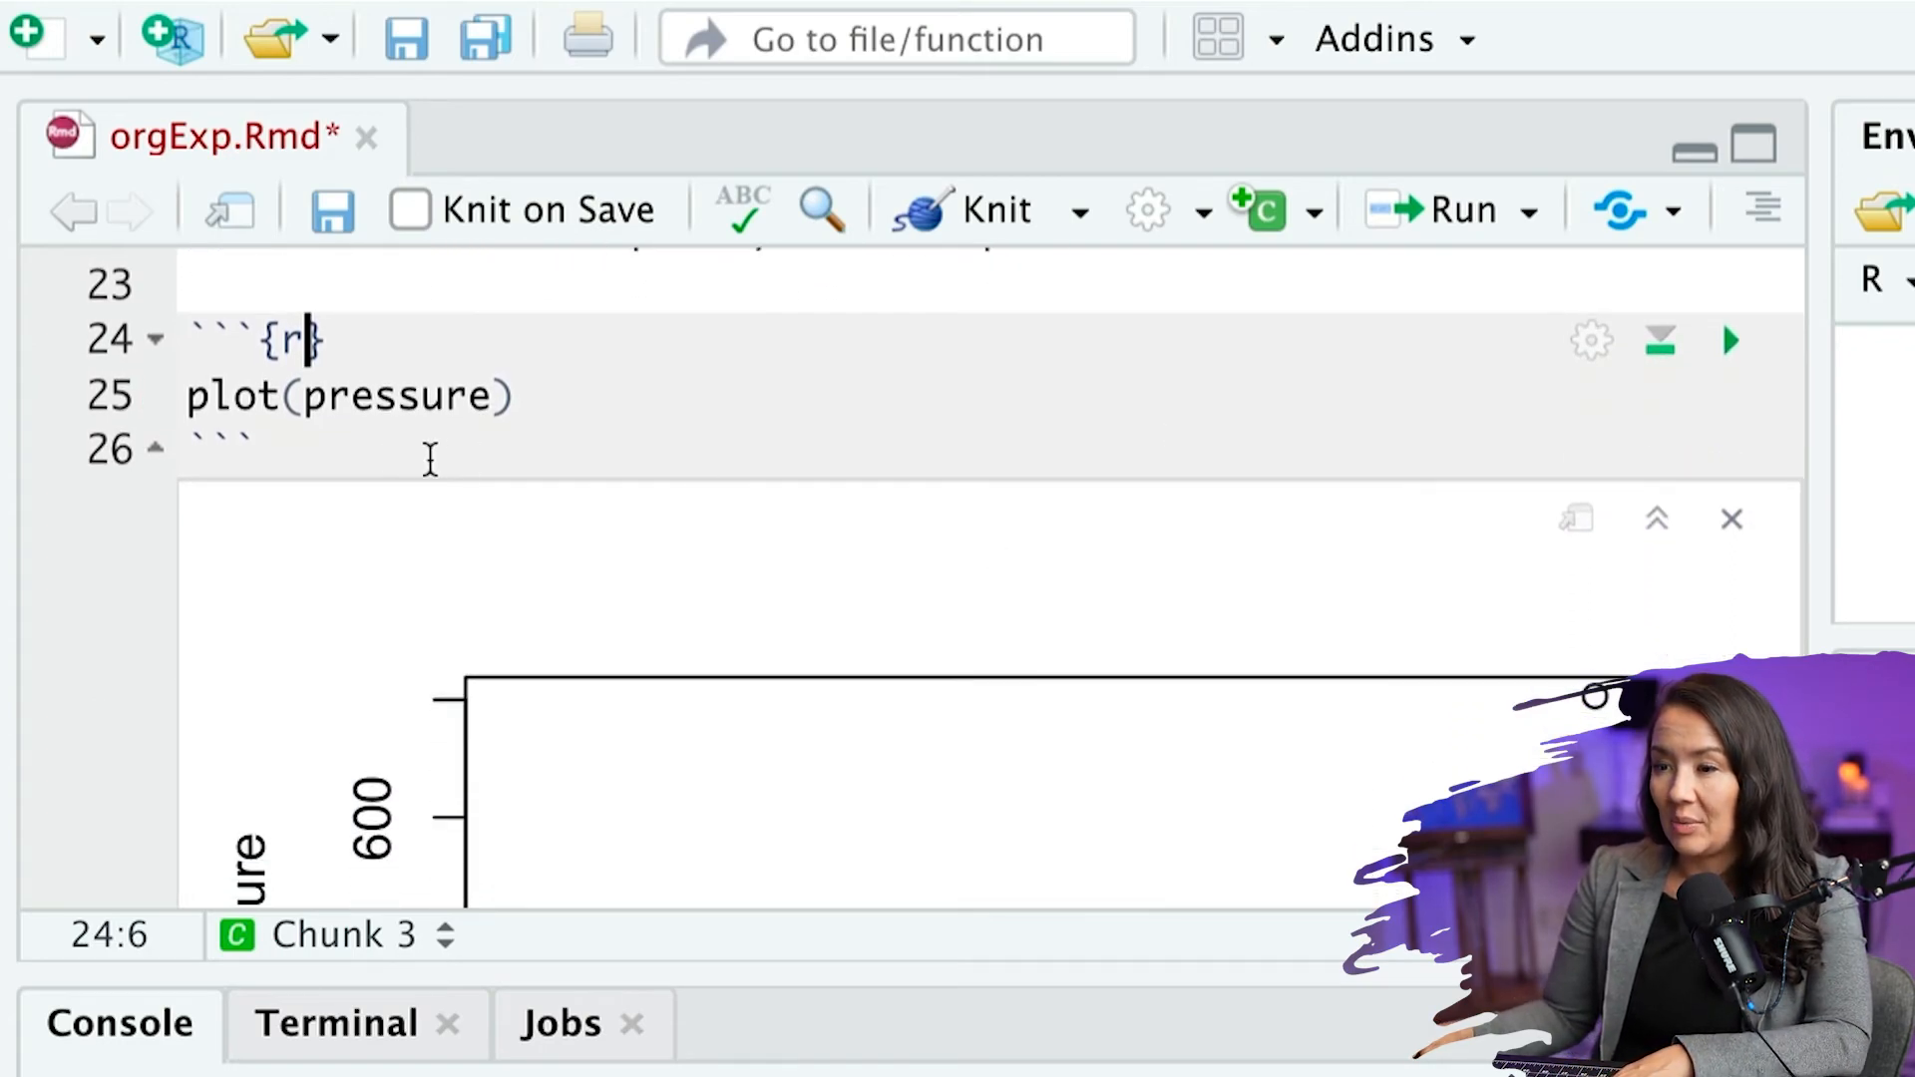
mouse_move(670, 977)
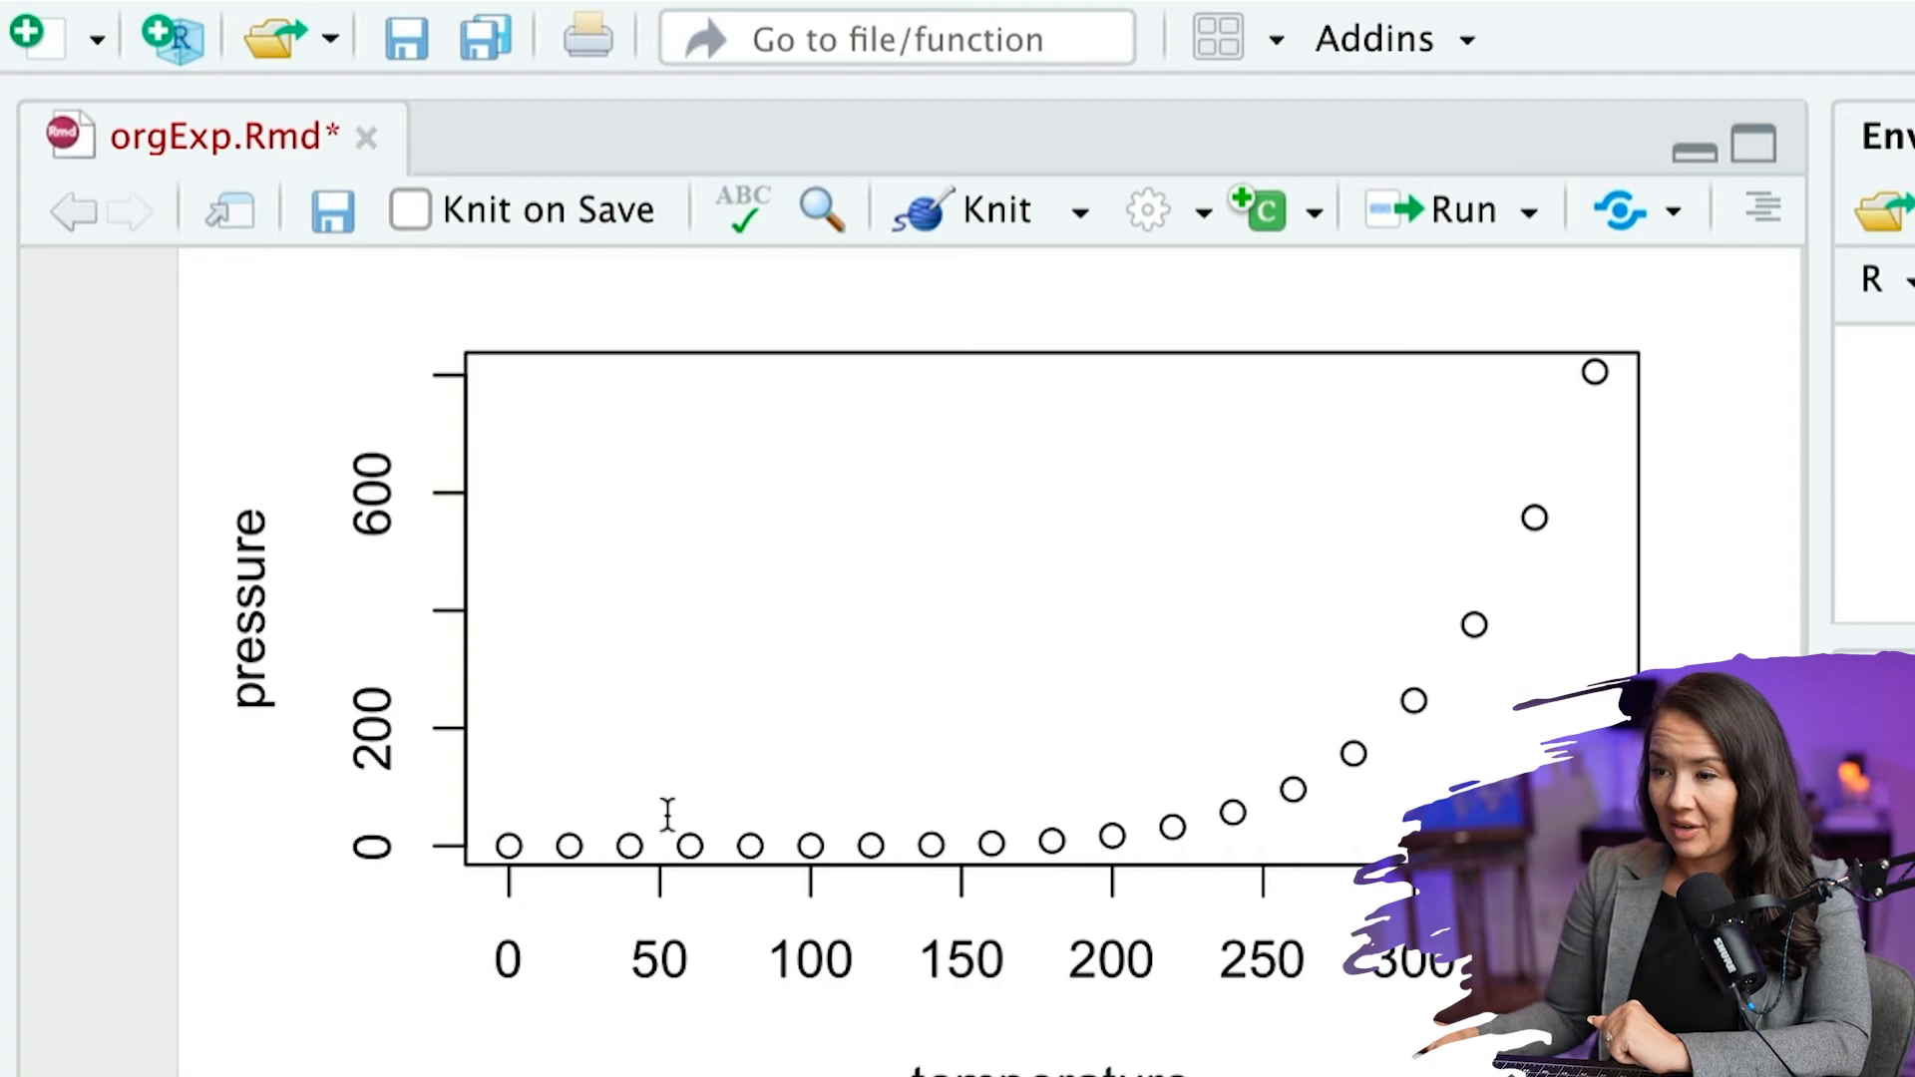
mouse_move(1317, 790)
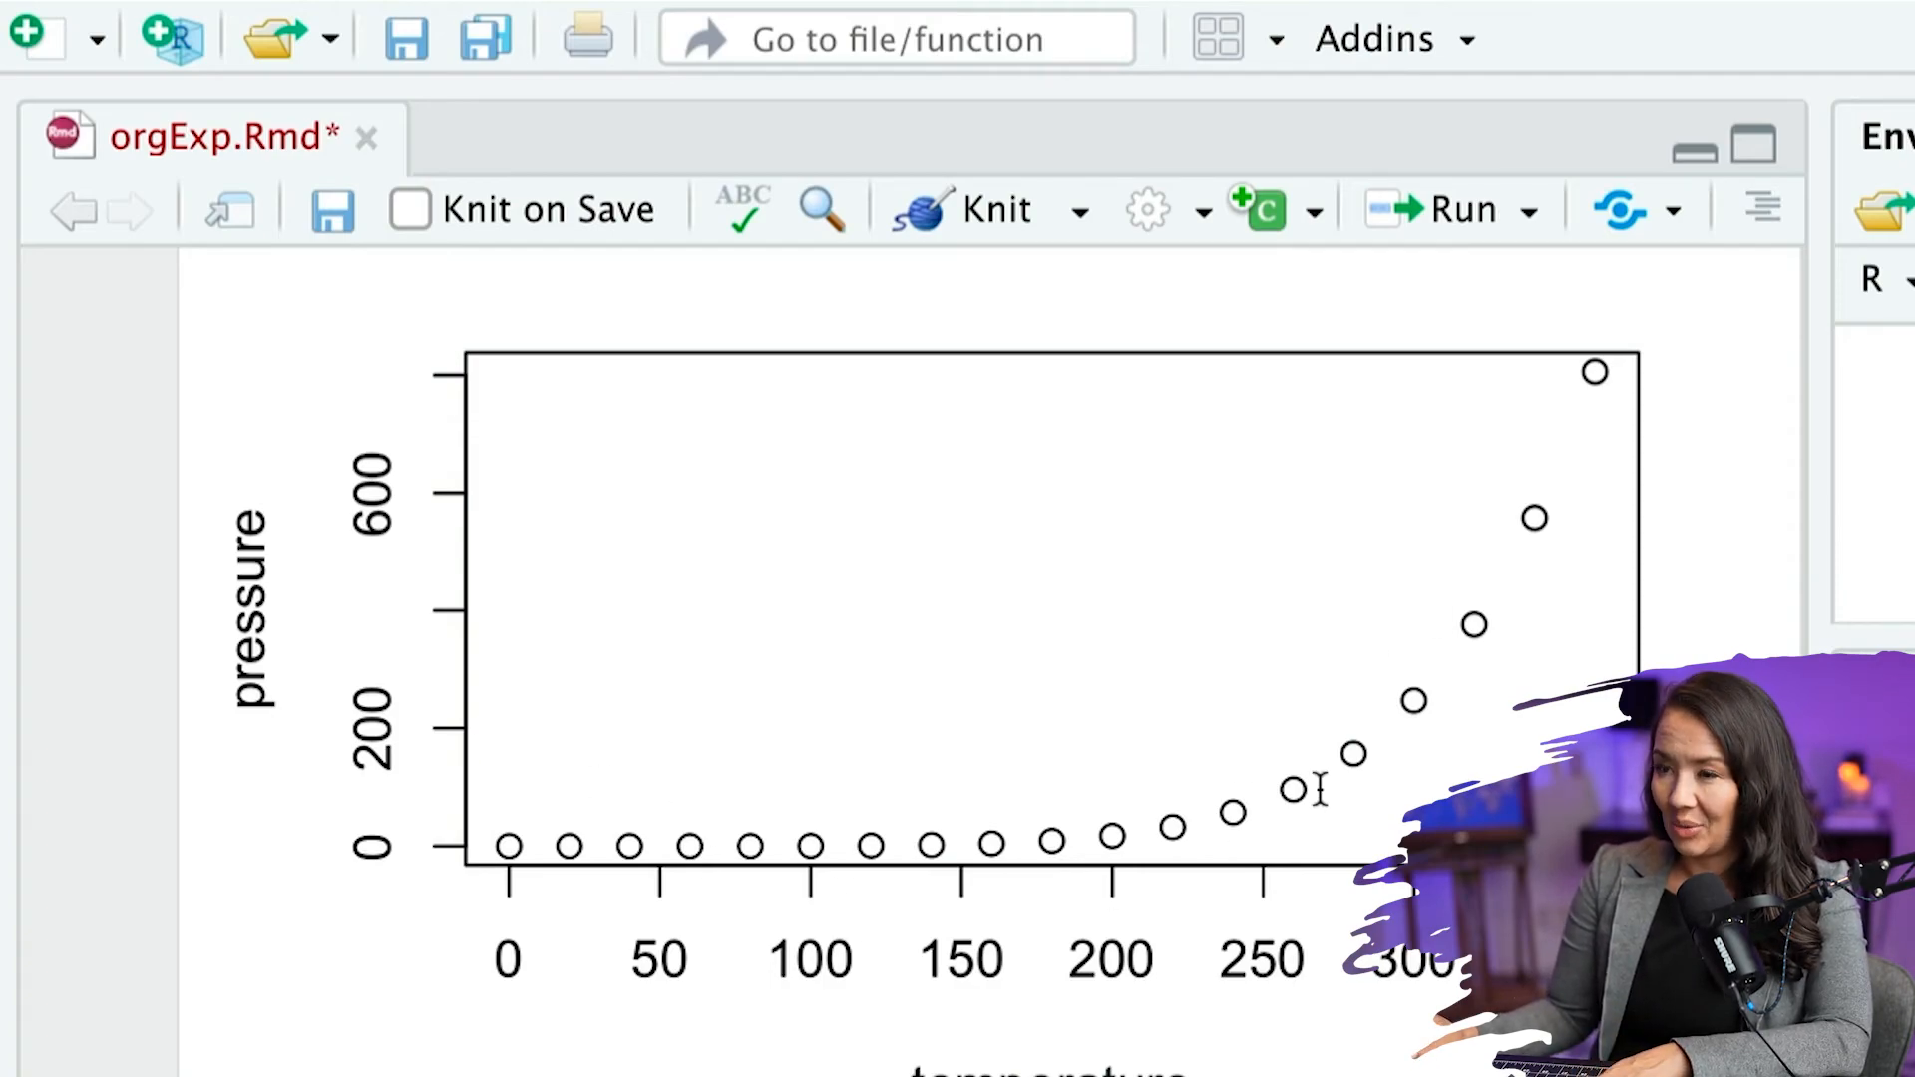